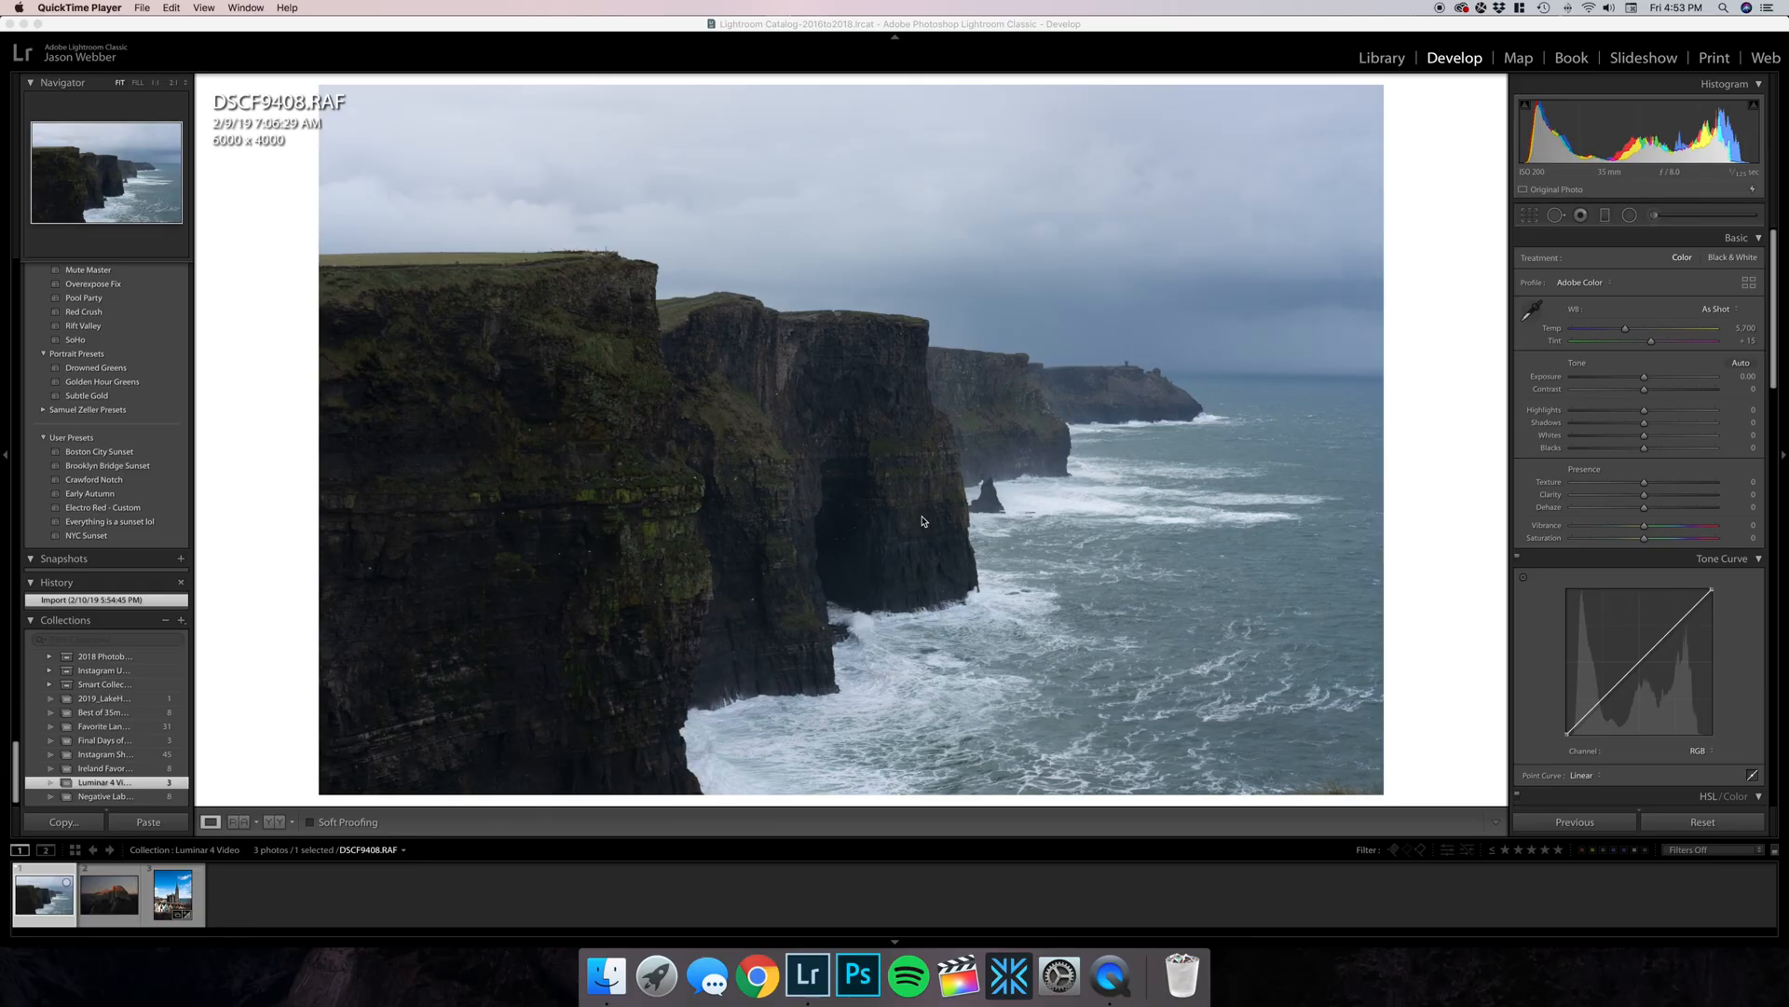
Browse the filmstrip to the Cobh cathedral photo and back to the Cliffs of Moher.
left_click(108, 894)
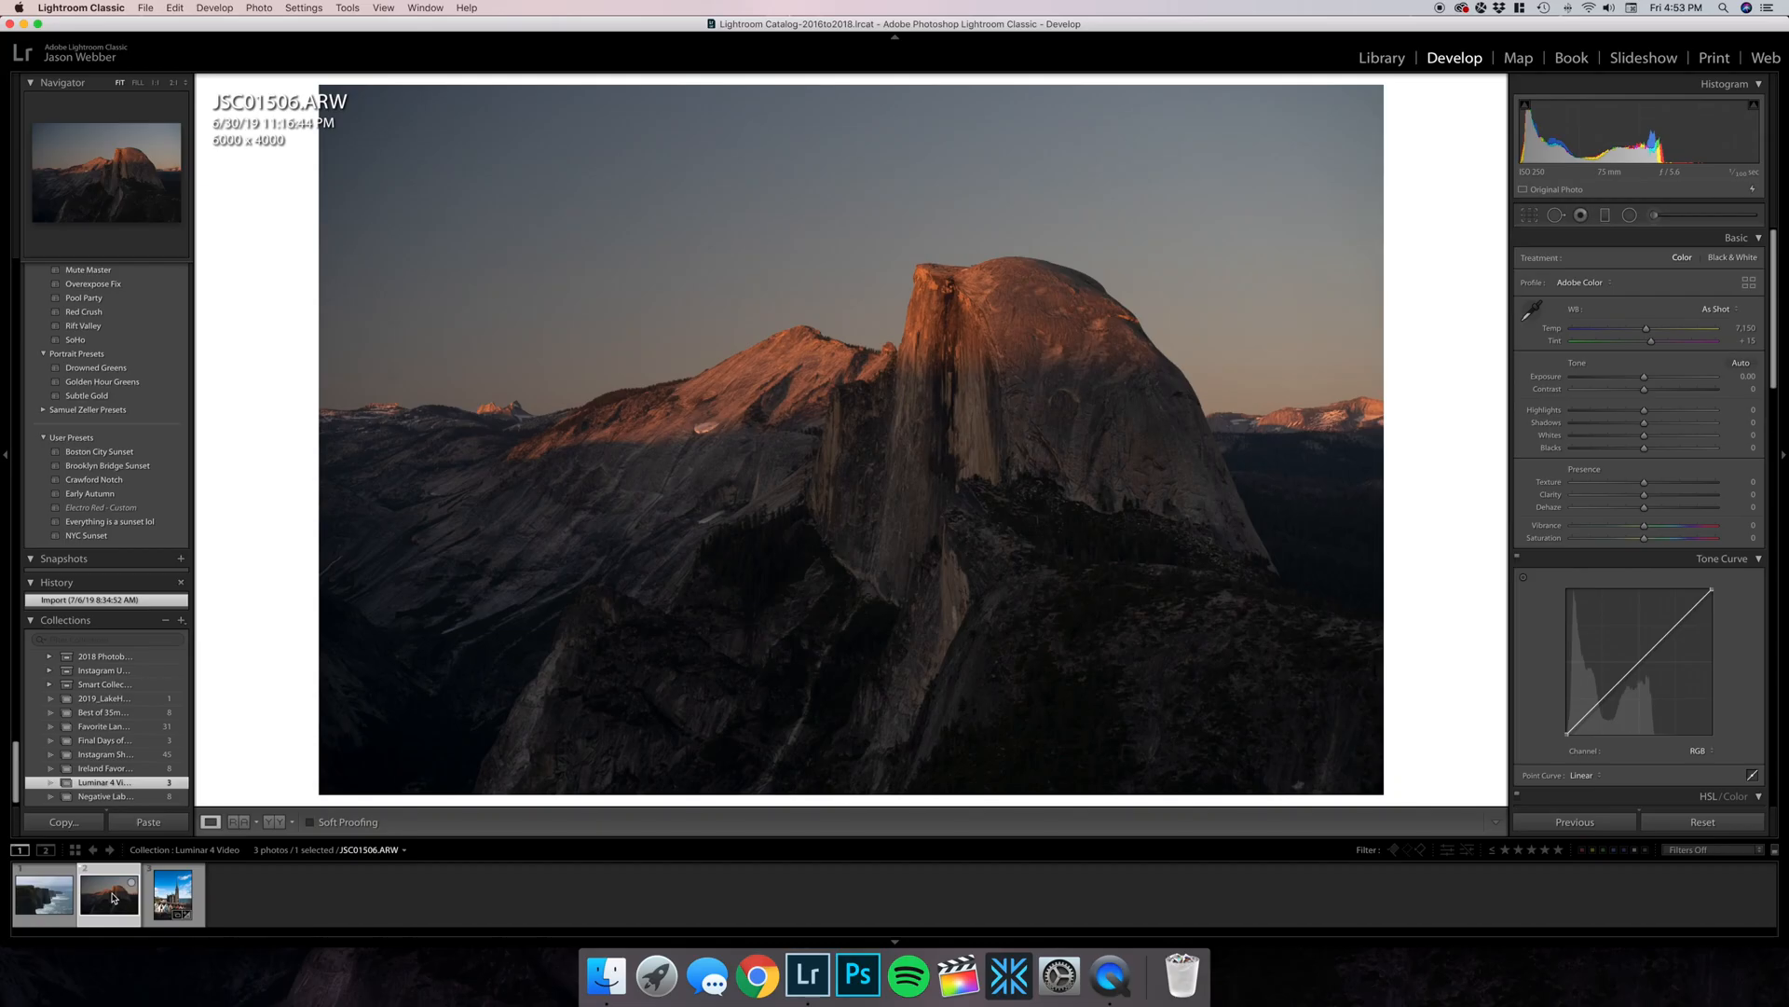
mouse_move(108, 893)
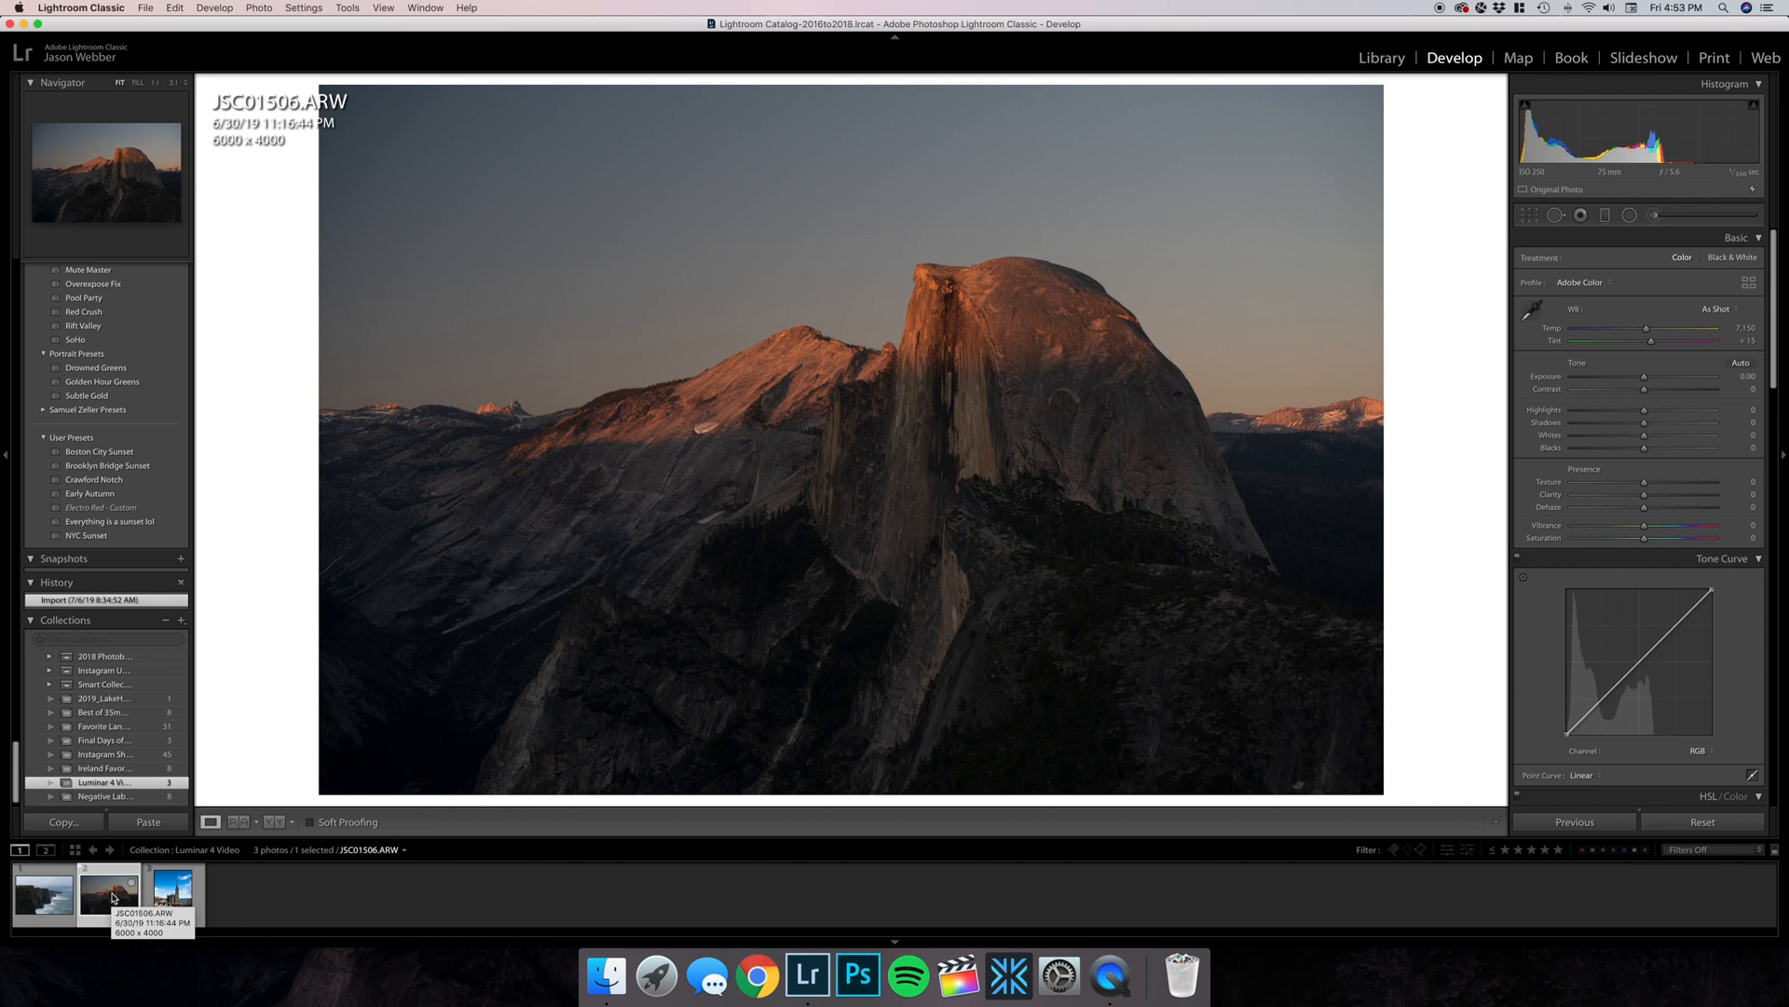
left_click(170, 893)
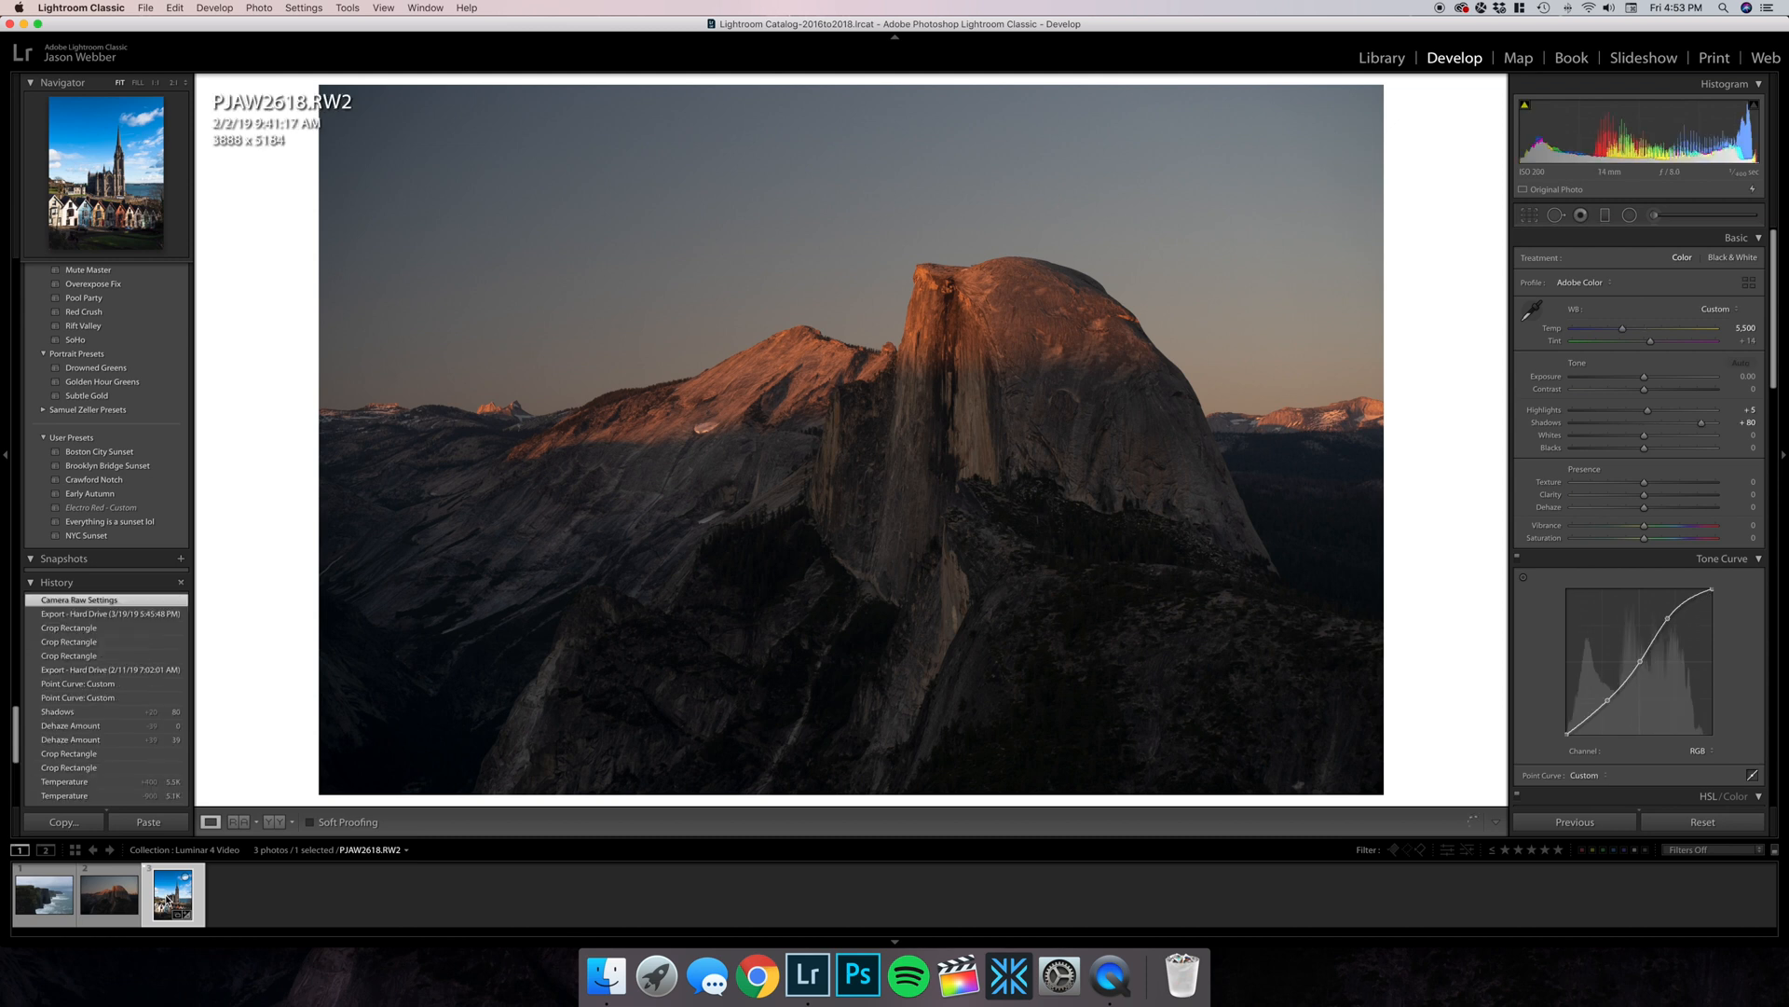
left_click(171, 894)
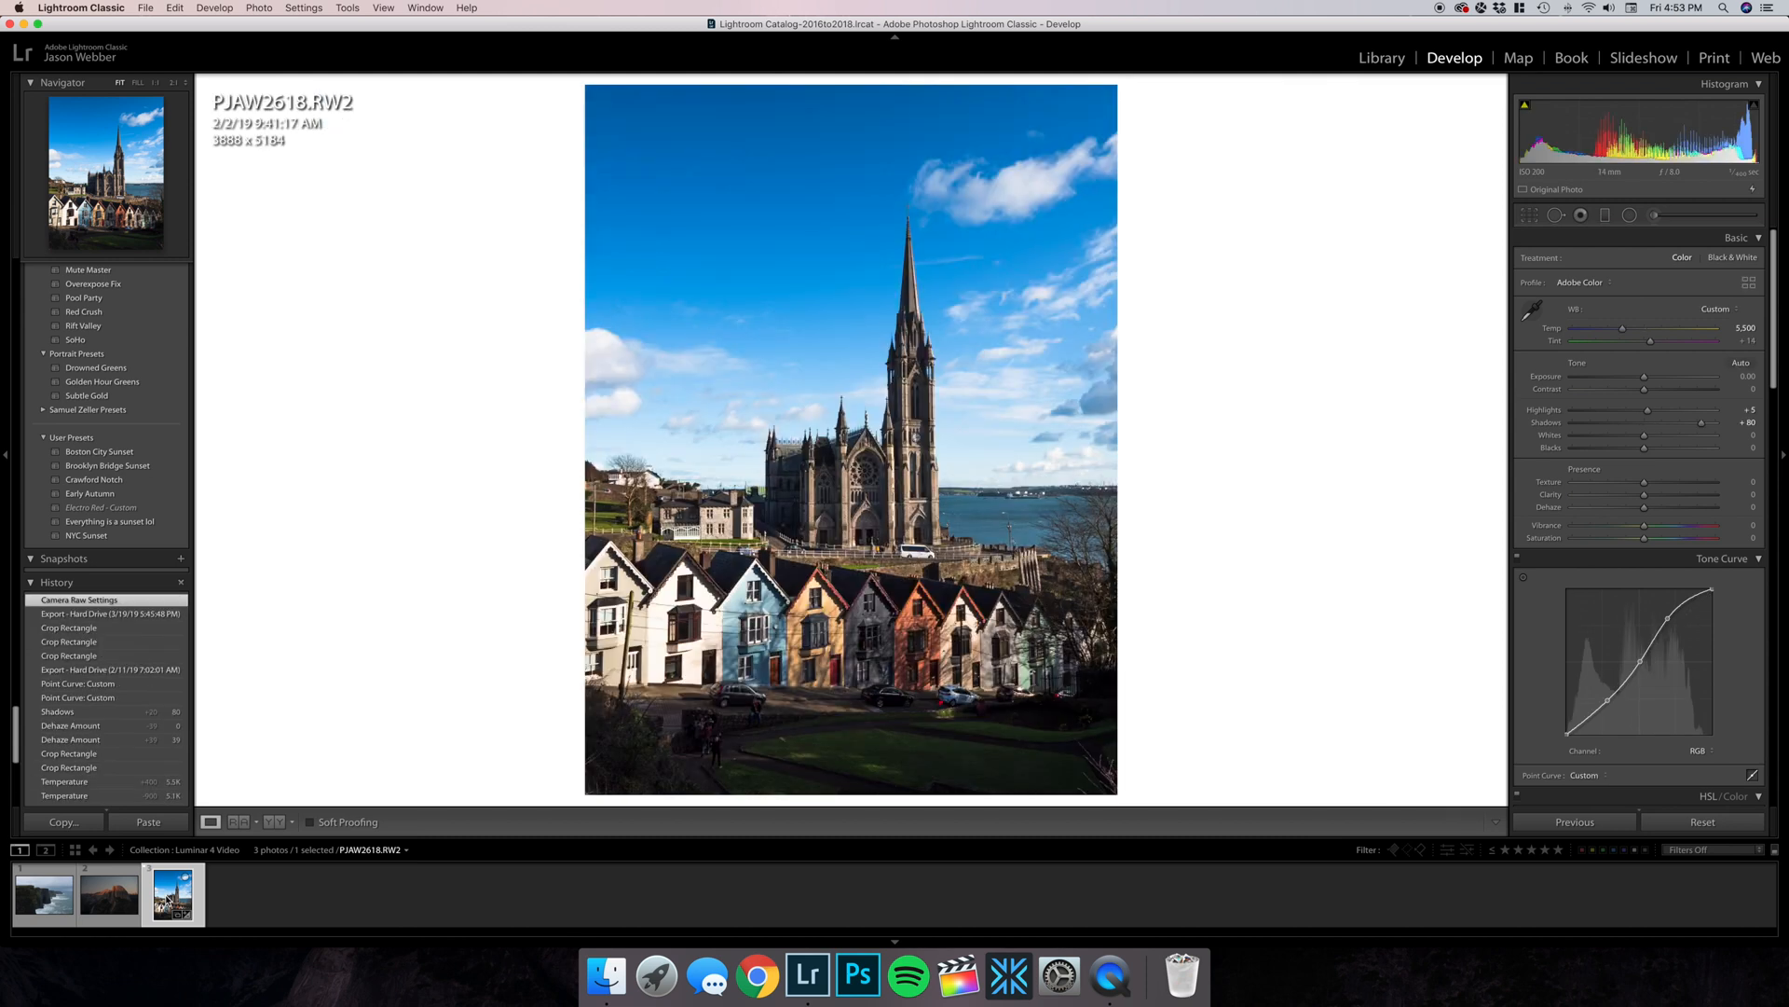
mouse_move(172, 894)
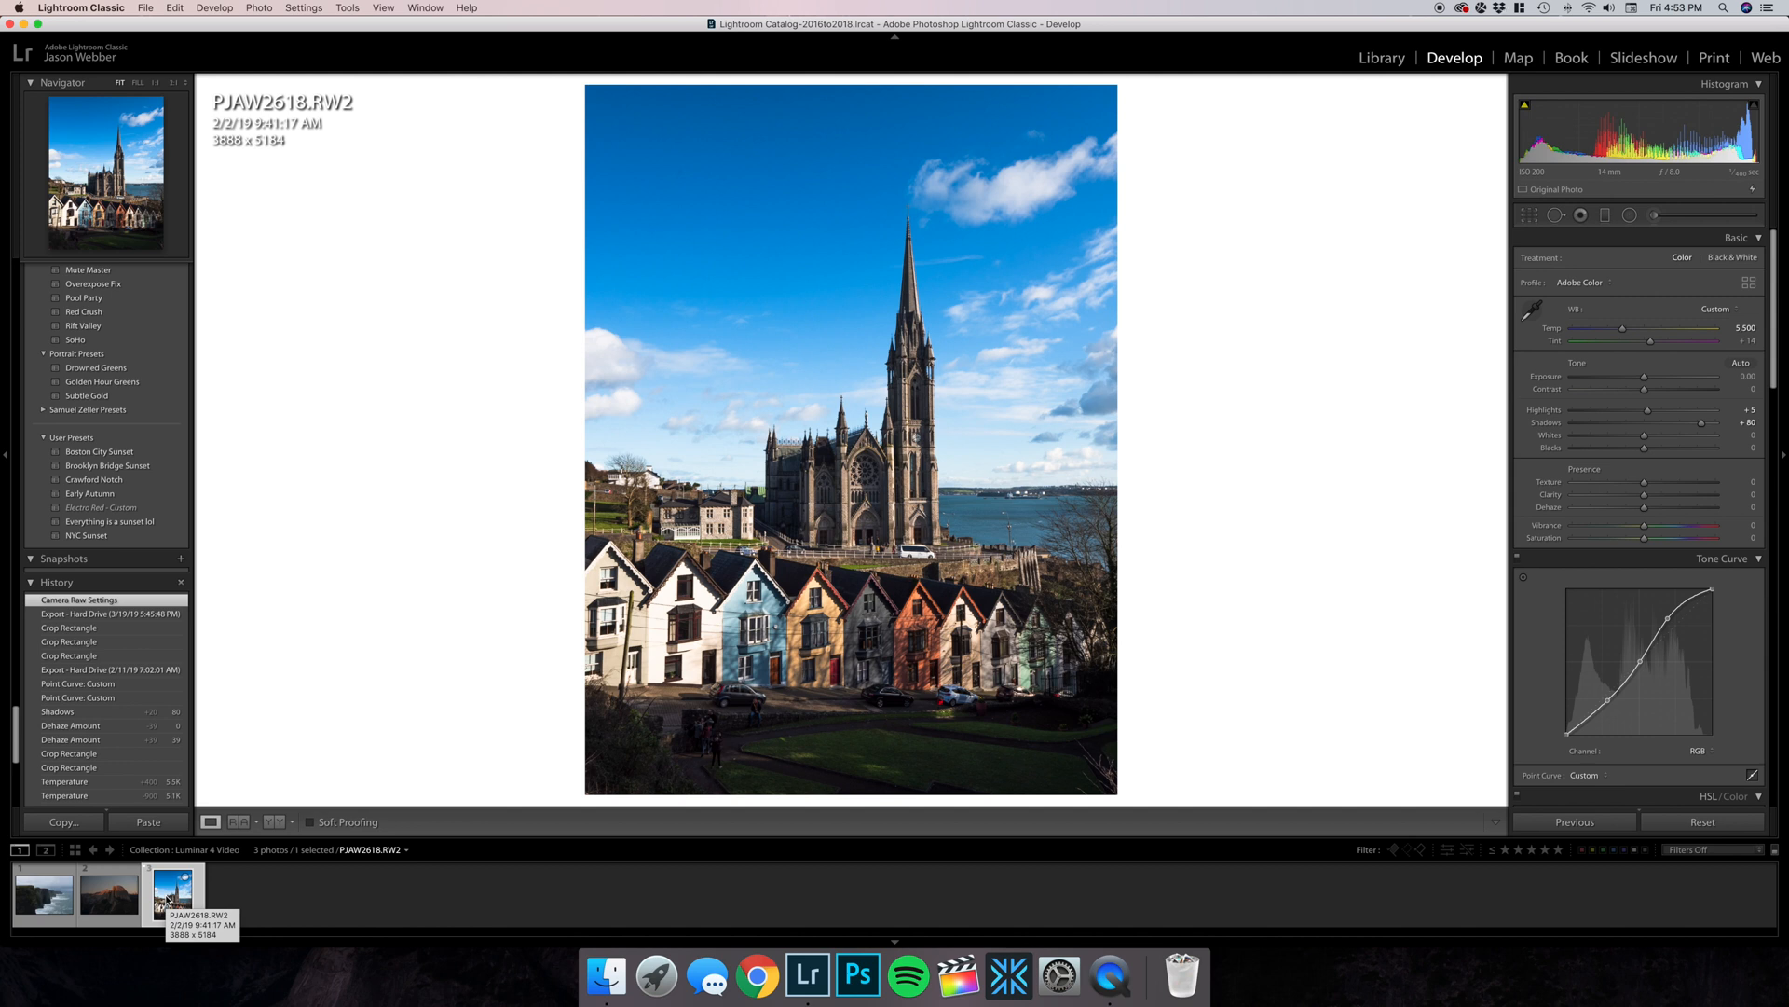
left_click(44, 892)
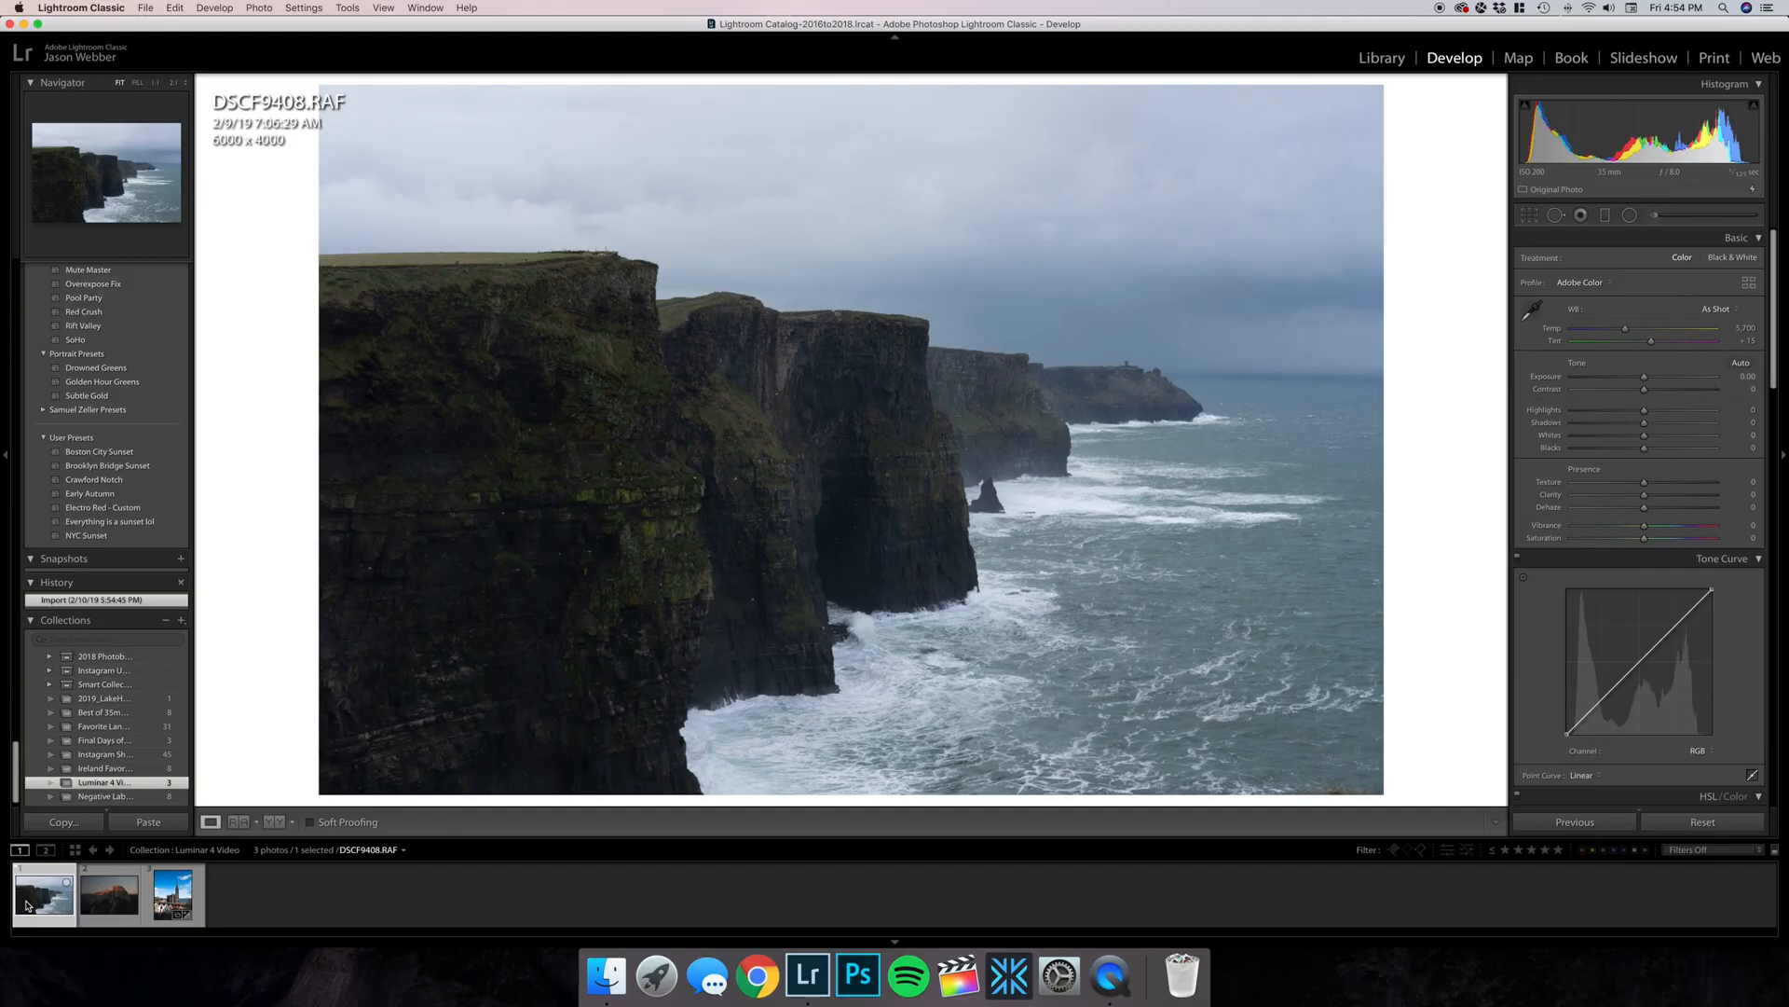
mouse_move(44, 895)
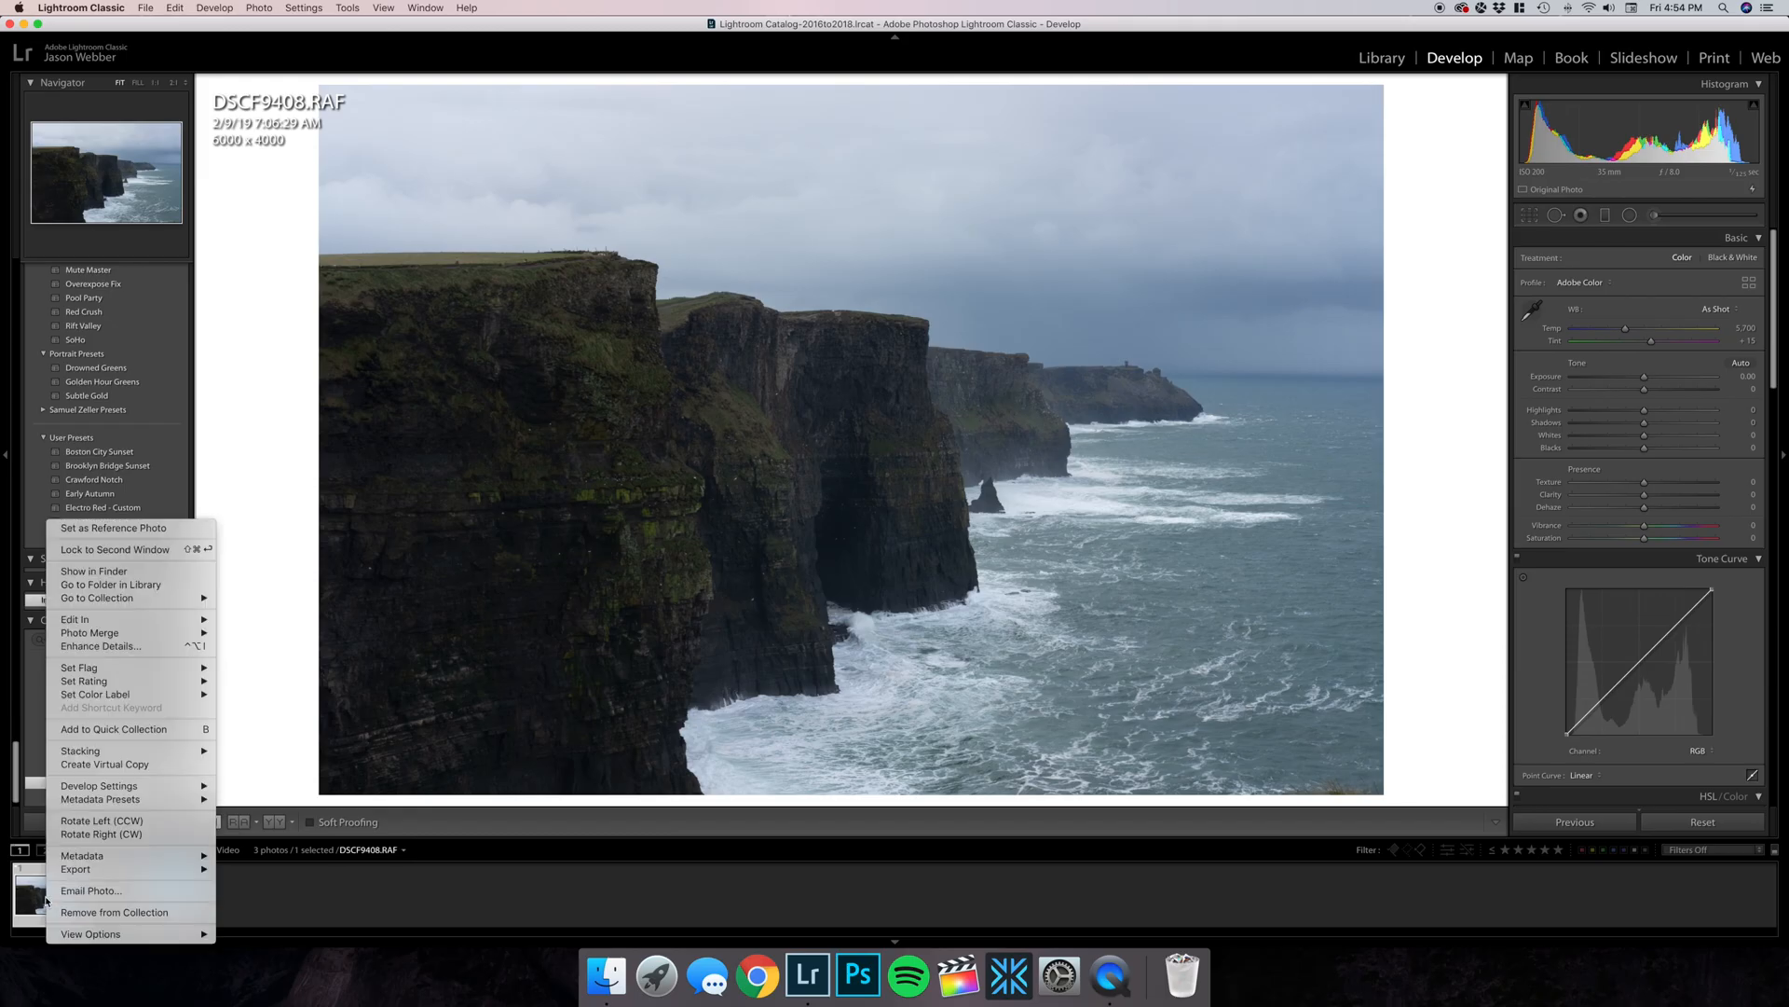
mouse_move(75, 619)
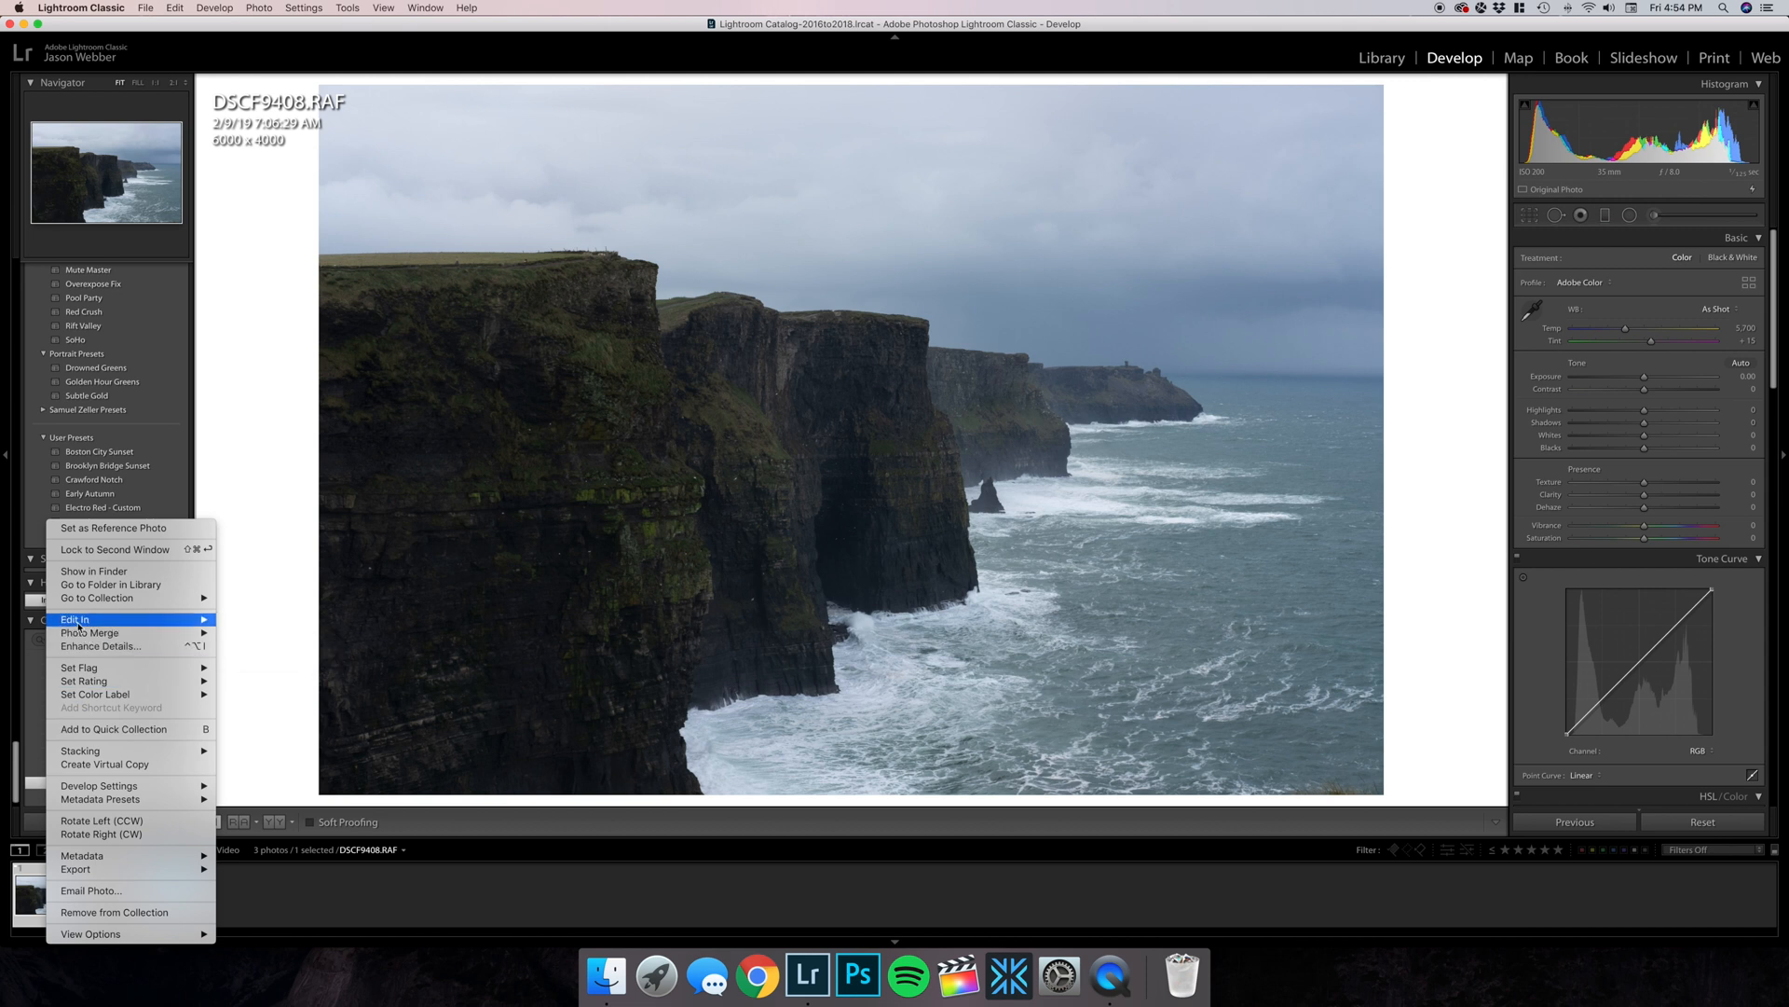
Edit a copy with Lightroom adjustments of the cliffs photo in Luminar 4.
left_click(75, 619)
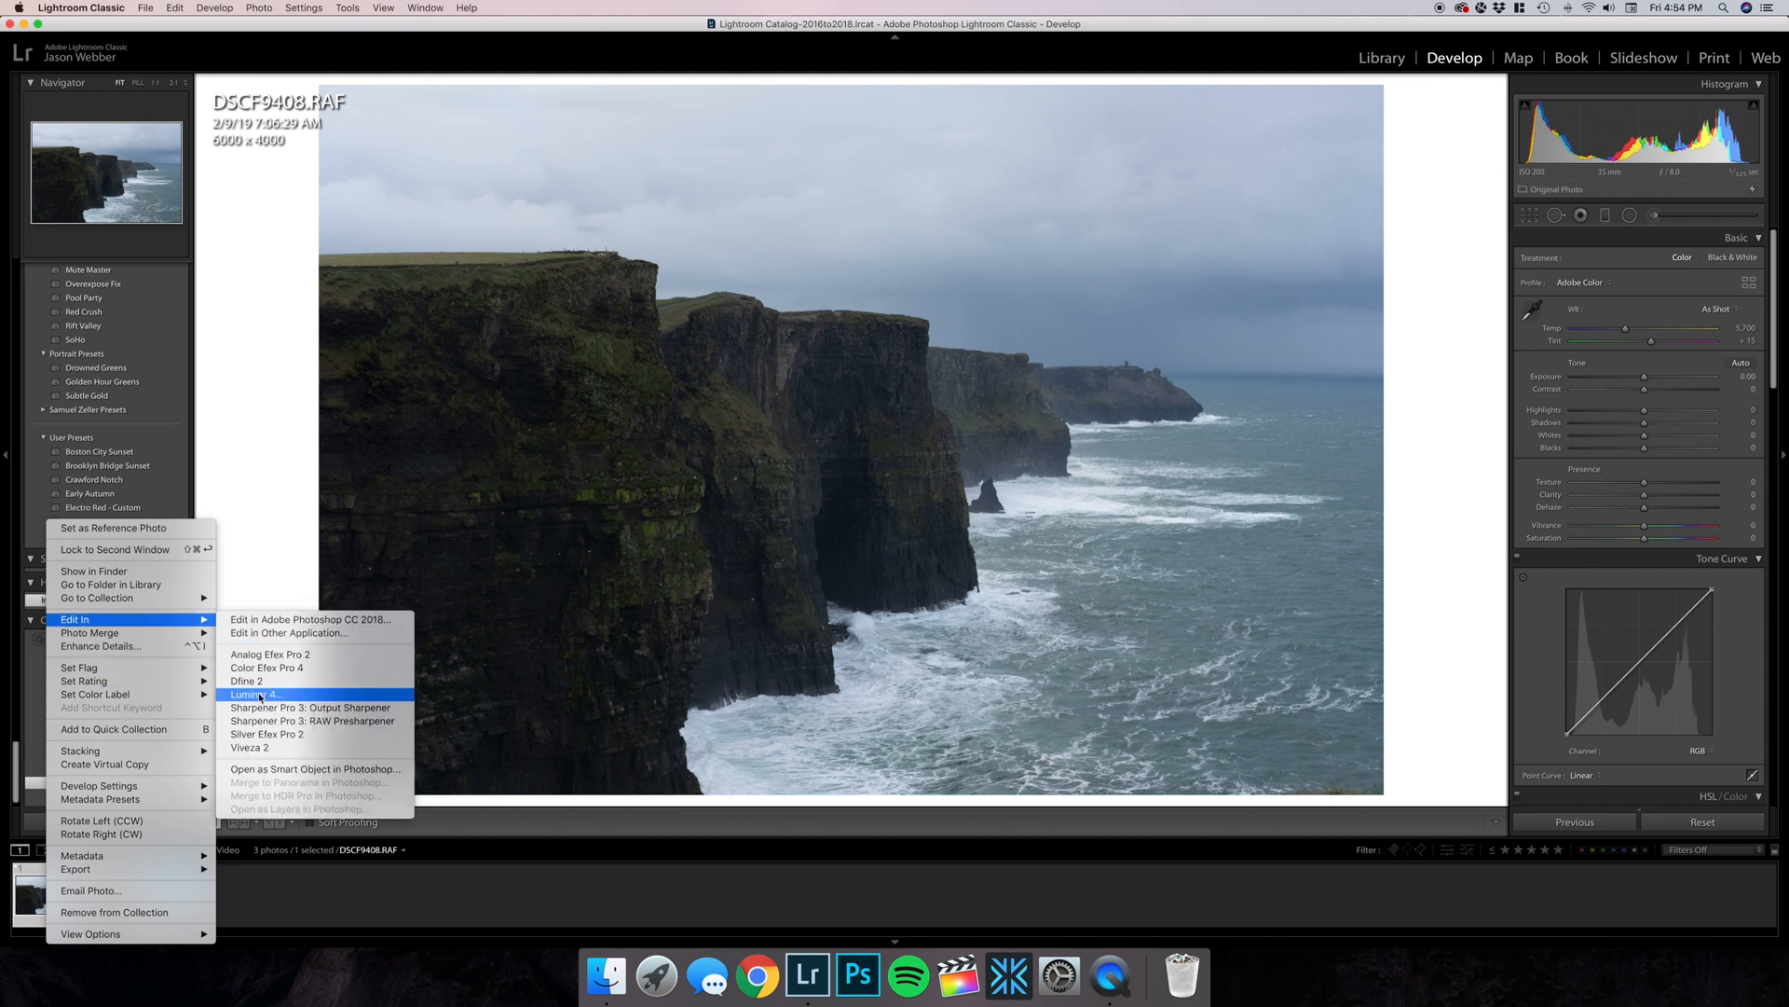
left_click(254, 696)
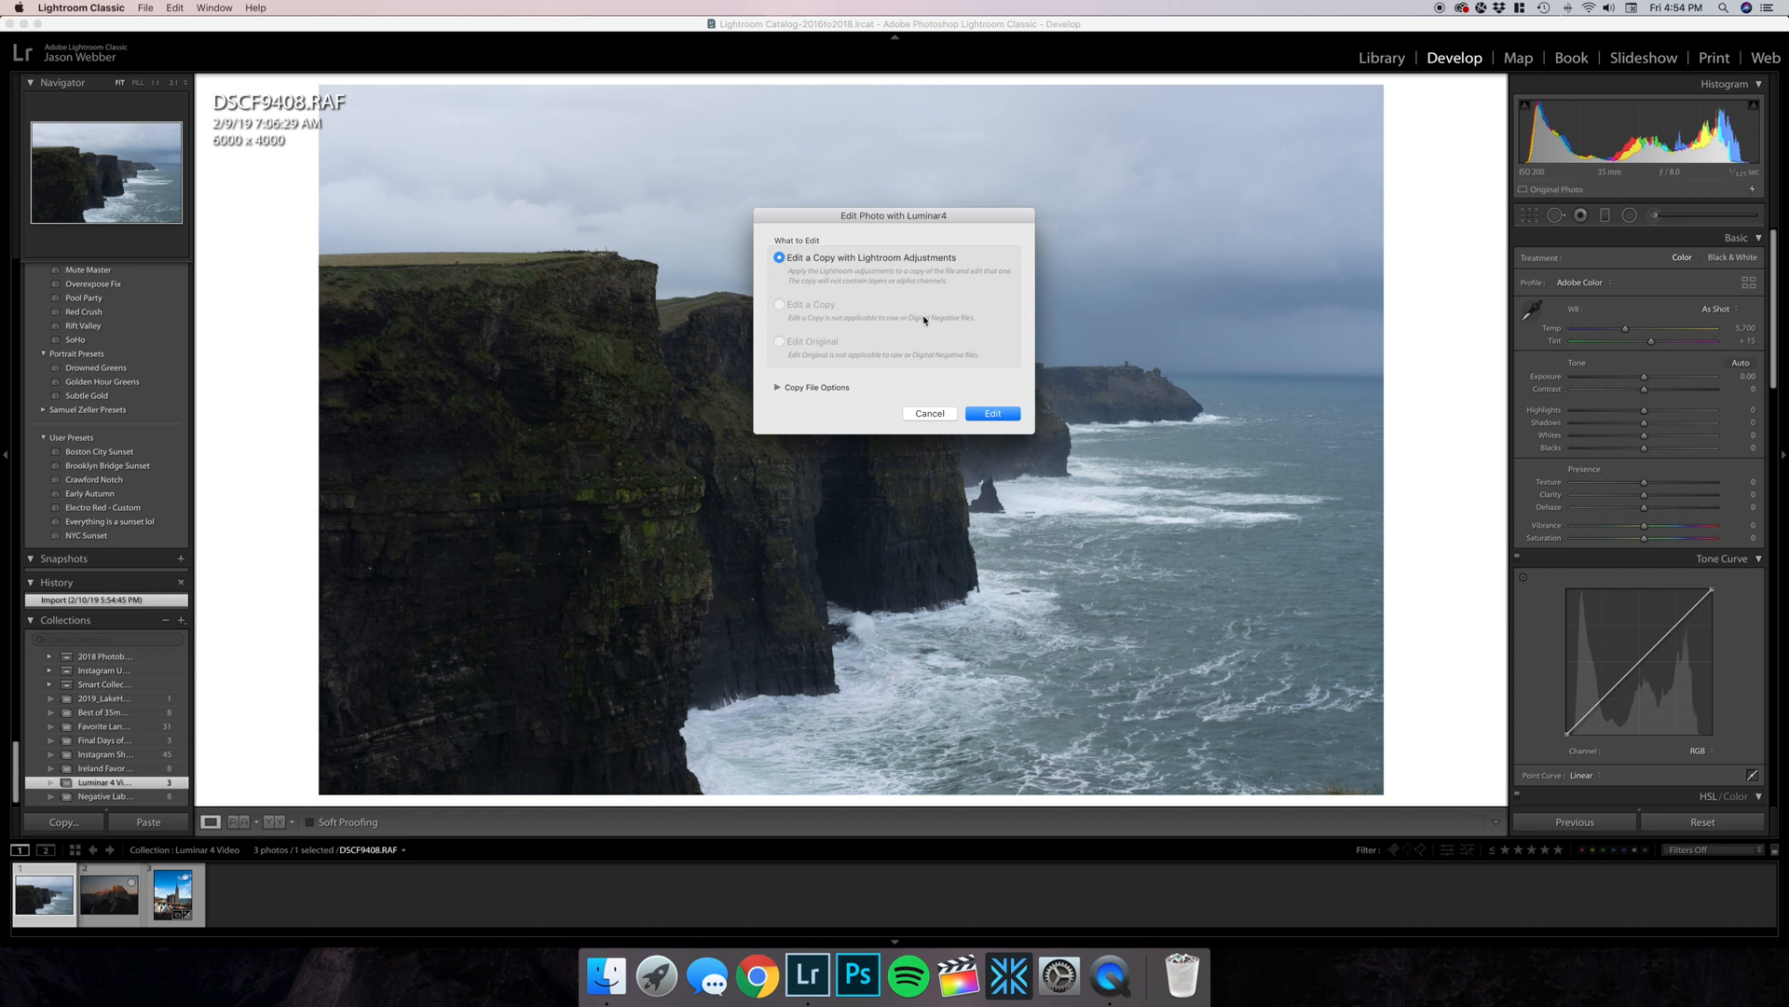
left_click(991, 413)
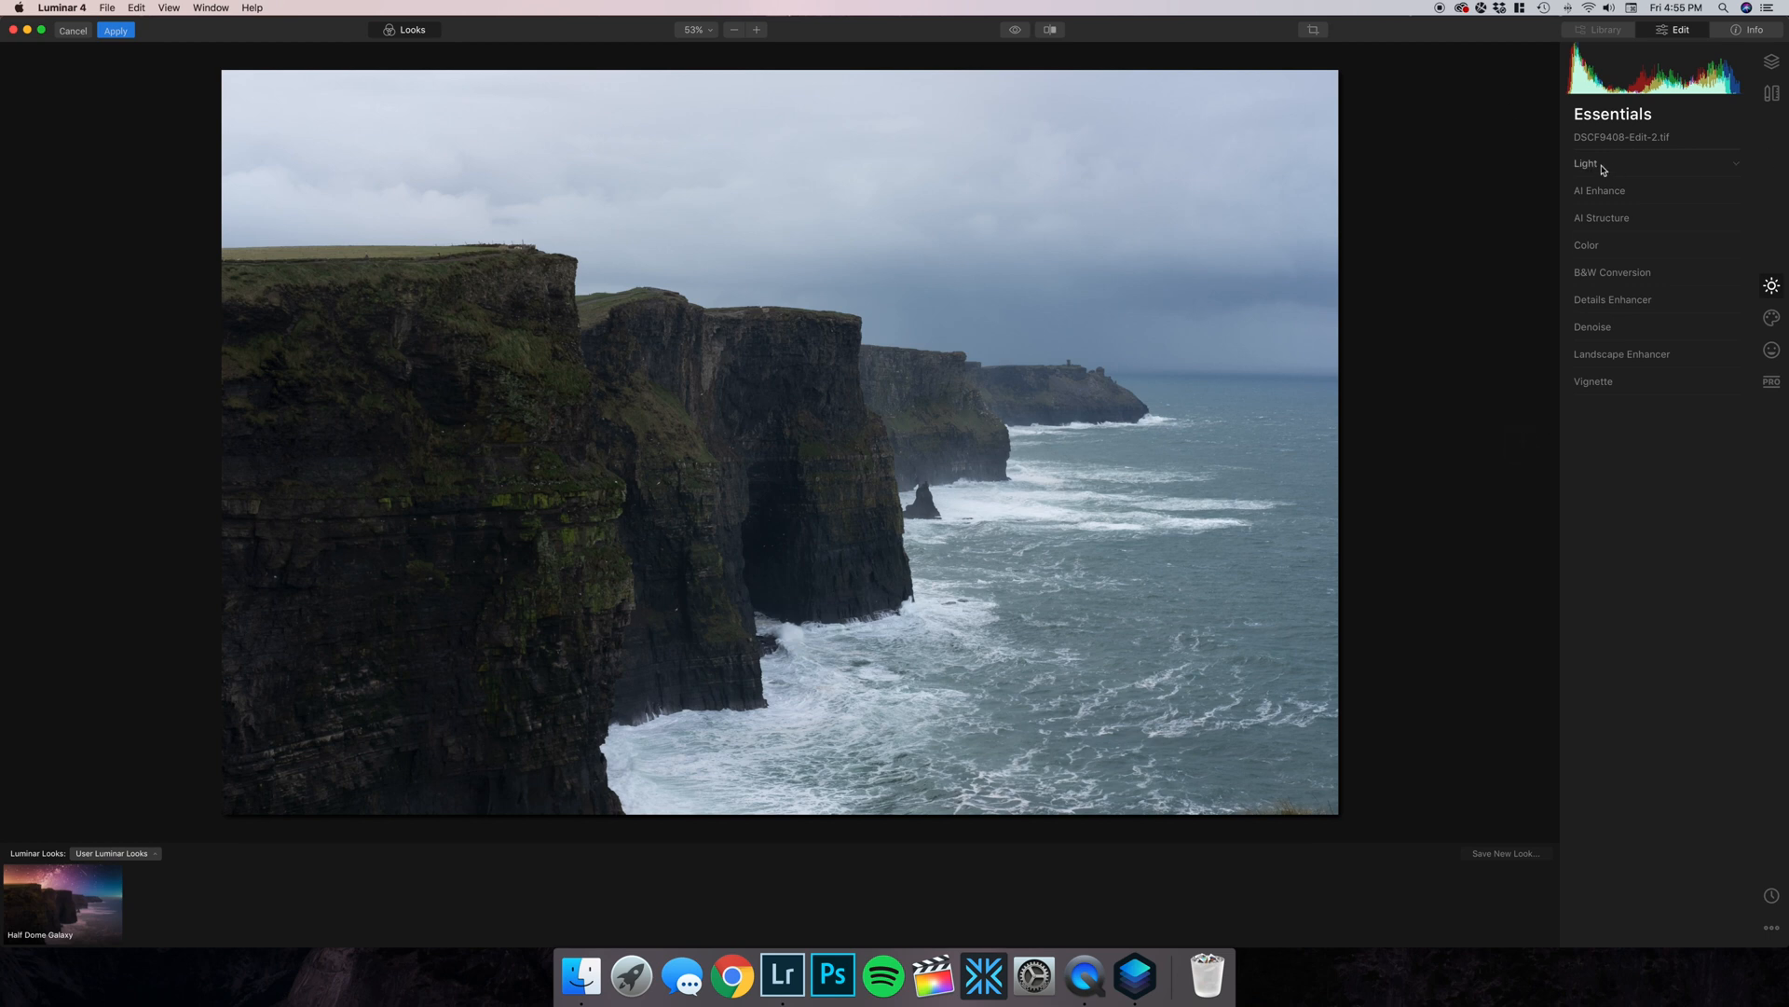
Expand the Essentials Light settings, then switch to the Creative effects panel.
left_click(1586, 163)
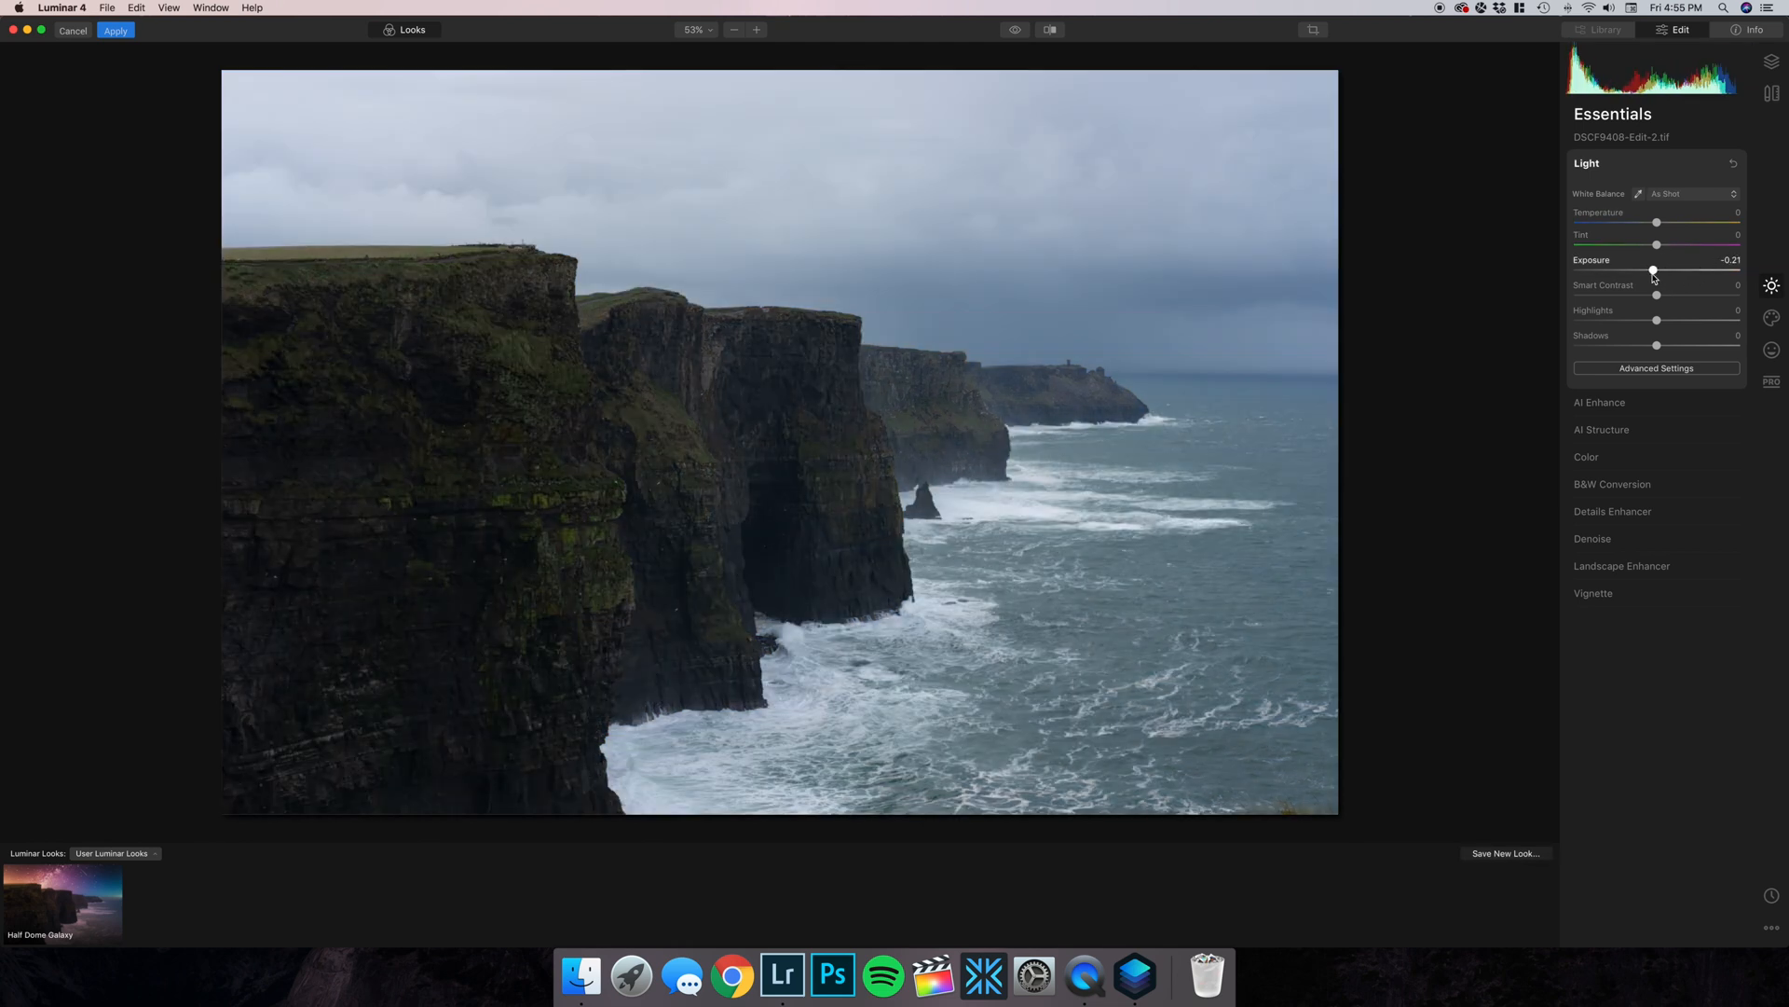
left_click(1773, 317)
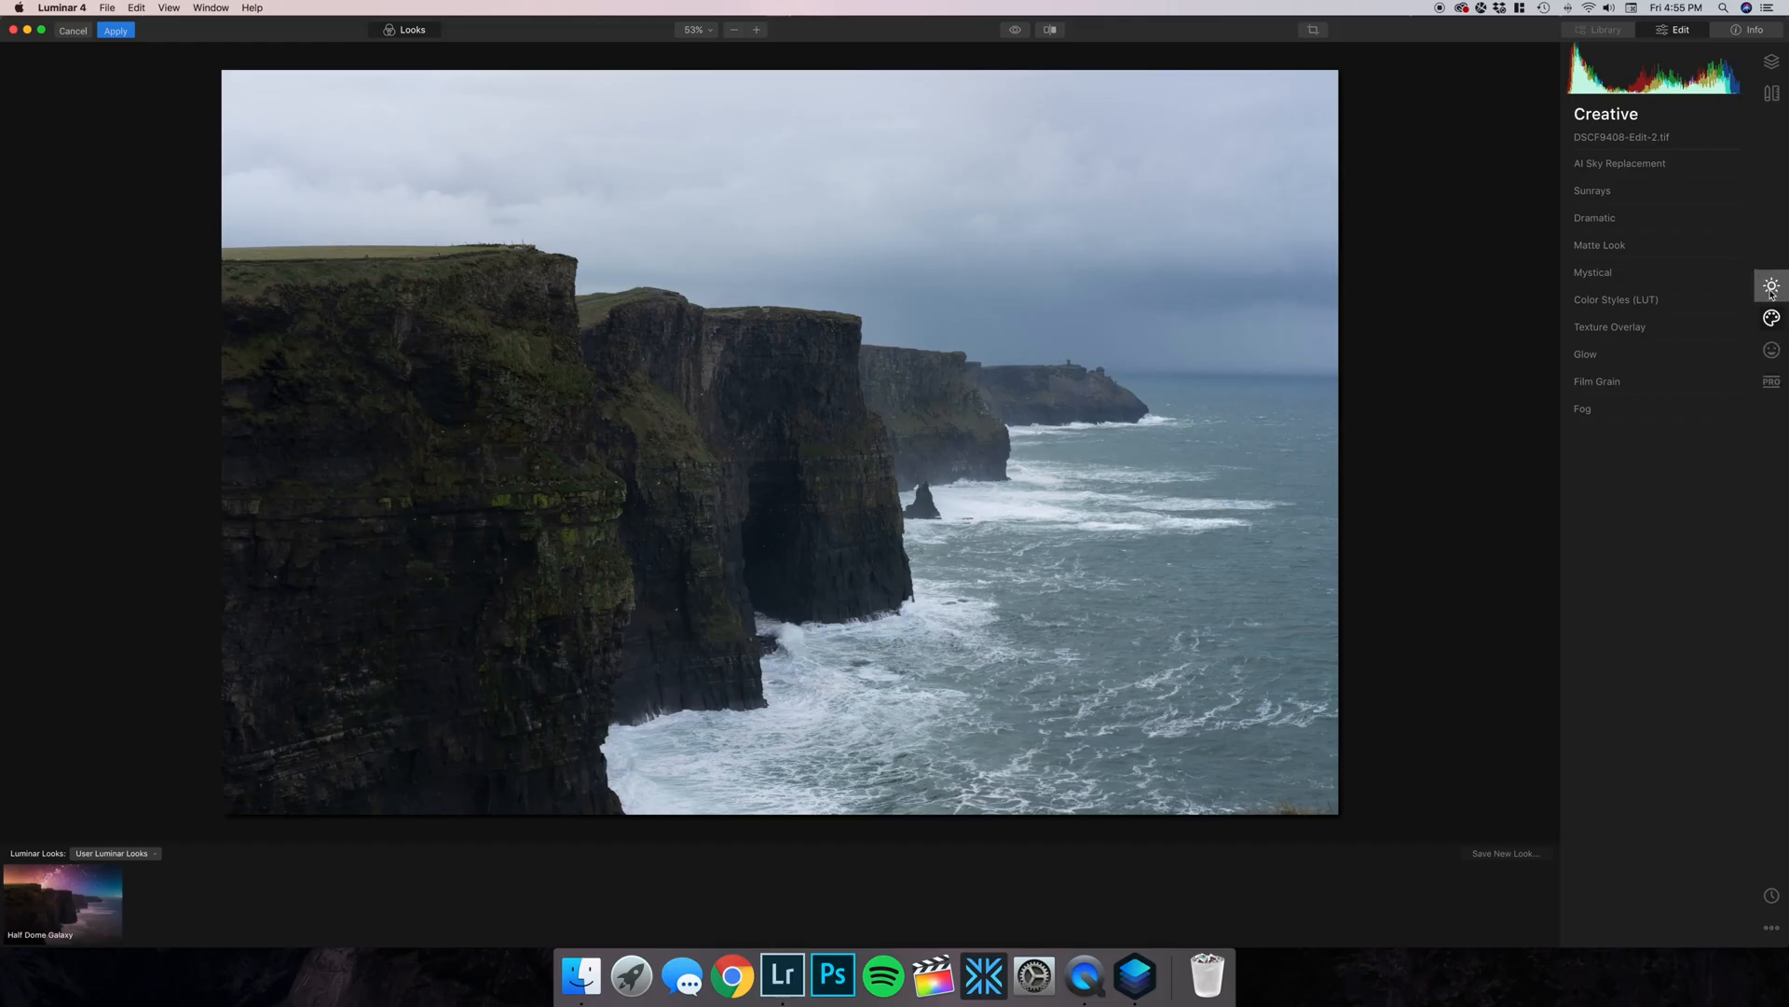
mouse_move(1771, 319)
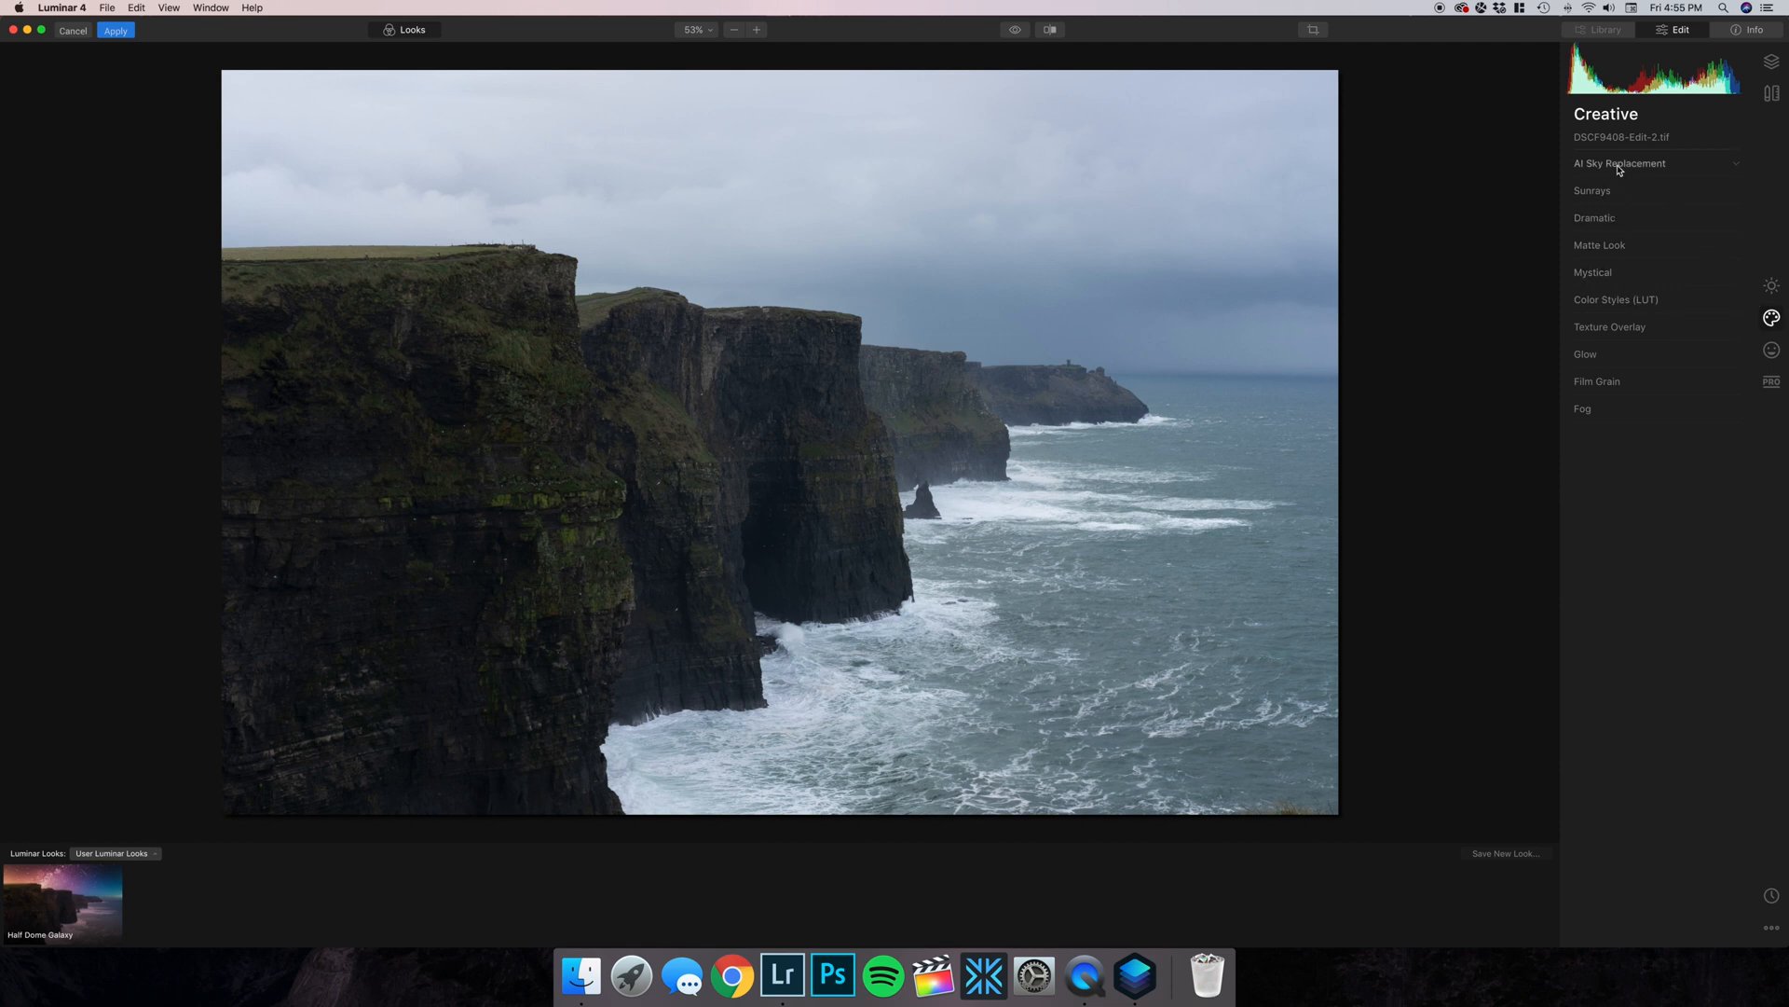
Expand AI Sky Replacement and open its Sky Selection dropdown.
left_click(1620, 163)
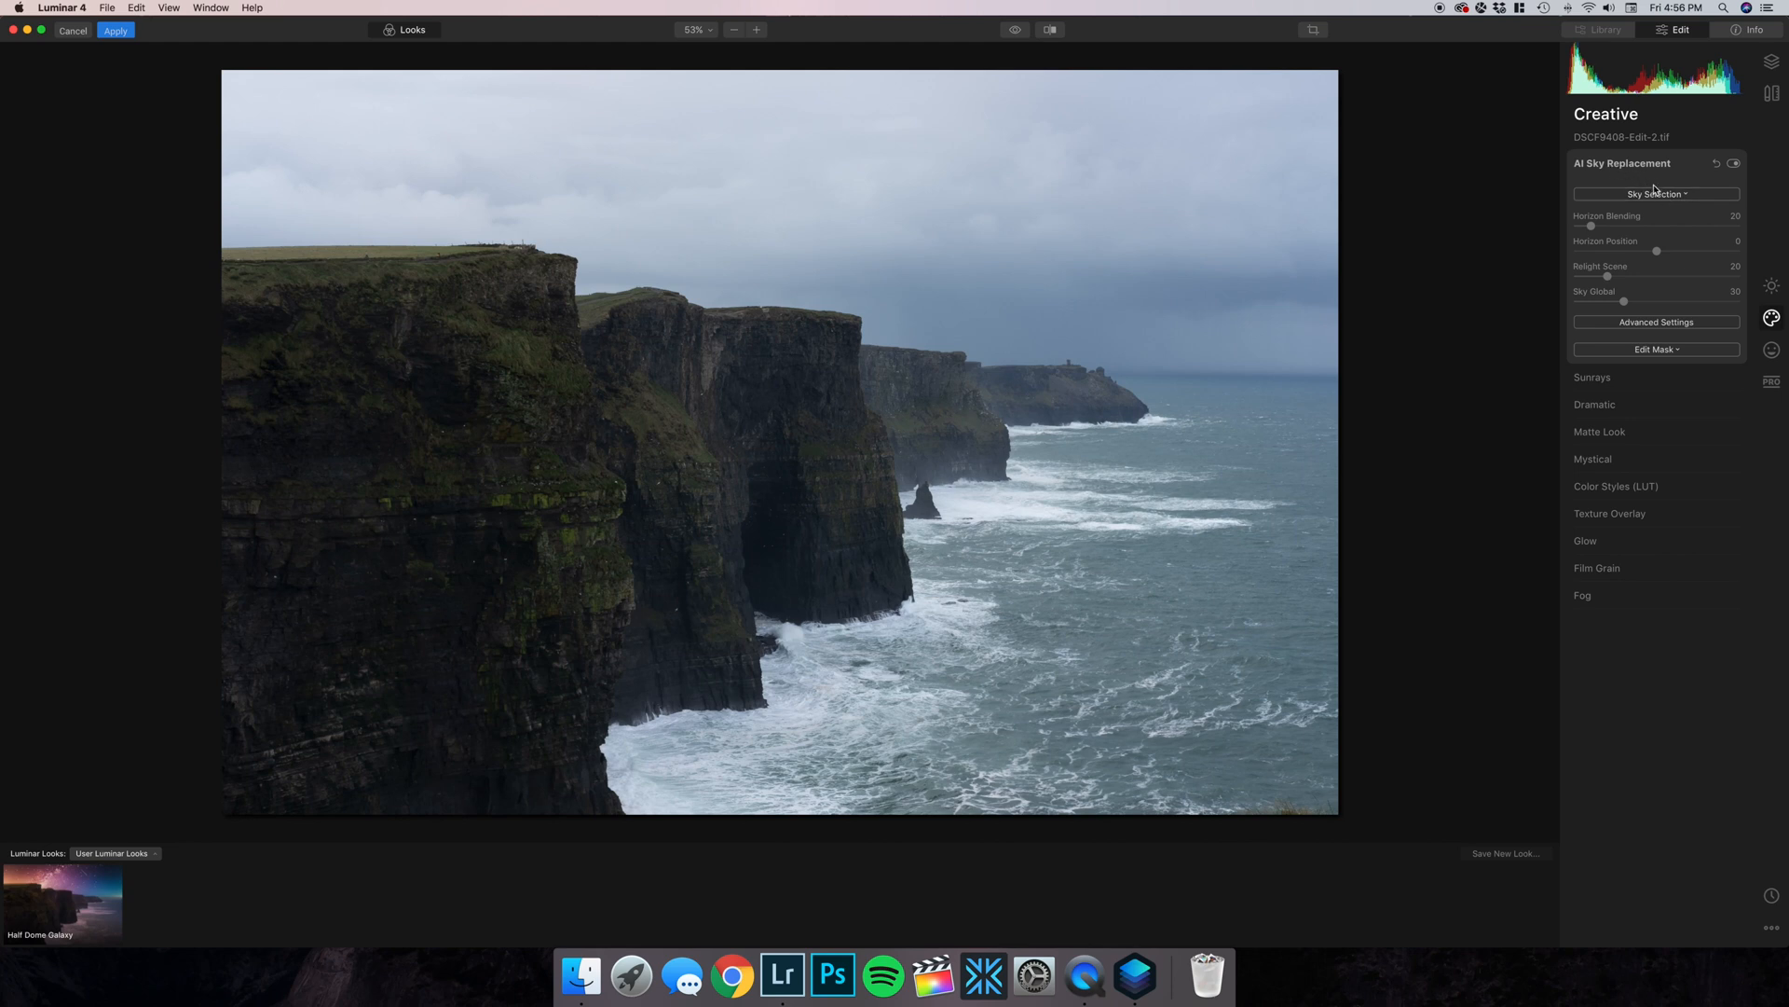
left_click(1656, 193)
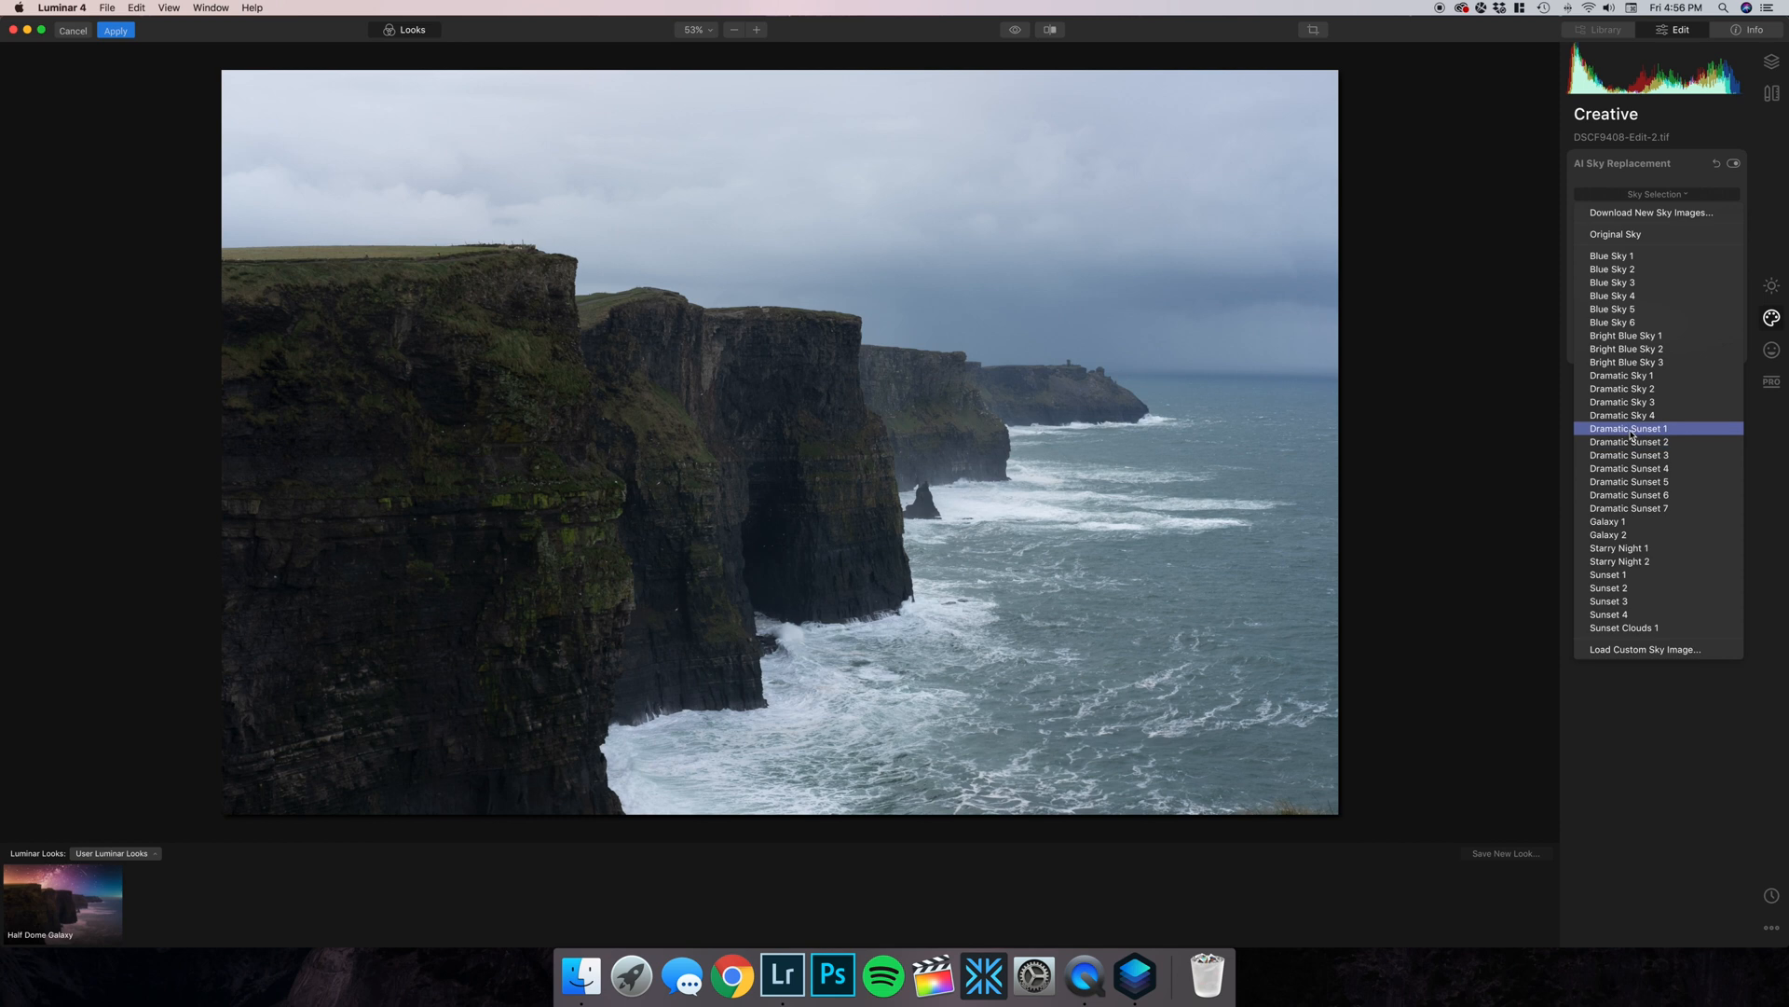
Try the Dramatic Sunset 1 and 3 skies, then settle on Dramatic Sunset 4.
left_click(1628, 428)
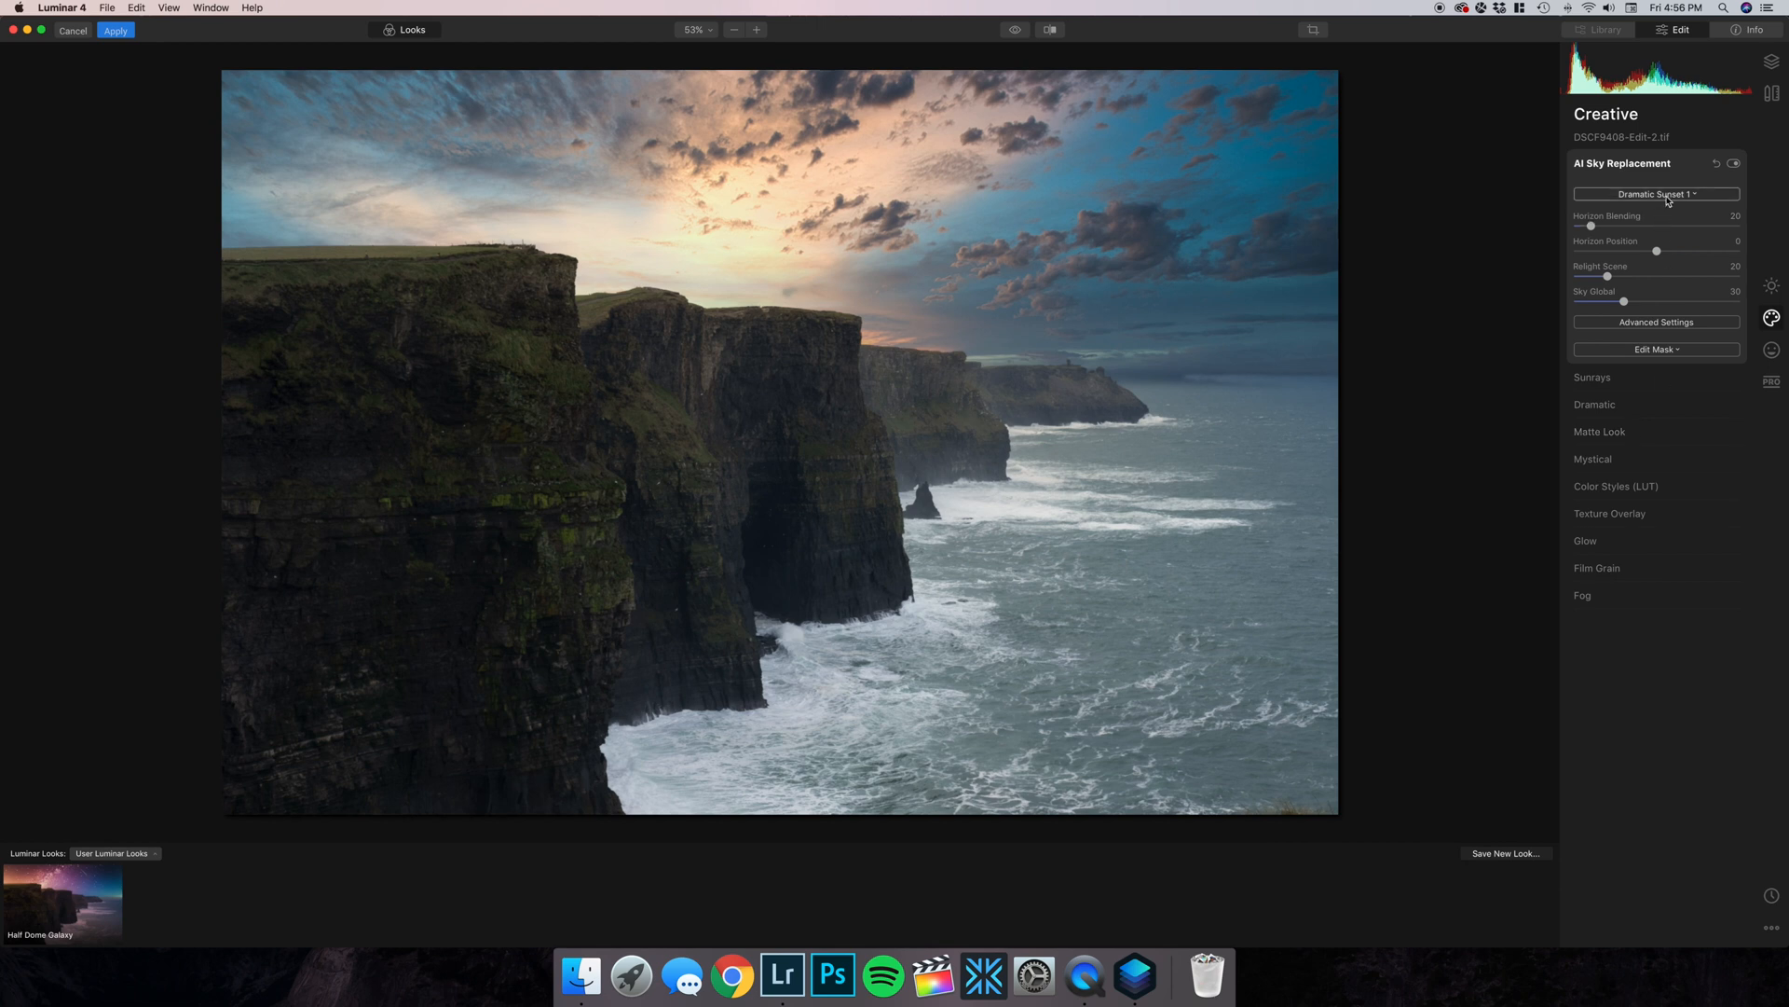
left_click(1656, 194)
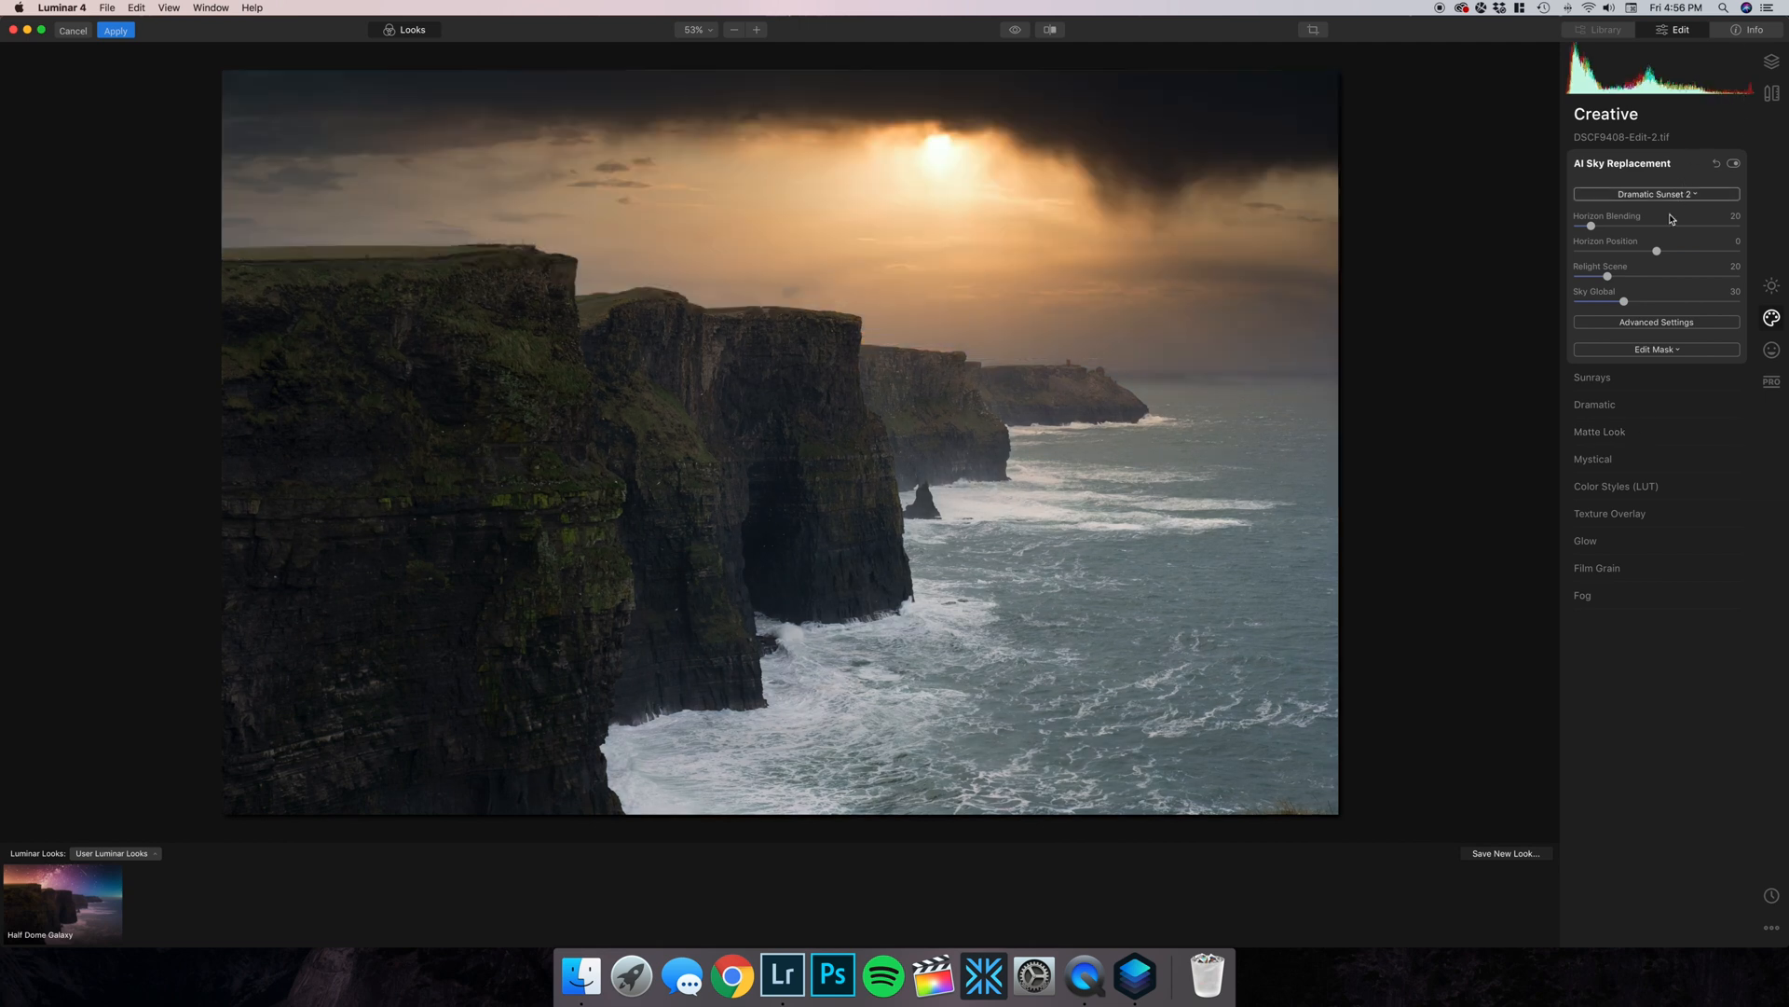
left_click(1656, 193)
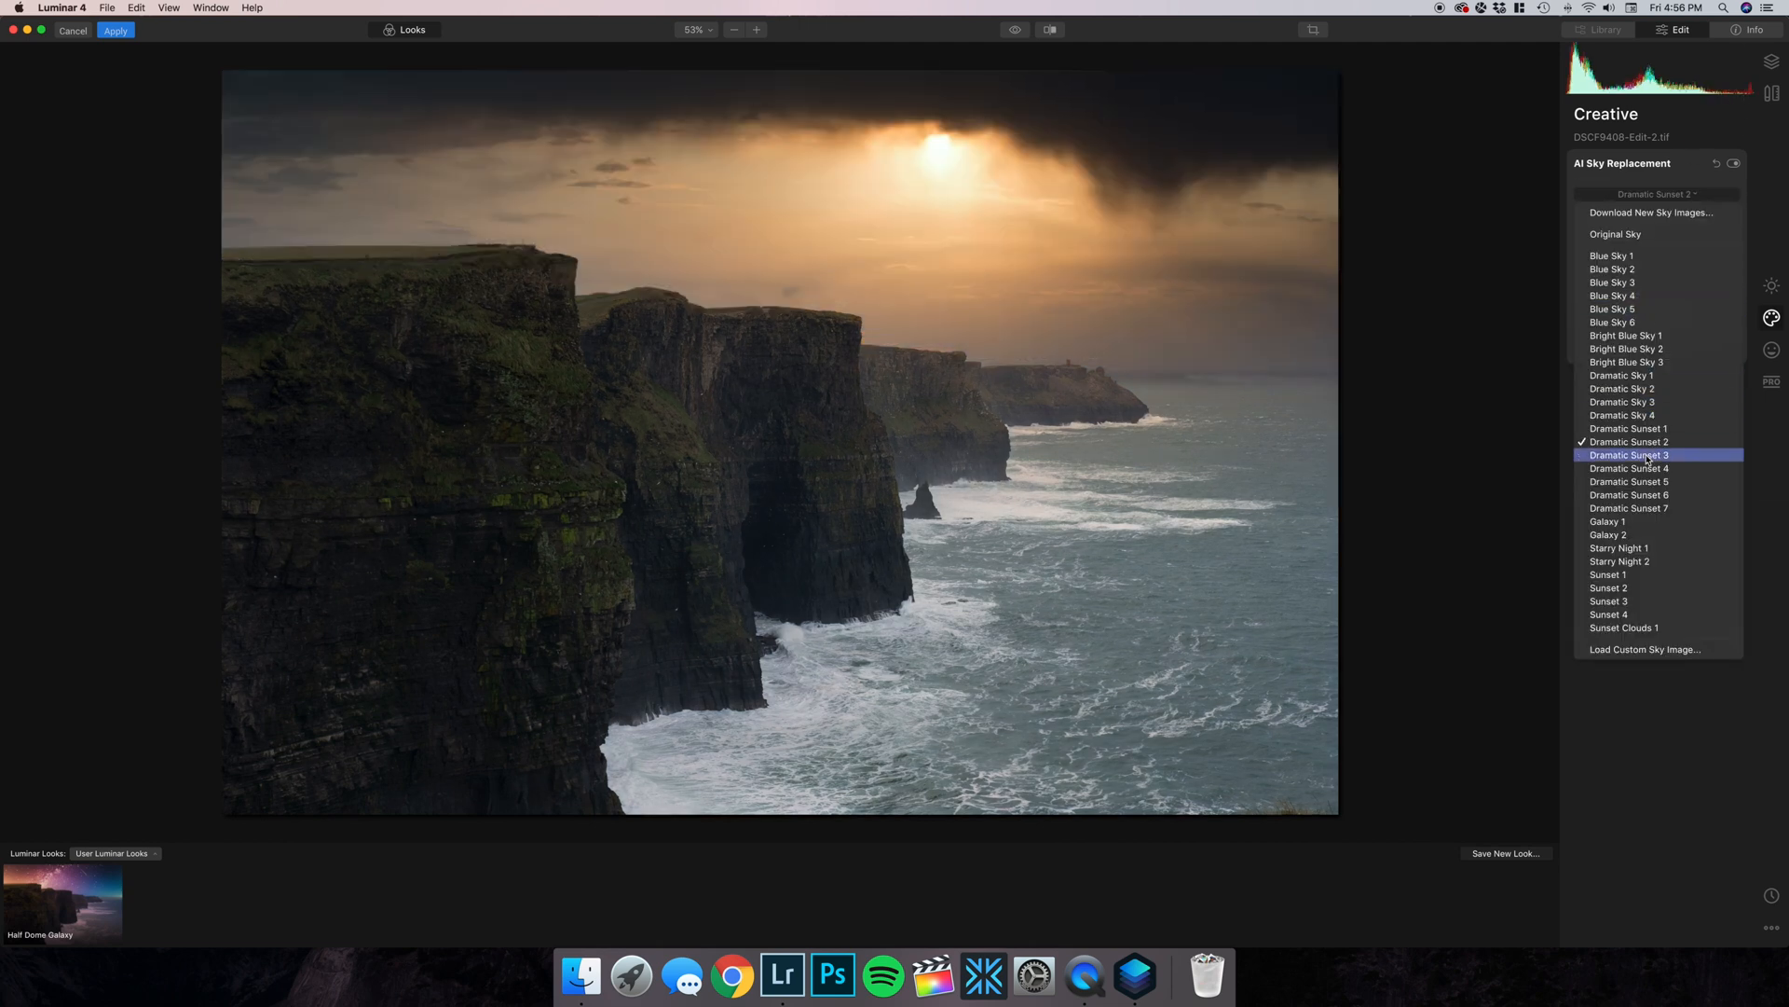
left_click(1630, 454)
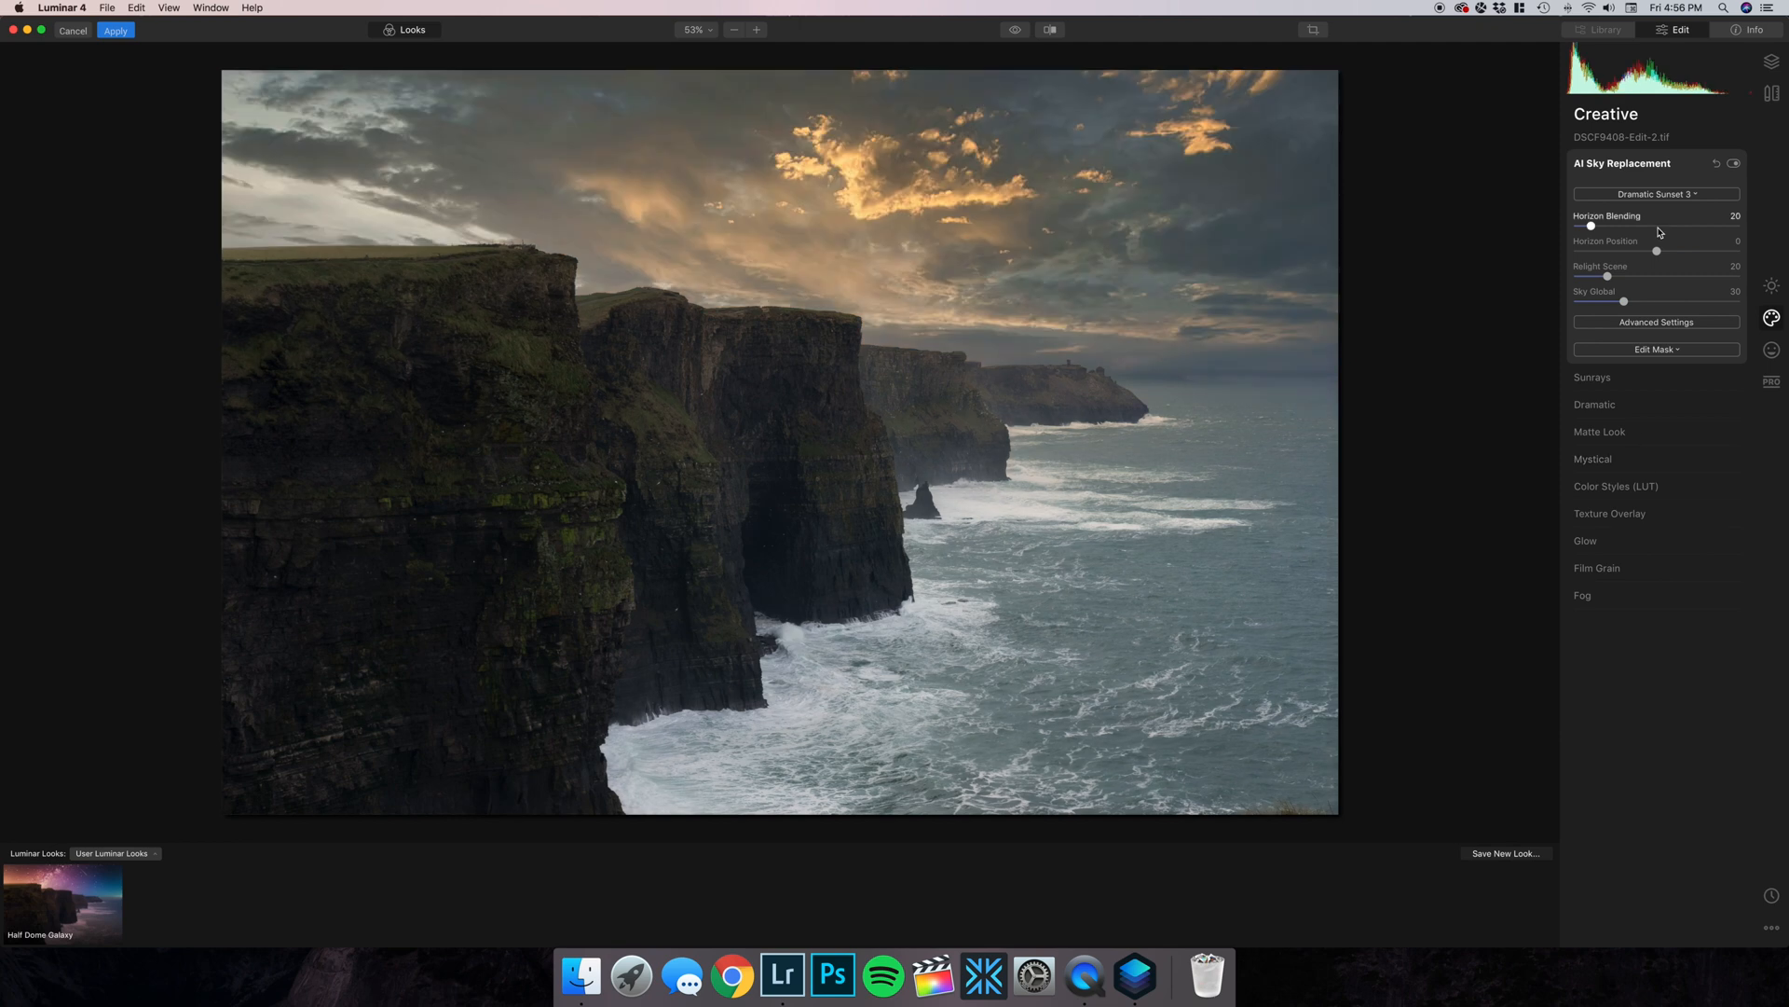
left_click(1656, 193)
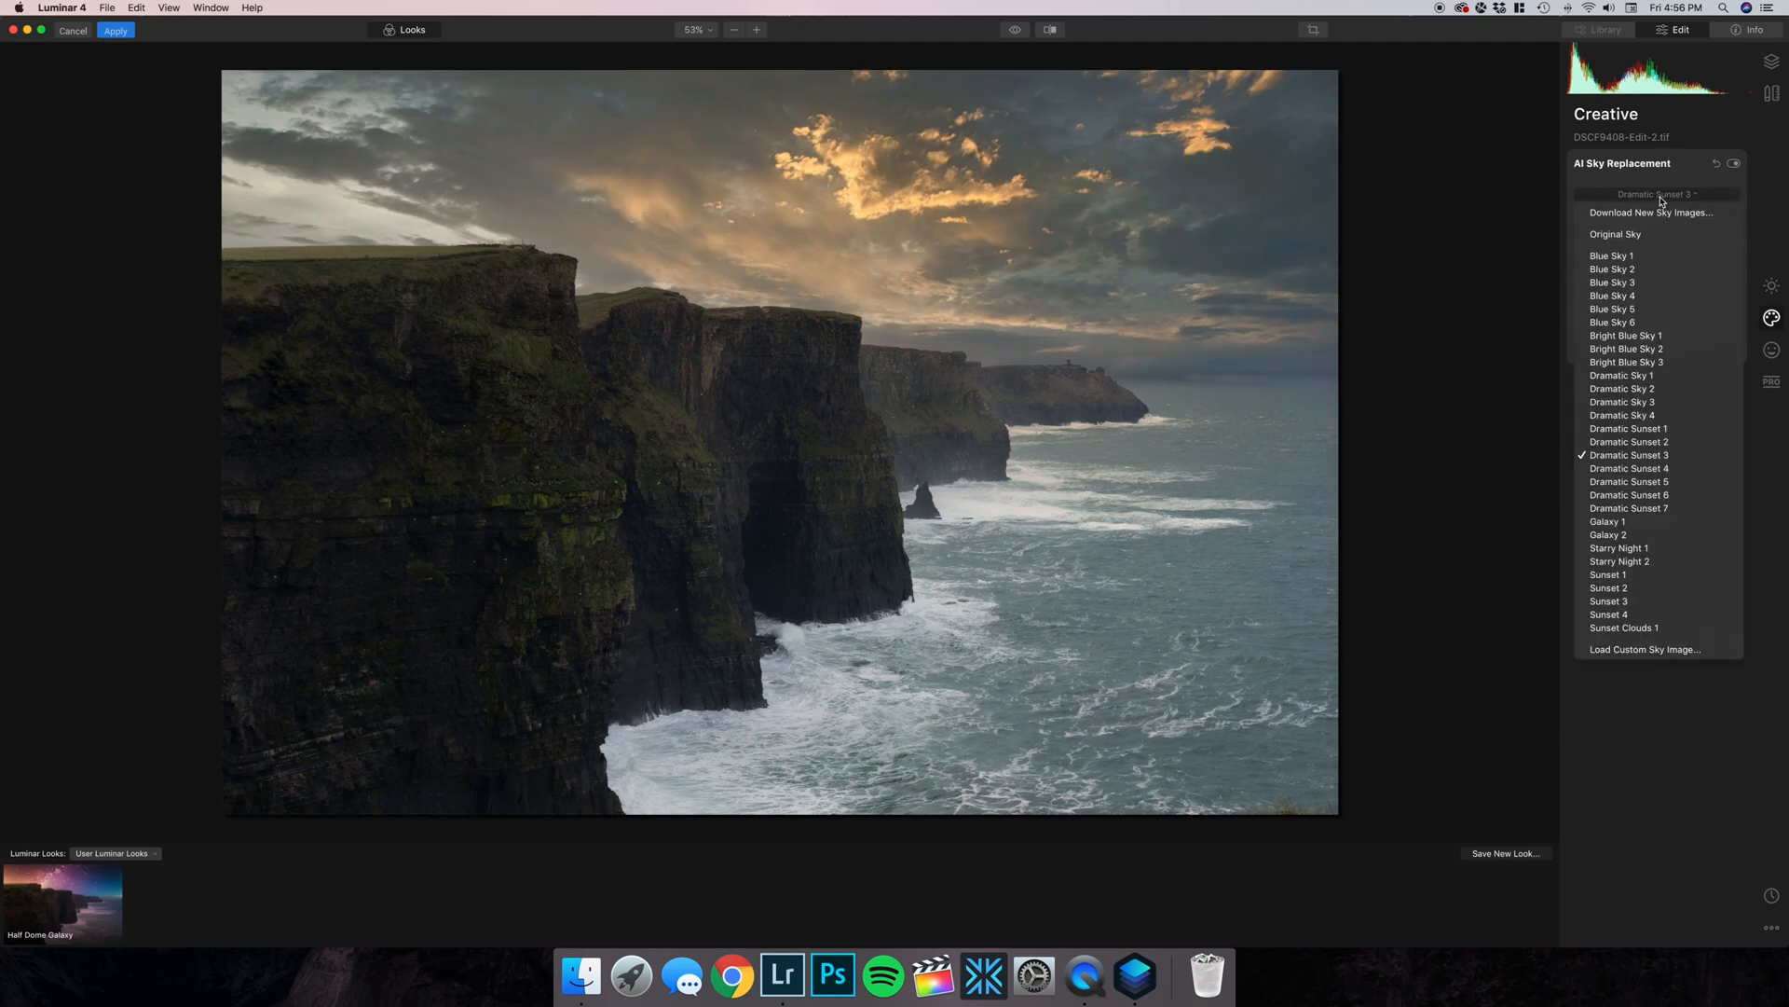
left_click(1628, 468)
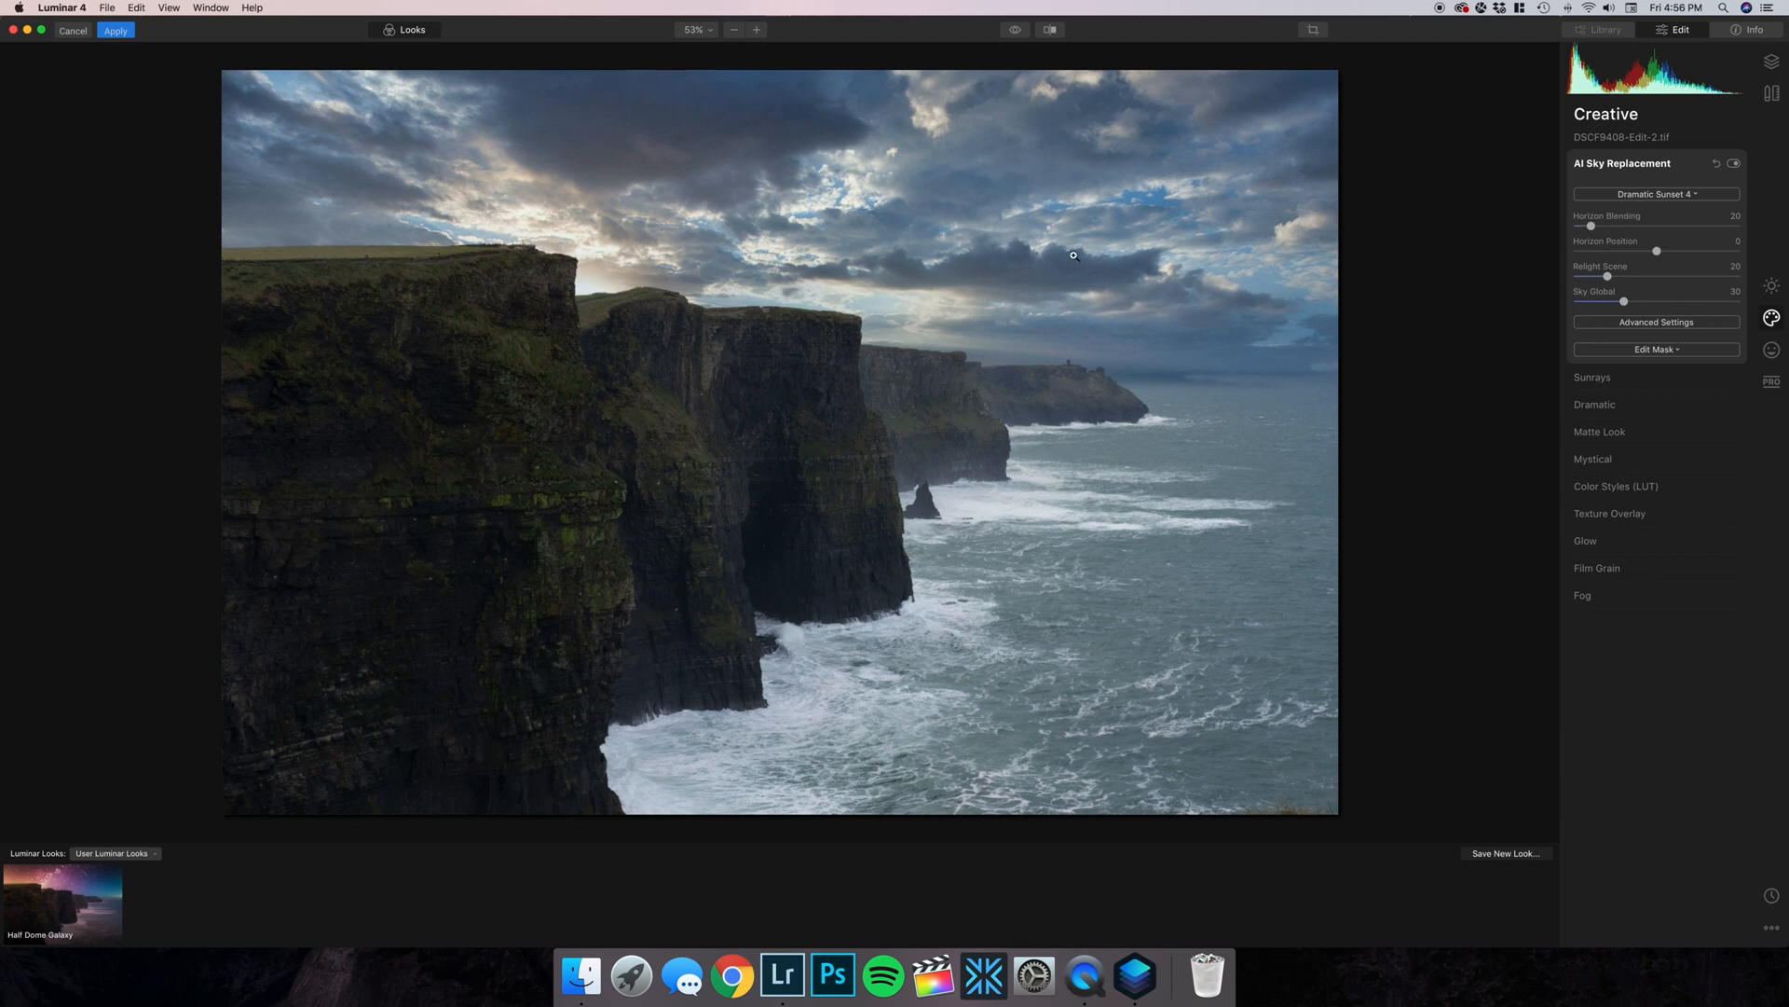
mouse_move(599, 278)
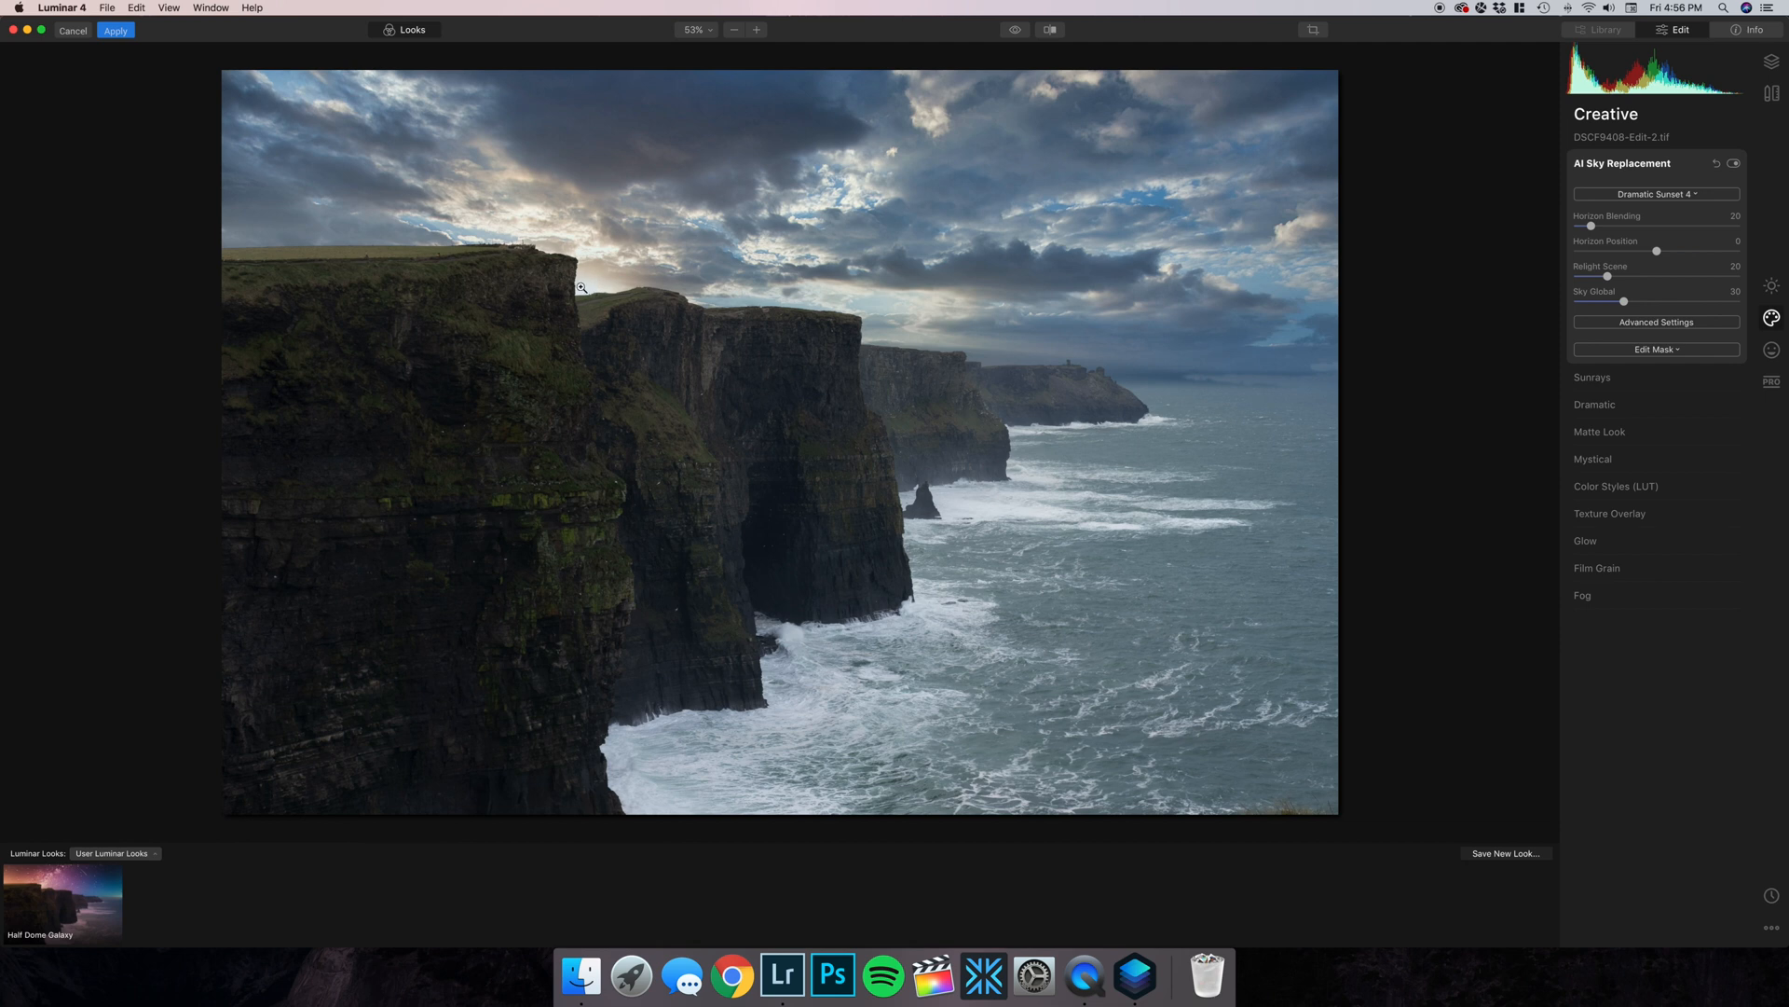
mouse_move(1228, 173)
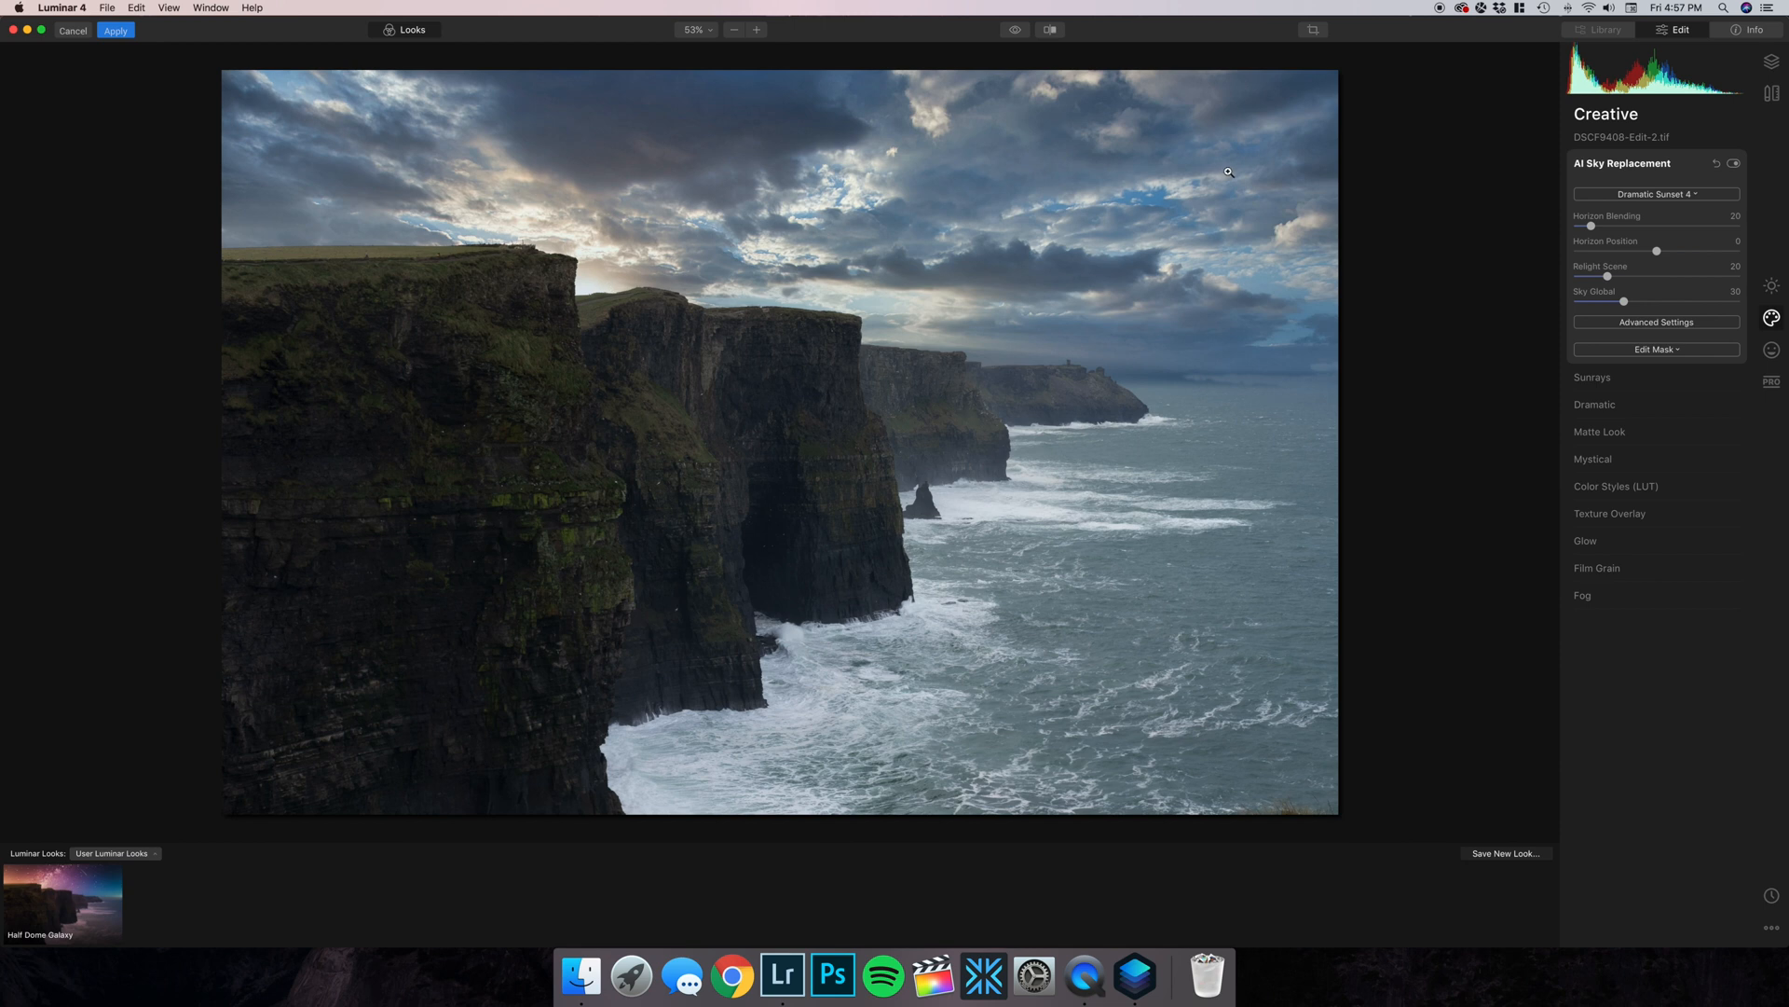
mouse_move(601, 283)
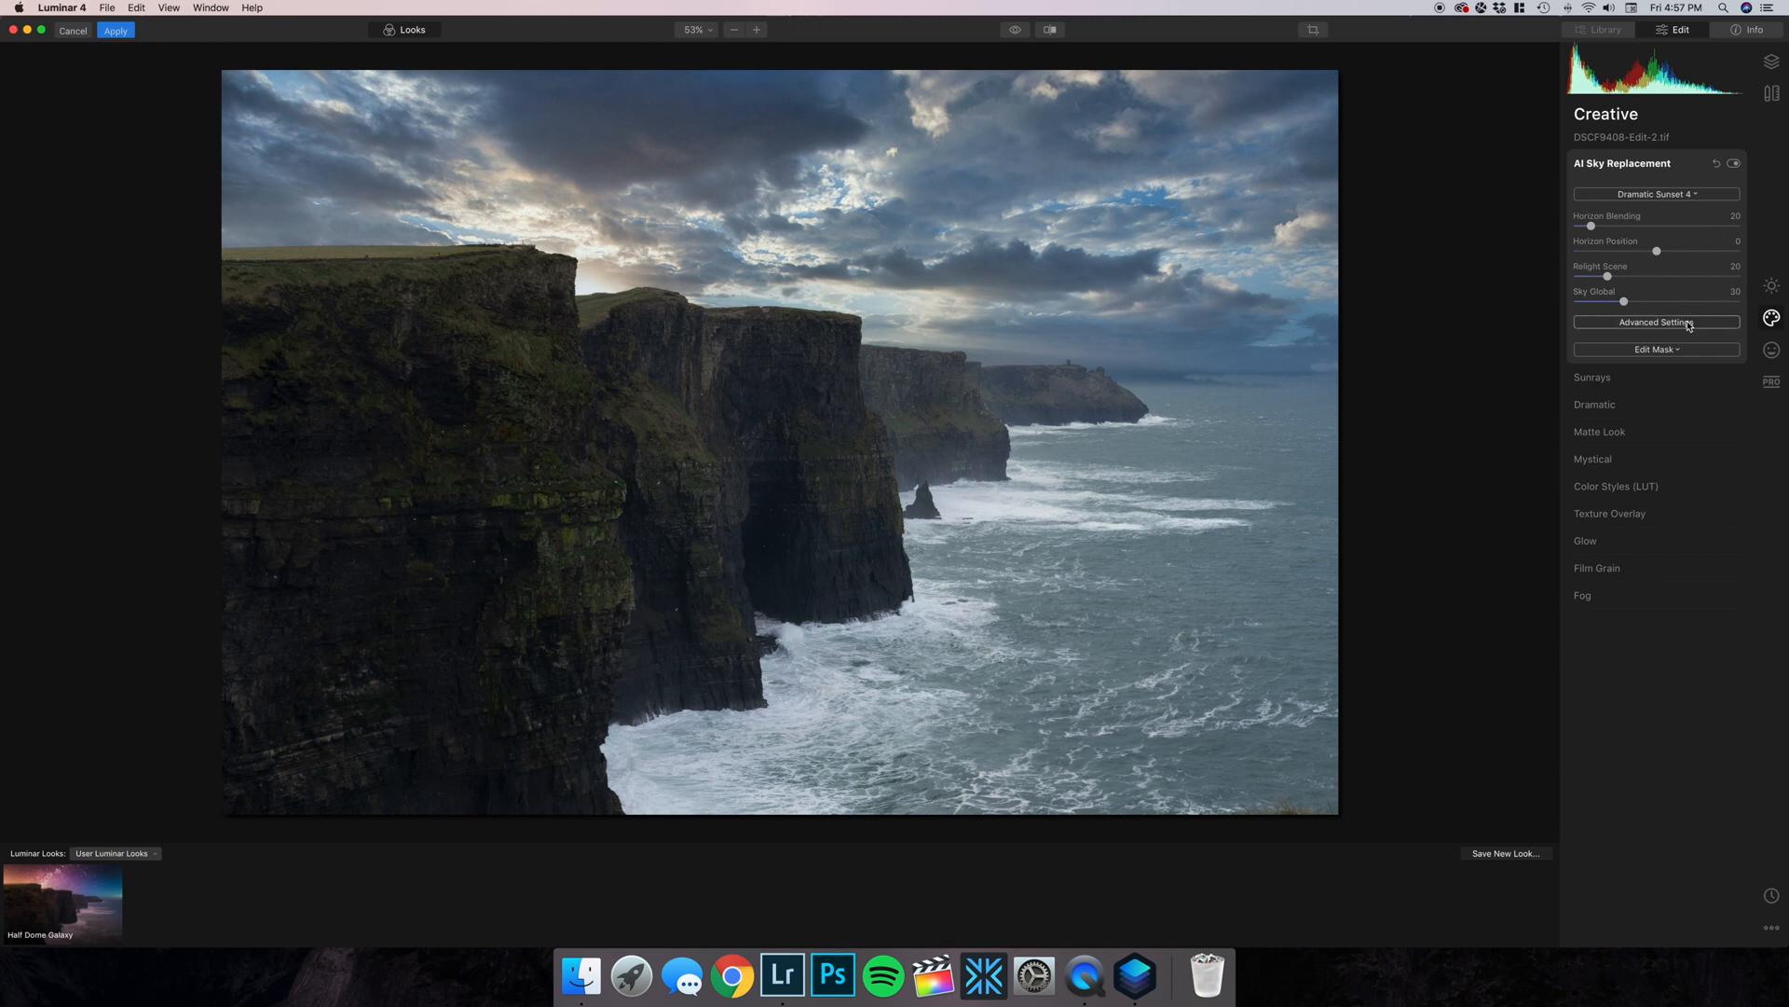
Flip the Dramatic Sunset 4 sky in Advanced Settings and zoom out to the full photo.
left_click(1656, 322)
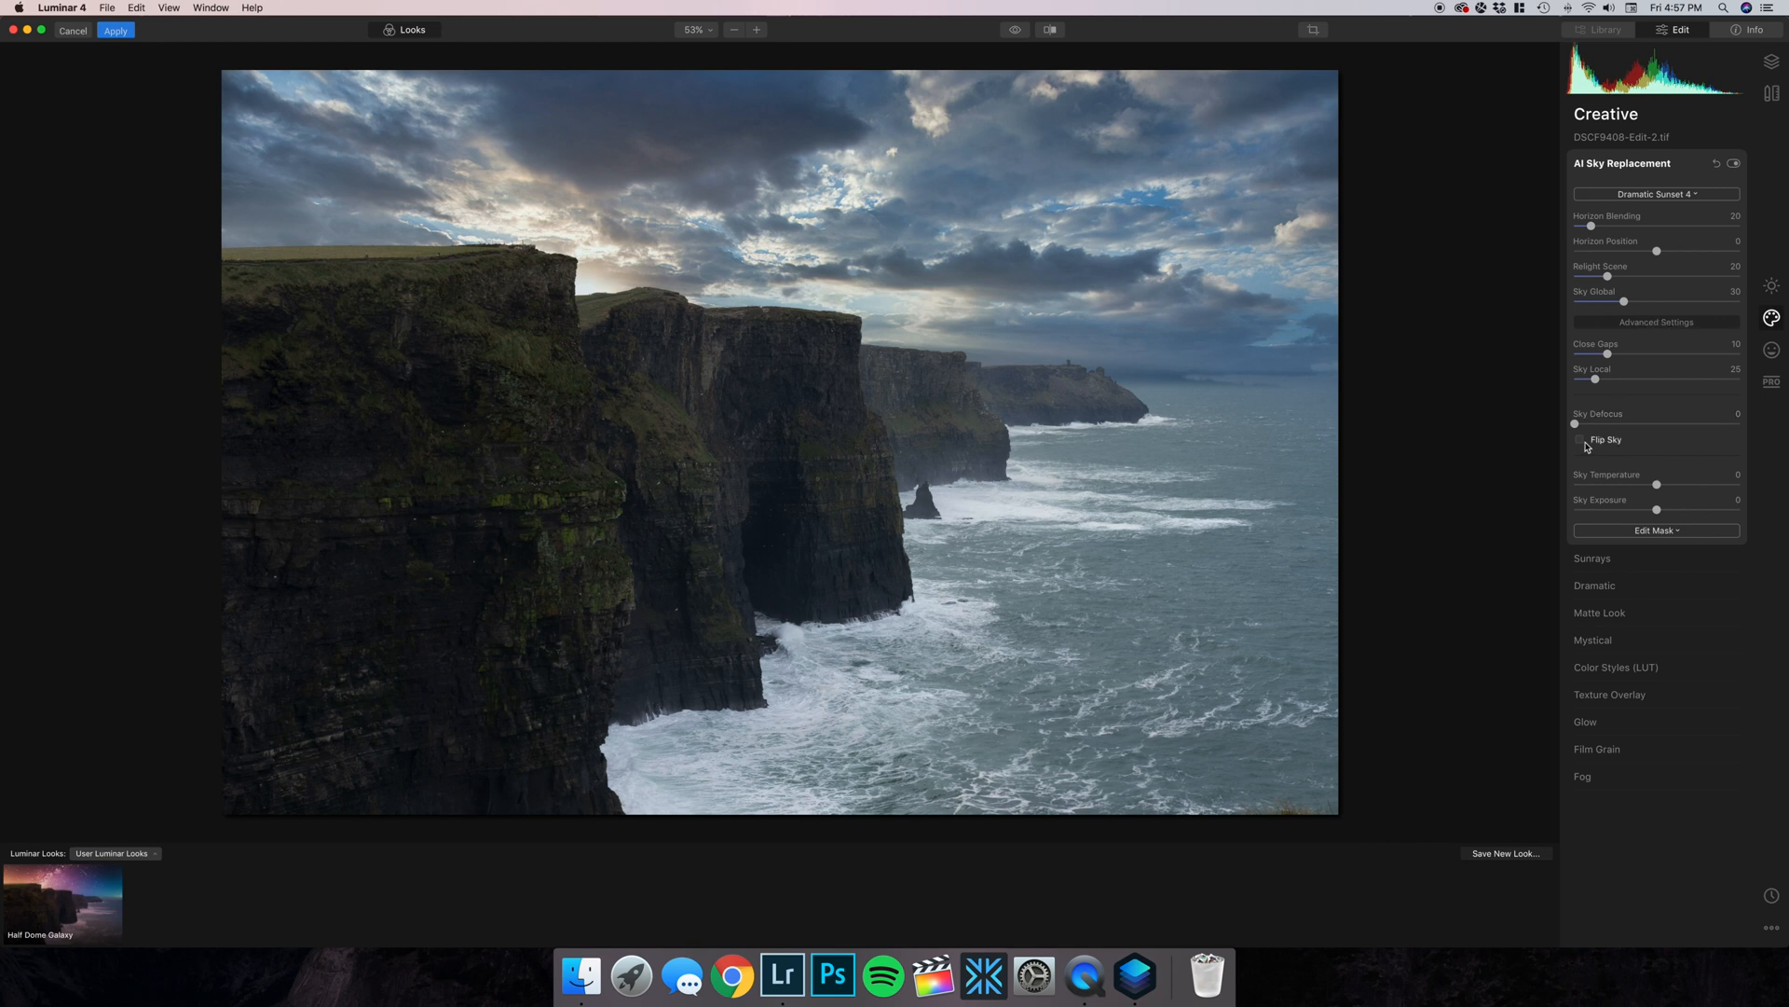
left_click(1581, 441)
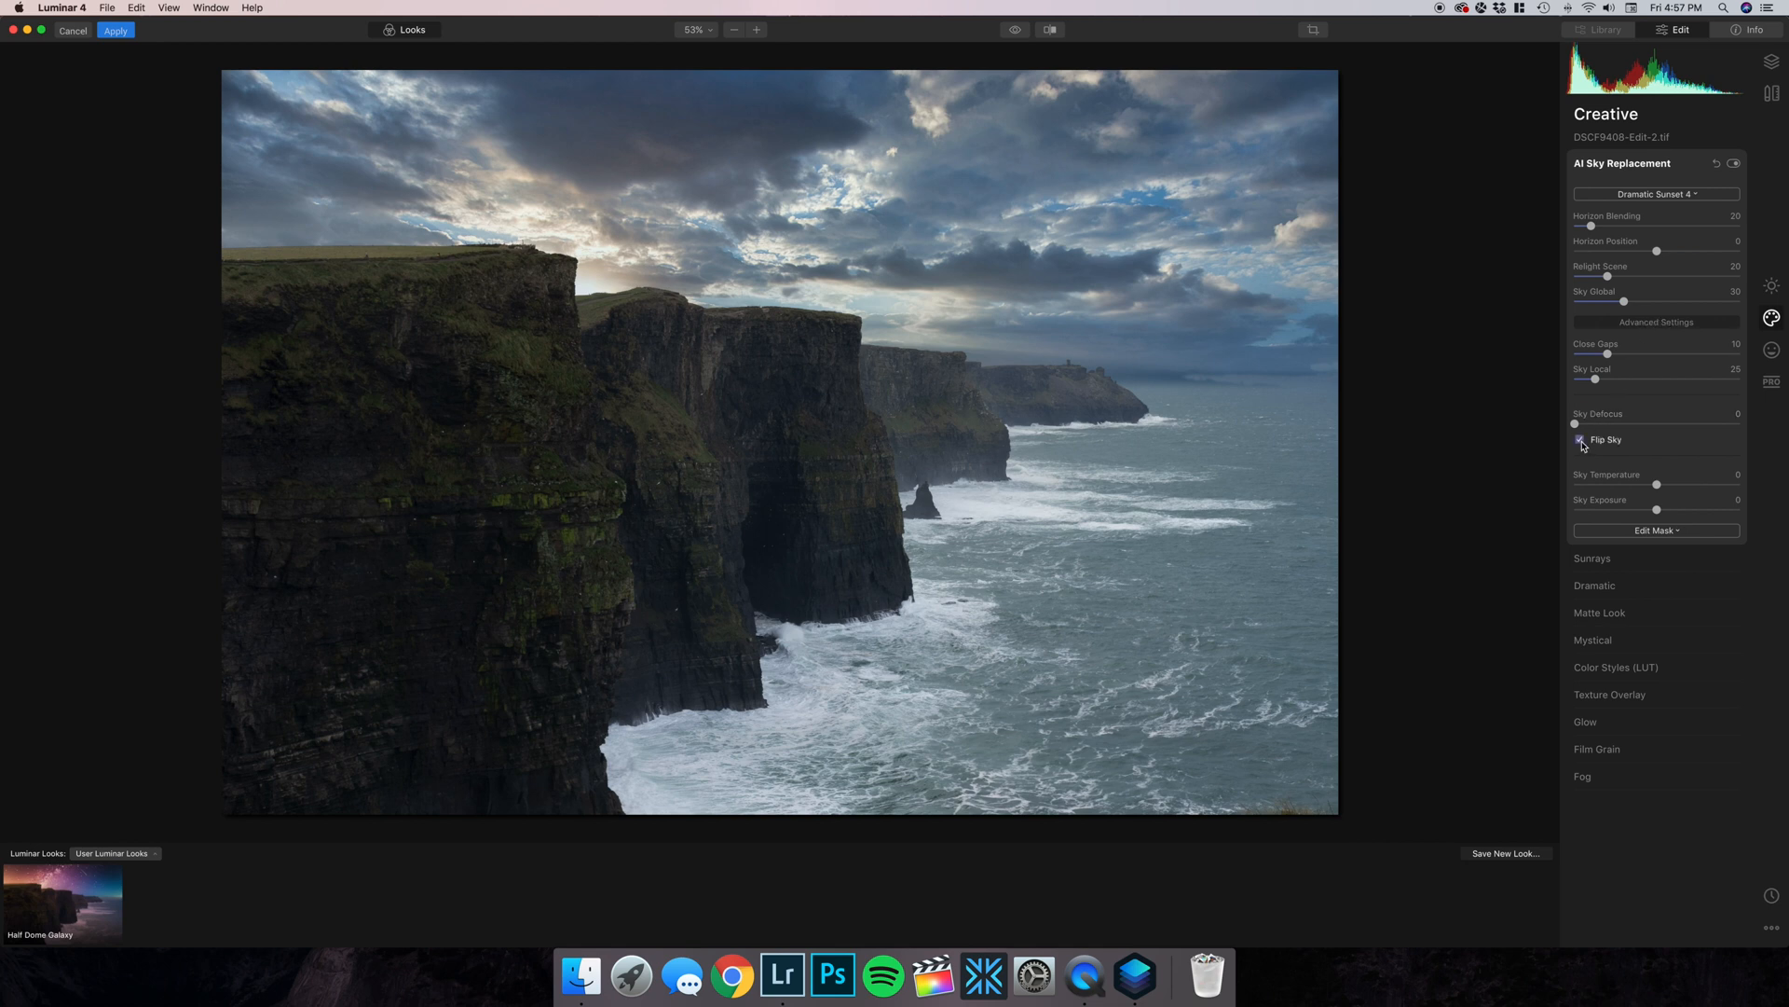
left_click(1580, 439)
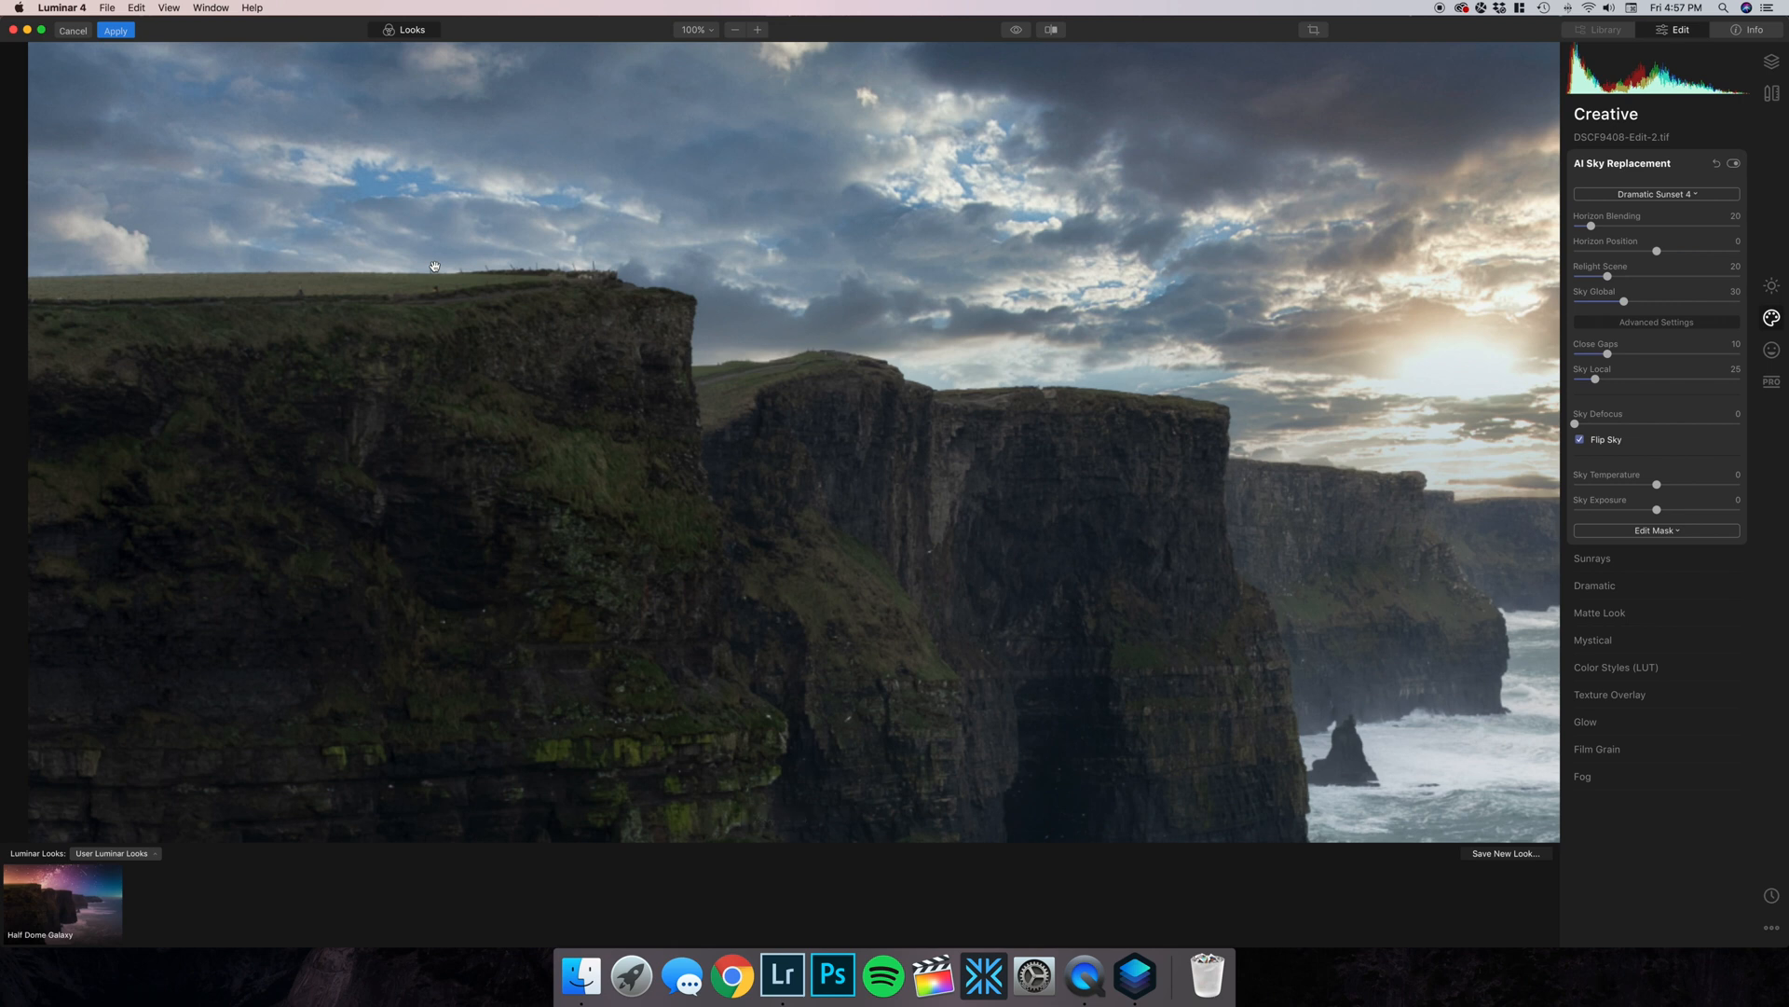
left_click(735, 30)
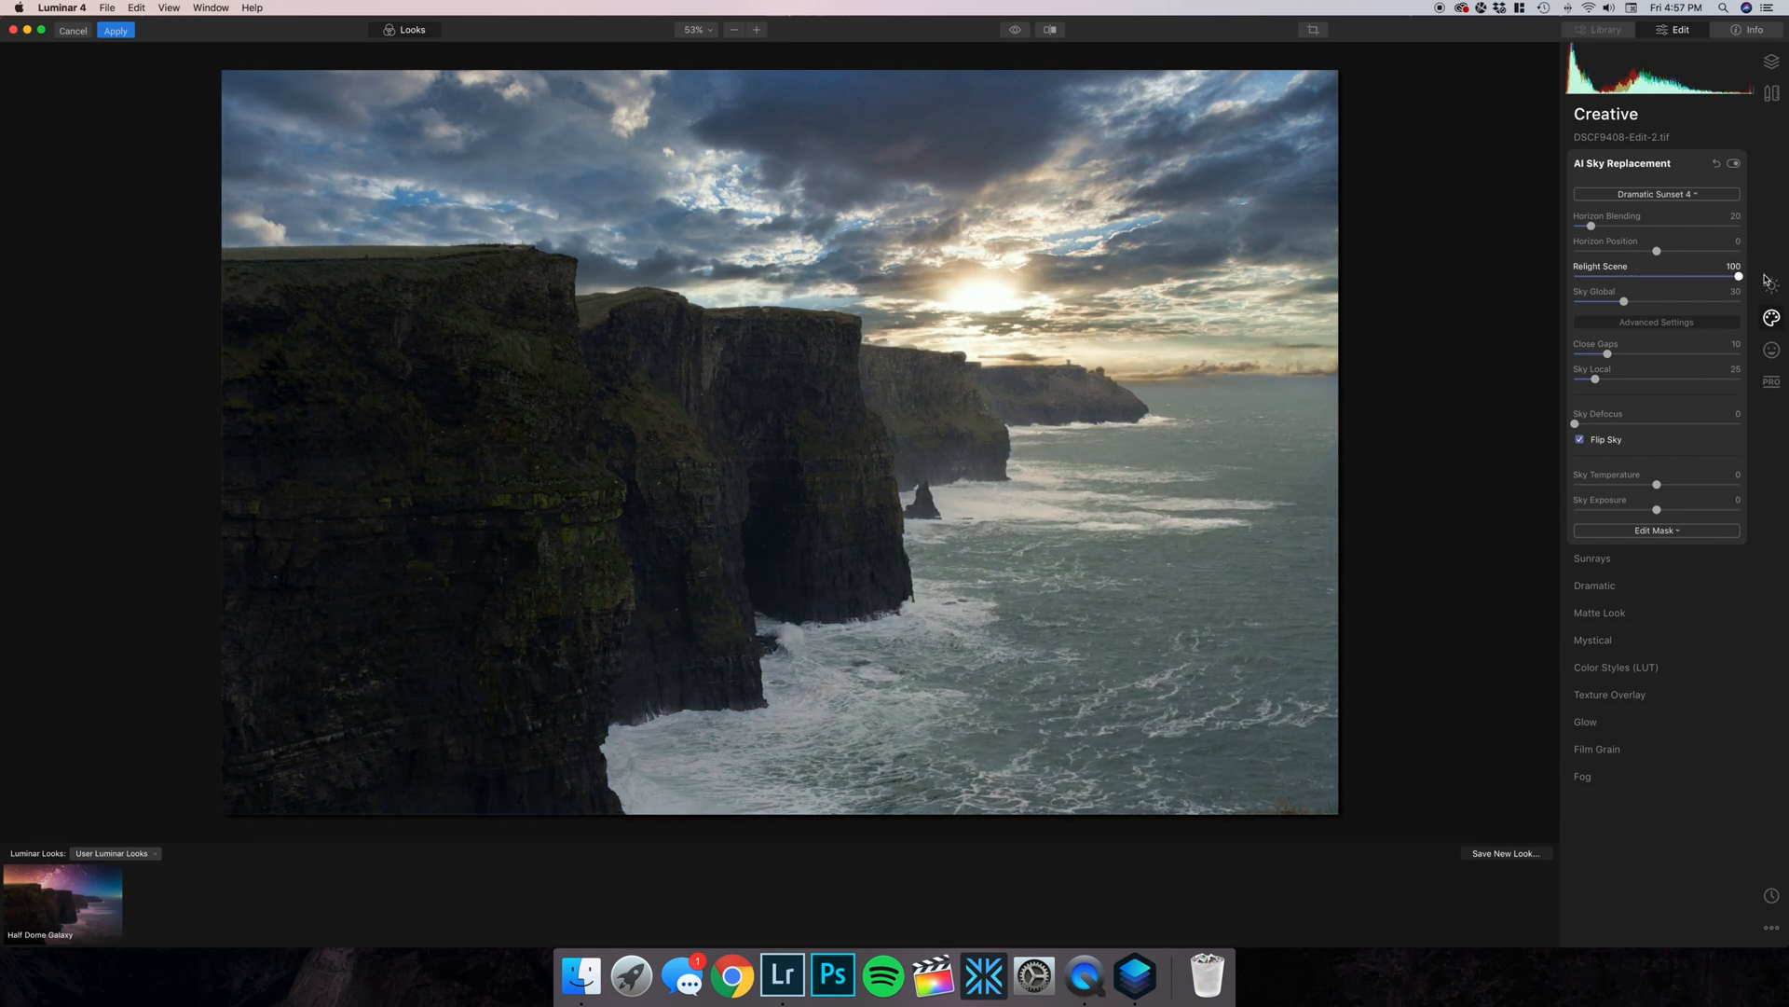
mouse_move(1764, 280)
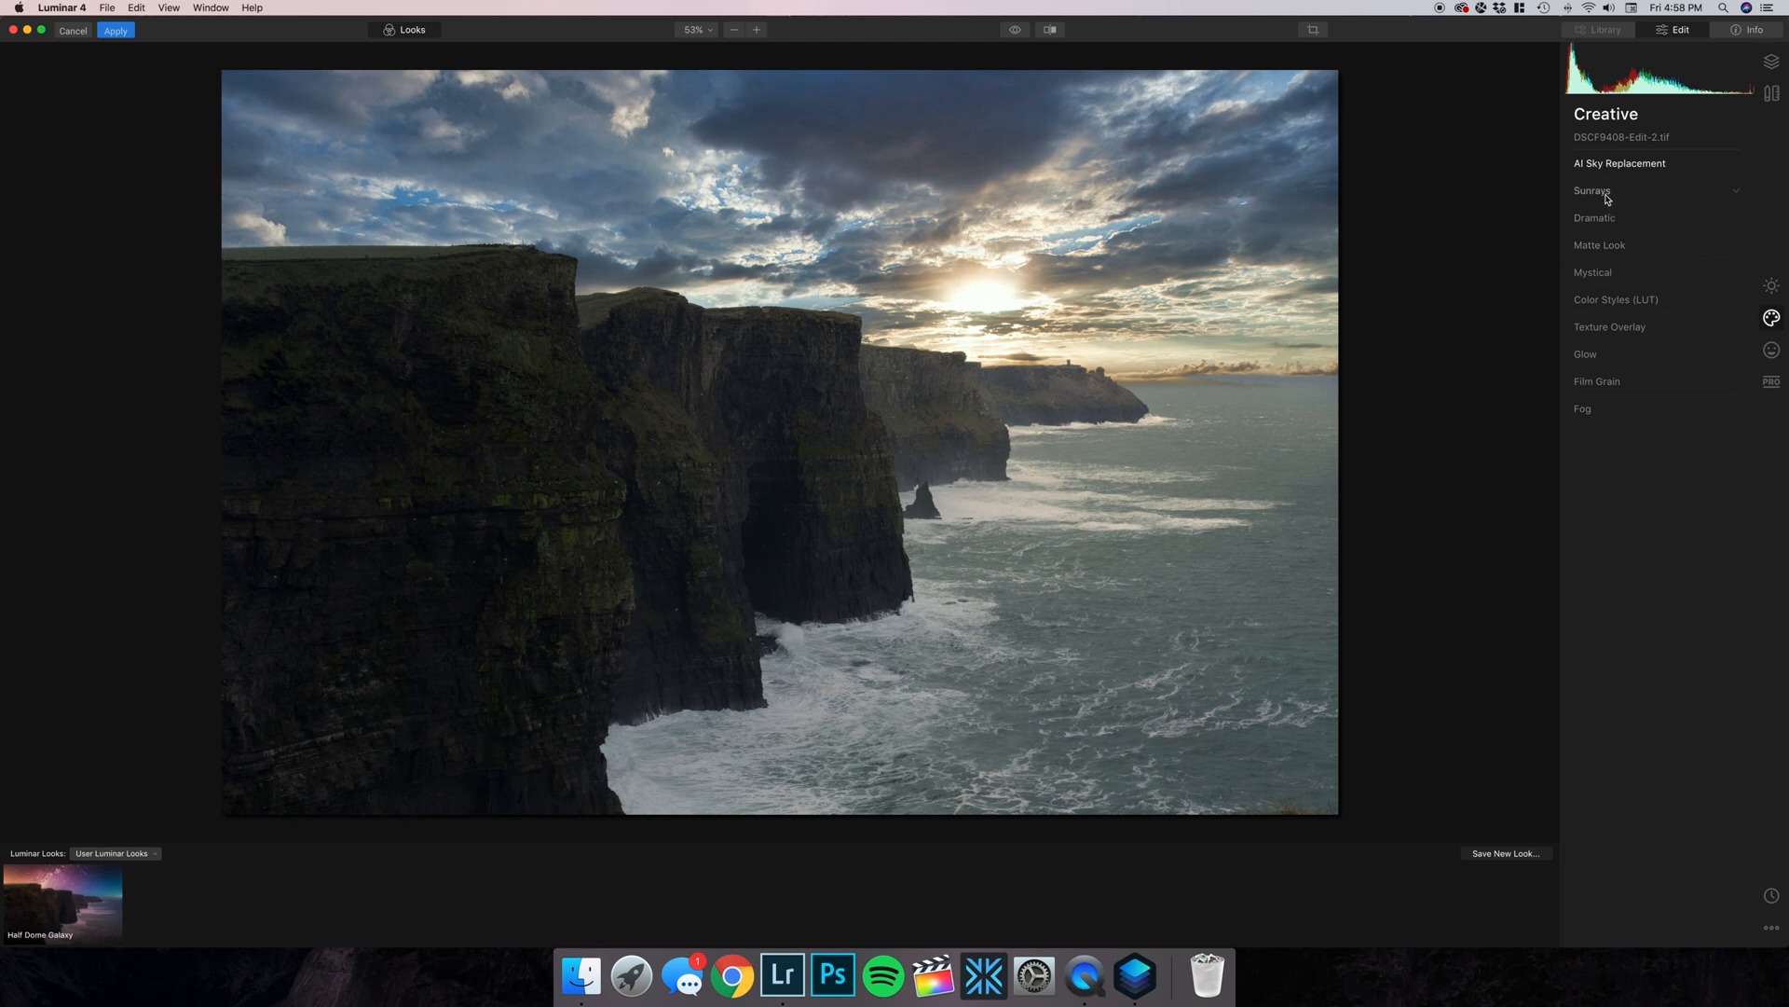
Expand Sunrays and start placing the sun centre over the sunset glow.
left_click(1591, 190)
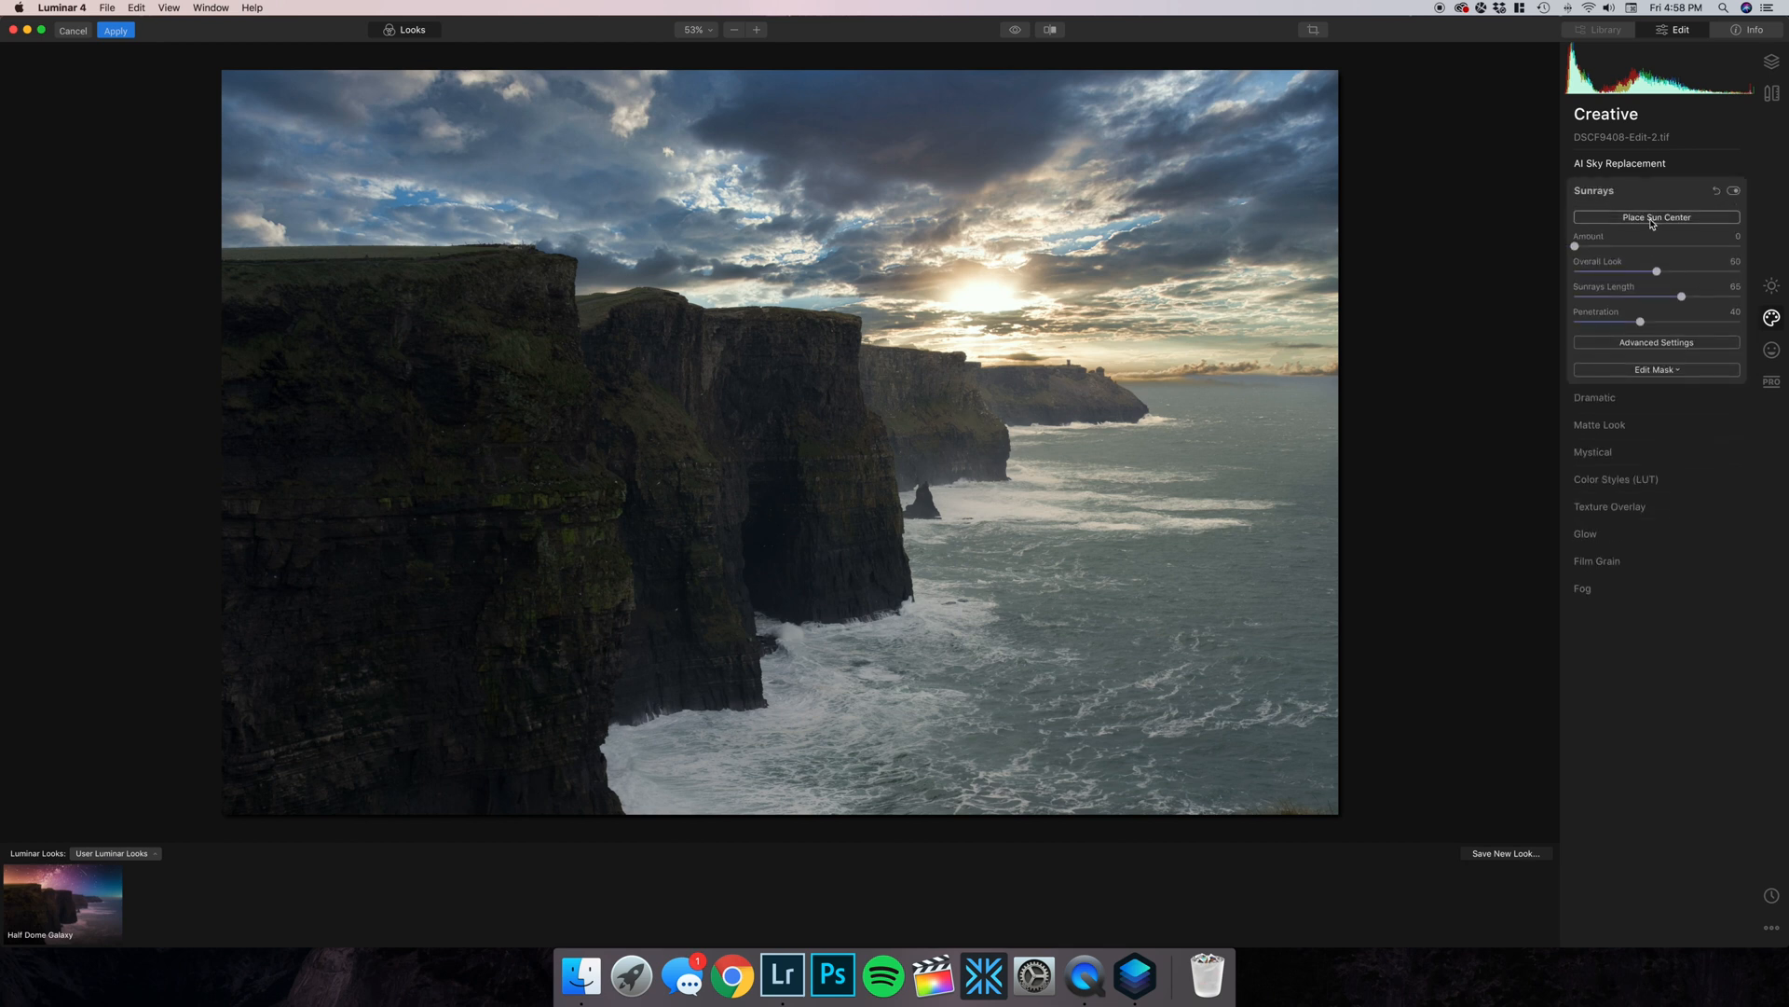
left_click(1656, 217)
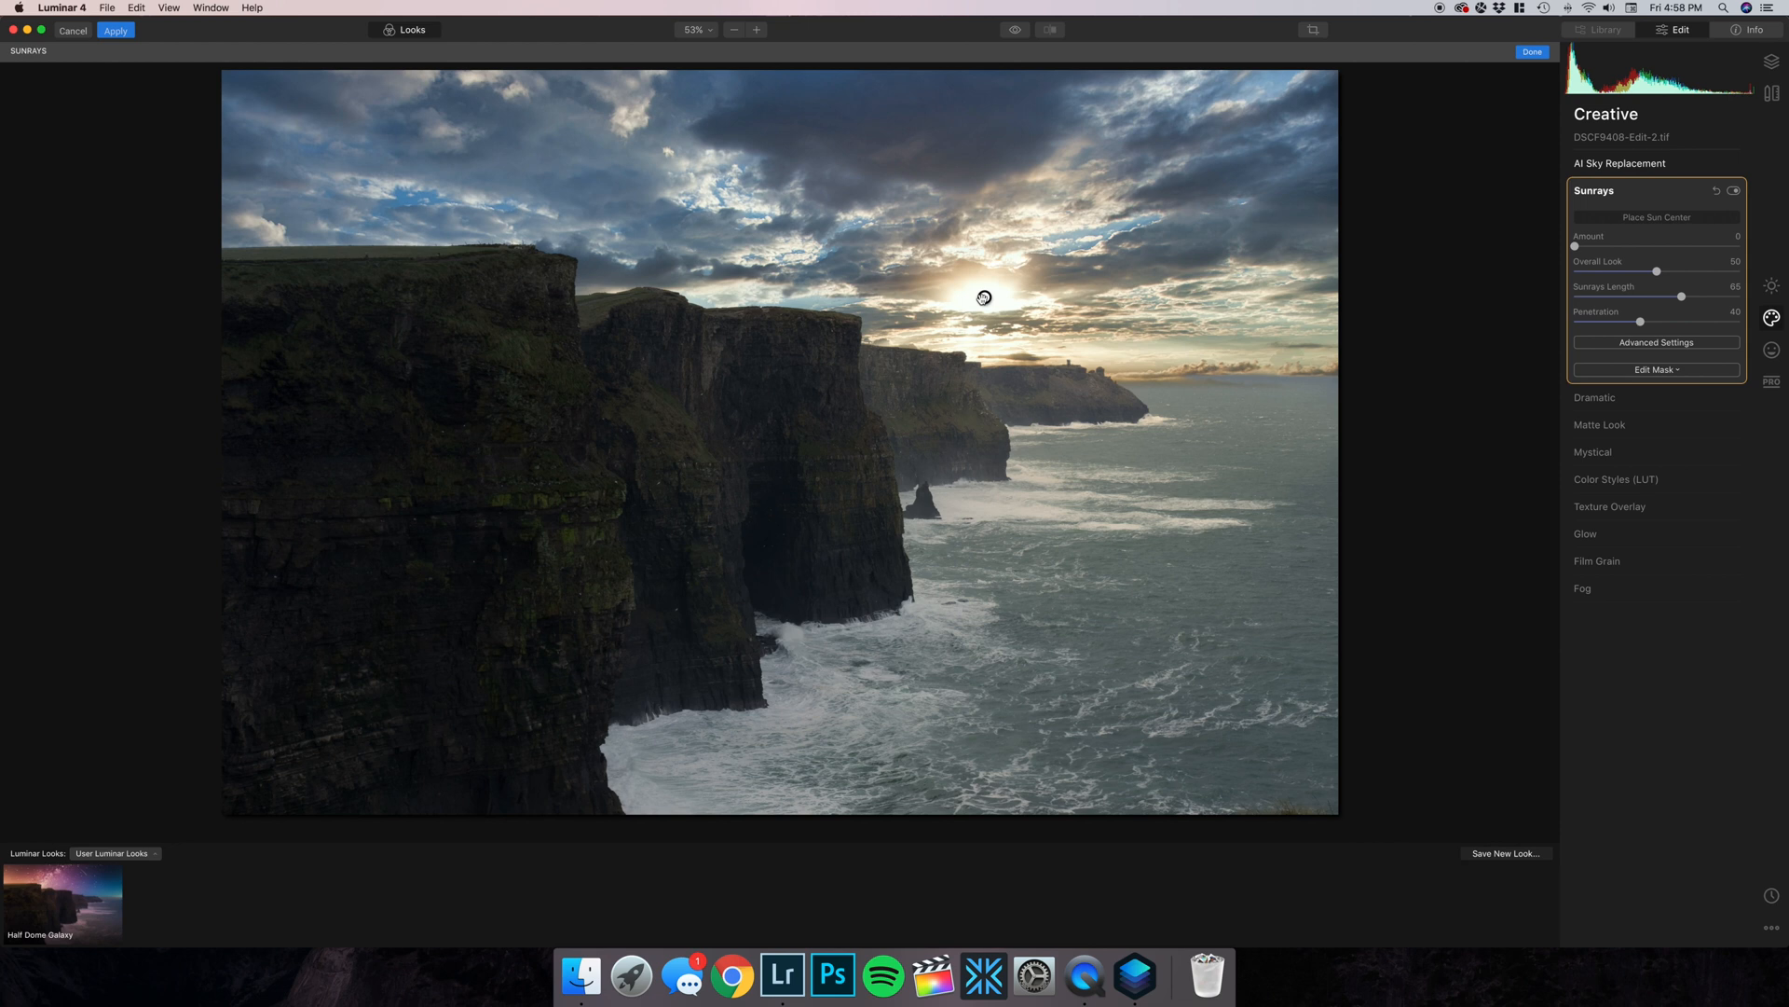
mouse_move(1520, 242)
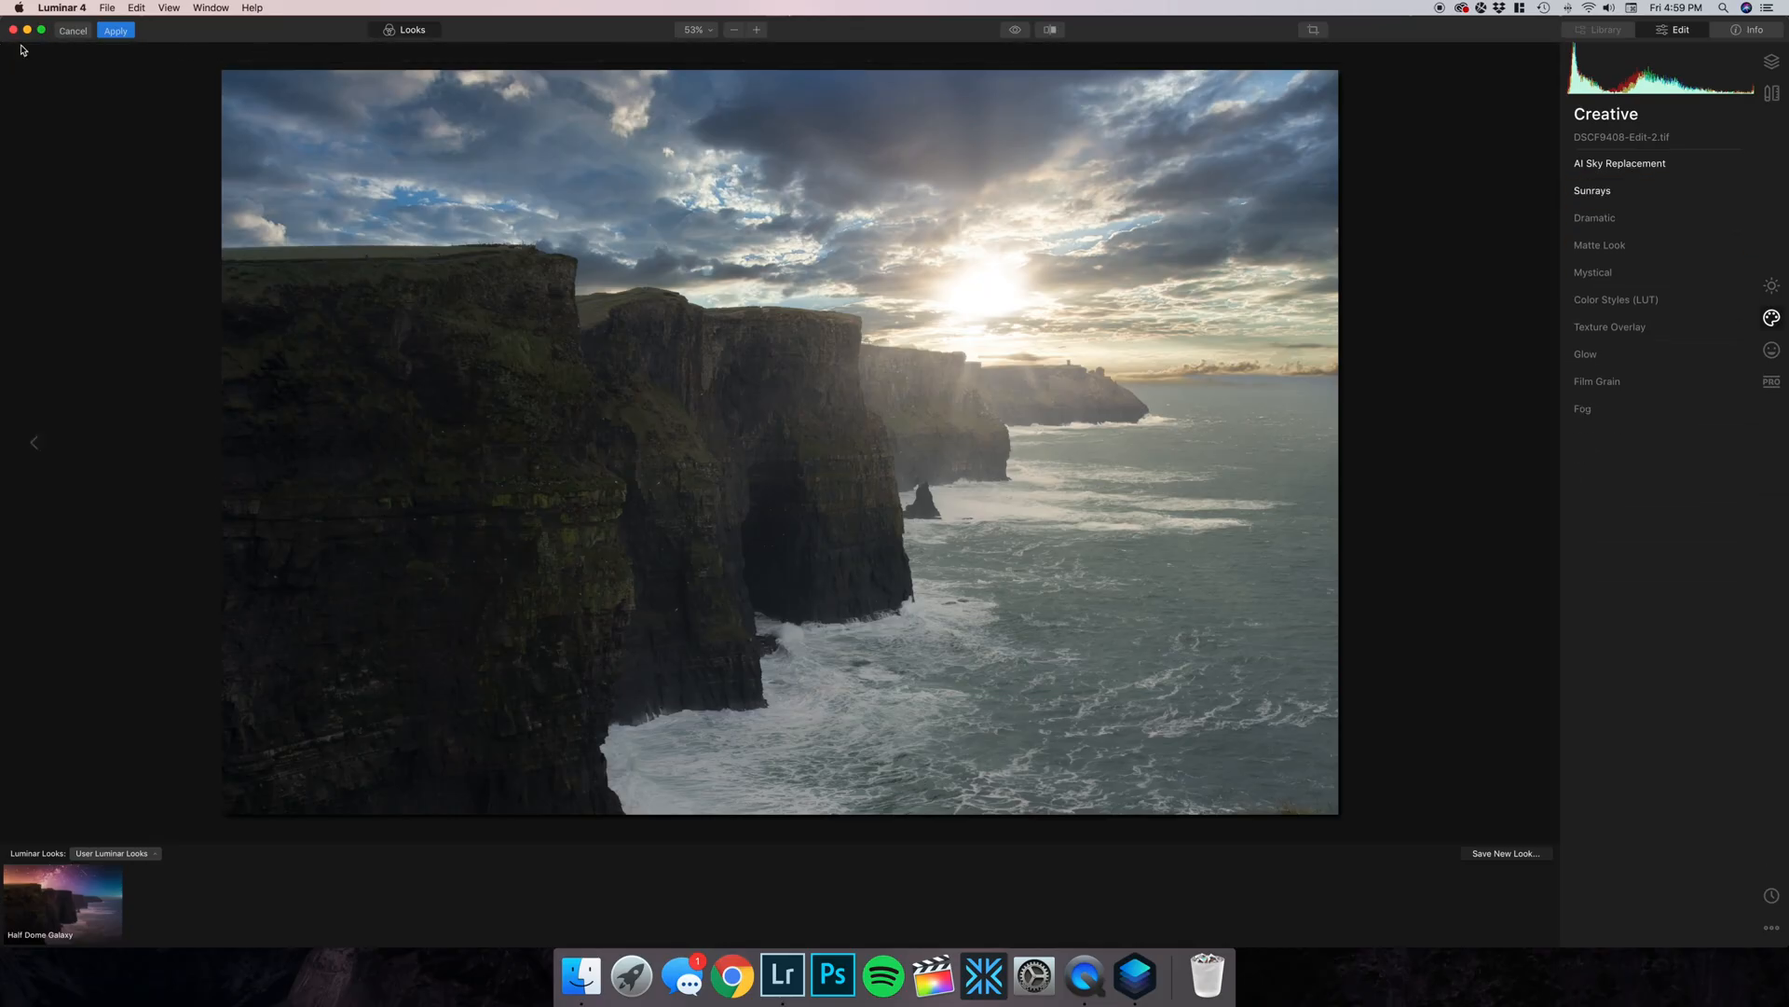
Apply the Luminar edits, then send a Half Dome copy with Lightroom adjustments to Luminar 4.
left_click(114, 30)
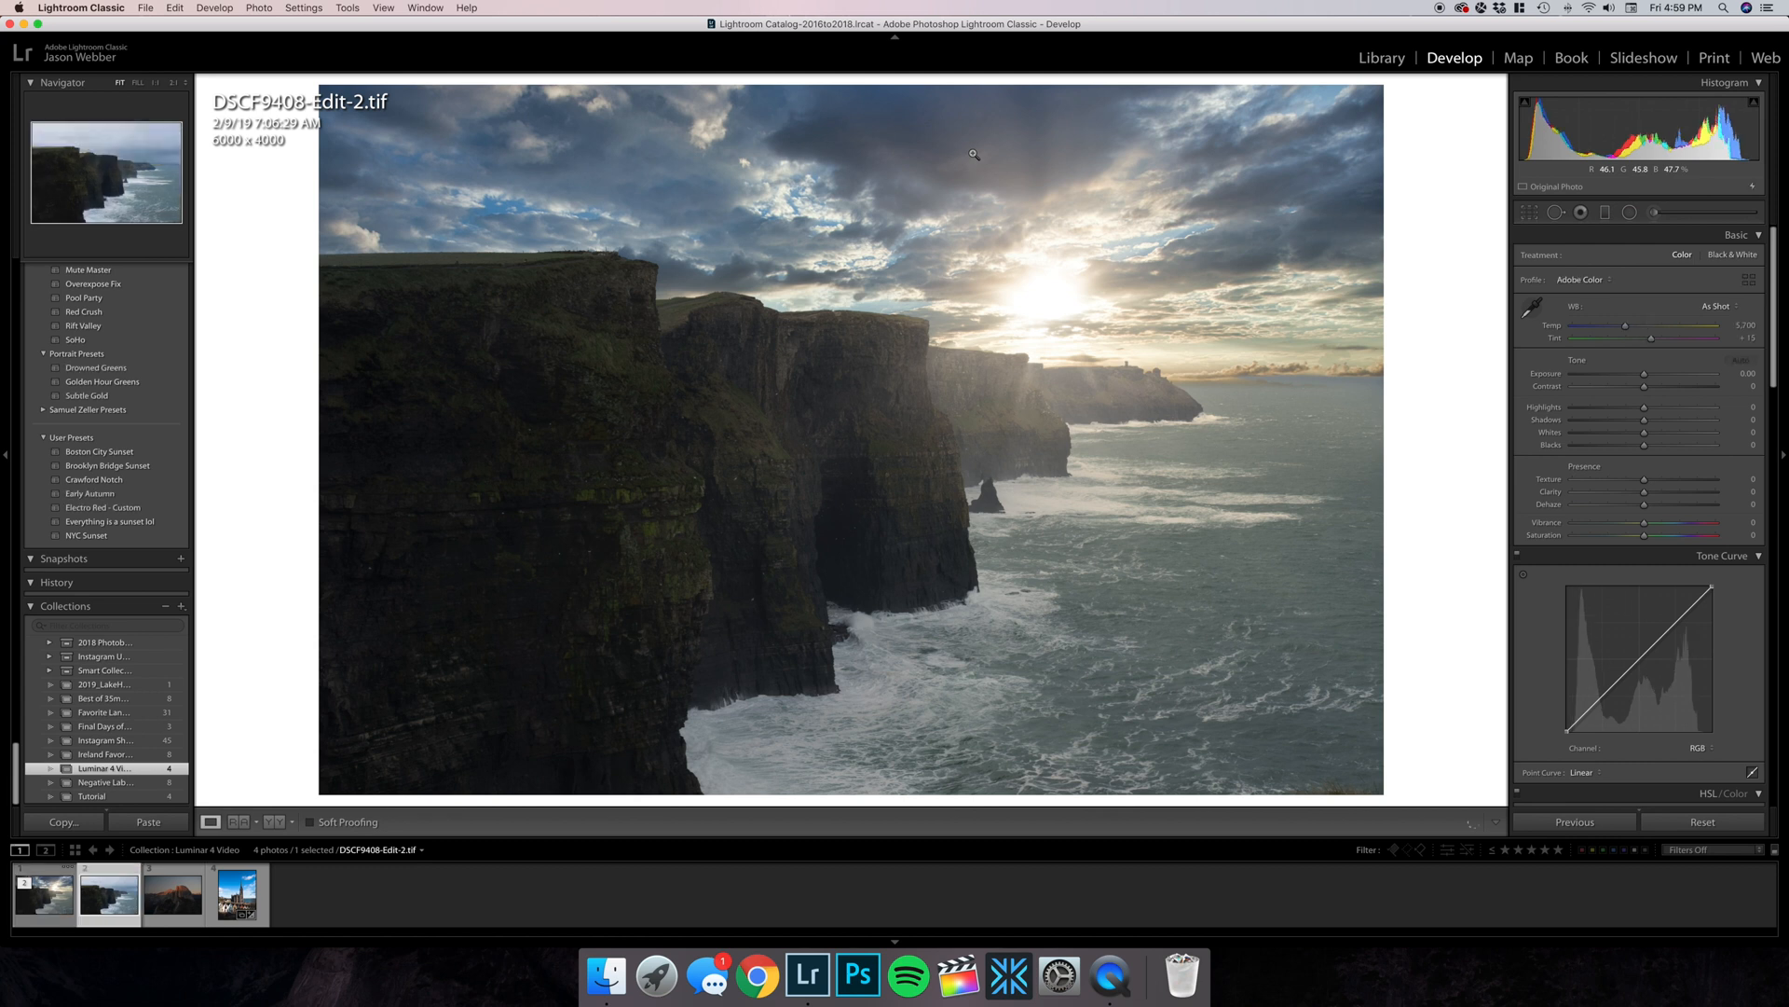
left_click(172, 894)
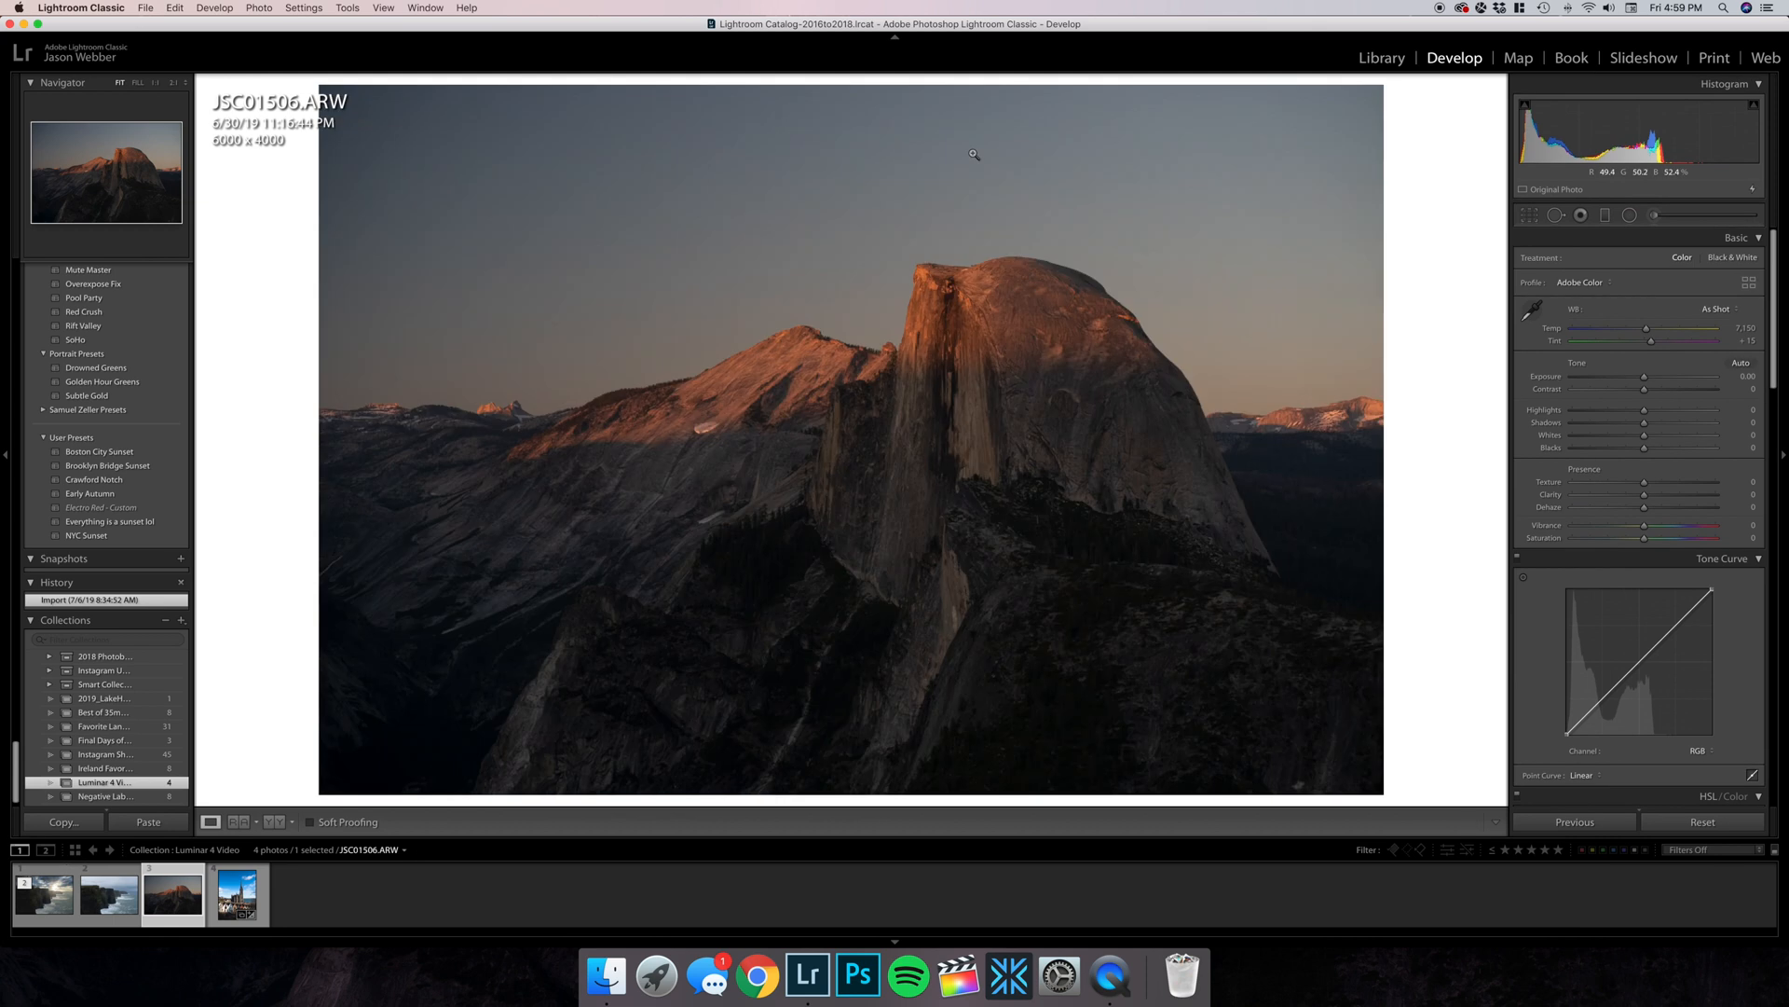
right_click(173, 895)
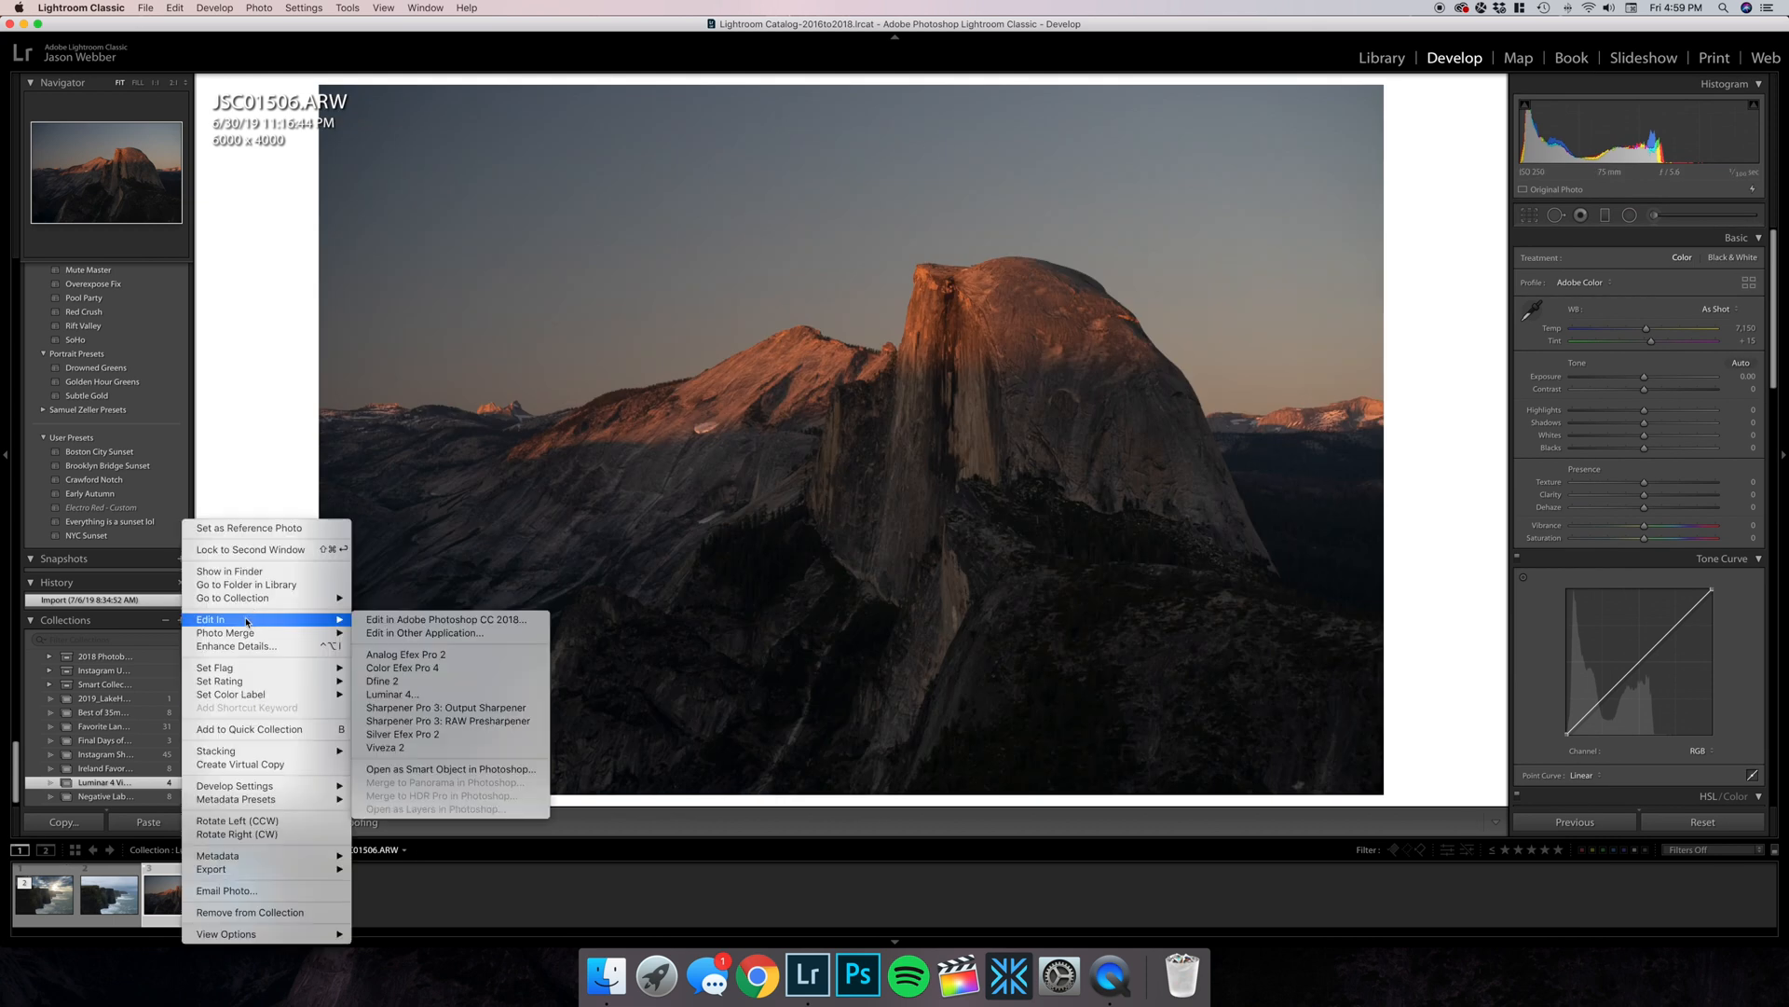
mouse_move(446, 619)
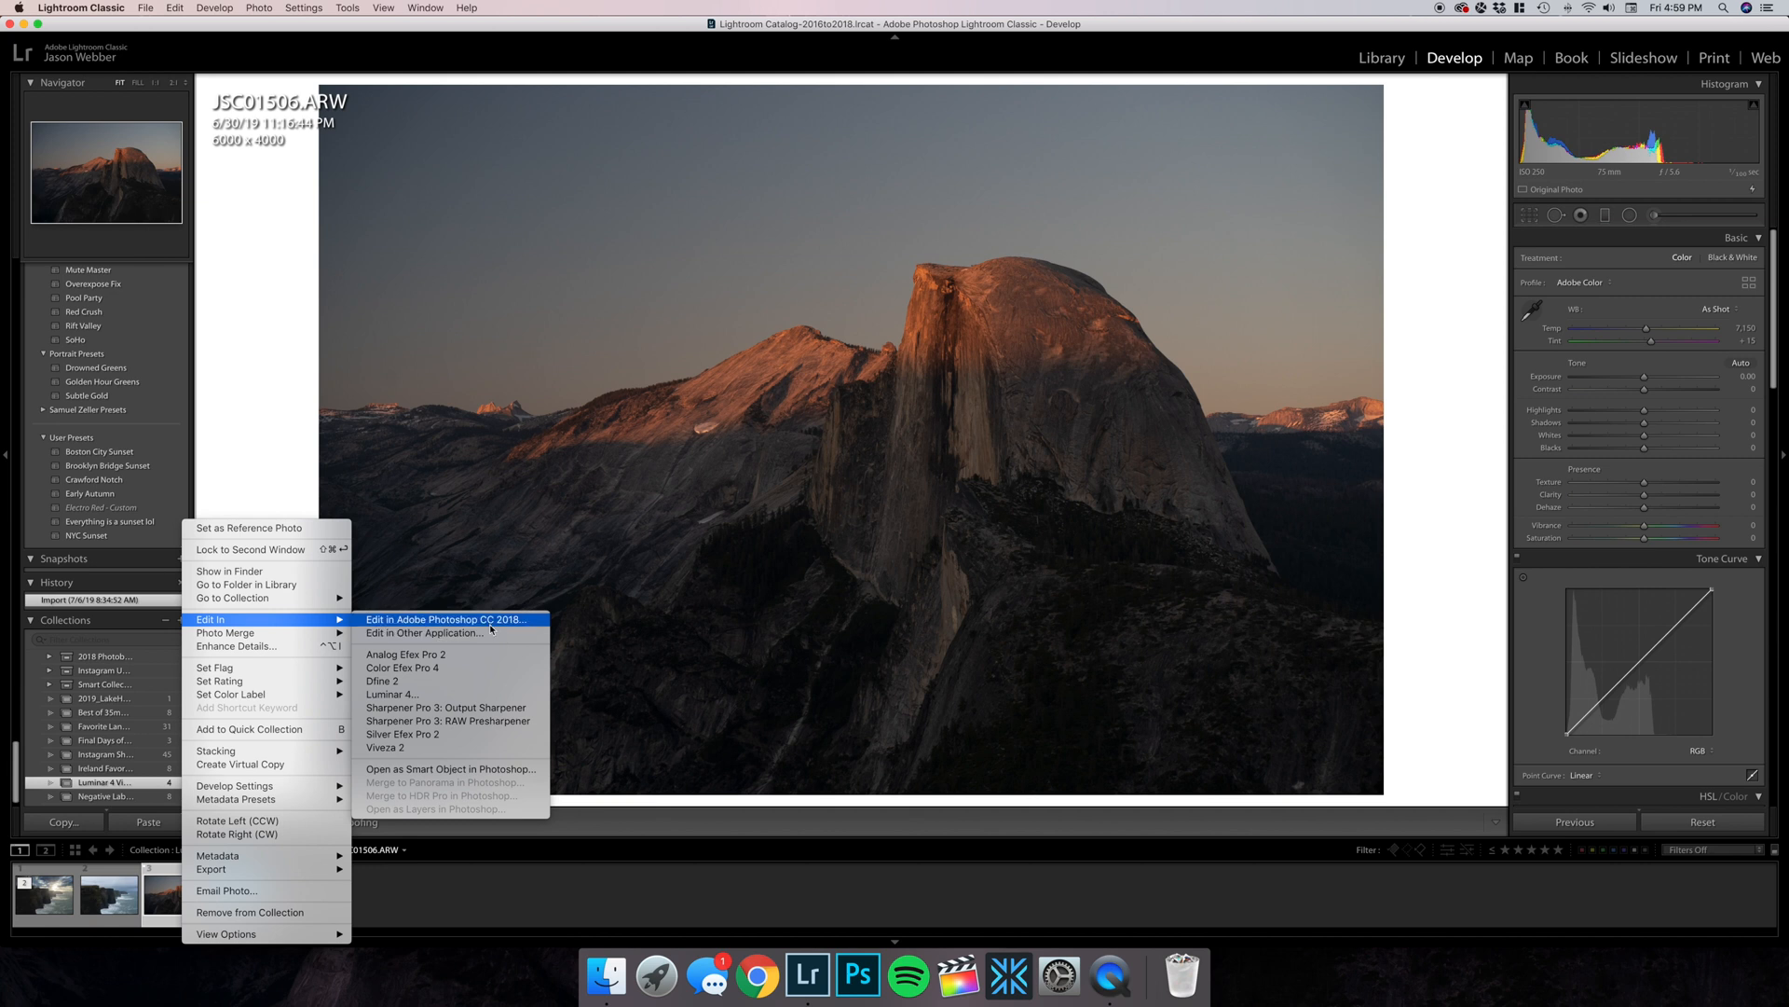
mouse_move(434, 693)
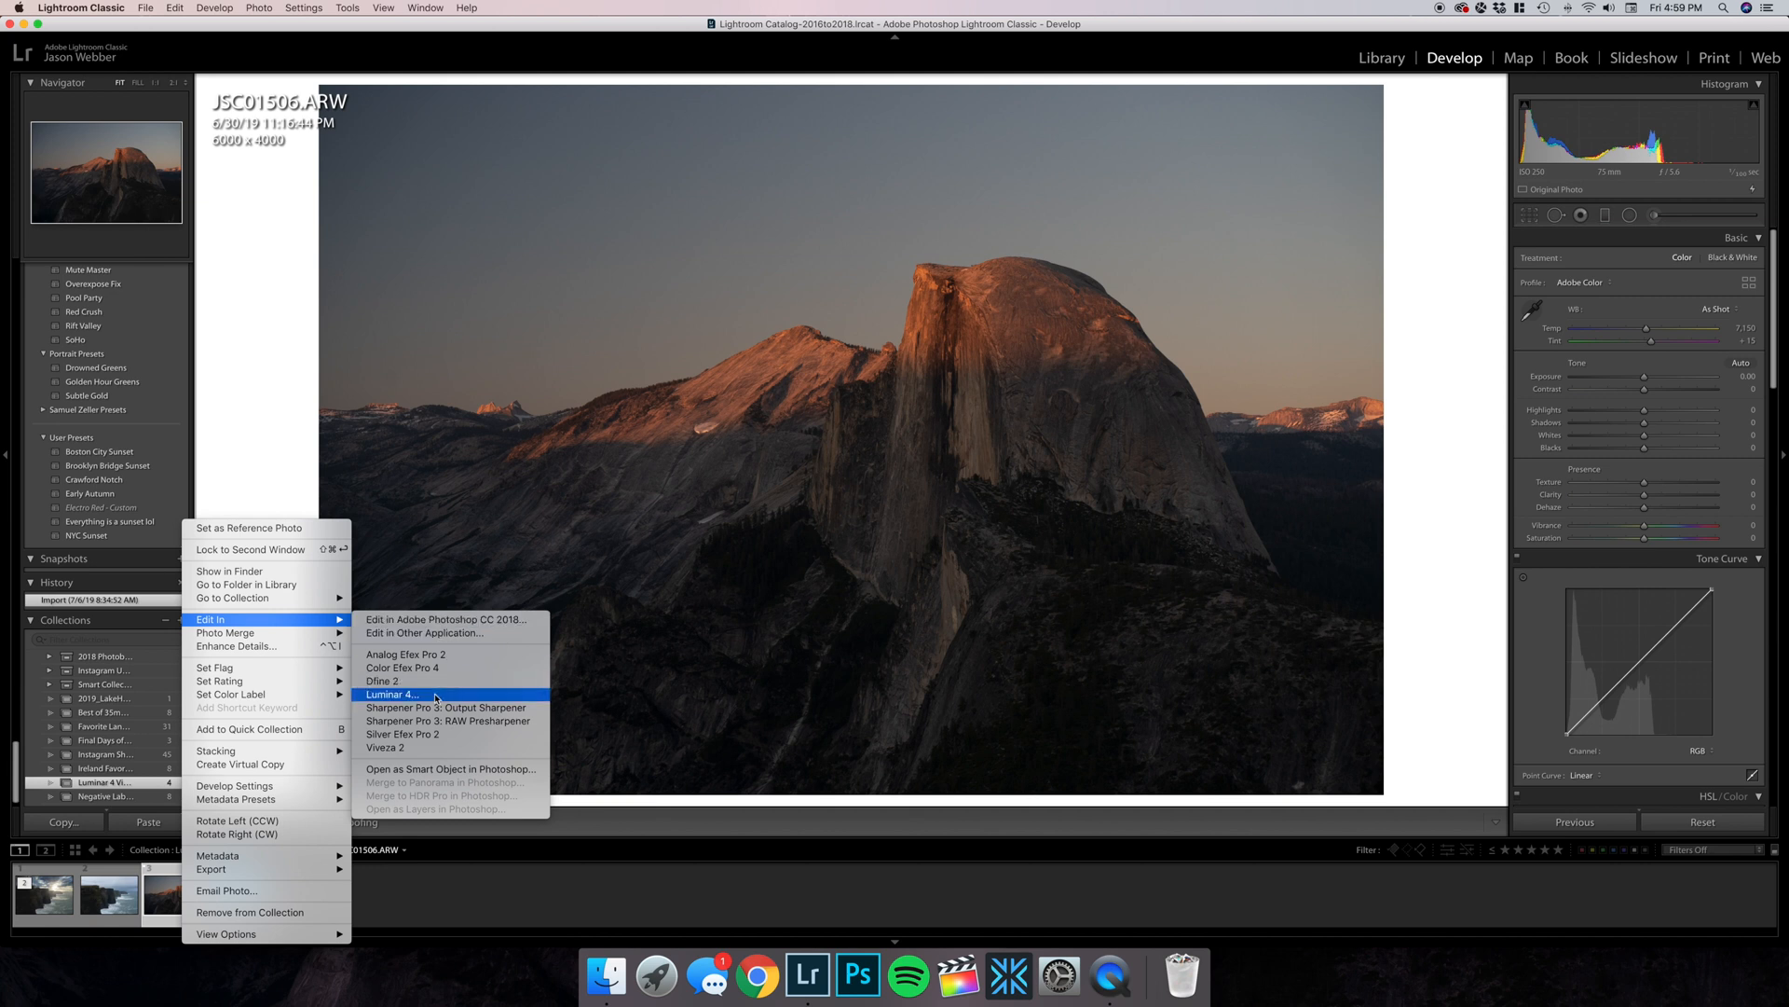
left_click(392, 693)
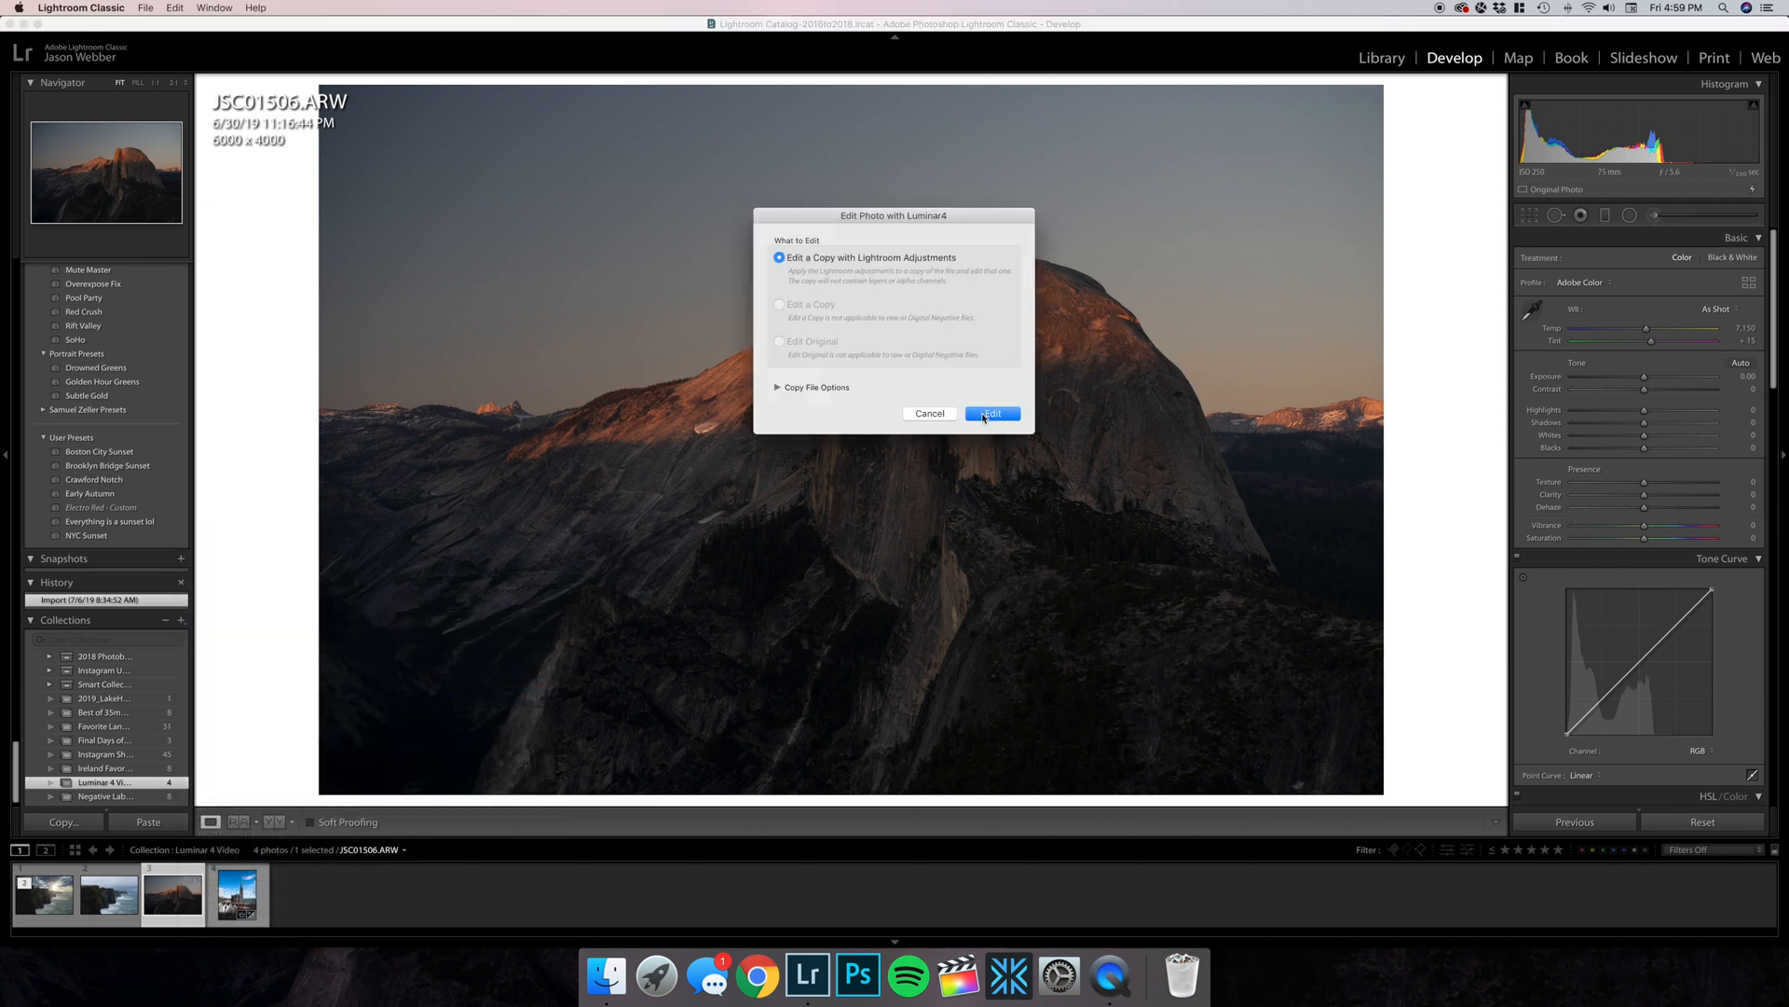
left_click(991, 413)
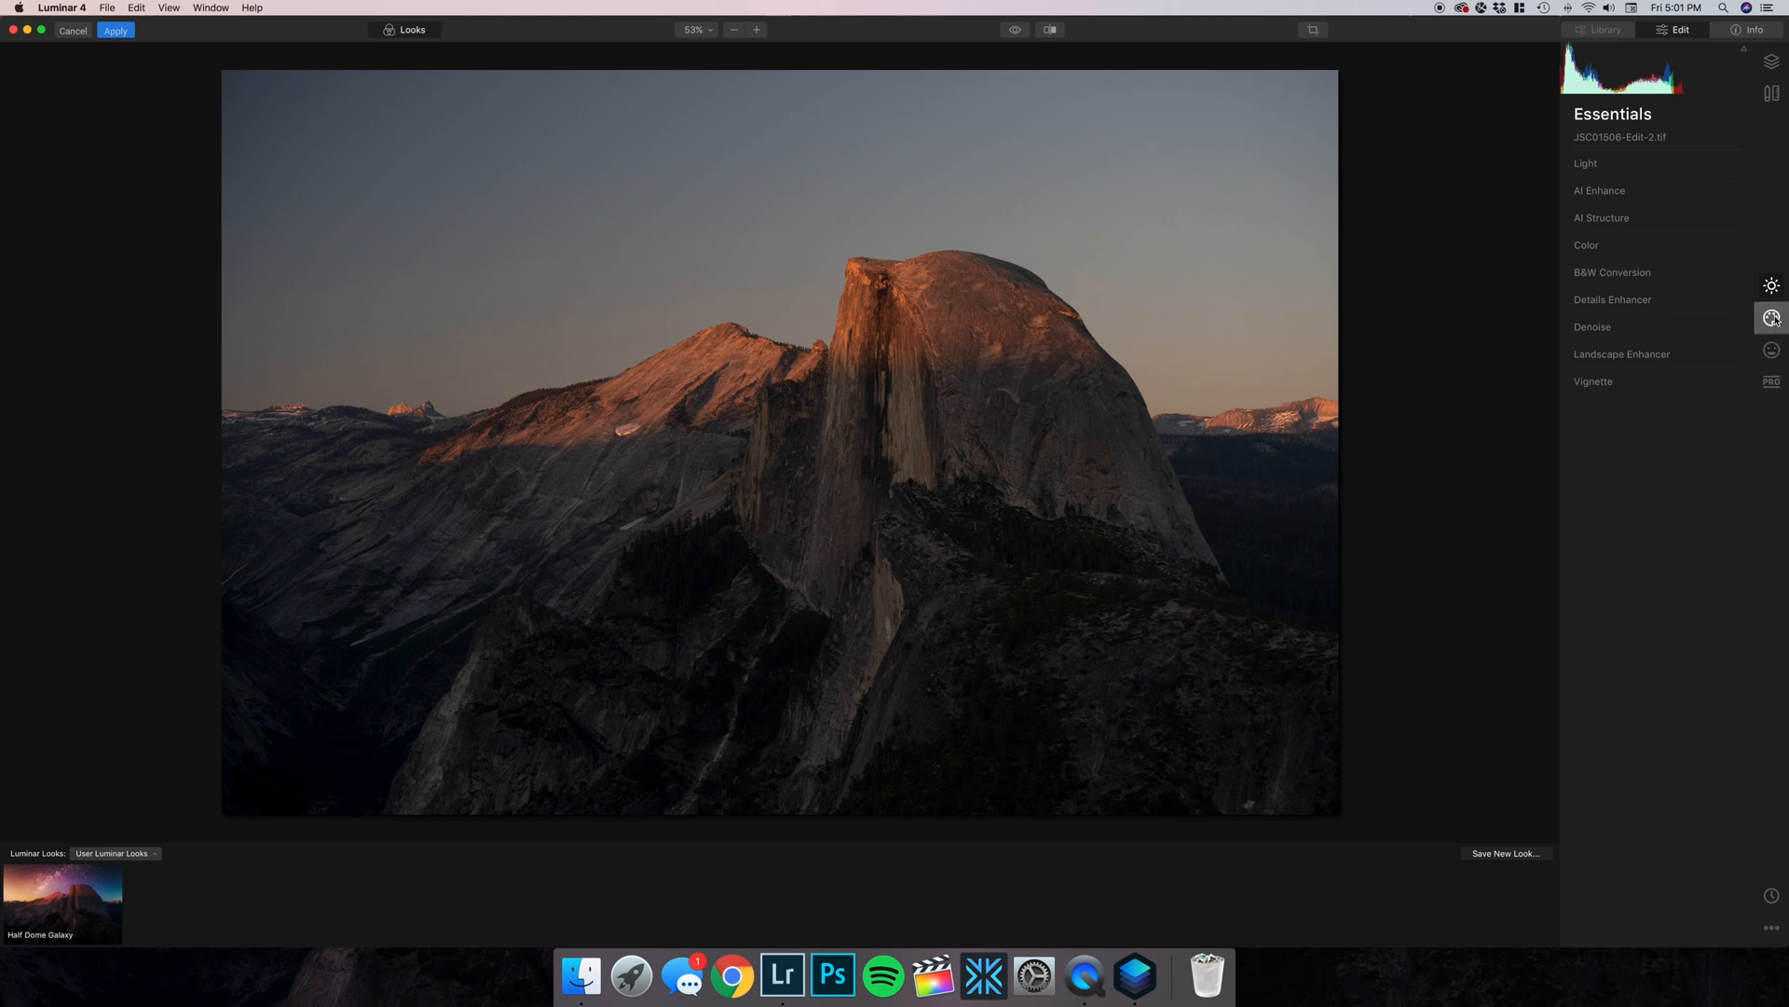
mouse_move(1771, 318)
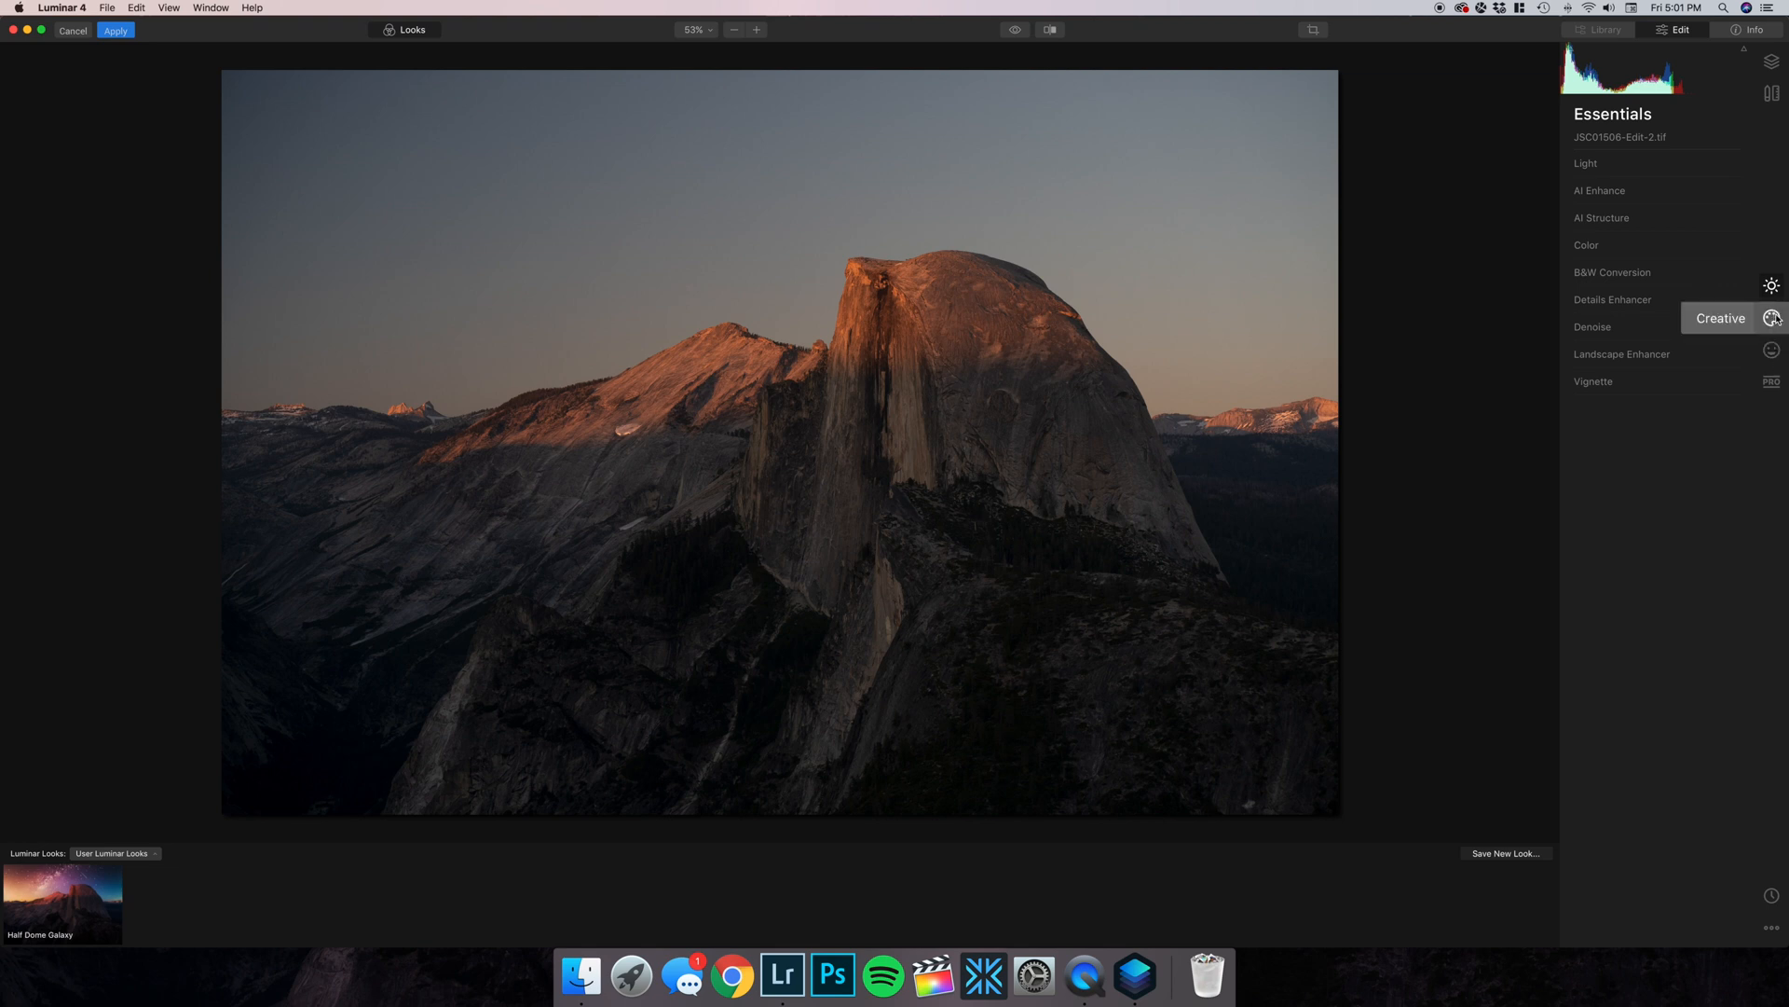
Switch to Creative tools, expand AI Sky Replacement and open the Half Dome sky list.
left_click(1773, 317)
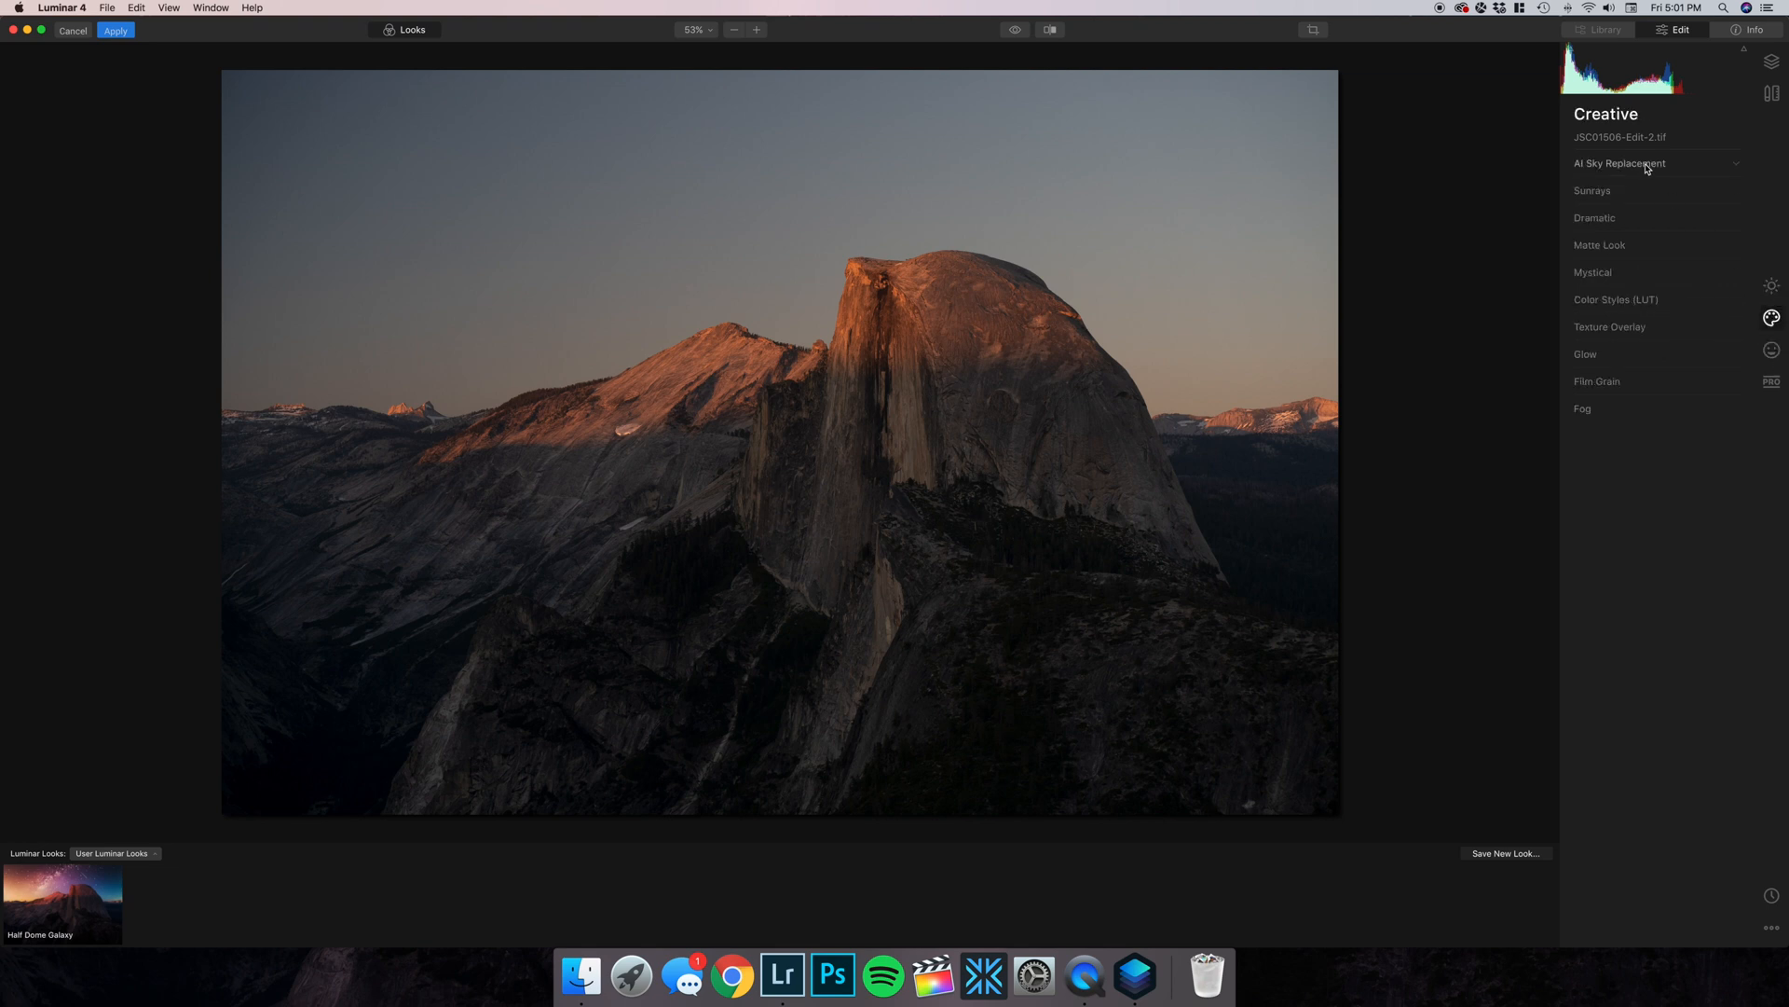
left_click(1621, 163)
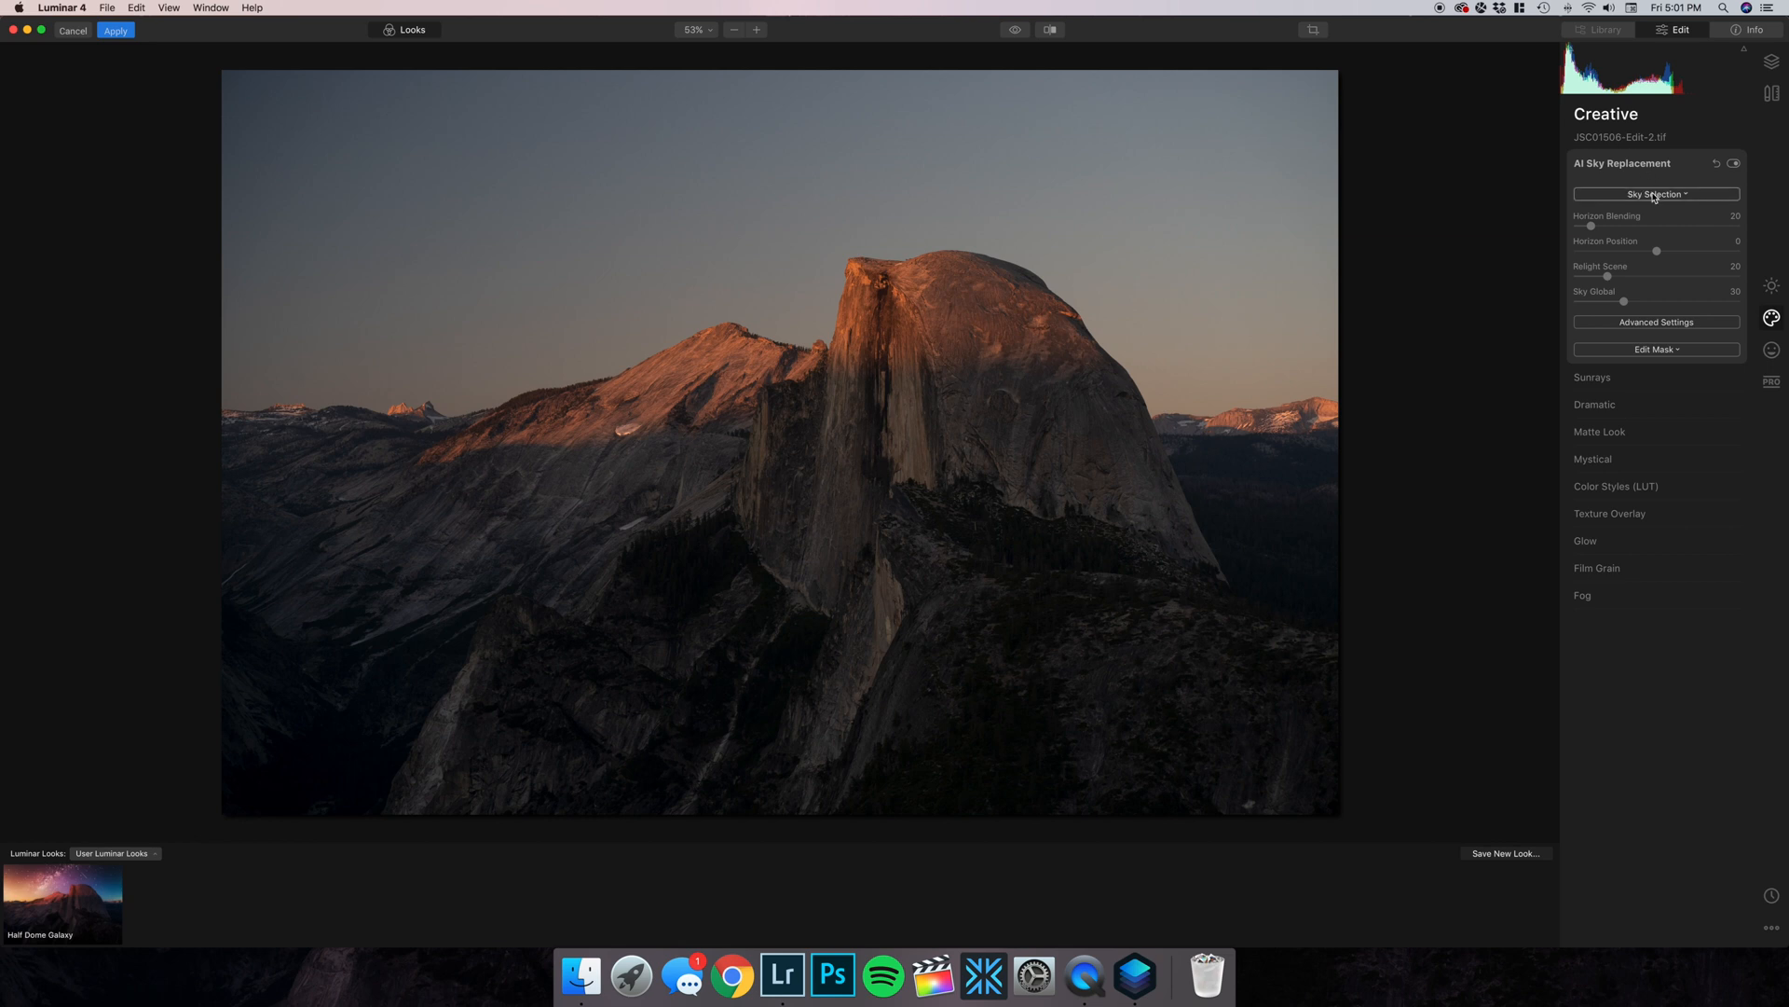
left_click(1656, 193)
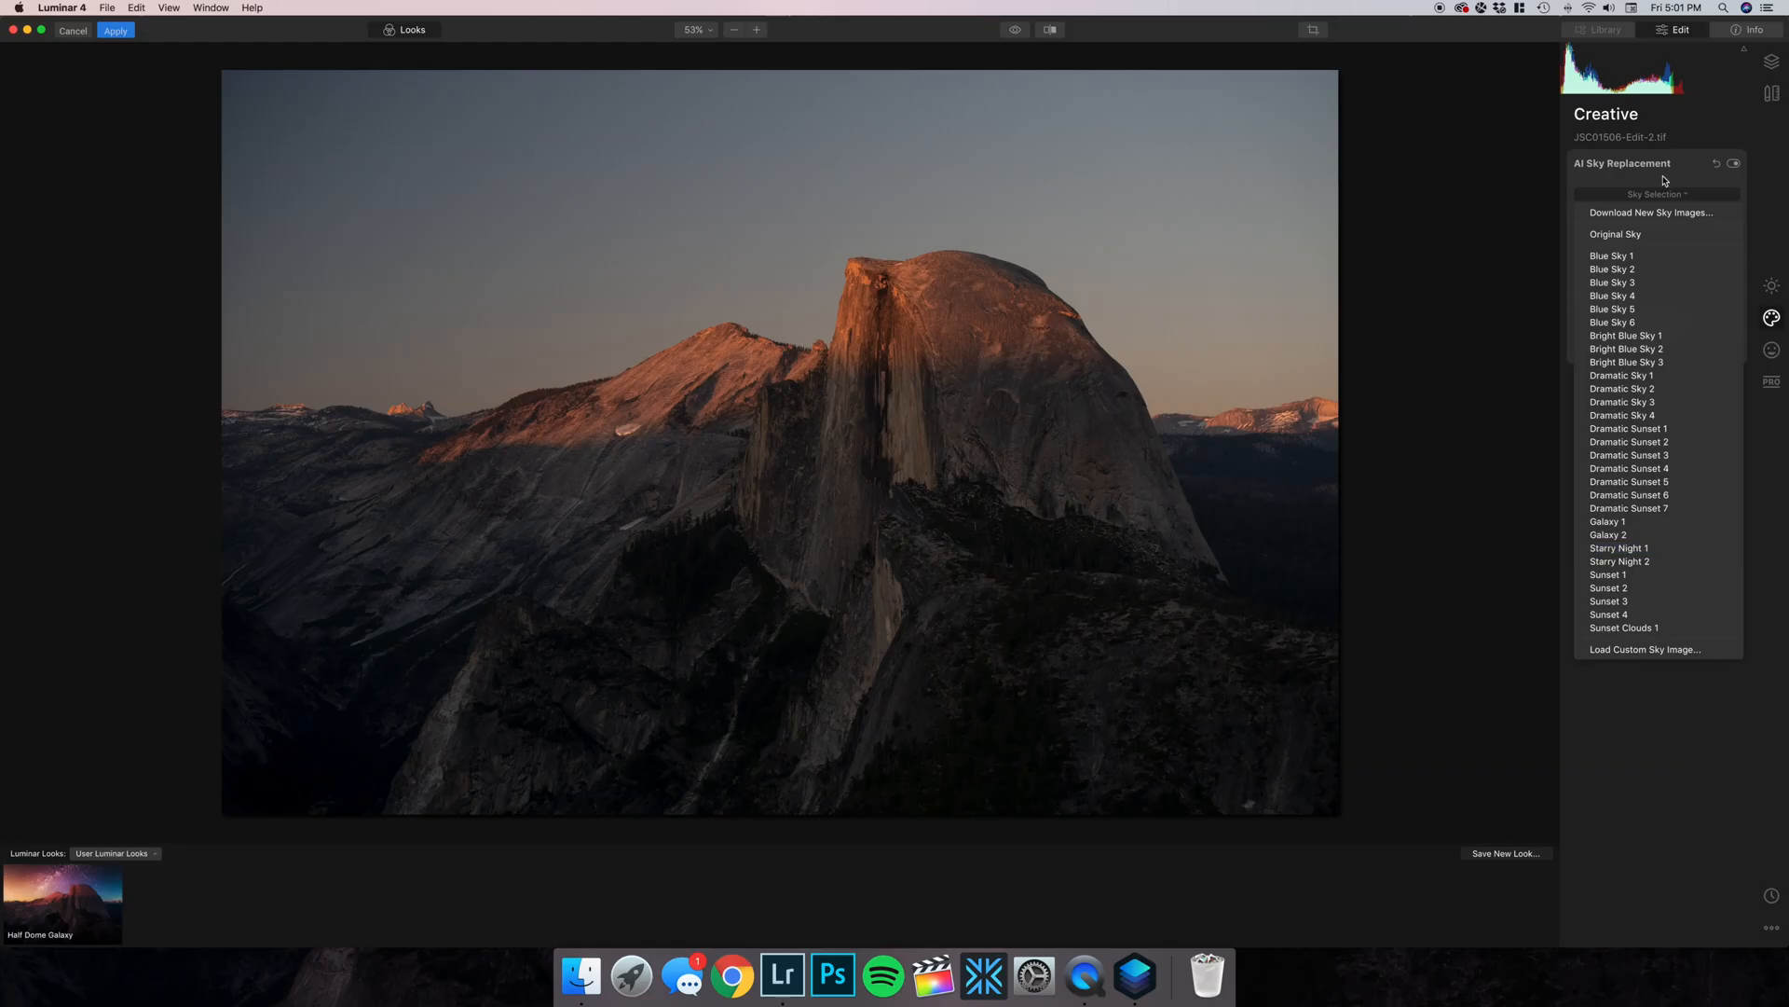
Pick Starry Night 1 from the Sky Selection dropdown.
left_click(1618, 548)
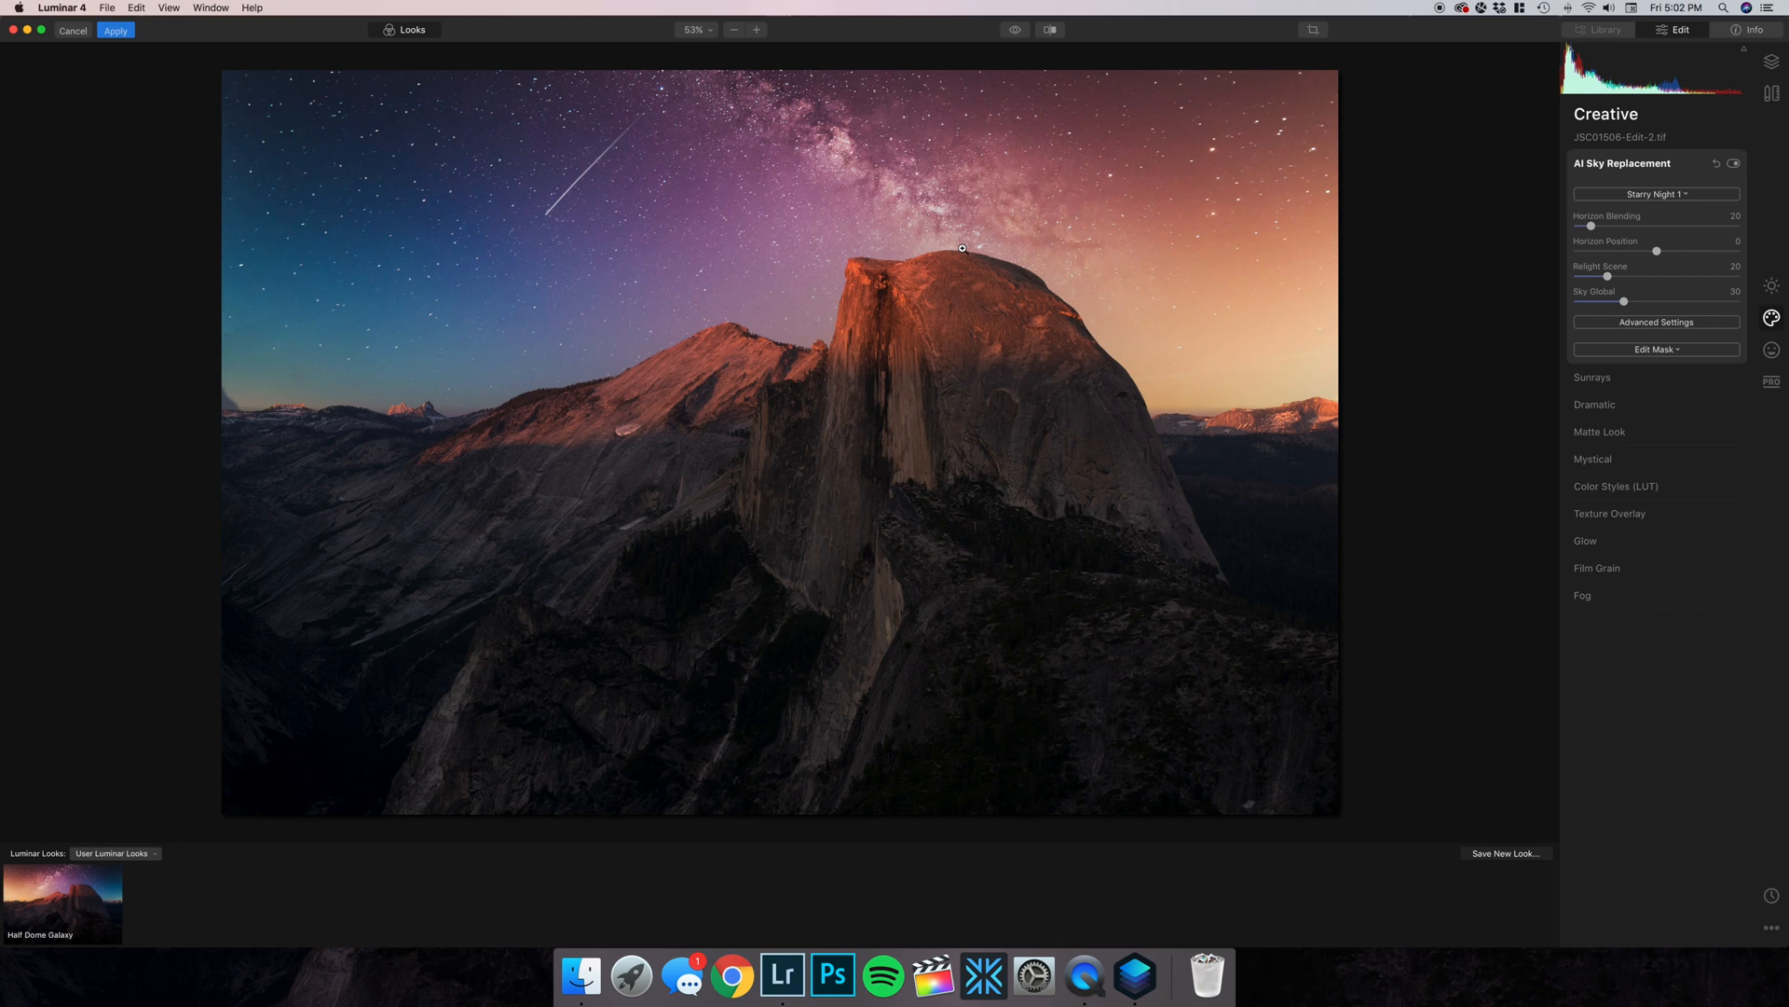
mouse_move(462, 444)
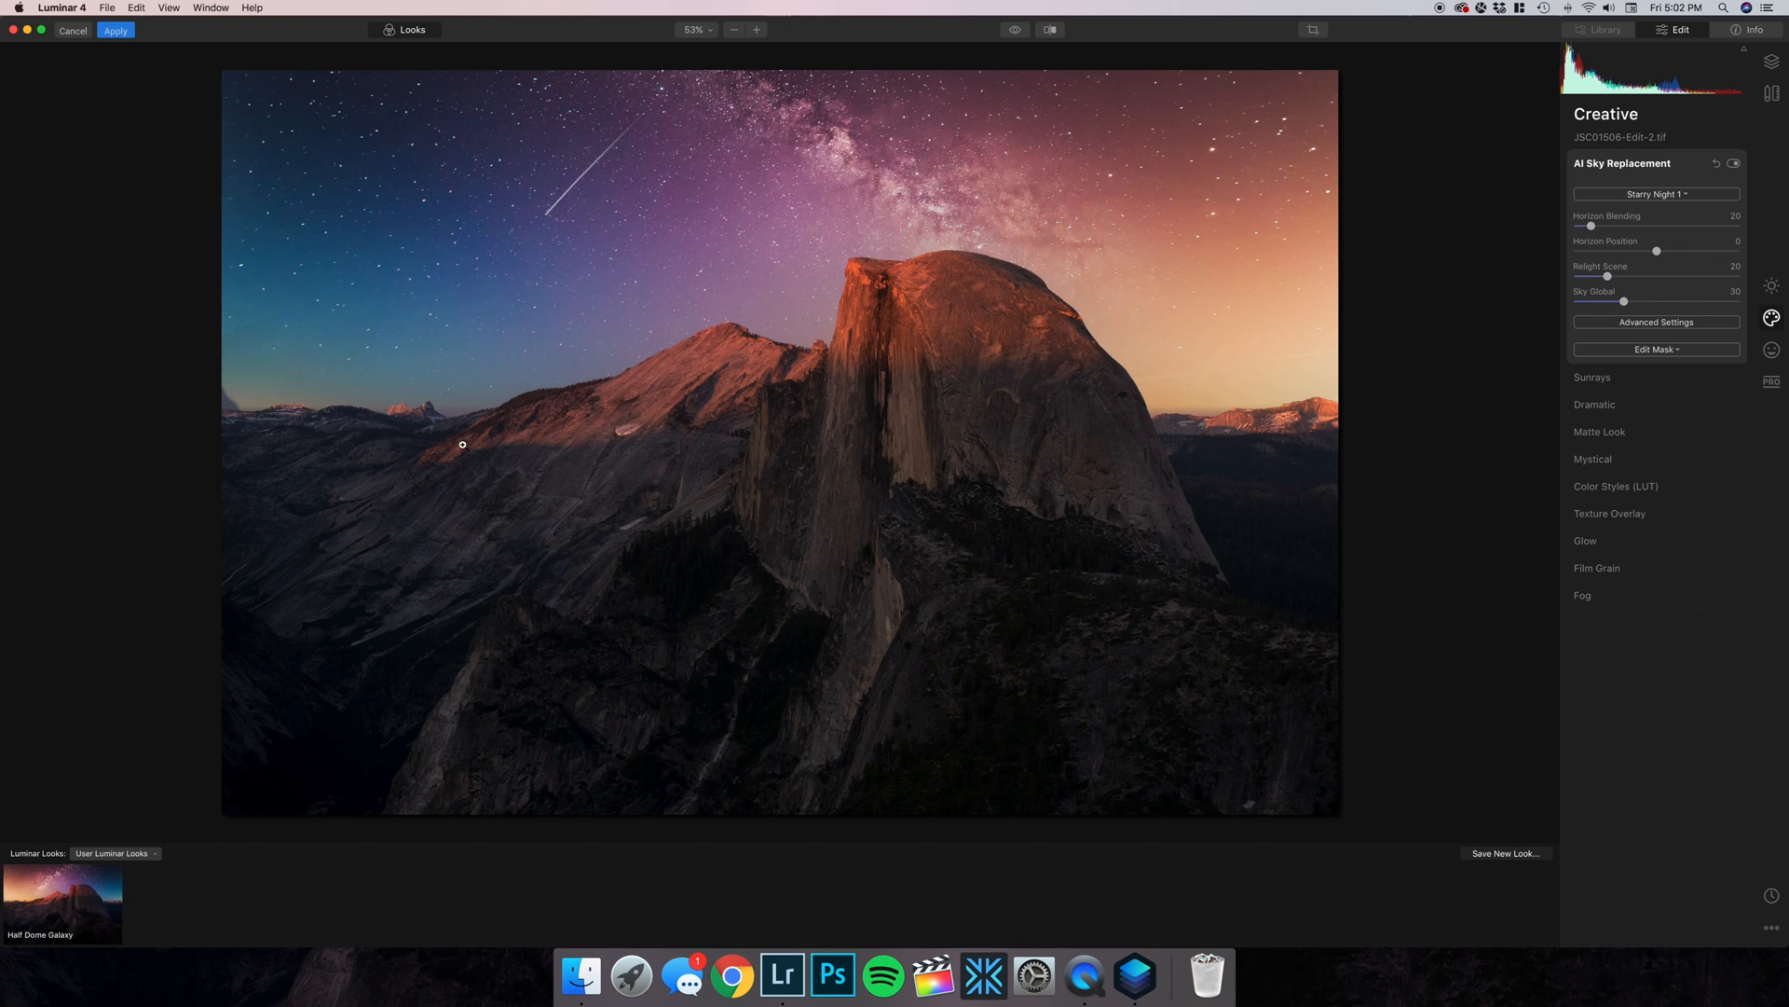
mouse_move(866, 358)
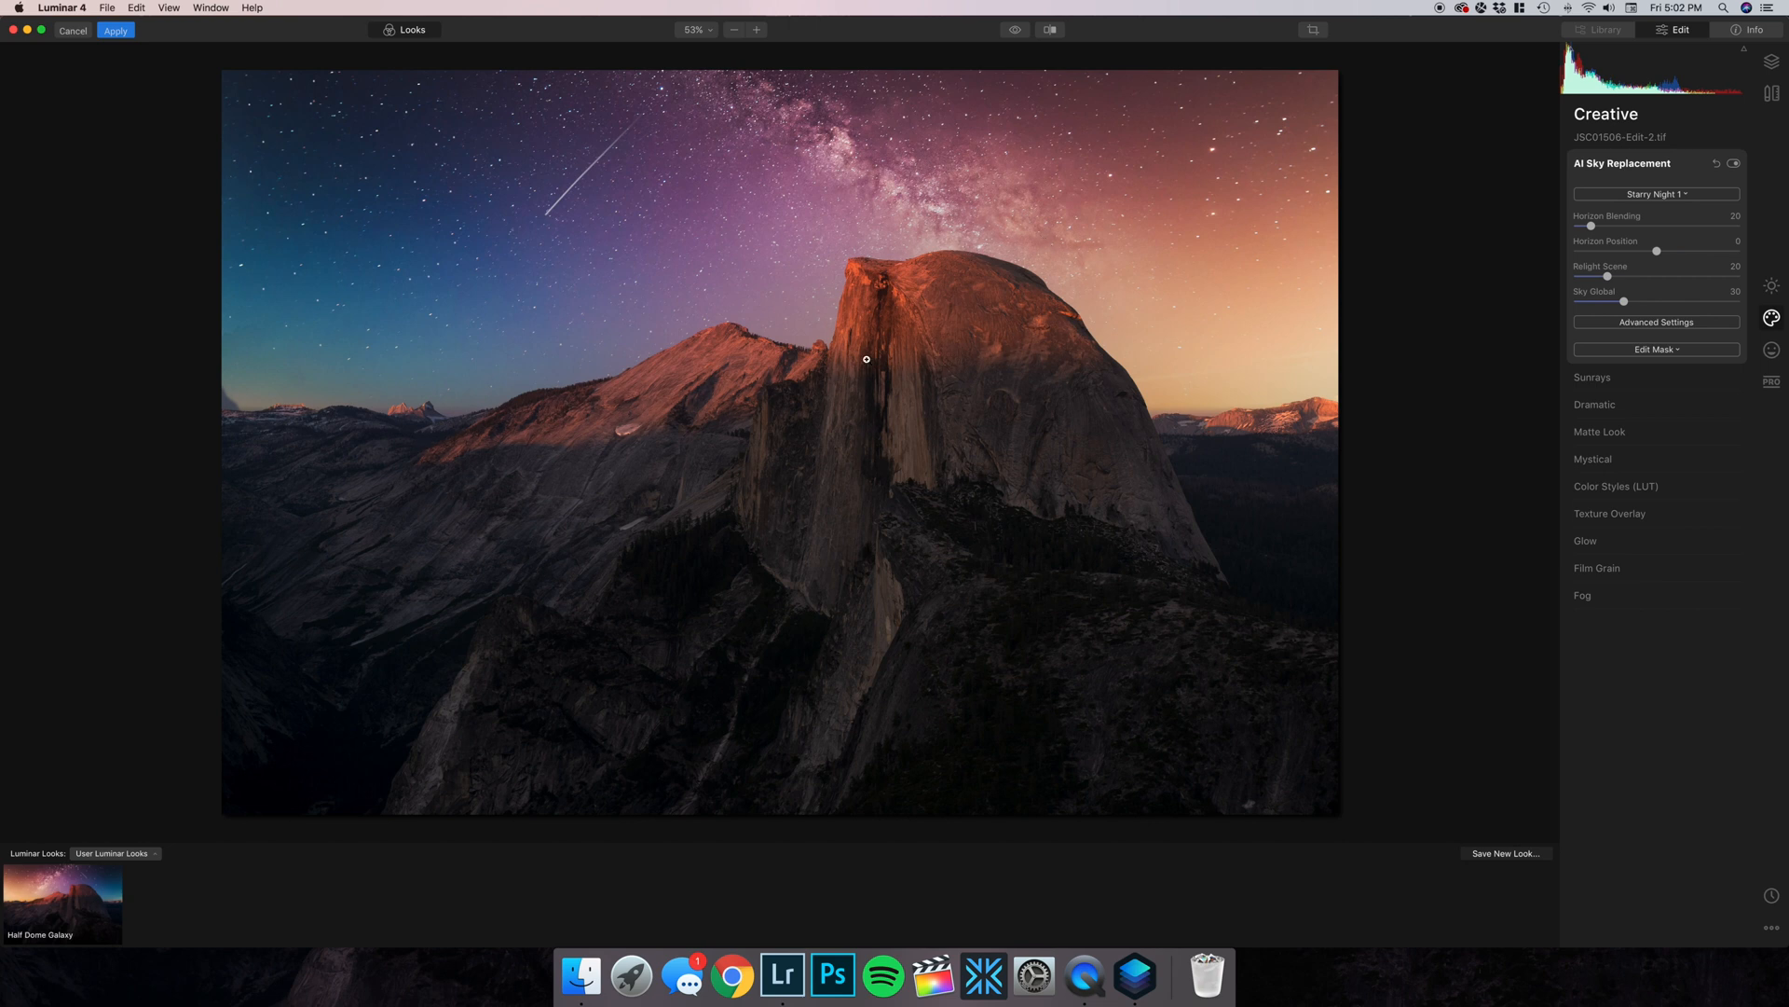
mouse_move(600, 424)
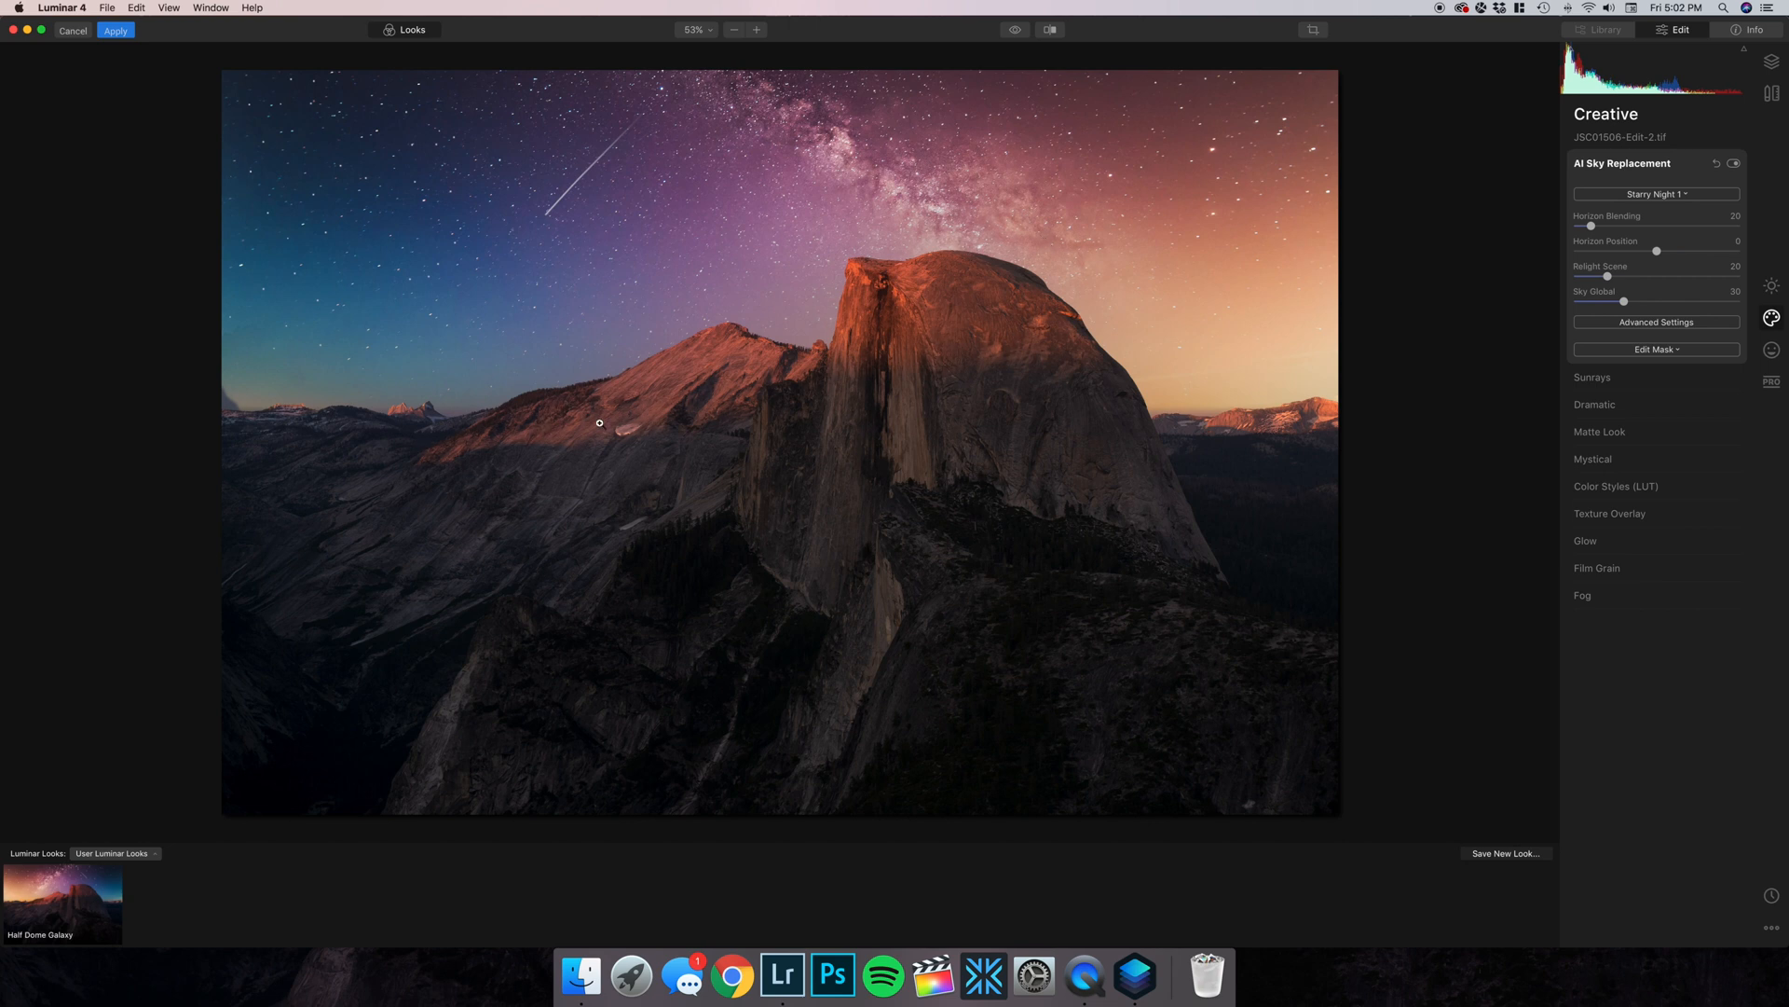
mouse_move(596, 396)
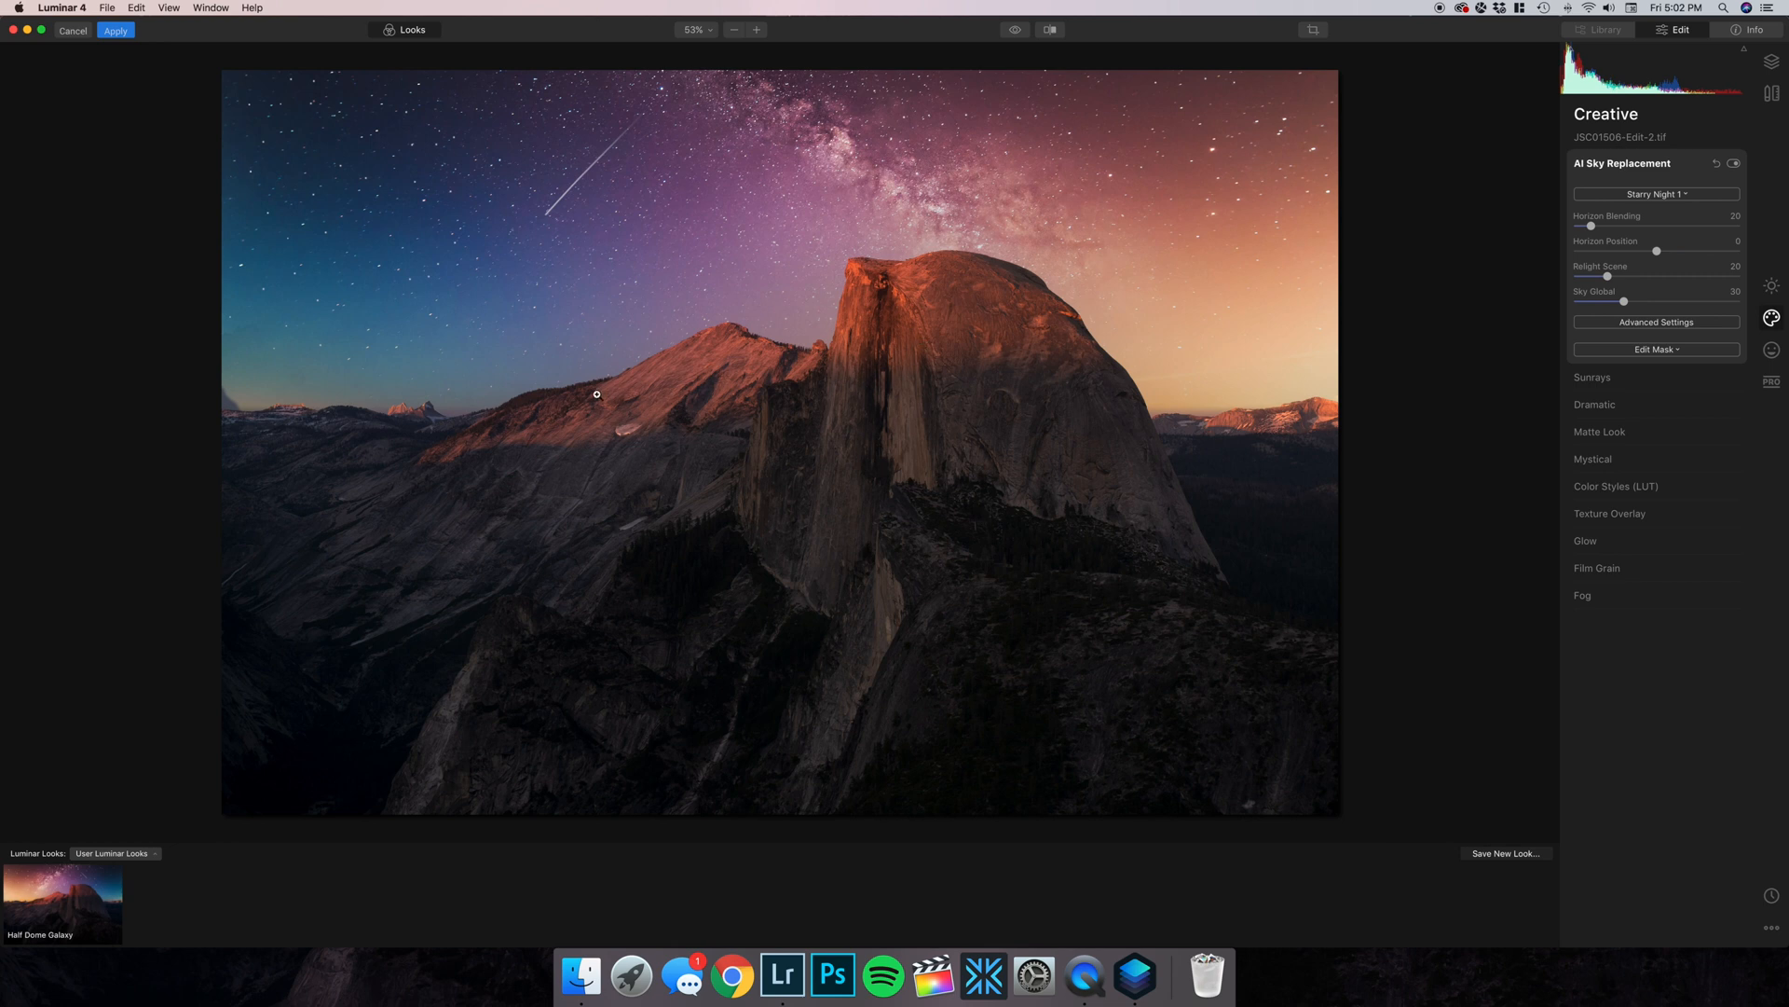
mouse_move(1406, 395)
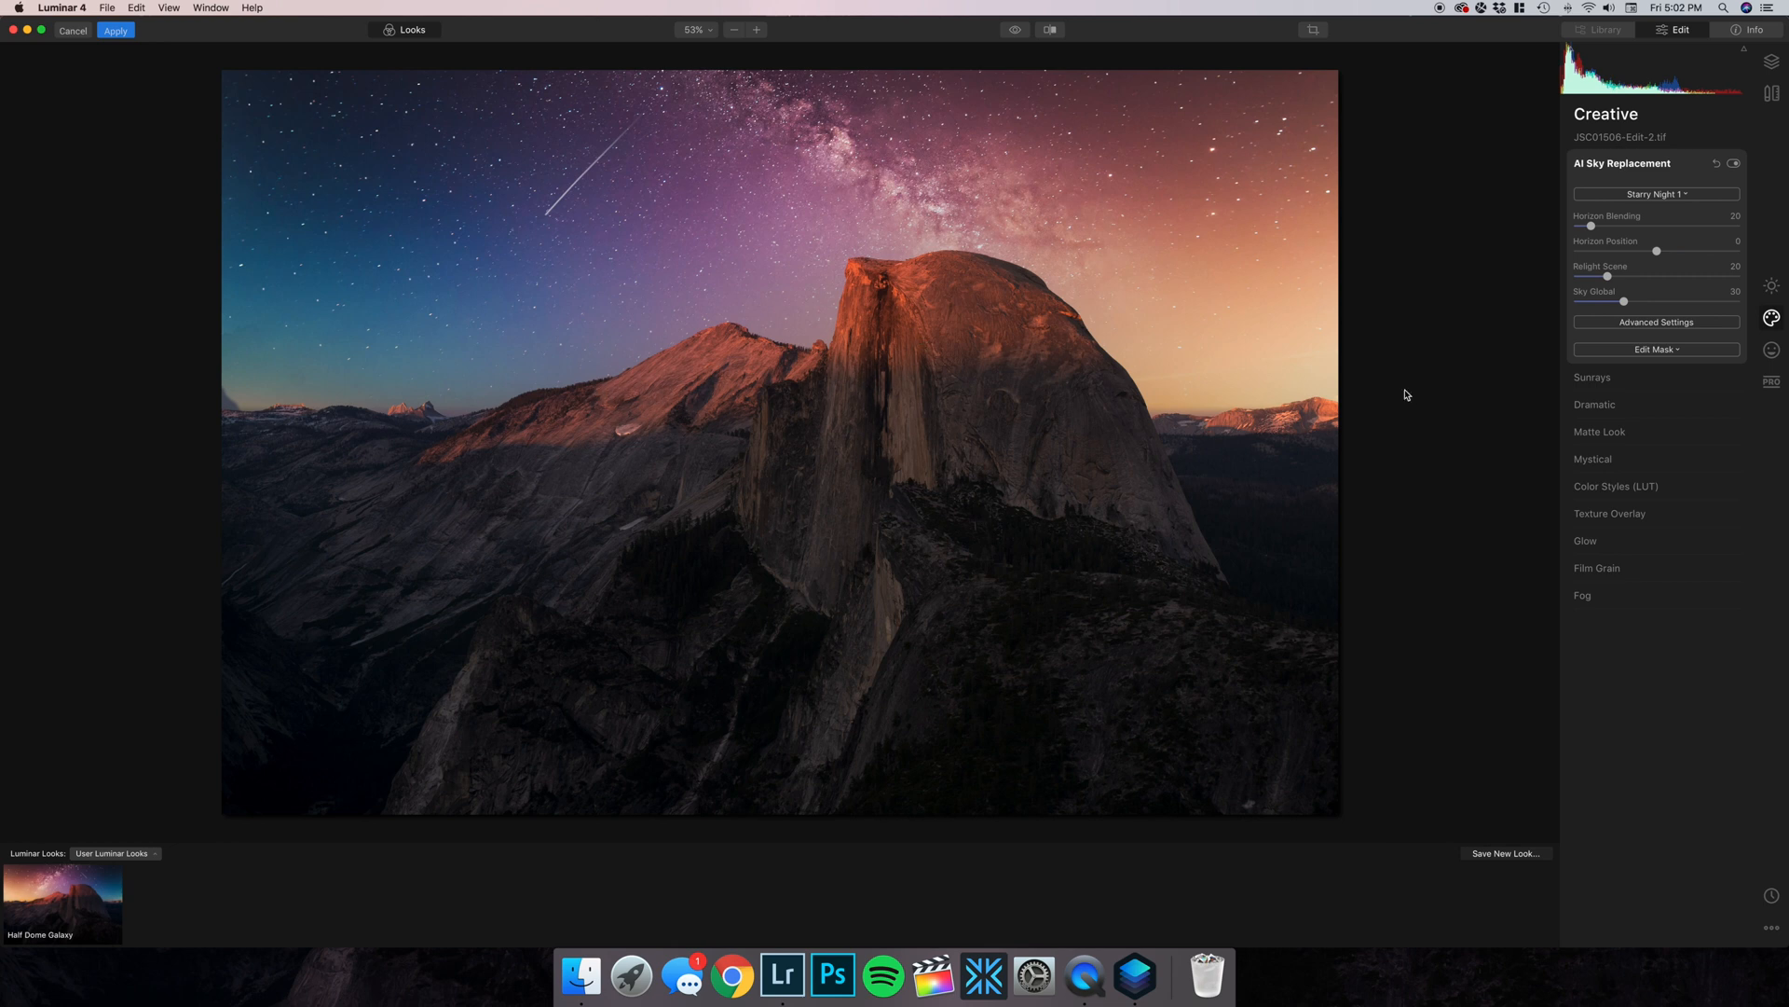
mouse_move(574, 407)
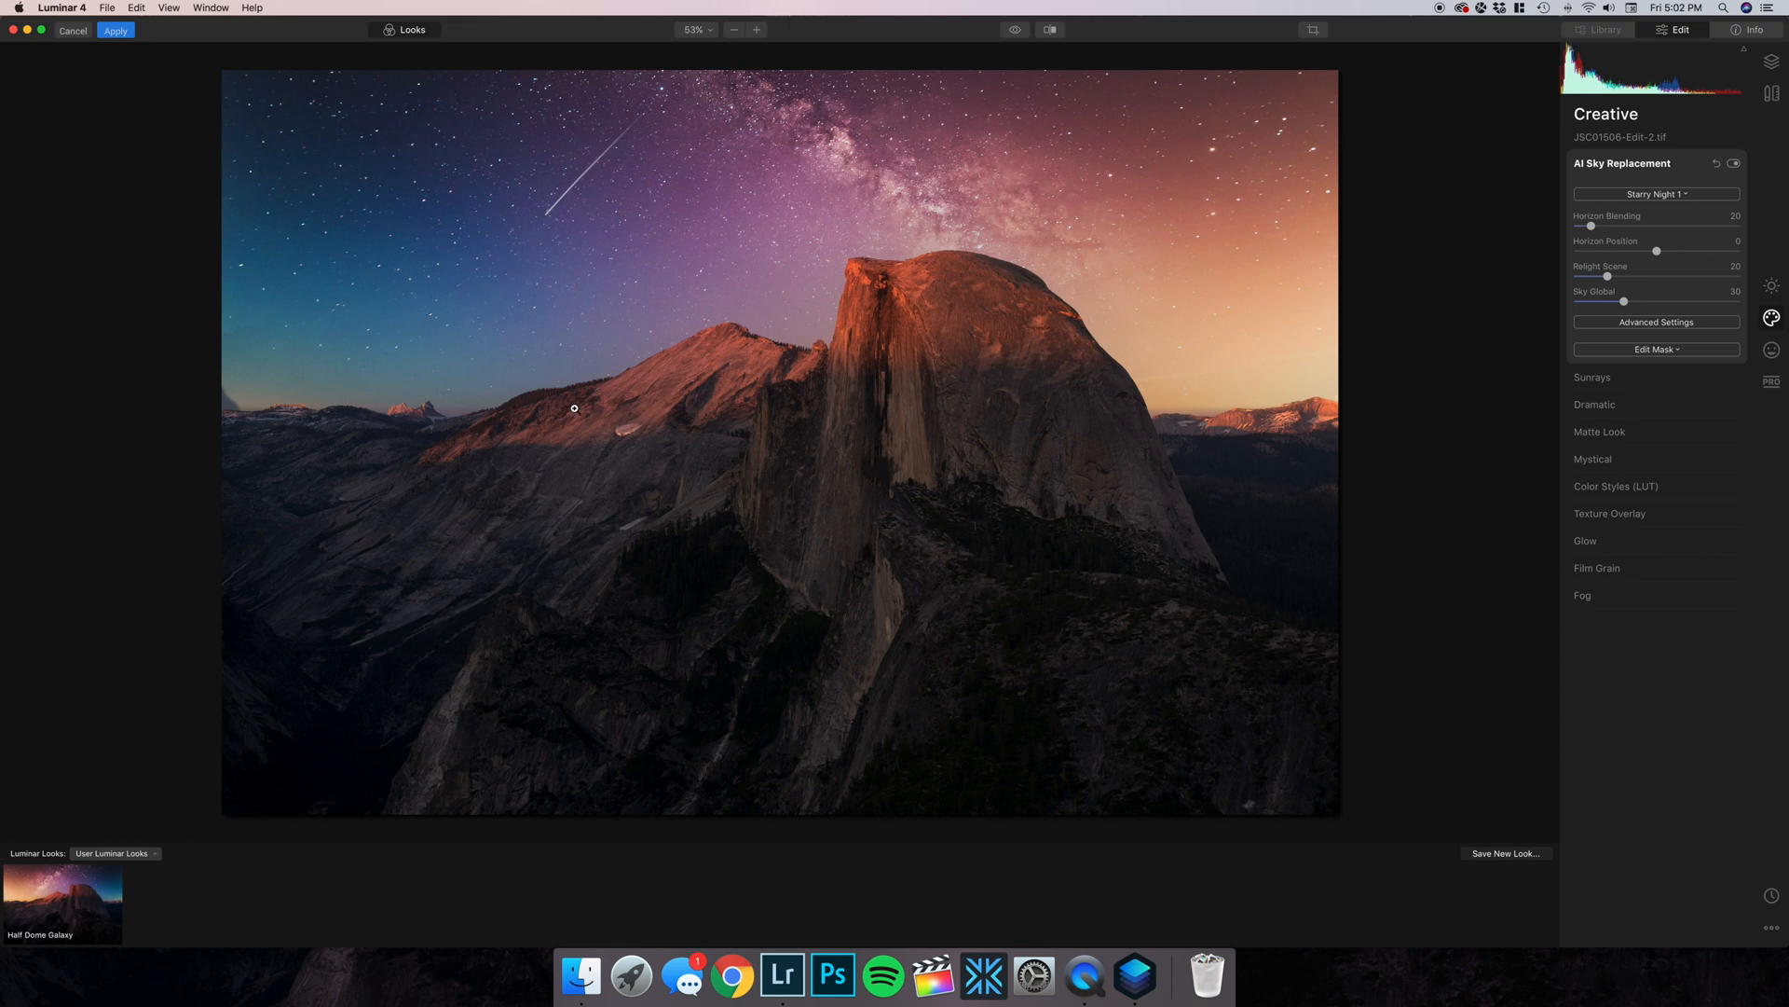
mouse_move(1204, 300)
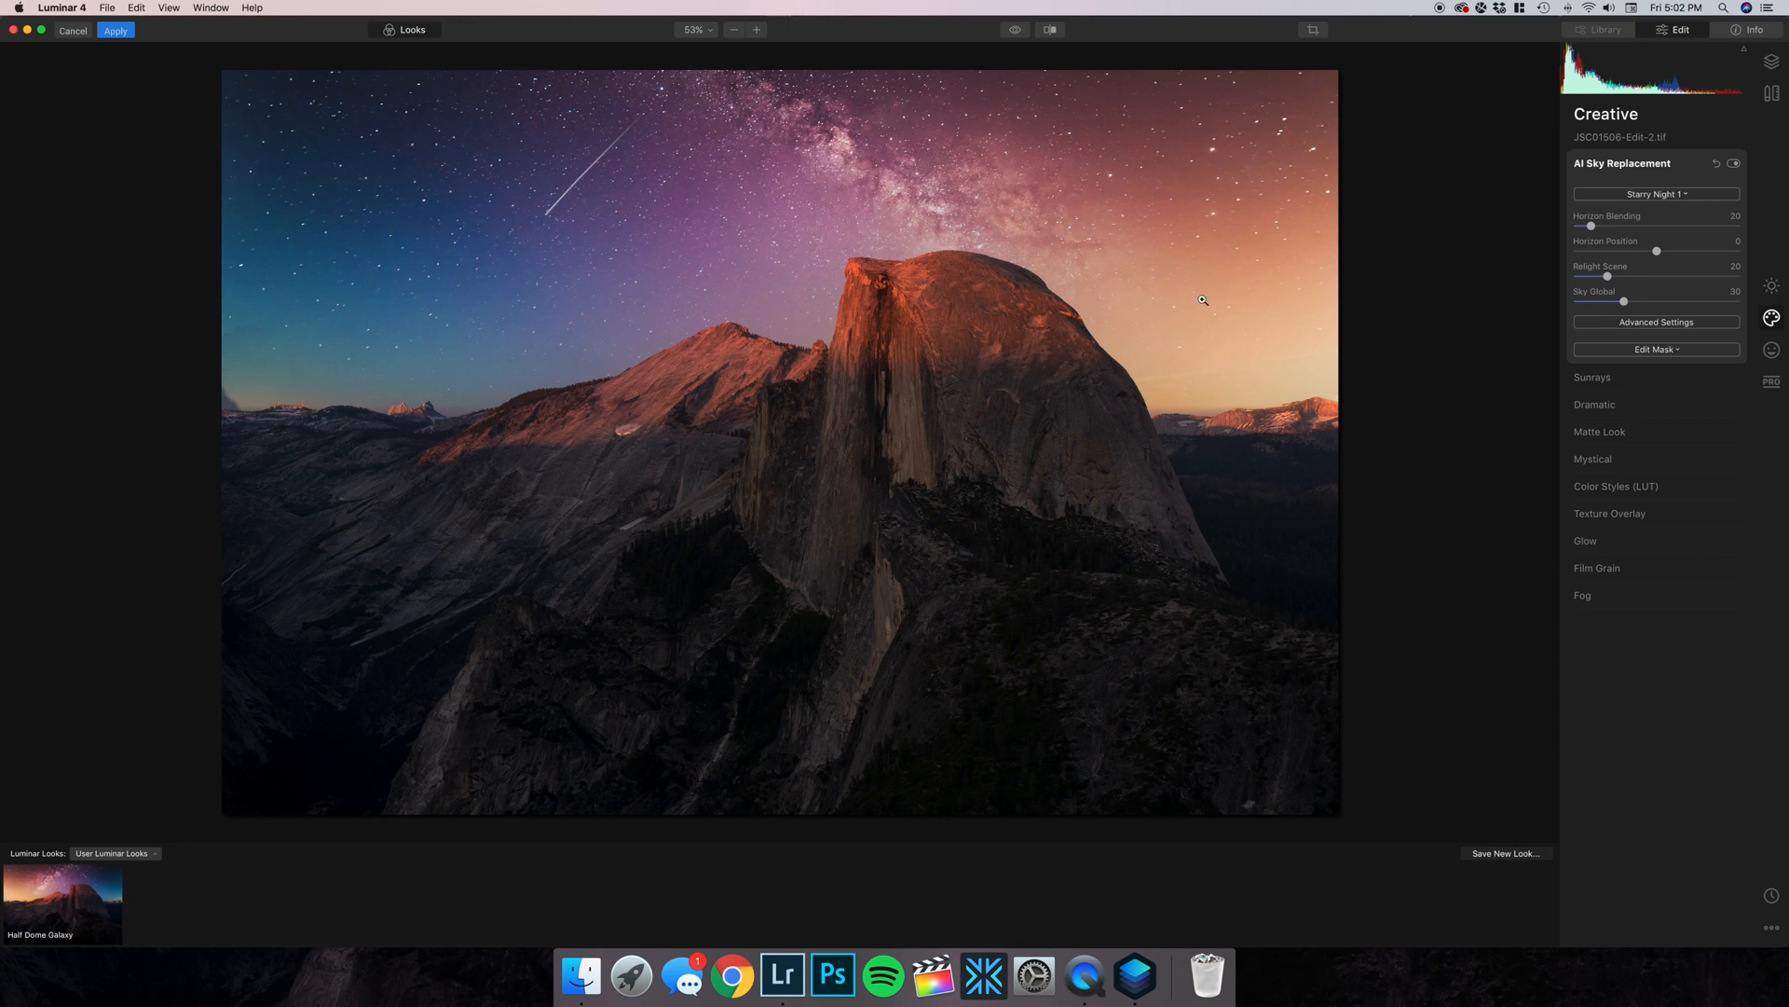
mouse_move(1333, 291)
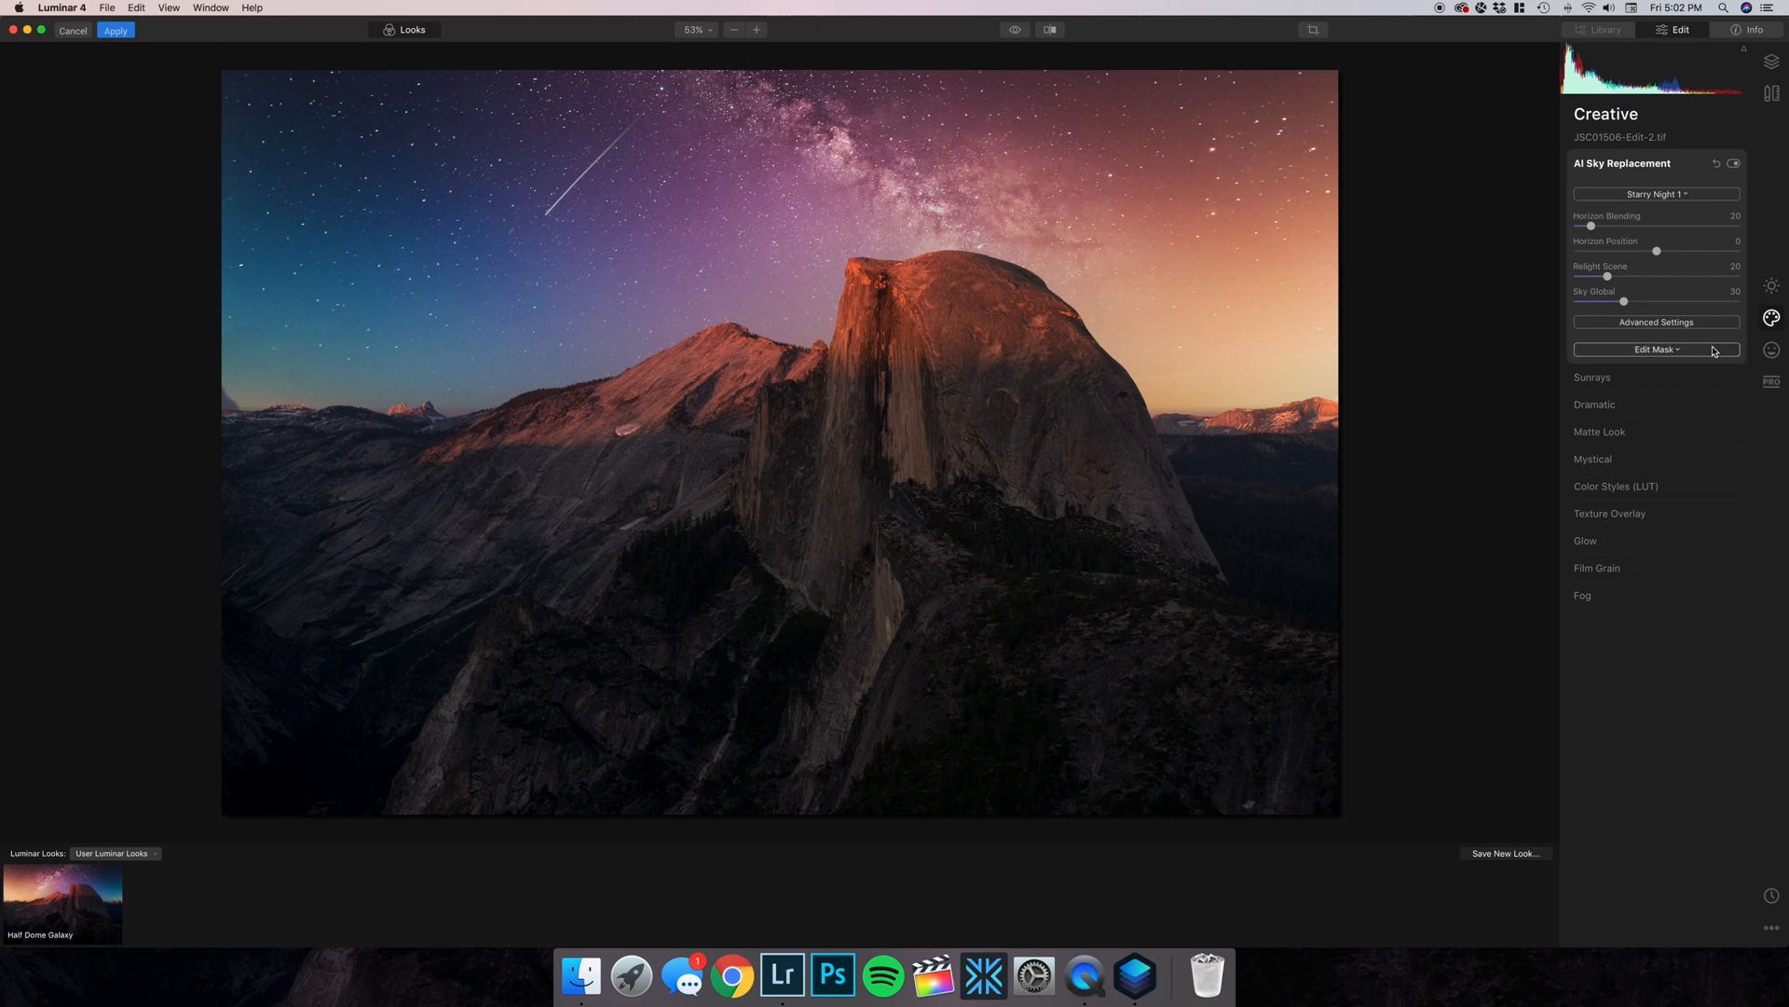
Flip the Starry Night 1 sky in Advanced Settings and collapse AI Sky Replacement.
left_click(1657, 321)
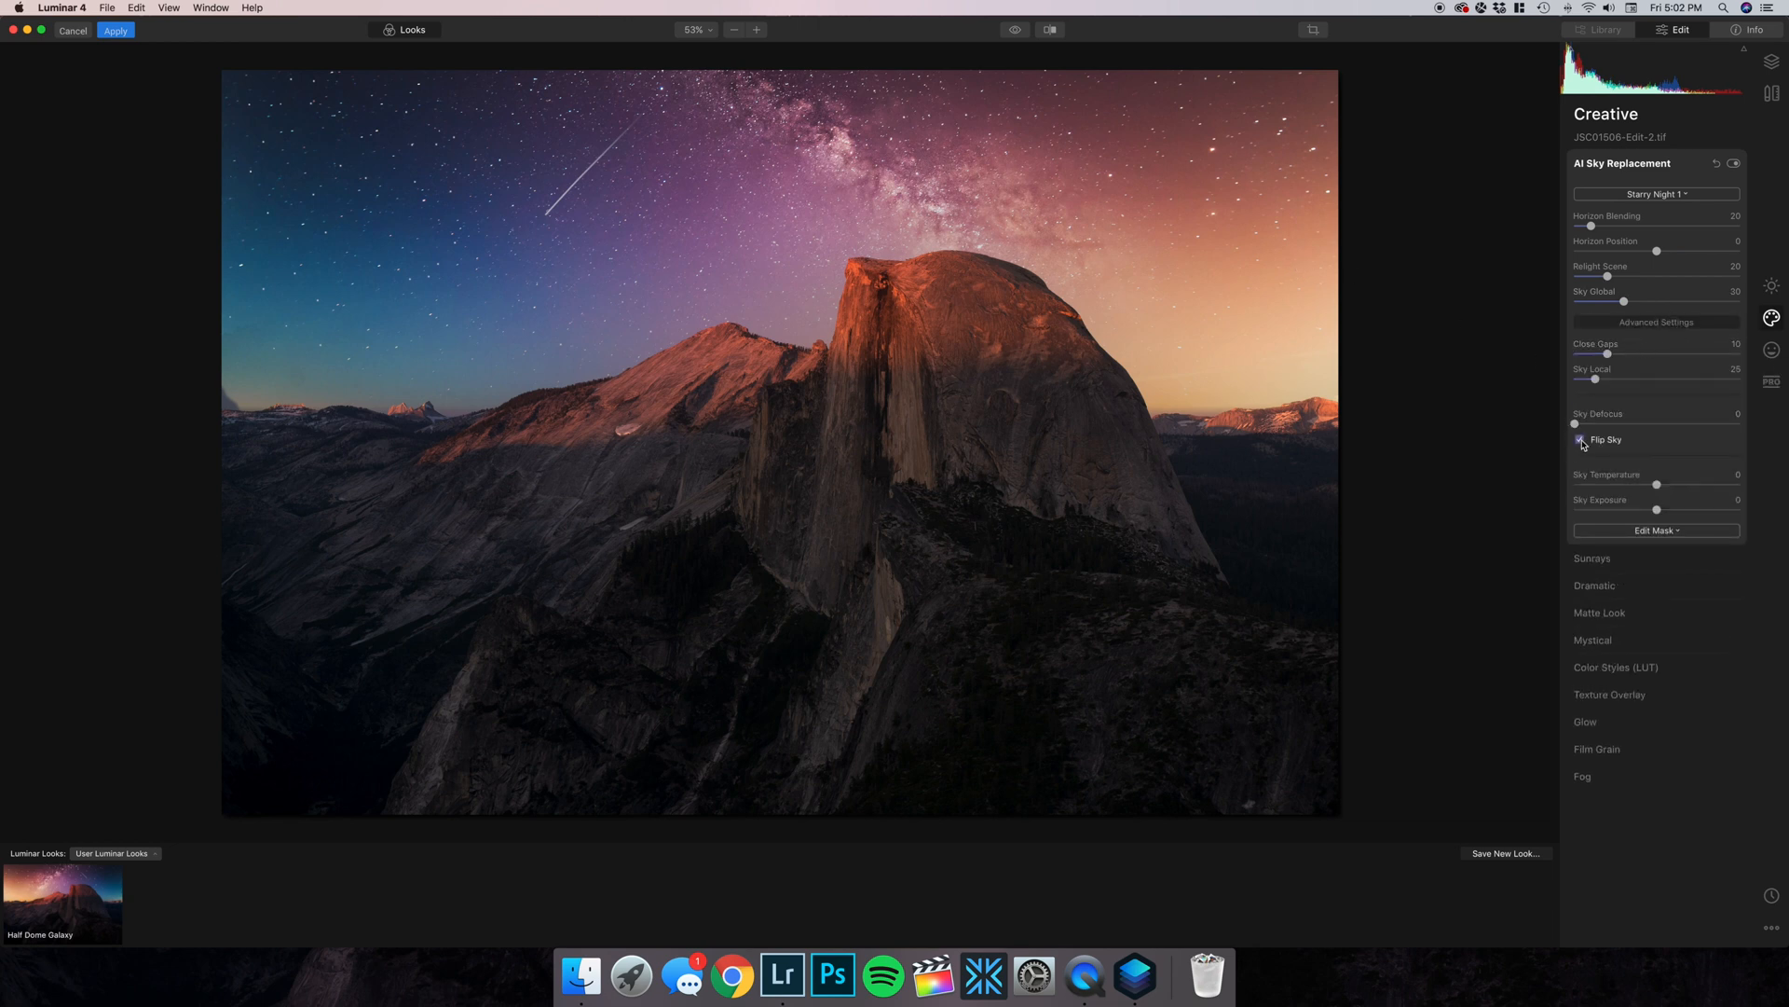
left_click(1581, 439)
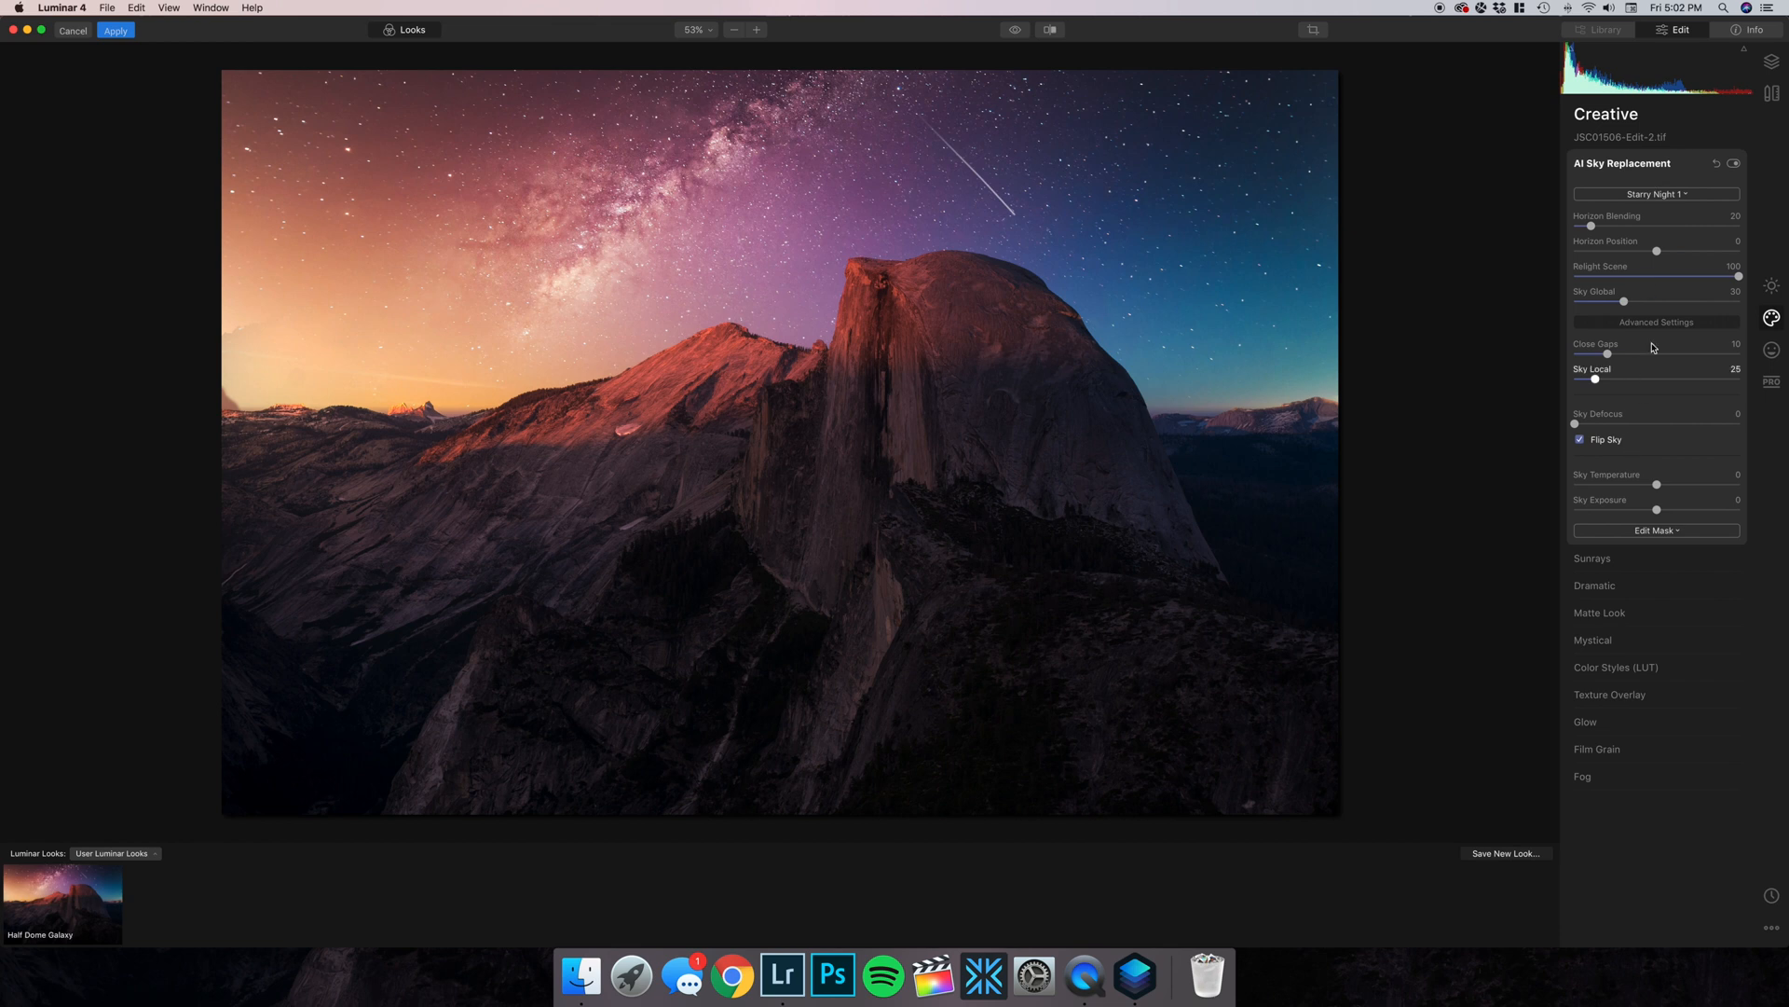
left_click(1620, 163)
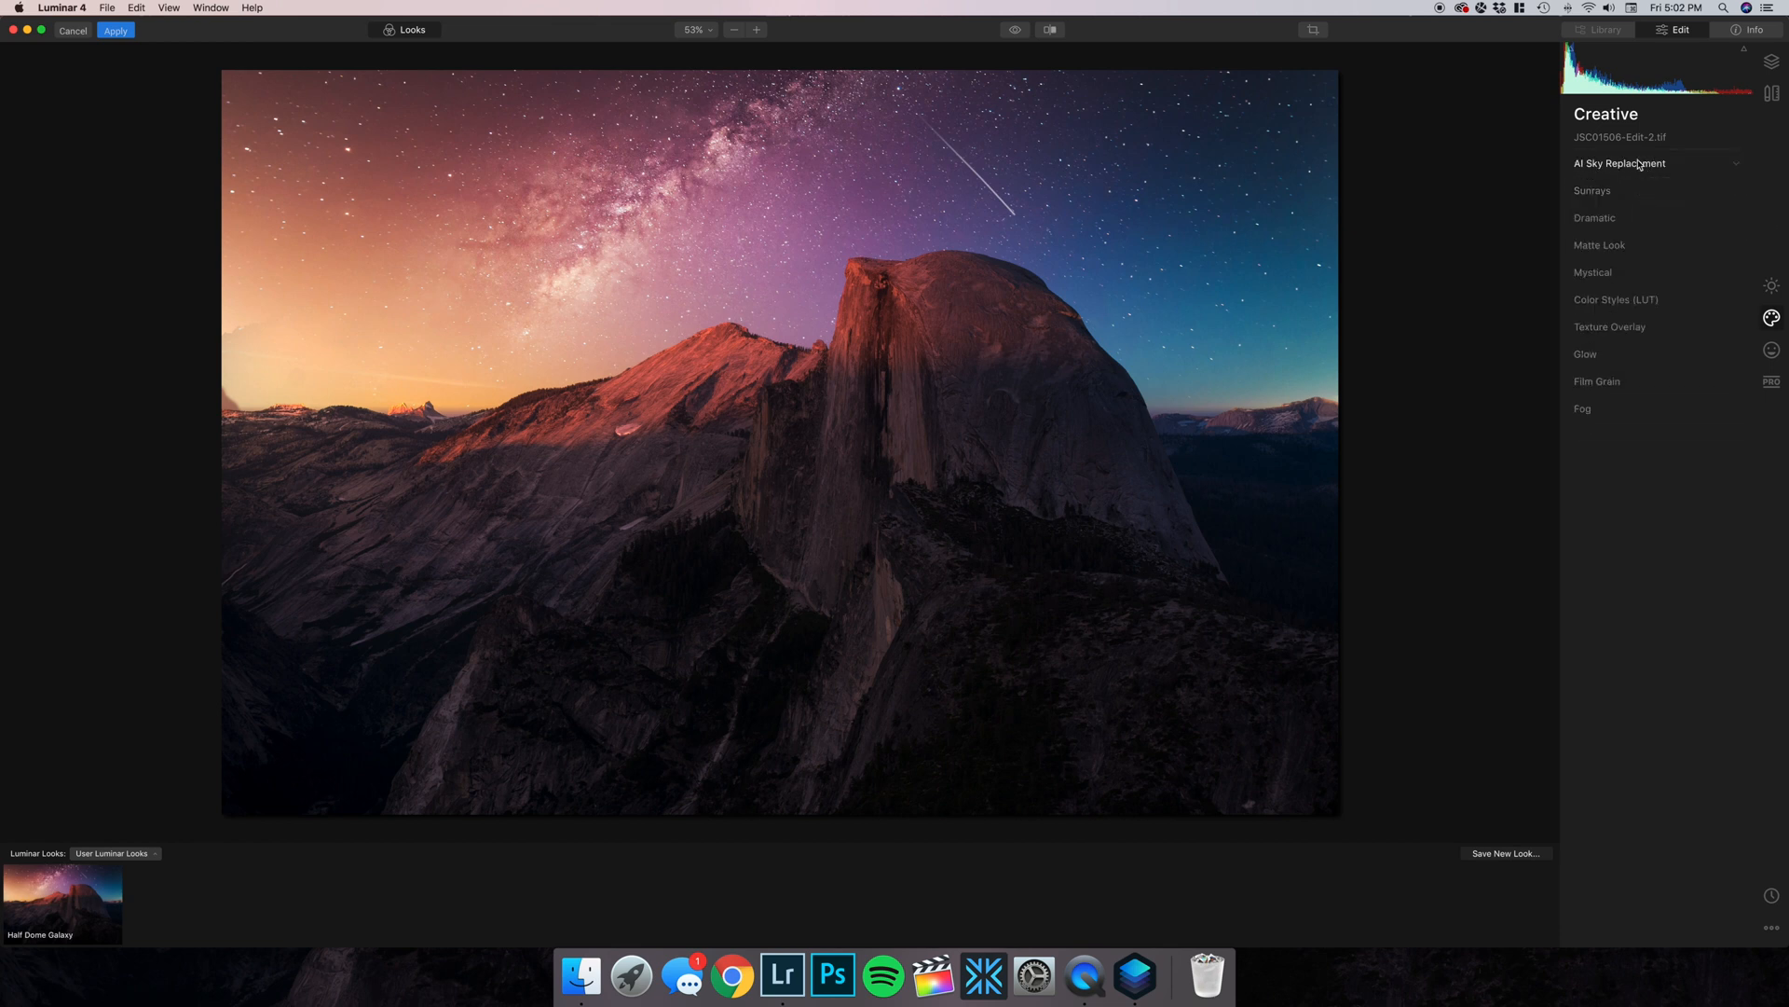
mouse_move(1613, 274)
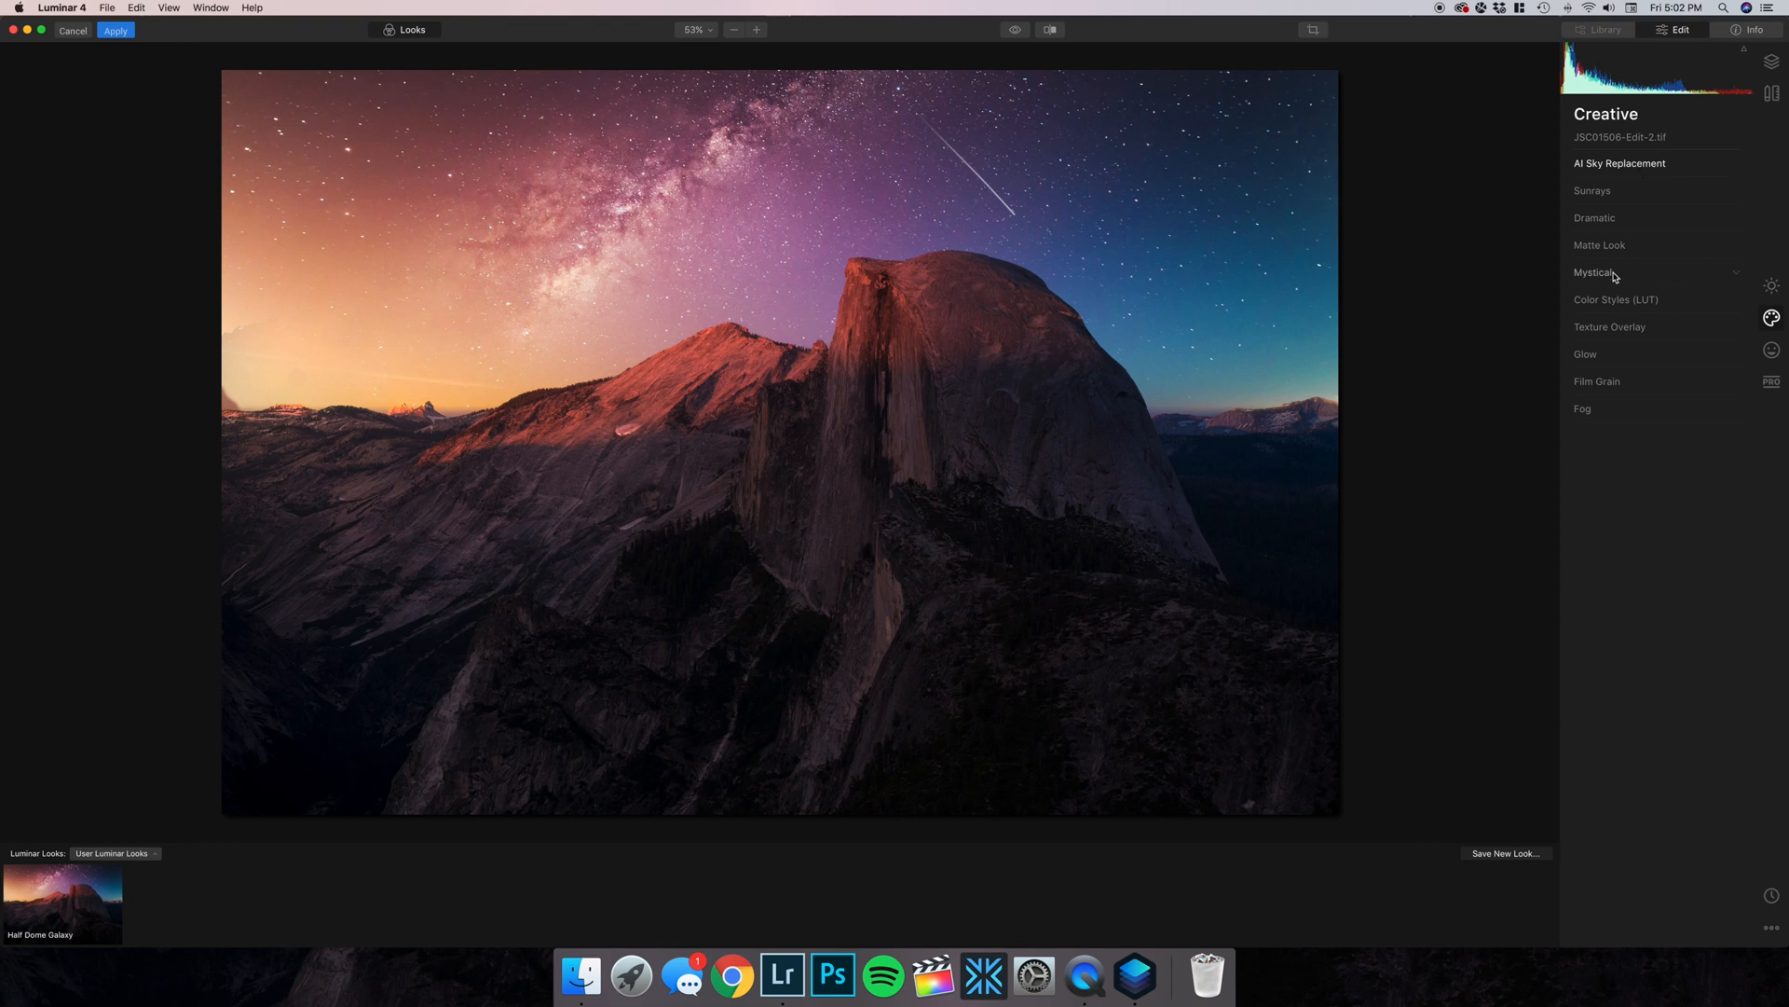
mouse_move(1603, 274)
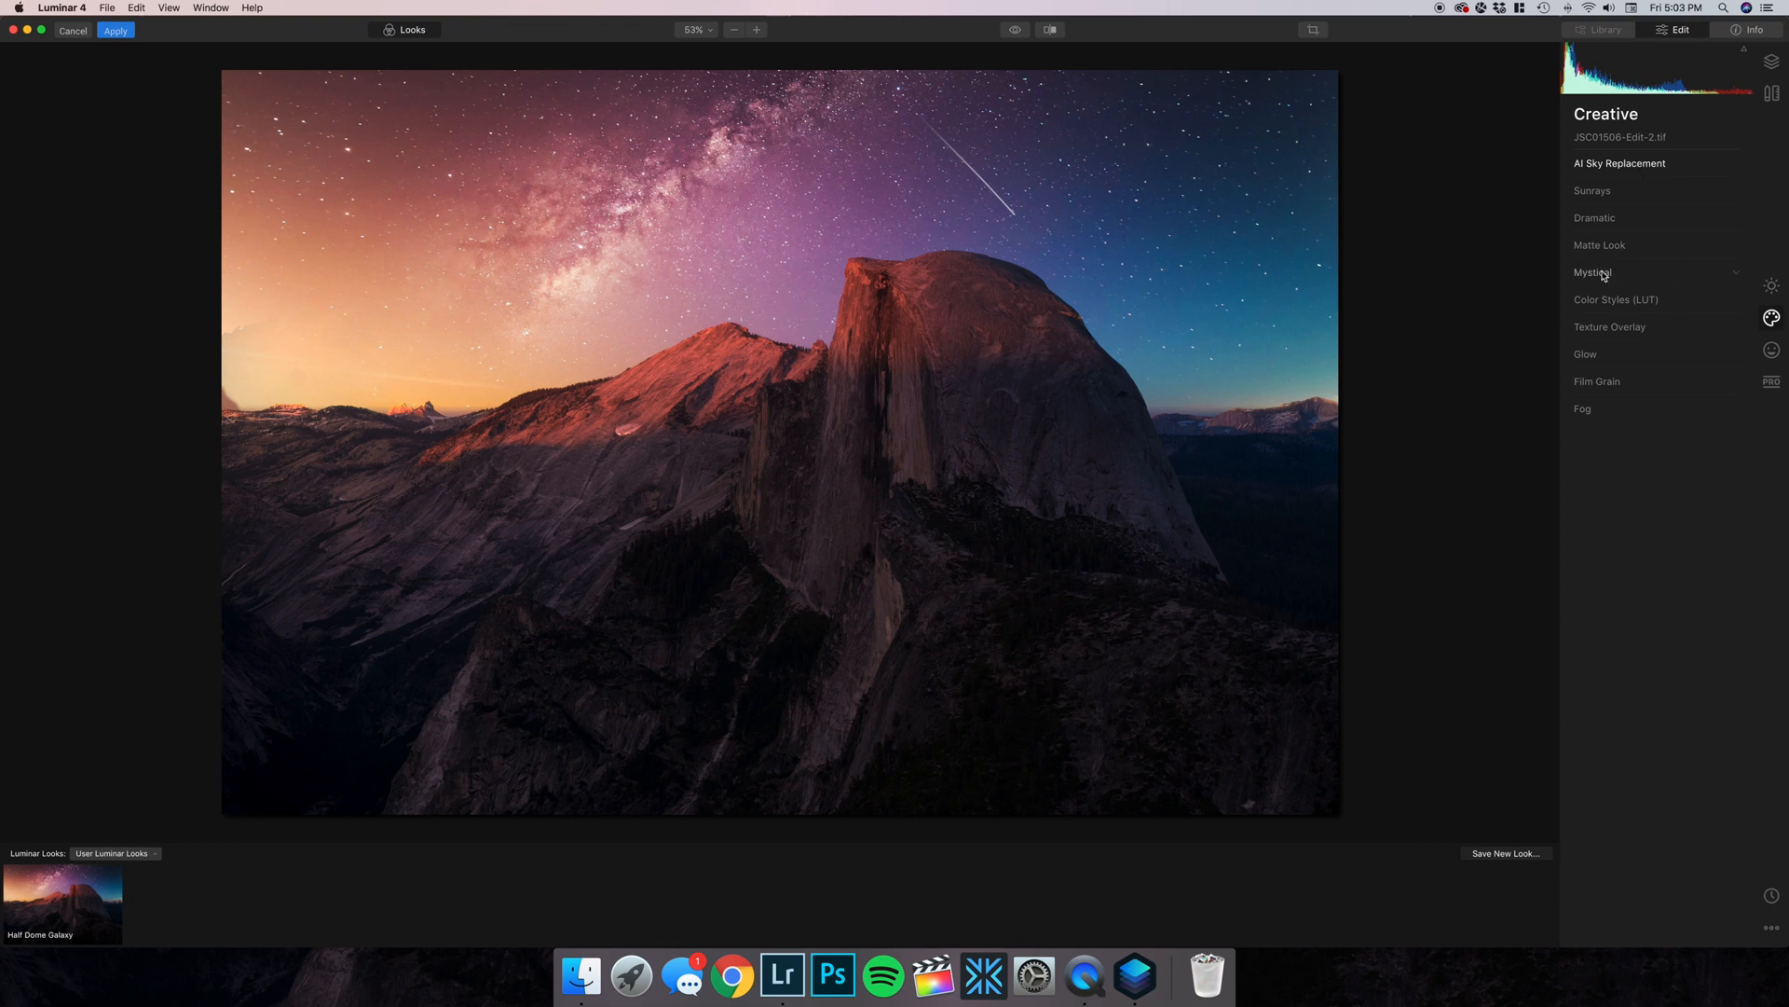
Turn on Mystical for the Half Dome photo at amount 25 and apply the edit.
left_click(1593, 271)
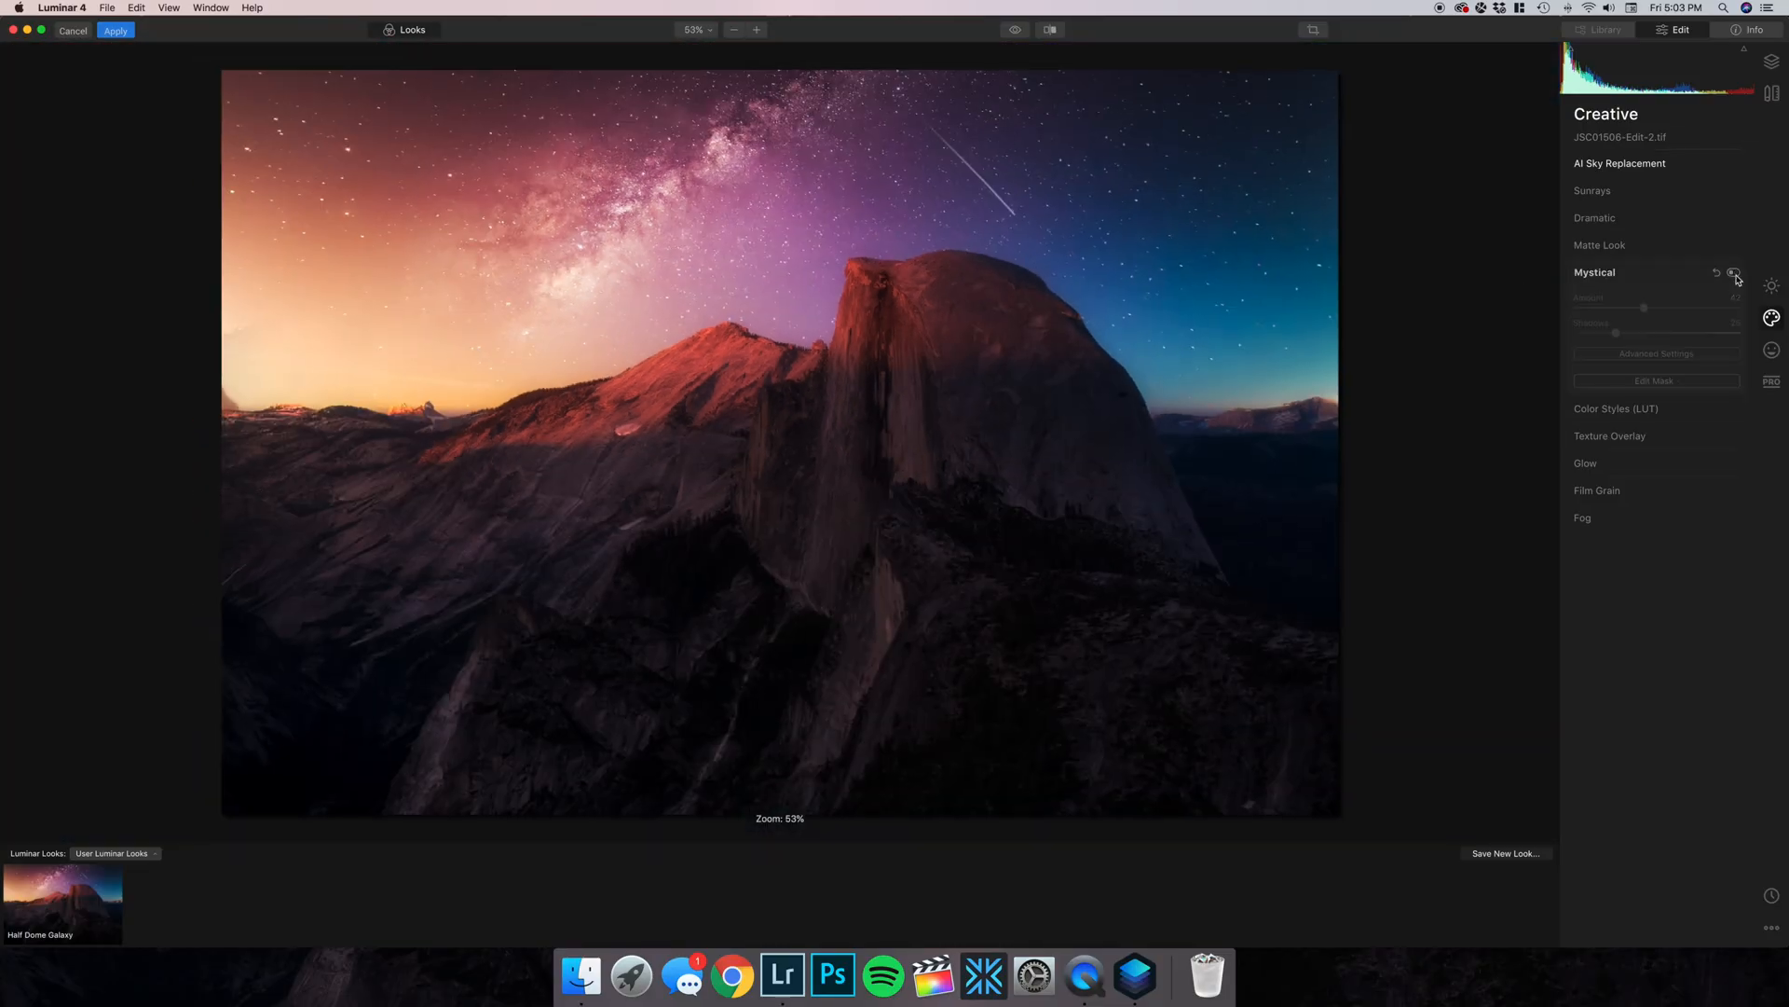
left_click(1735, 271)
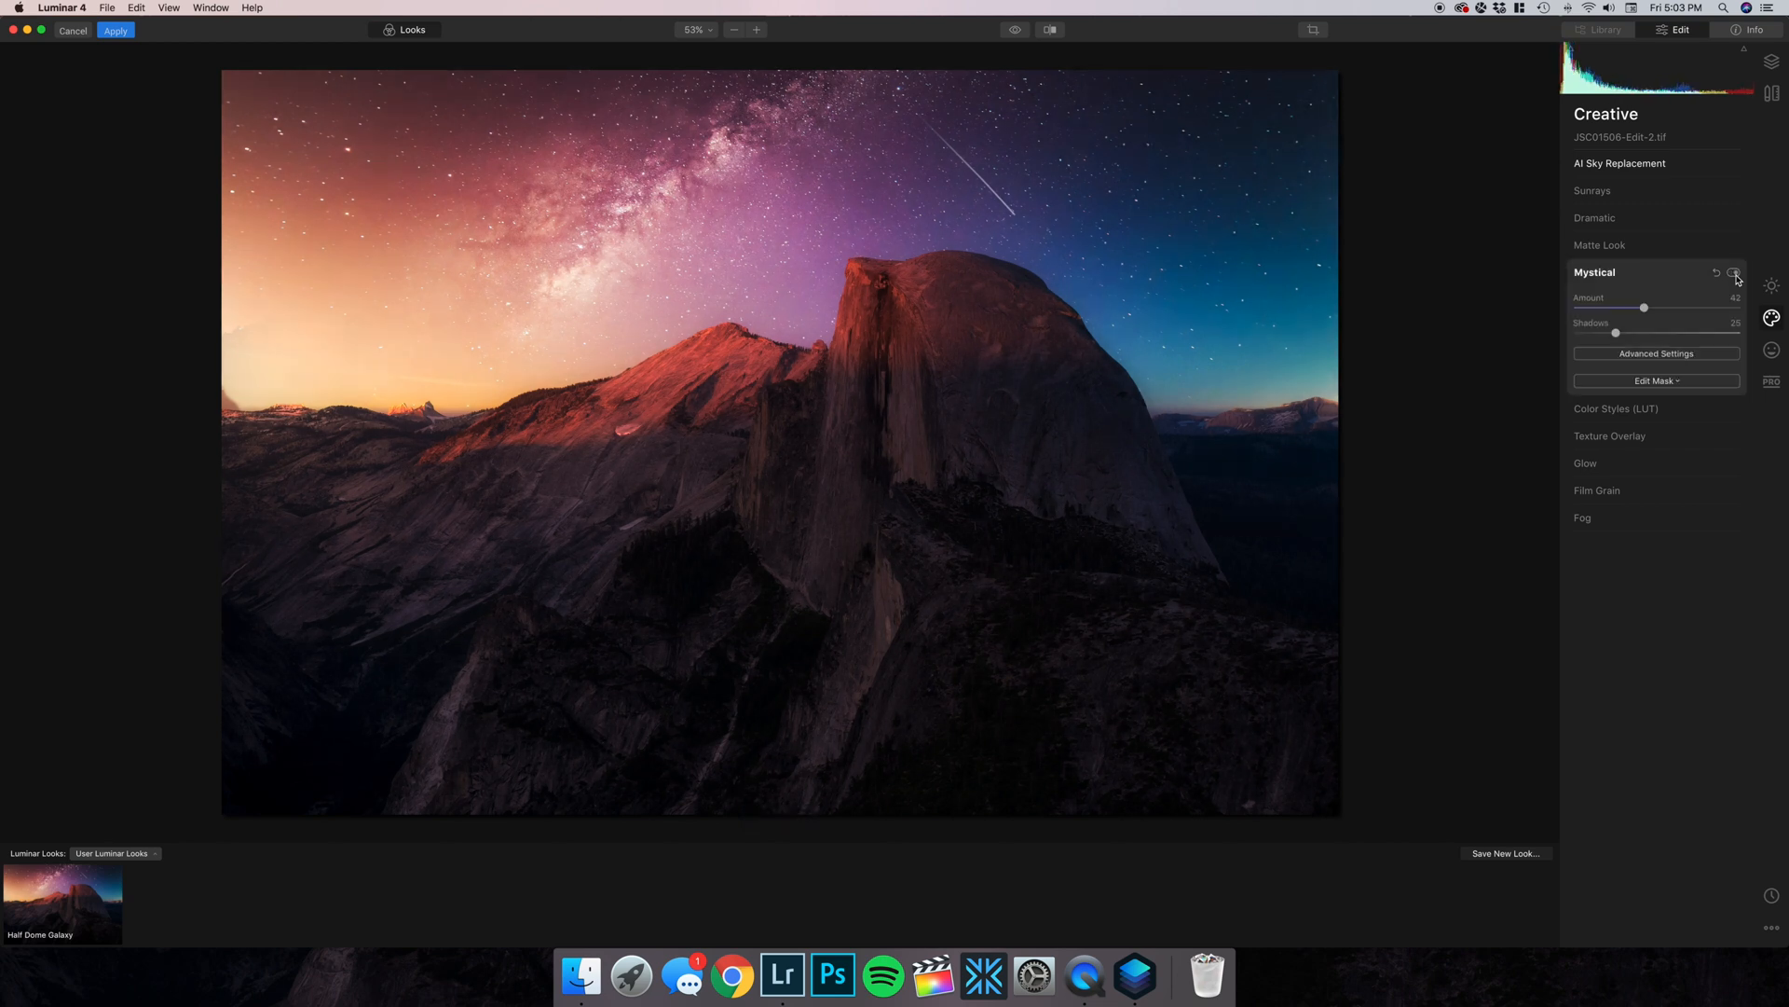
left_click(1734, 271)
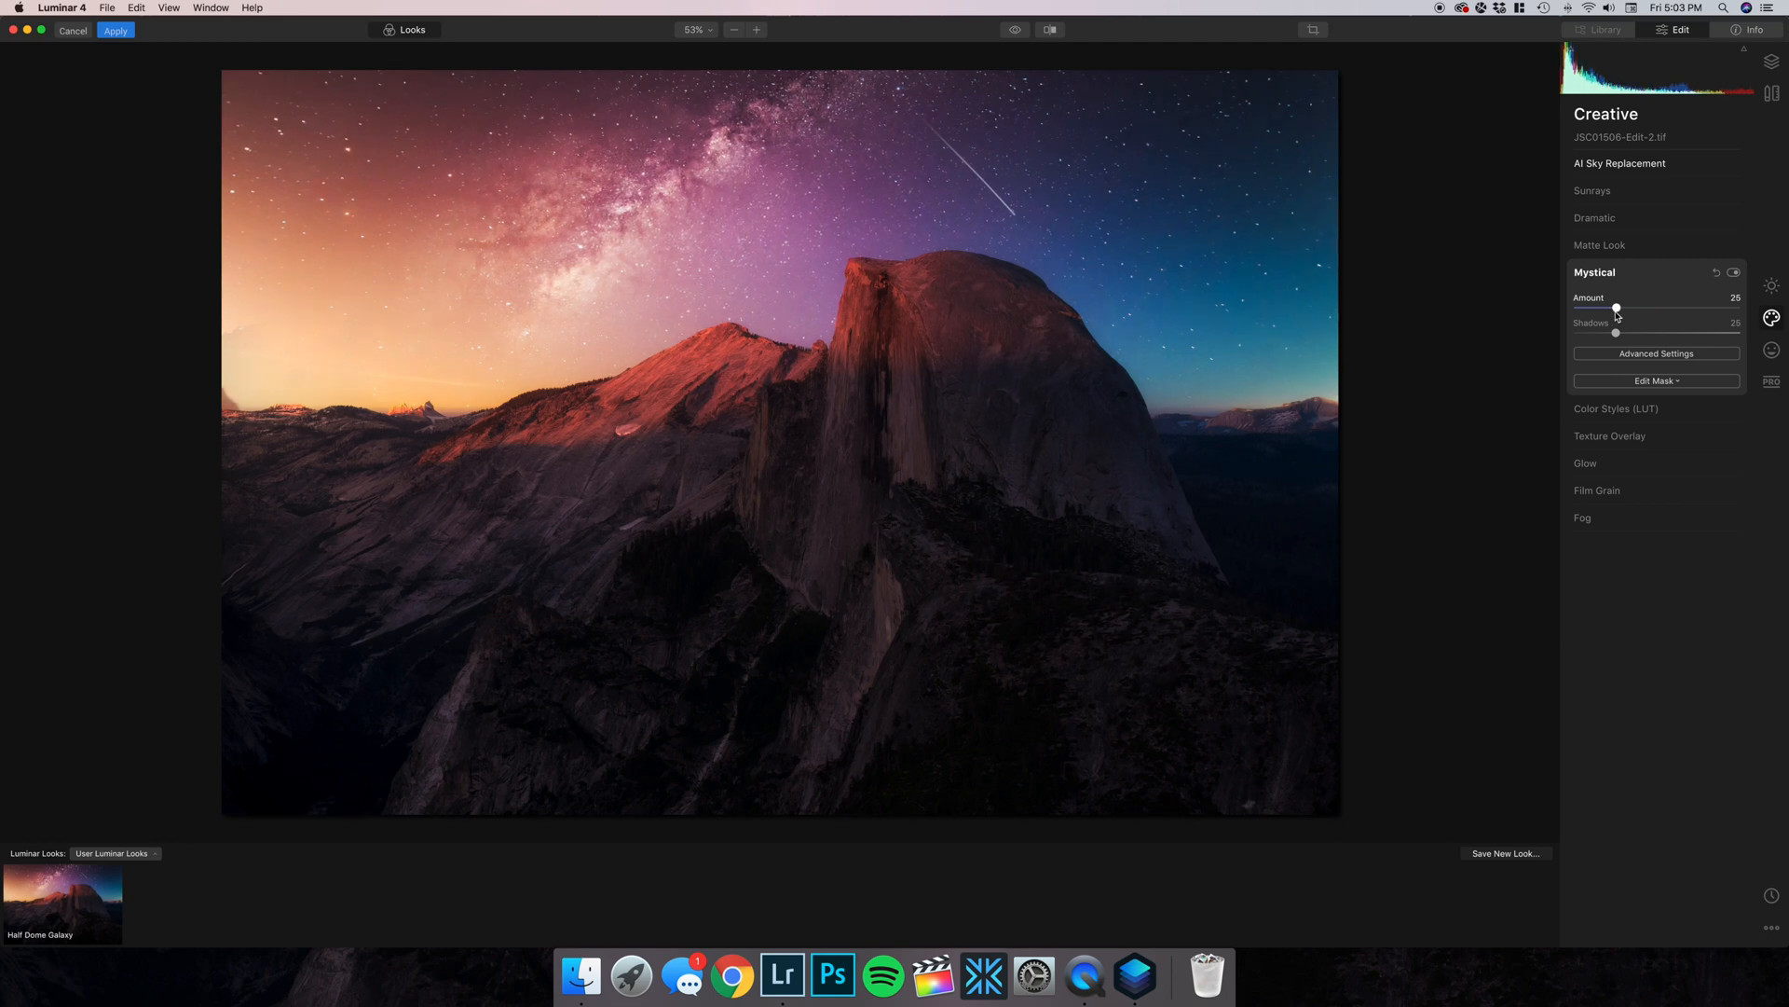
left_click(783, 975)
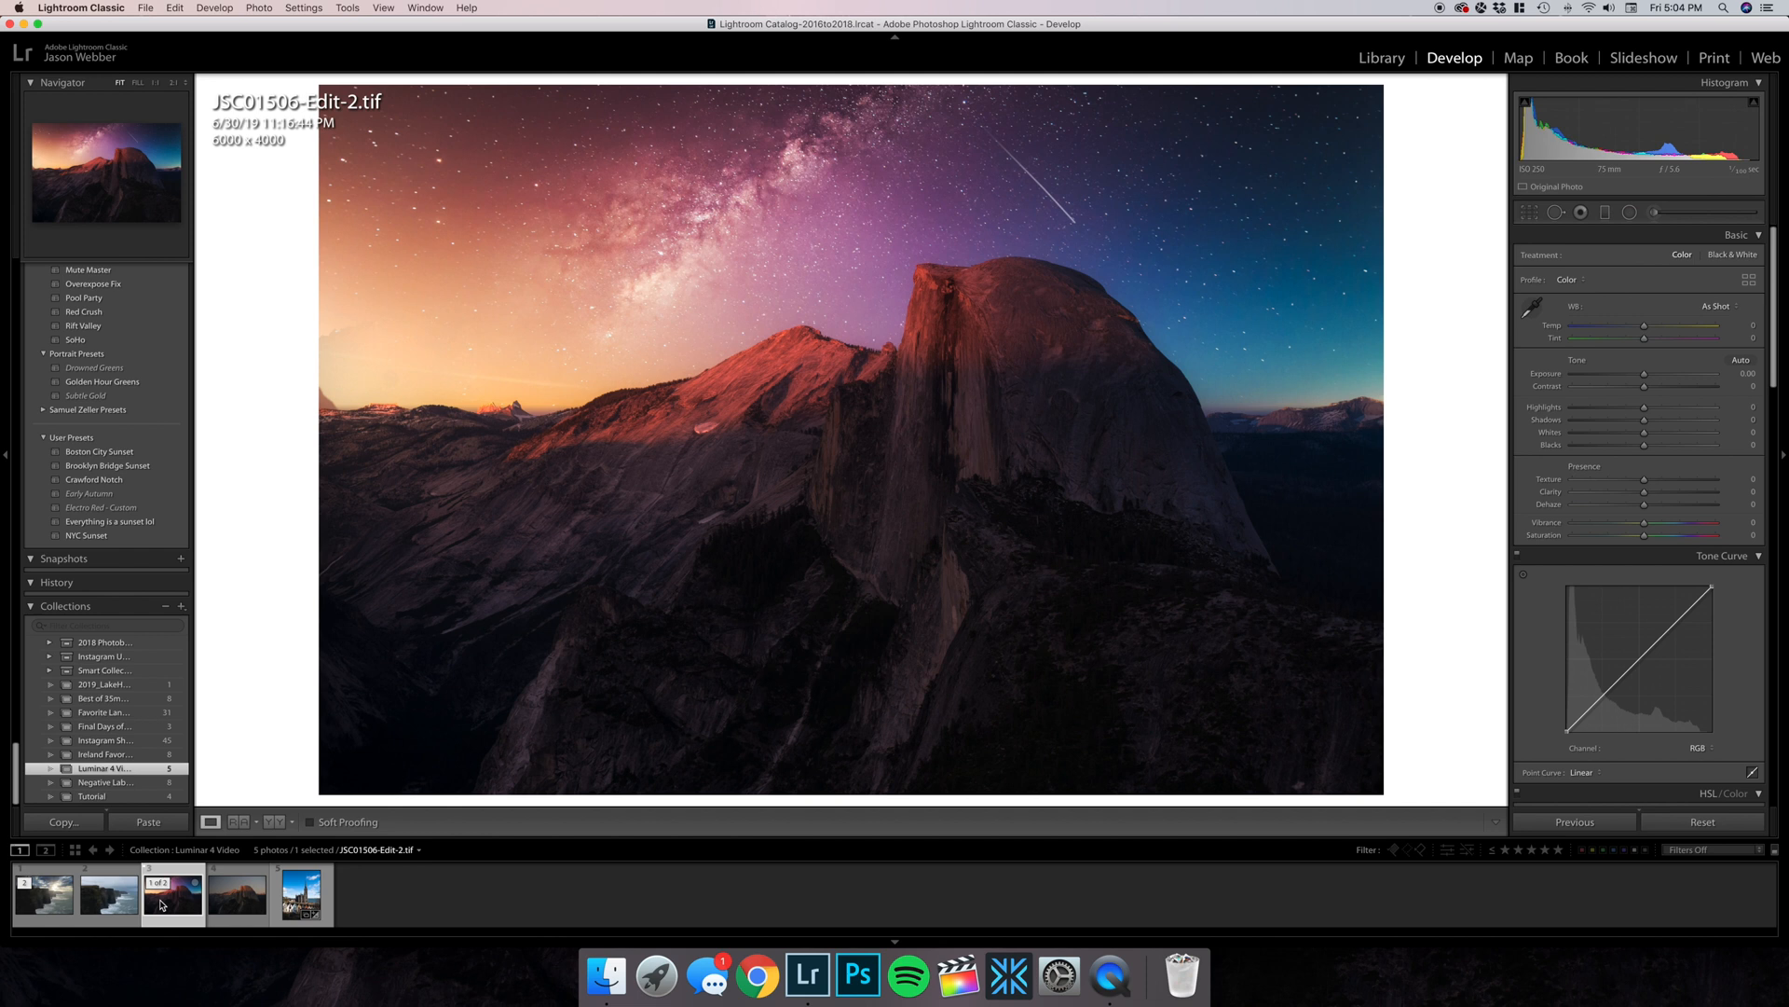
Edit a copy of the Cobh cathedral photo with Lightroom adjustments in Luminar 4.
left_click(301, 894)
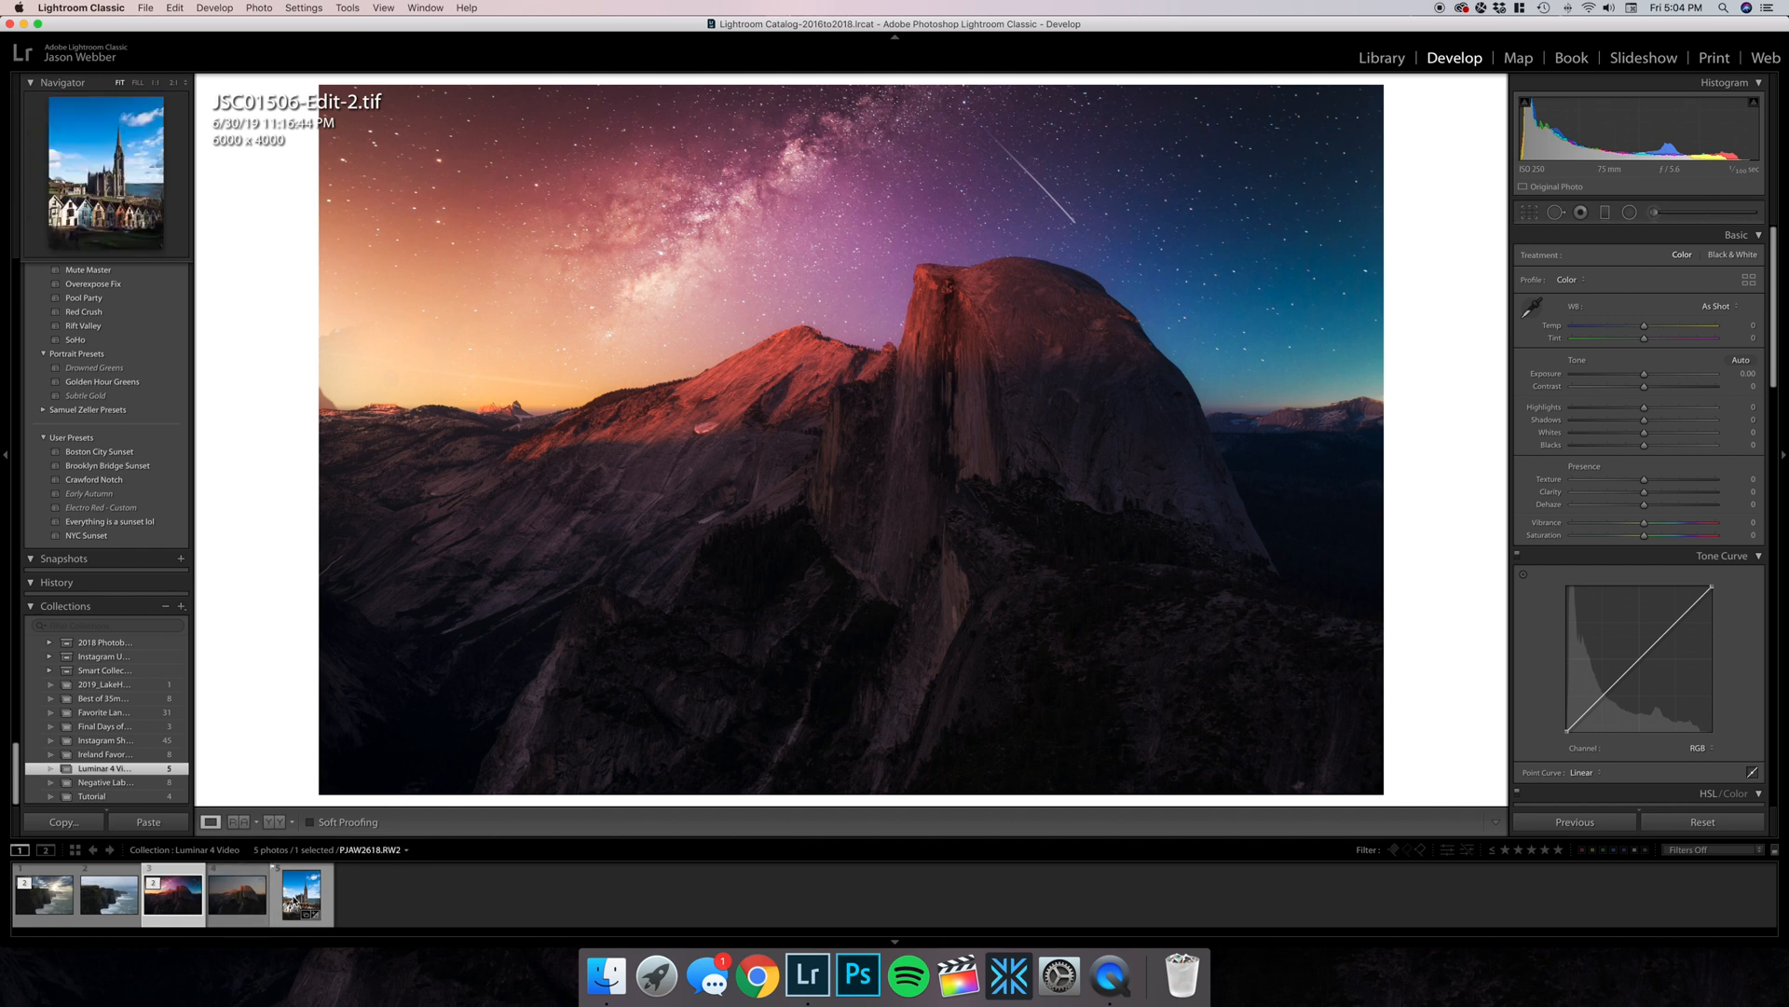
left_click(301, 893)
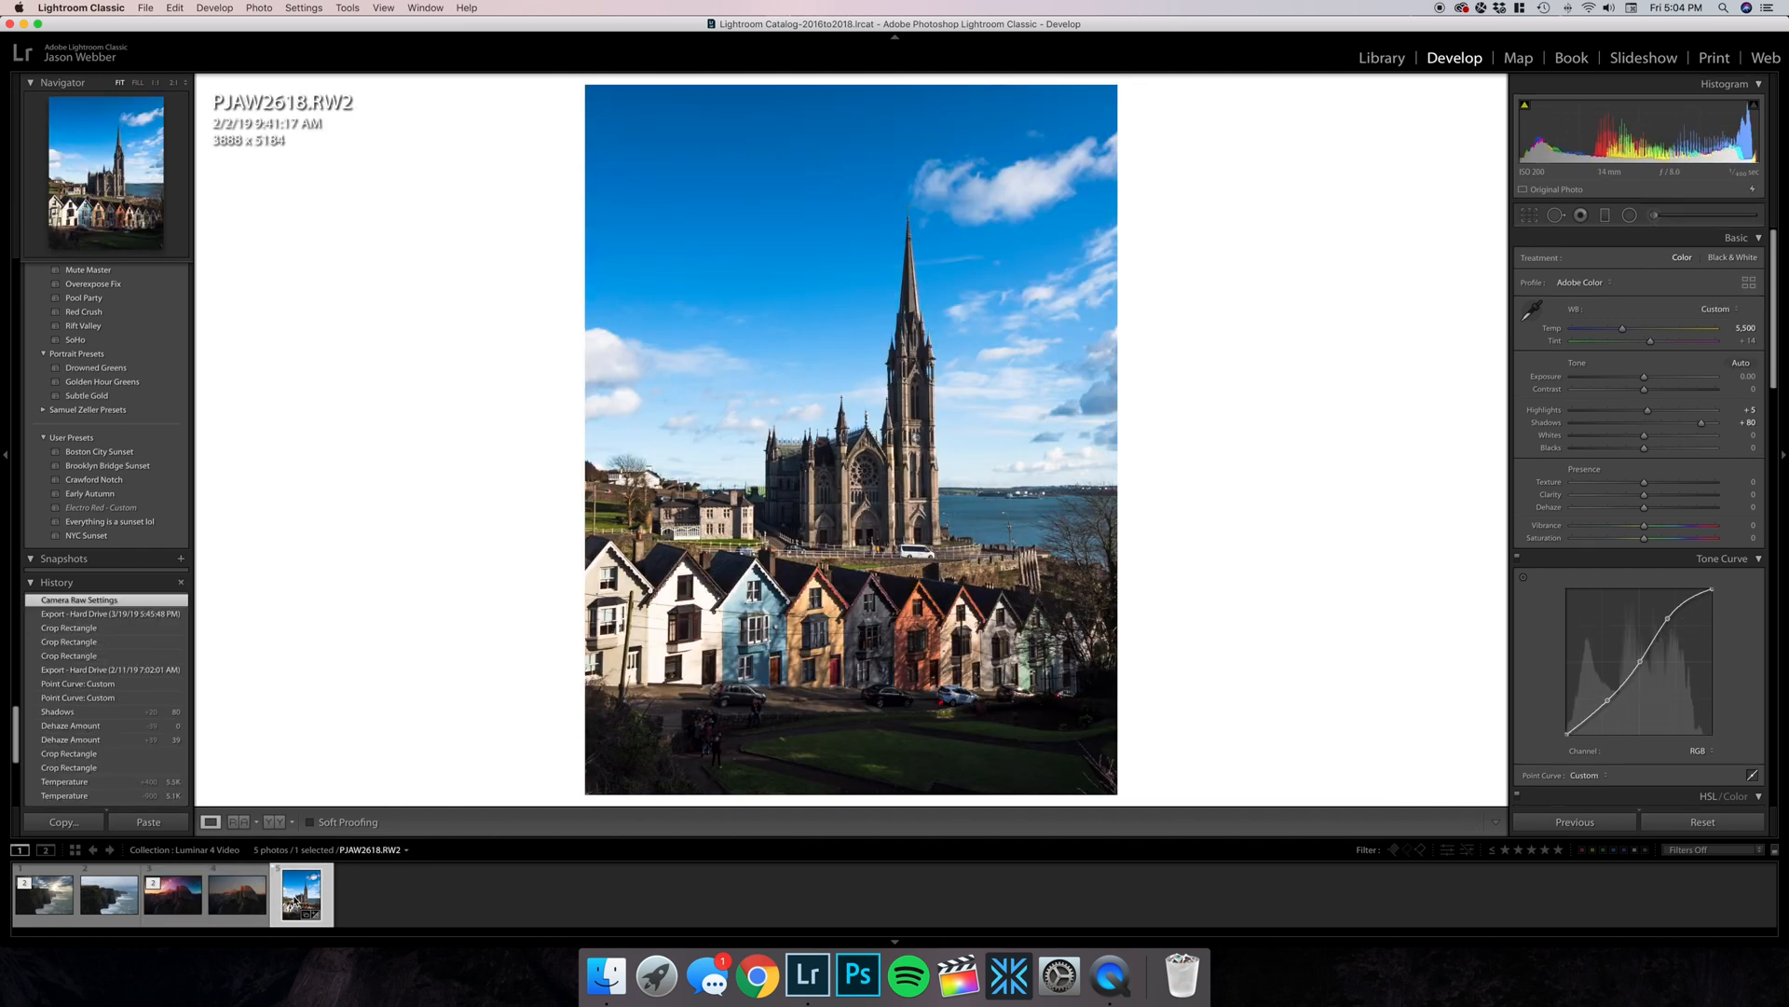
right_click(300, 894)
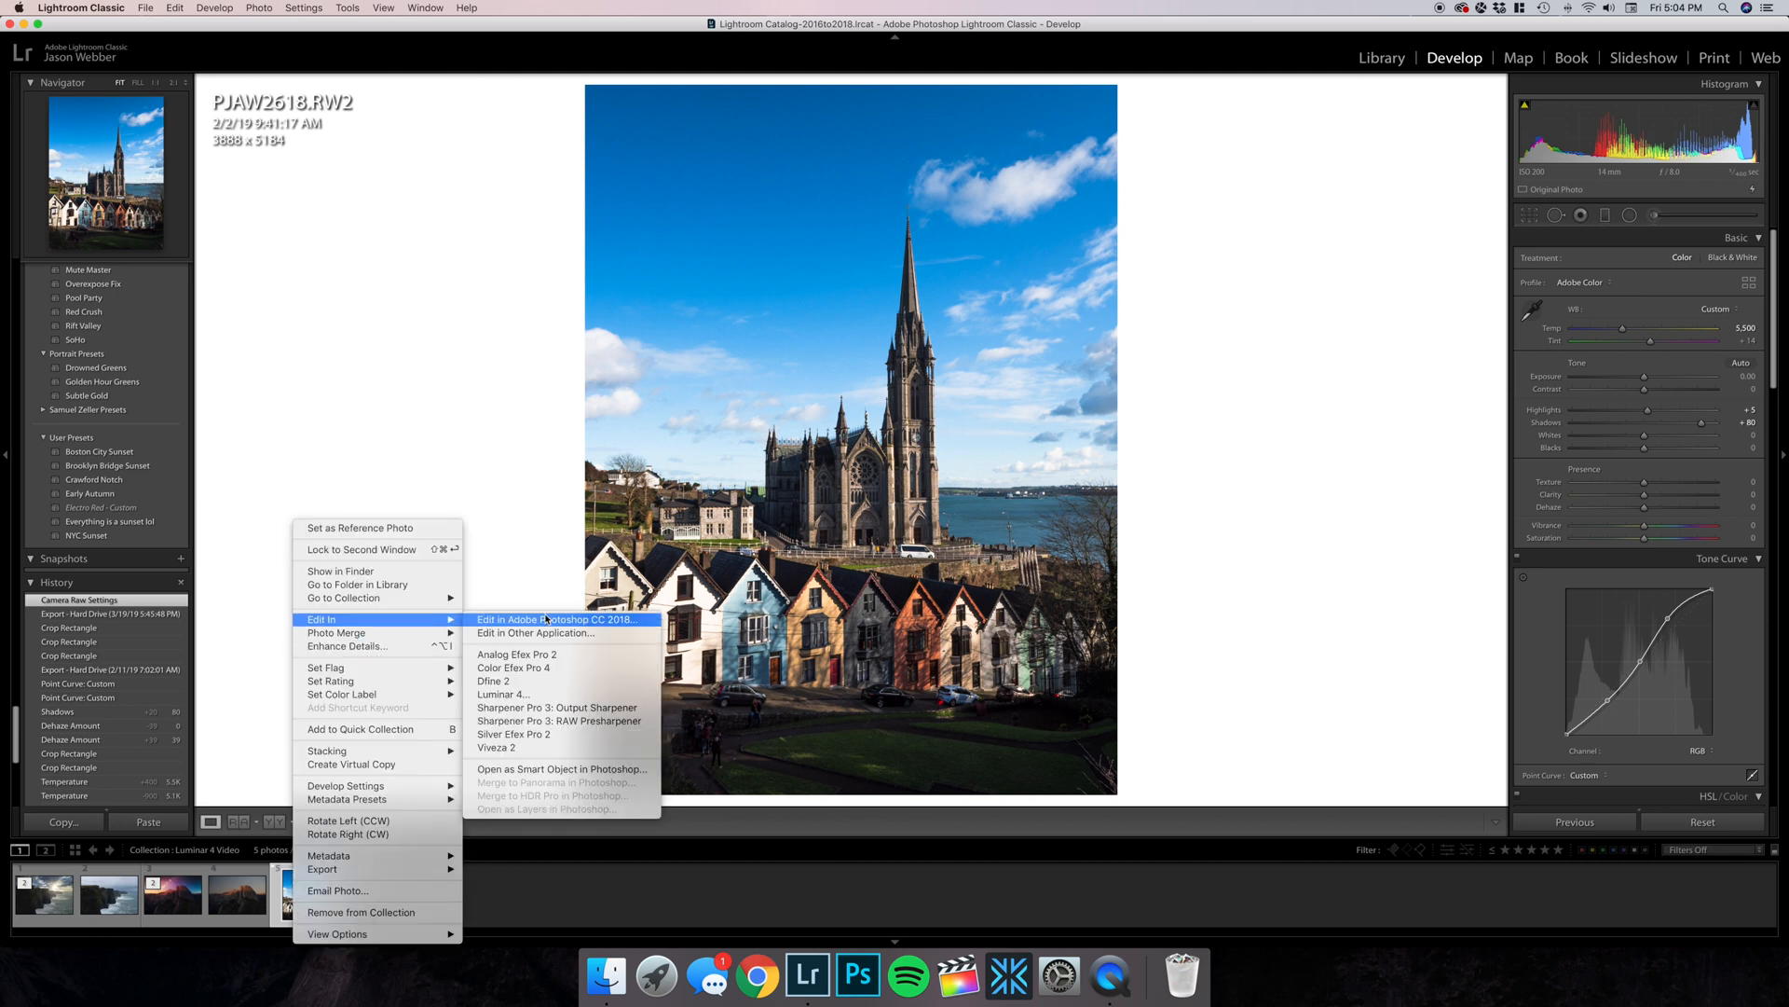
mouse_move(529, 682)
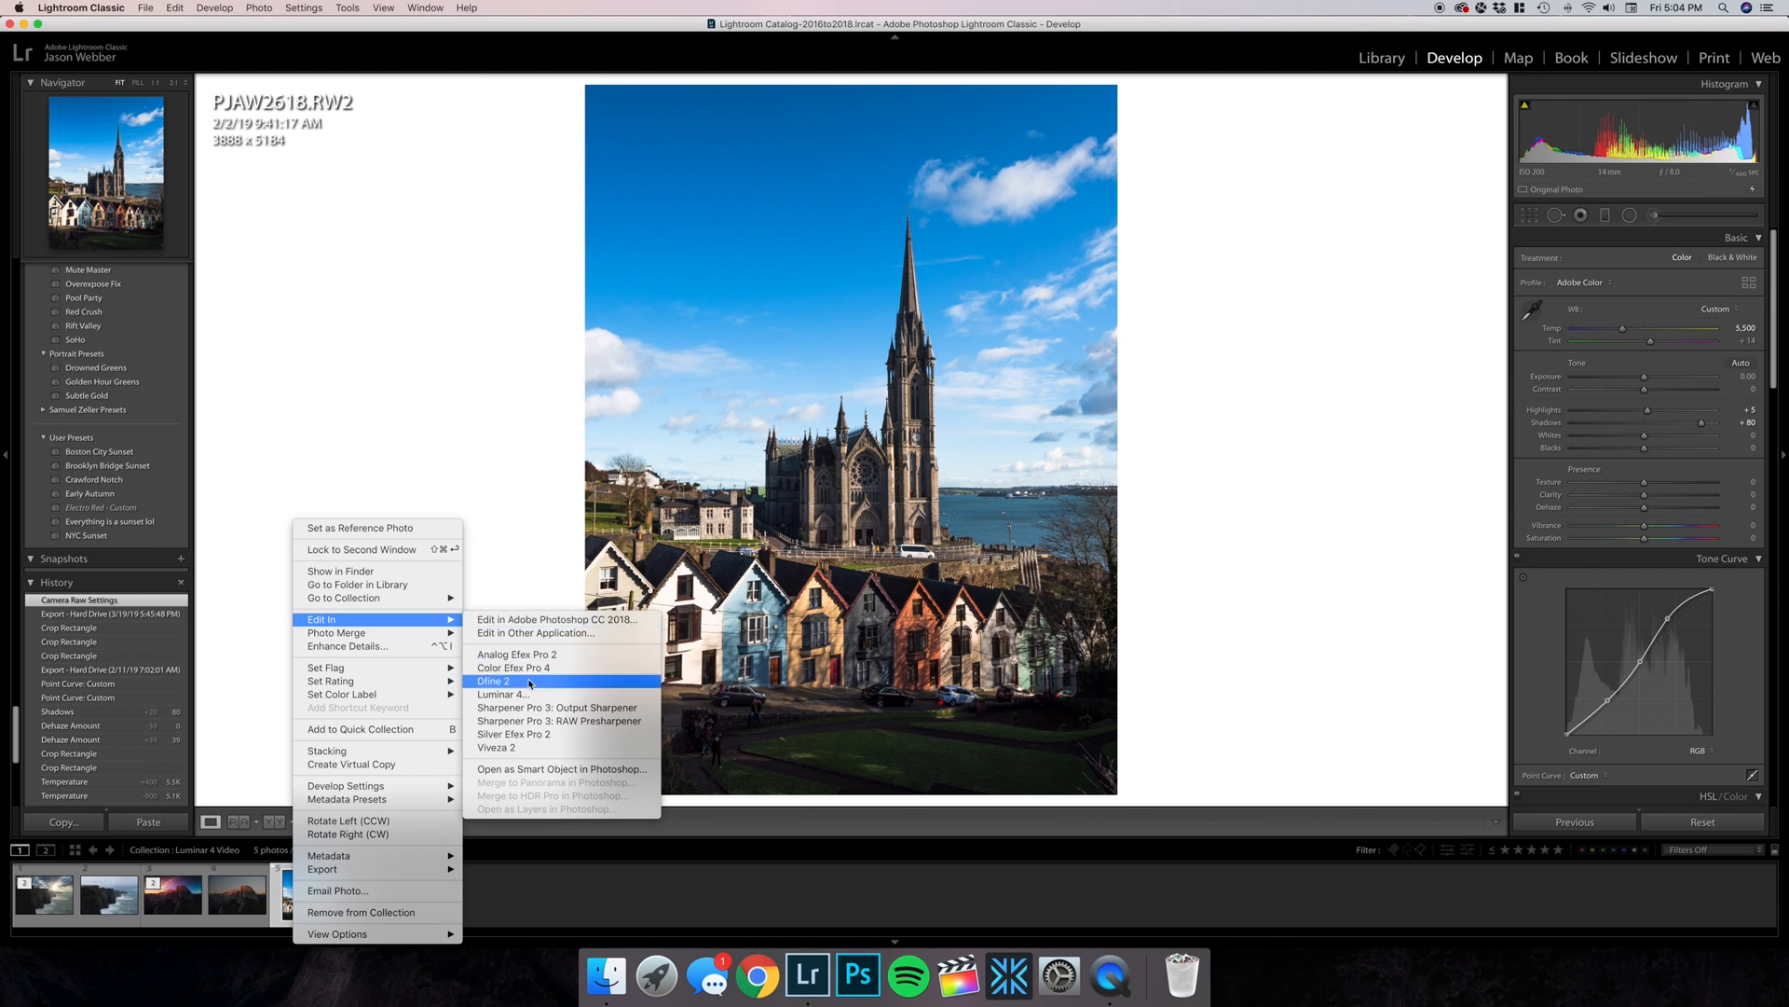
left_click(503, 694)
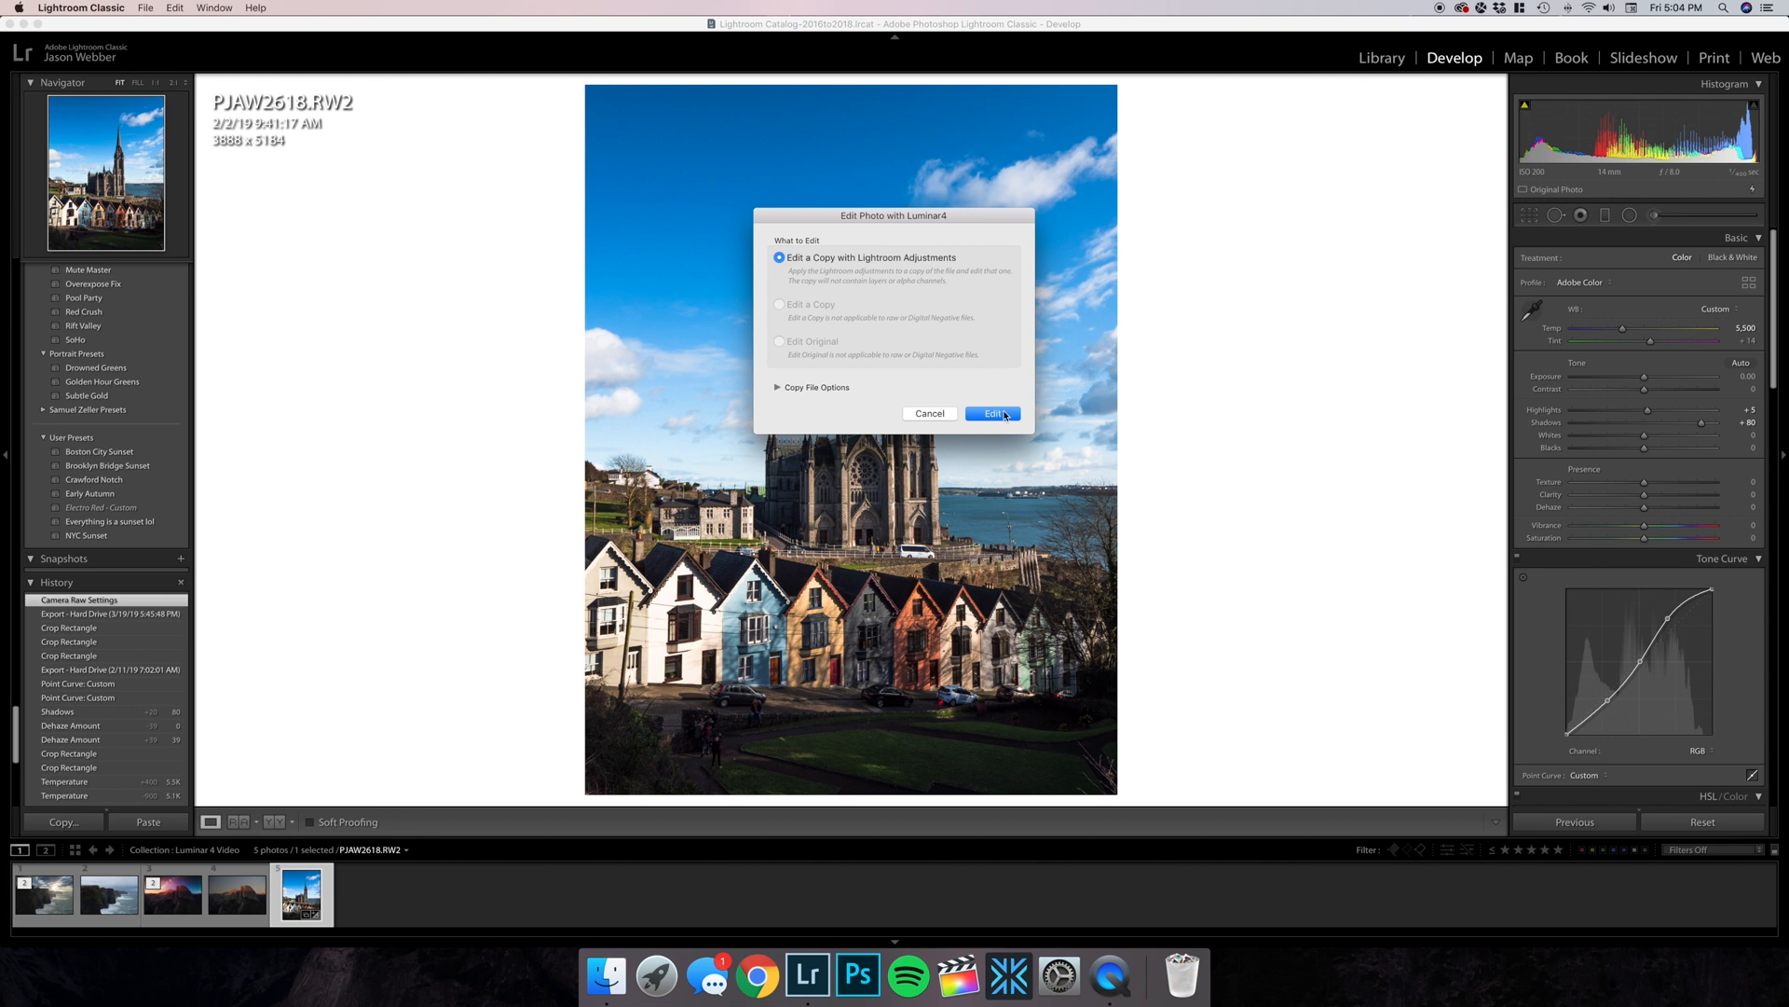
left_click(990, 412)
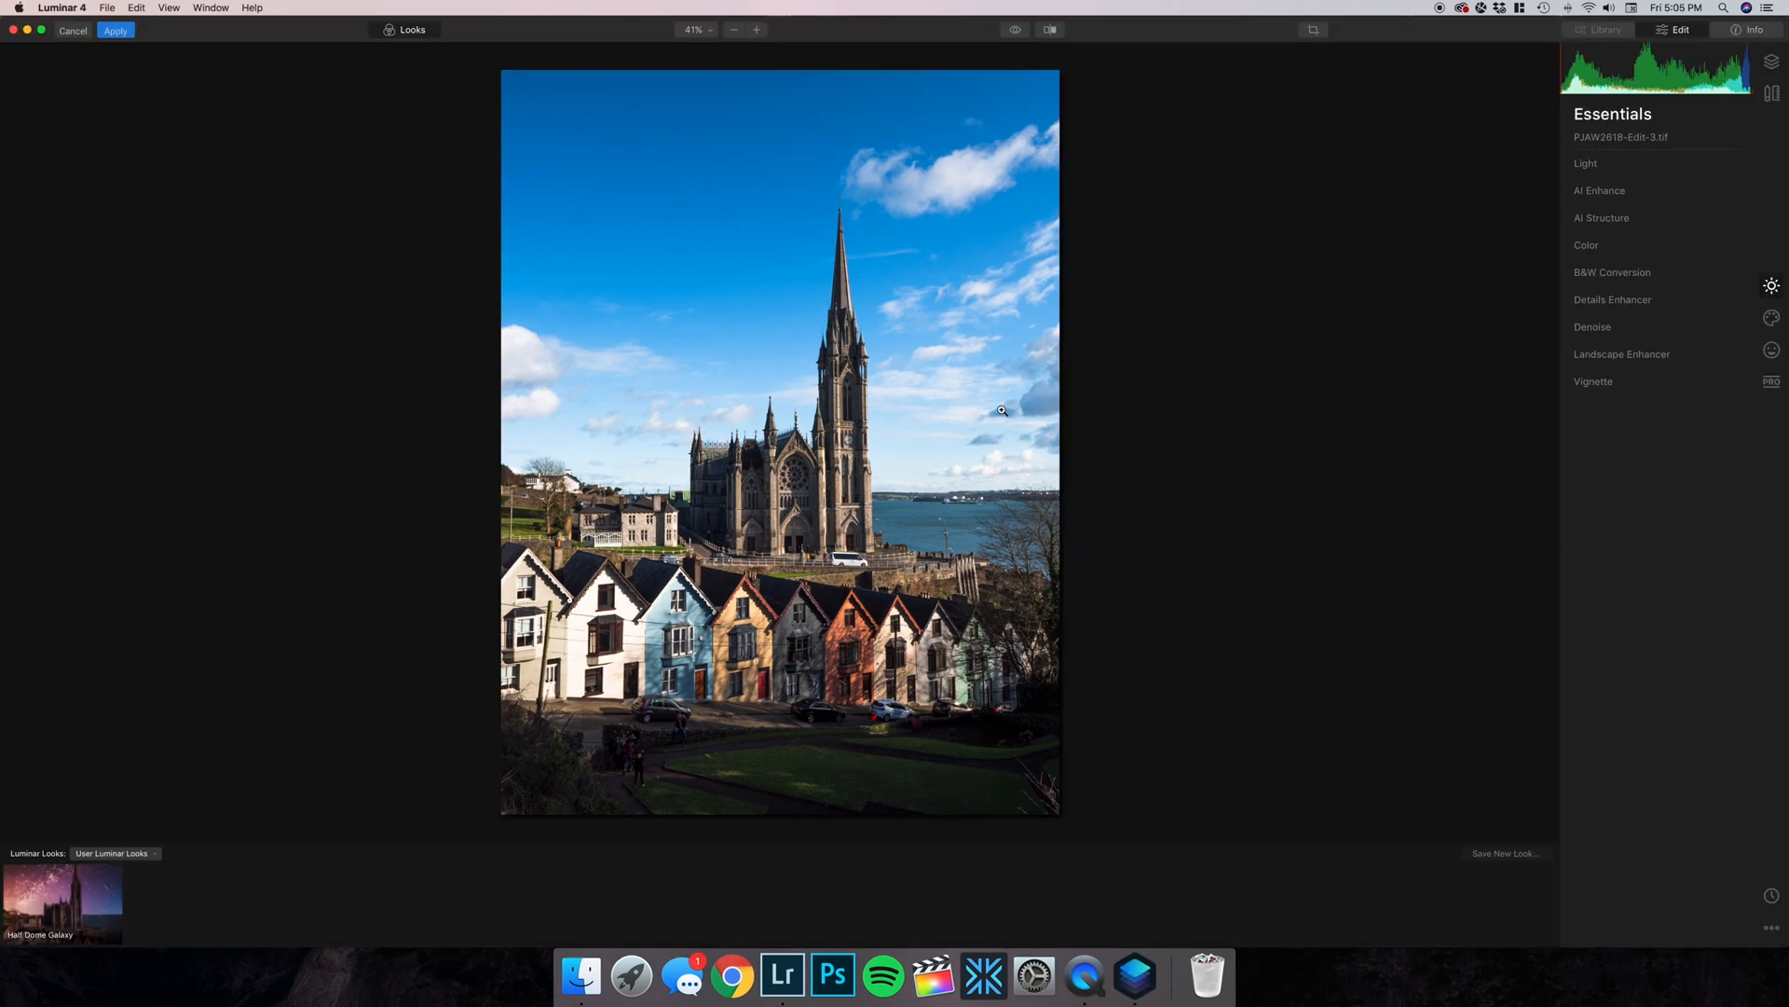
mouse_move(1770, 317)
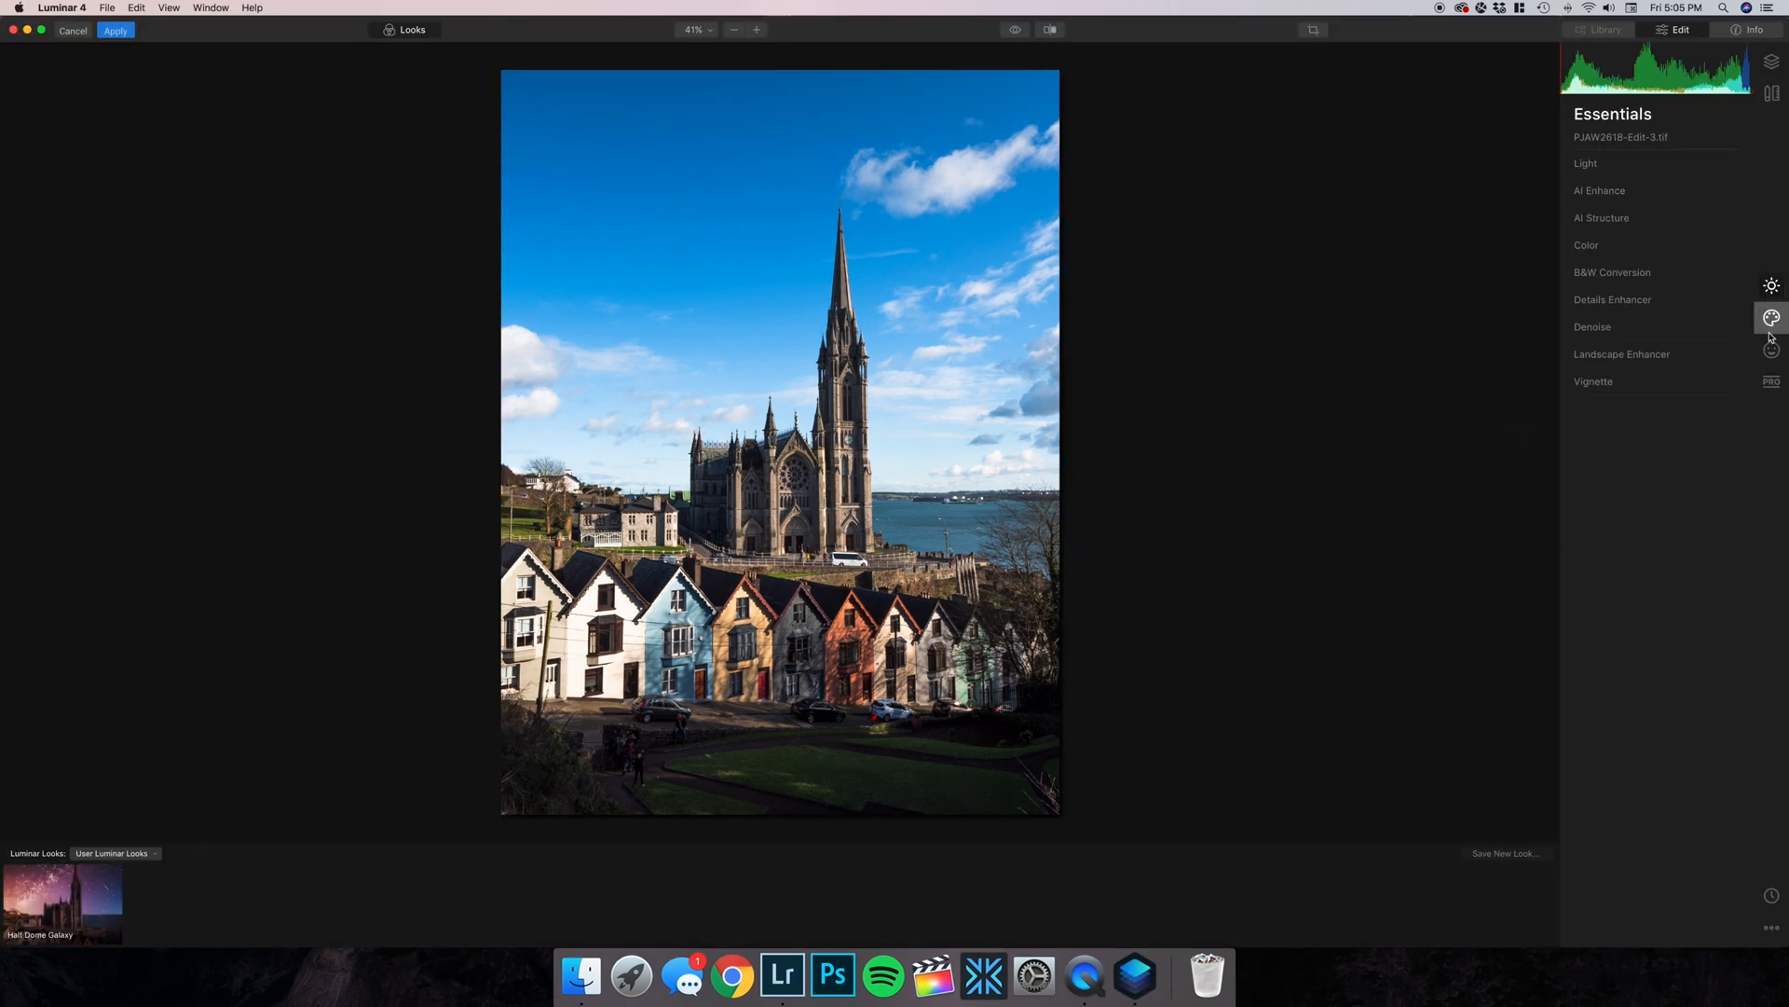
Place the Sunrays sun centre at the sky's right edge beside the cathedral spire.
left_click(1770, 317)
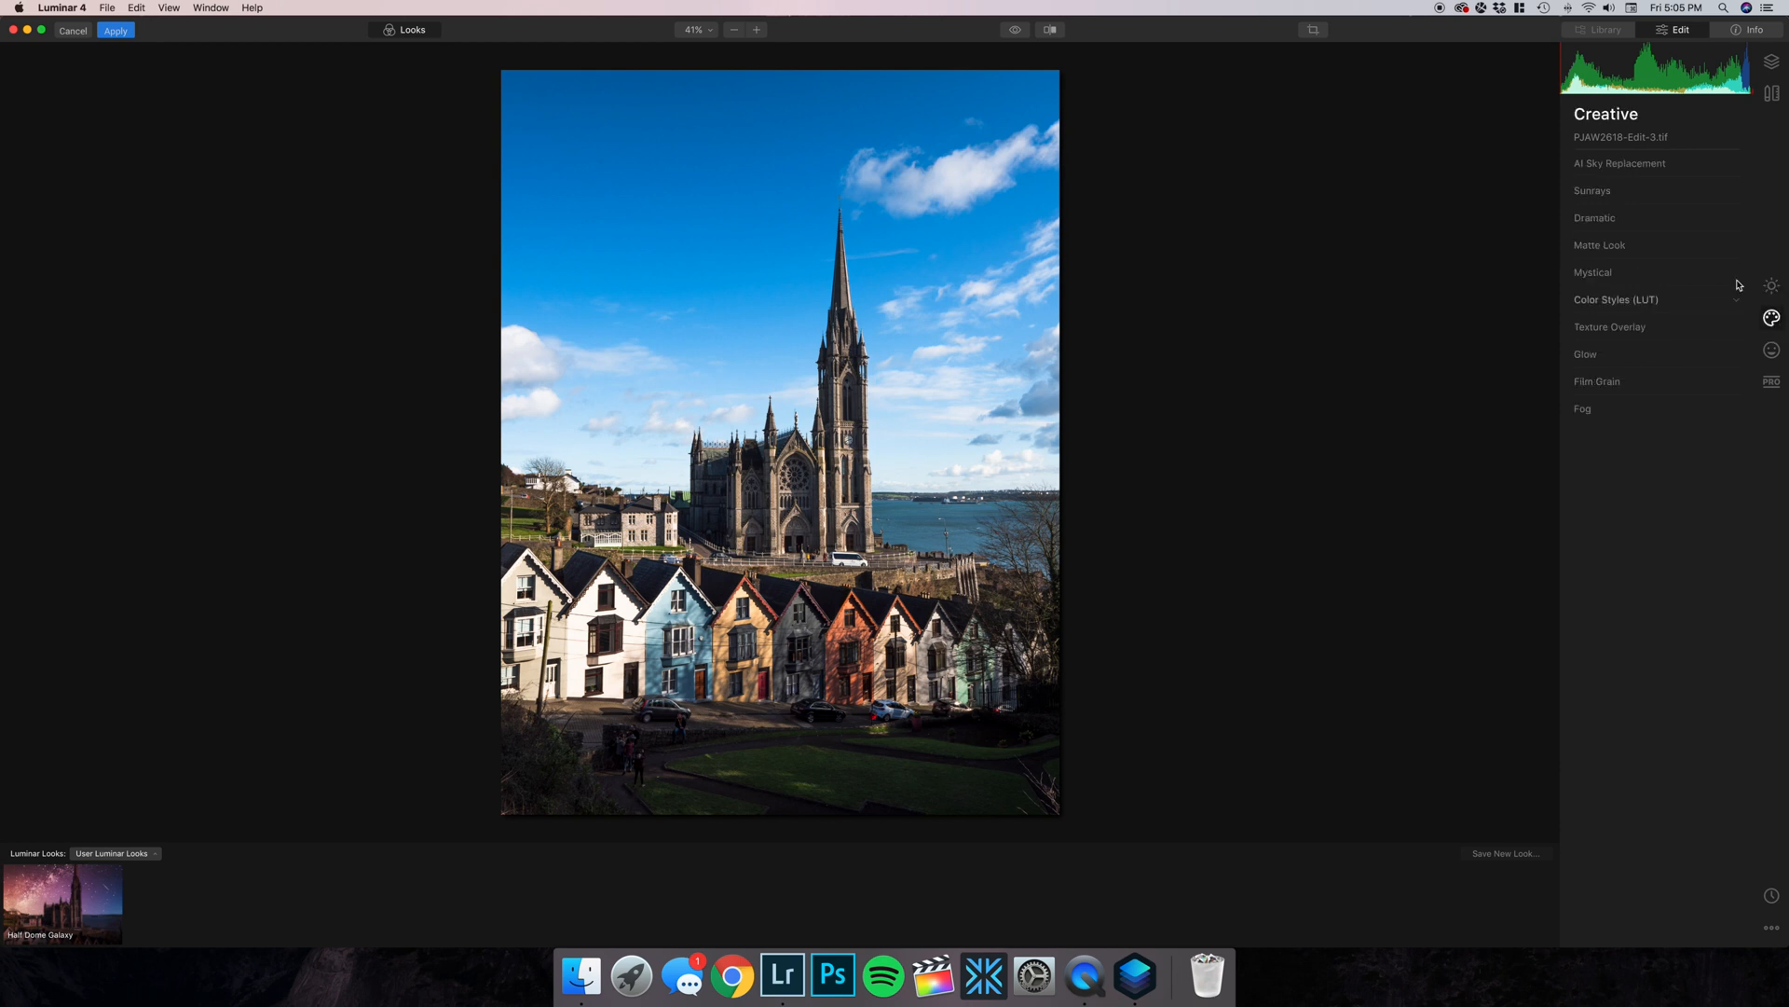
mouse_move(1323, 383)
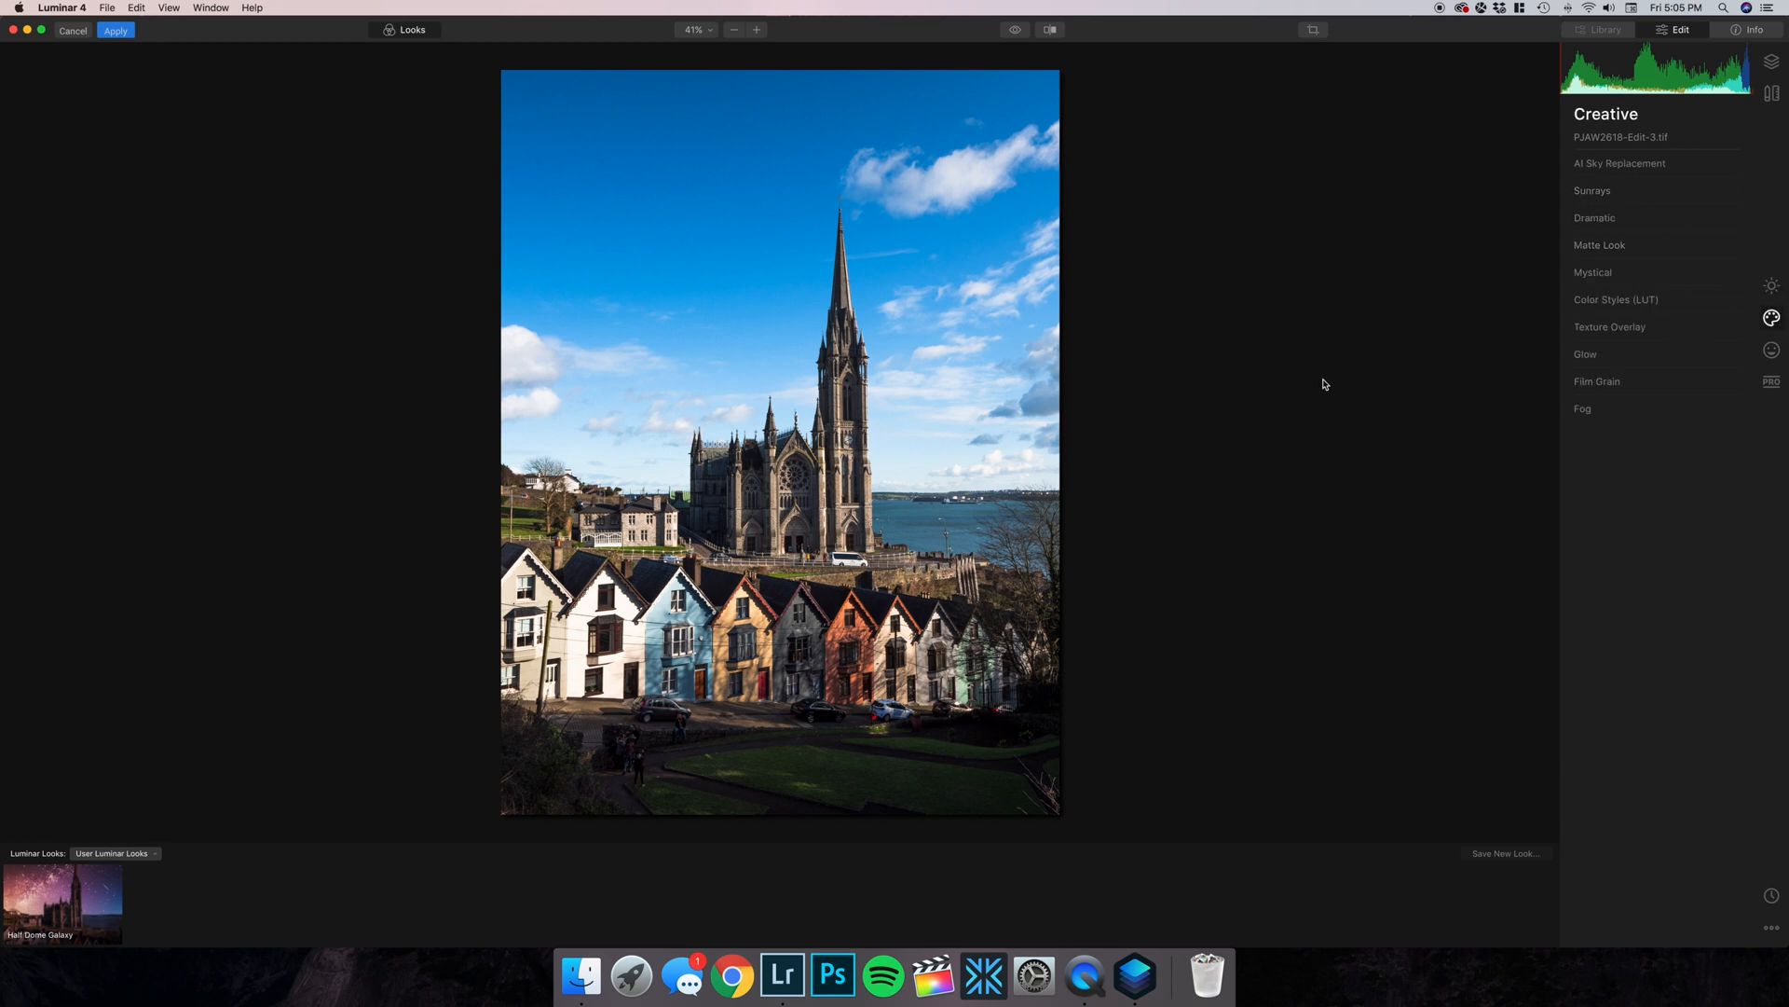
left_click(1592, 190)
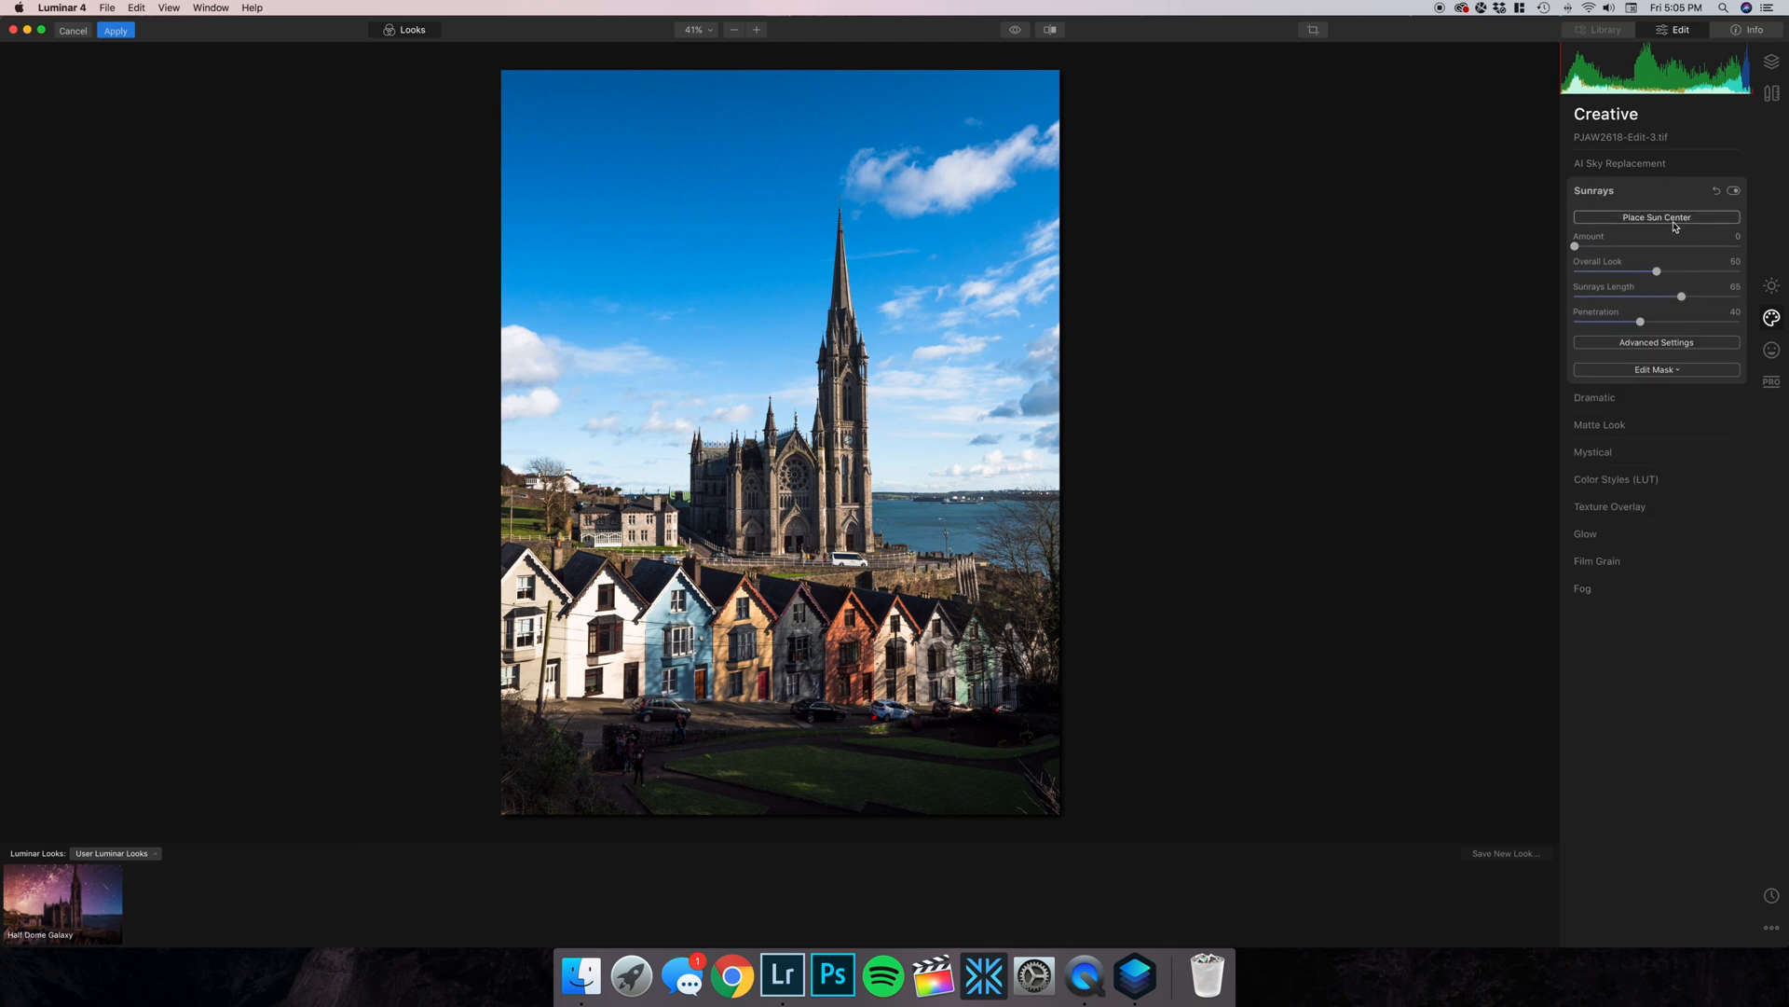
left_click(1657, 218)
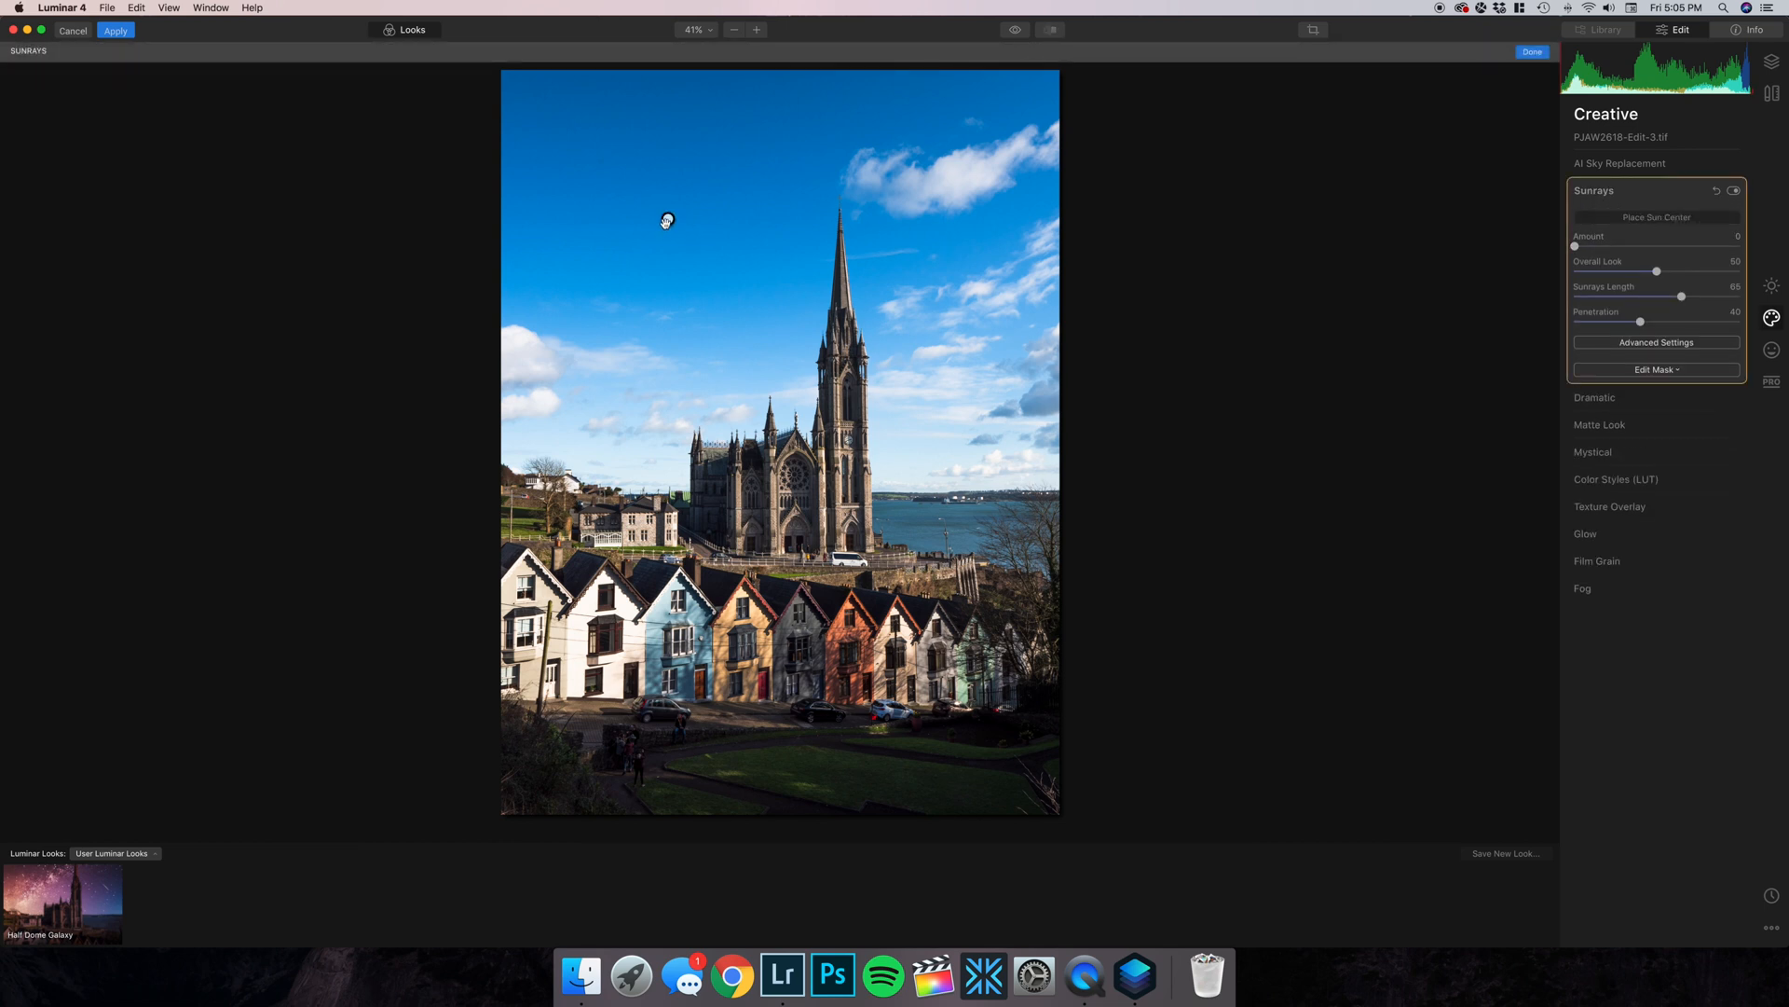
mouse_move(1048, 347)
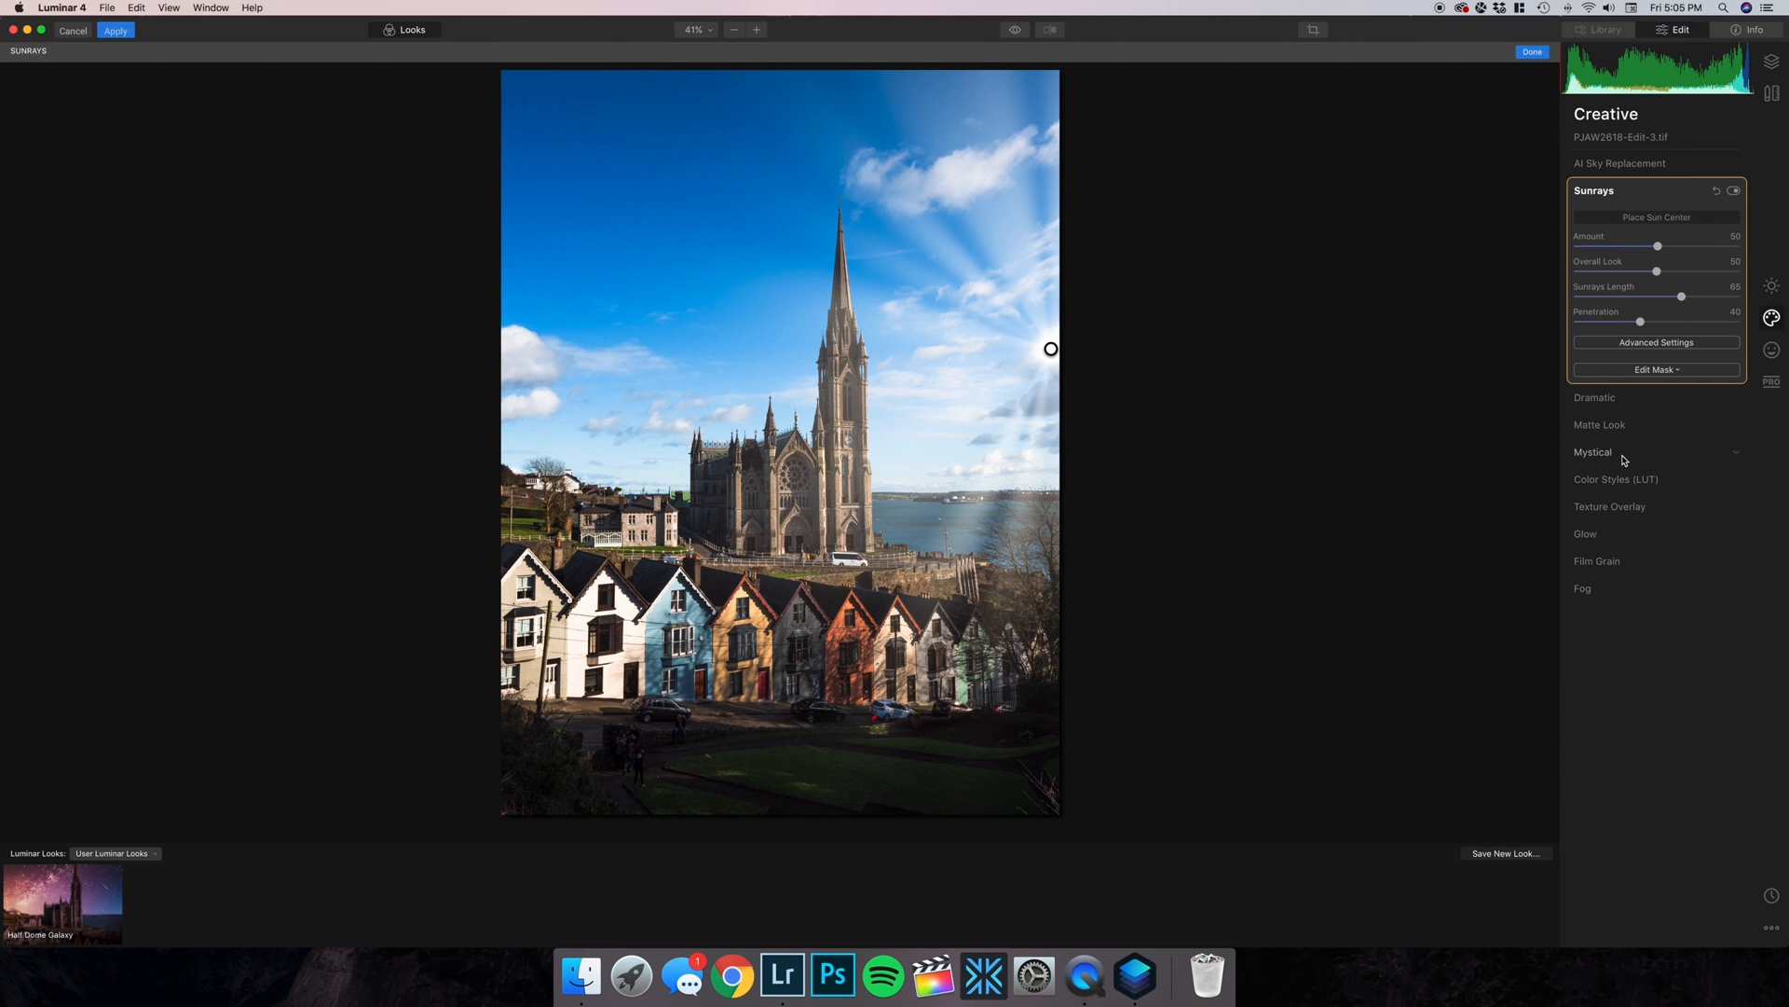
left_click(1593, 451)
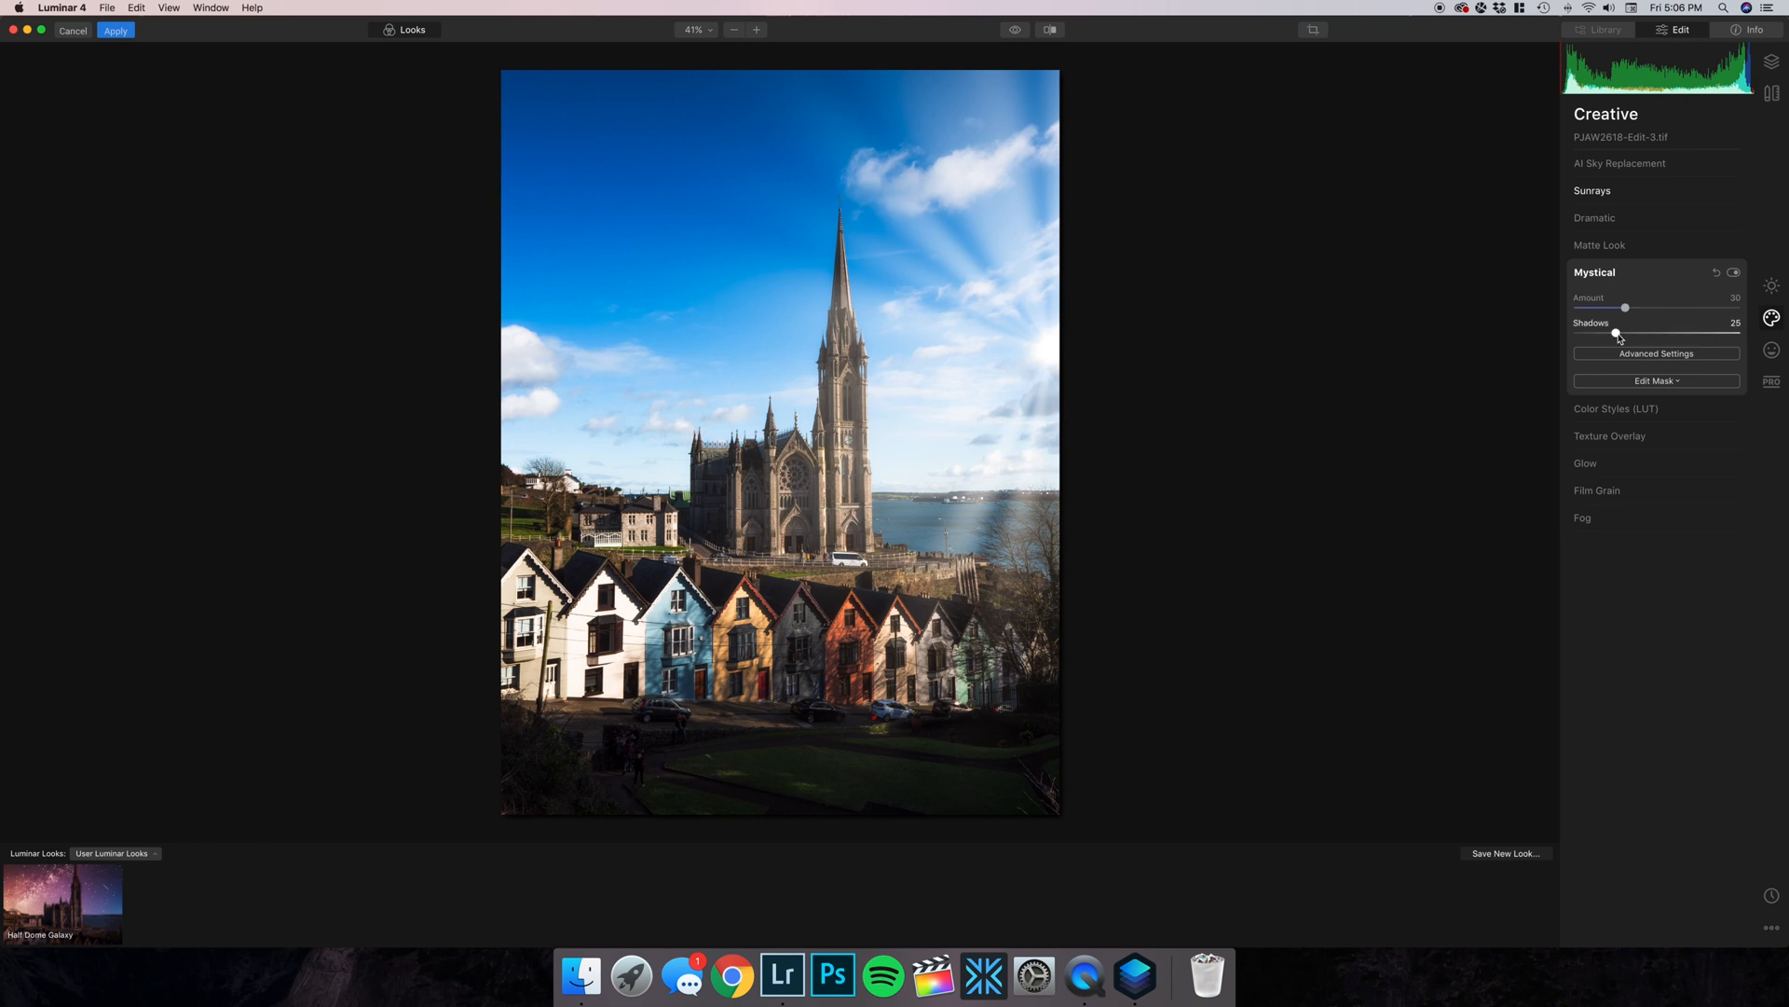
Set Mystical amount 30 and shadows 25, then apply back to Lightroom.
left_click(114, 30)
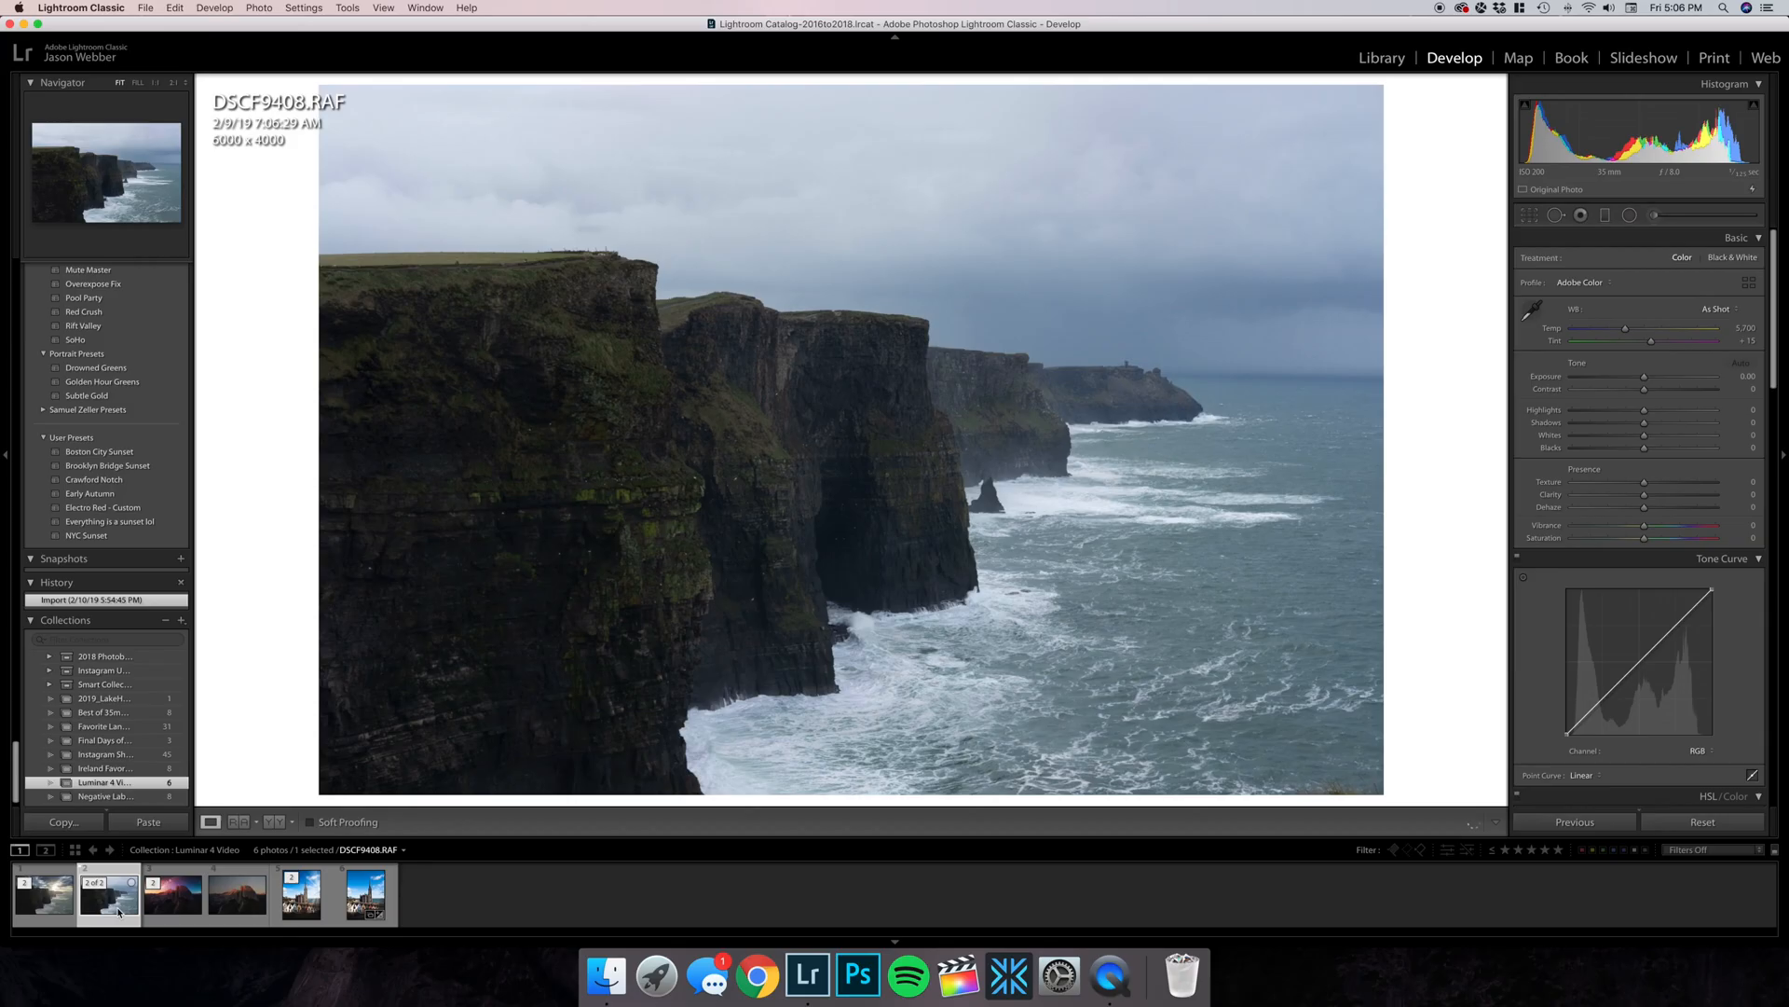
mouse_move(108, 895)
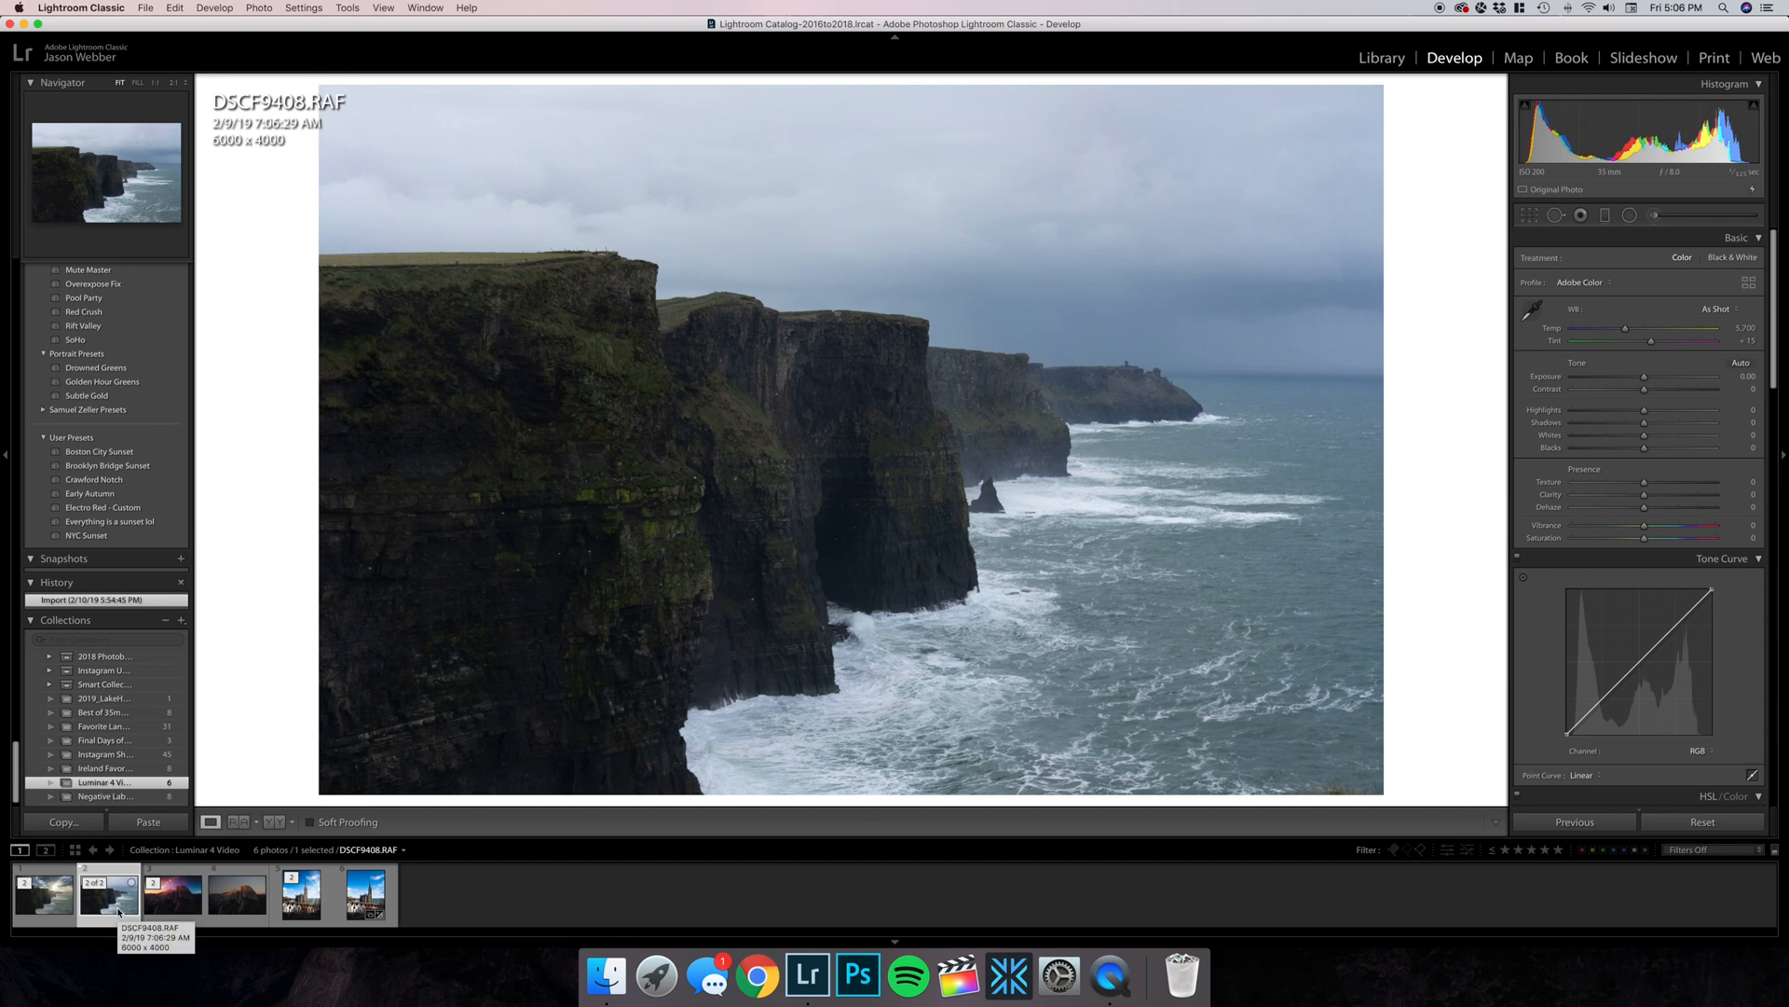
Compare edited and original versions of the Cliffs, Half Dome and cathedral photos in the filmstrip.
left_click(44, 893)
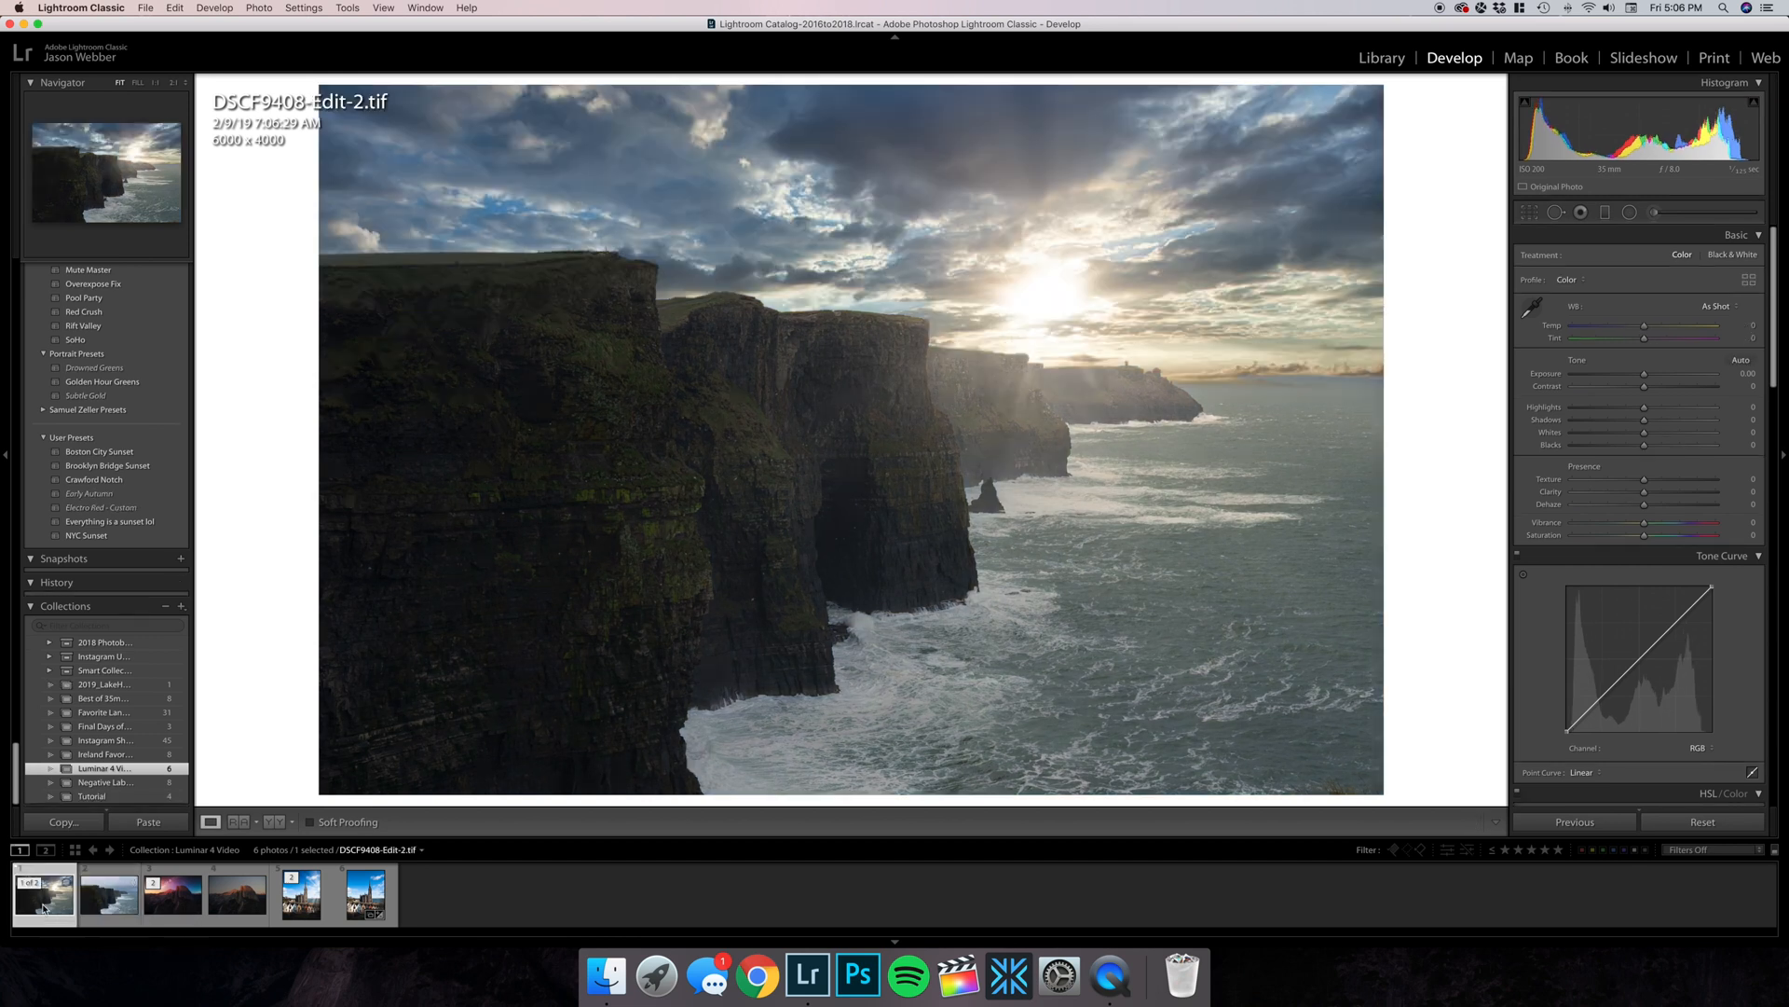
mouse_move(44, 895)
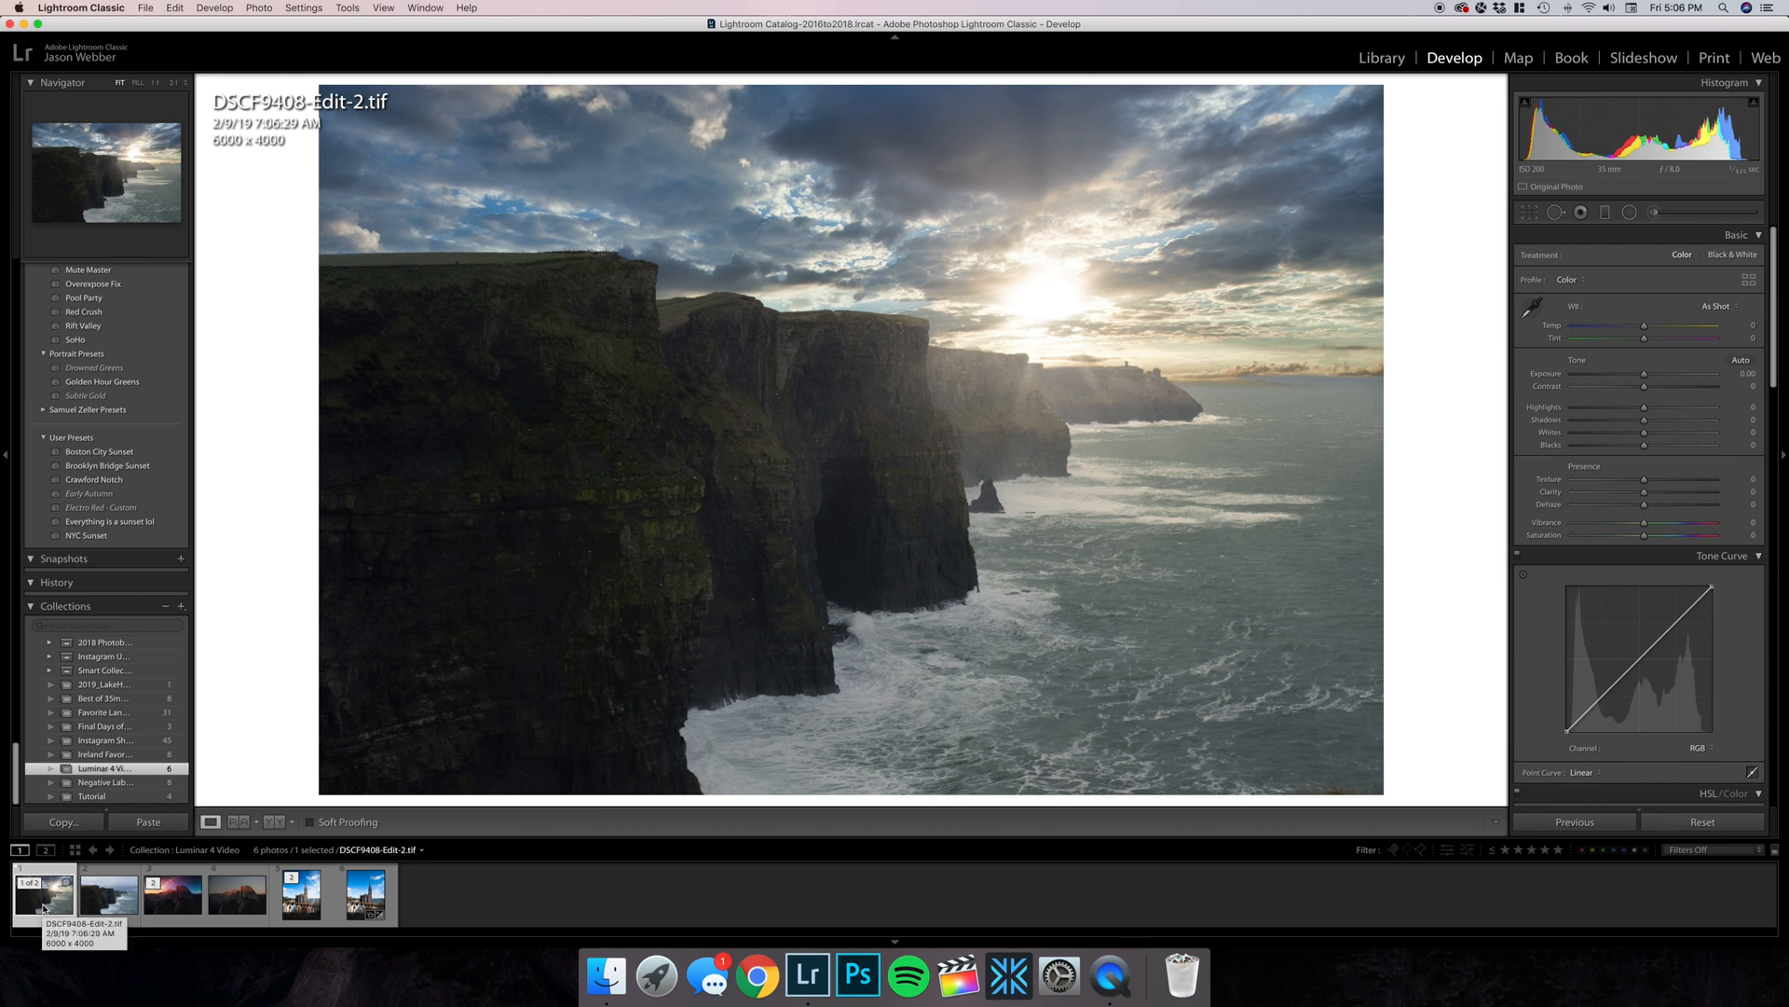
left_click(238, 894)
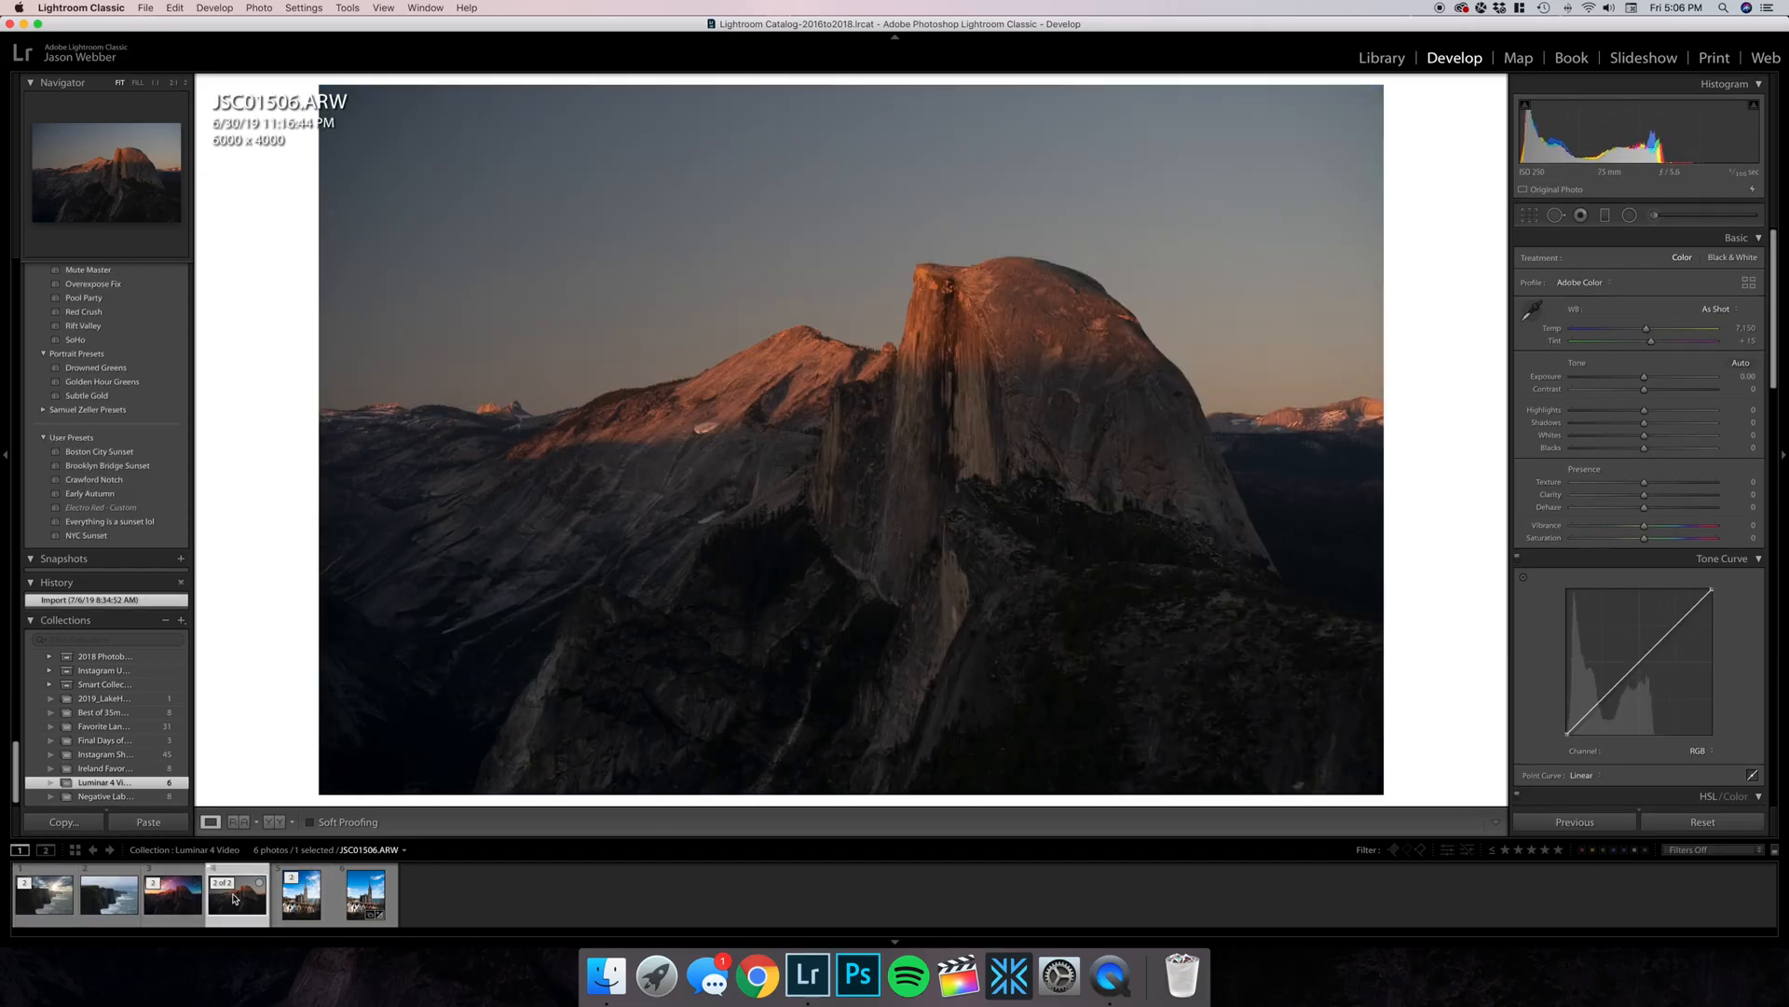
left_click(173, 895)
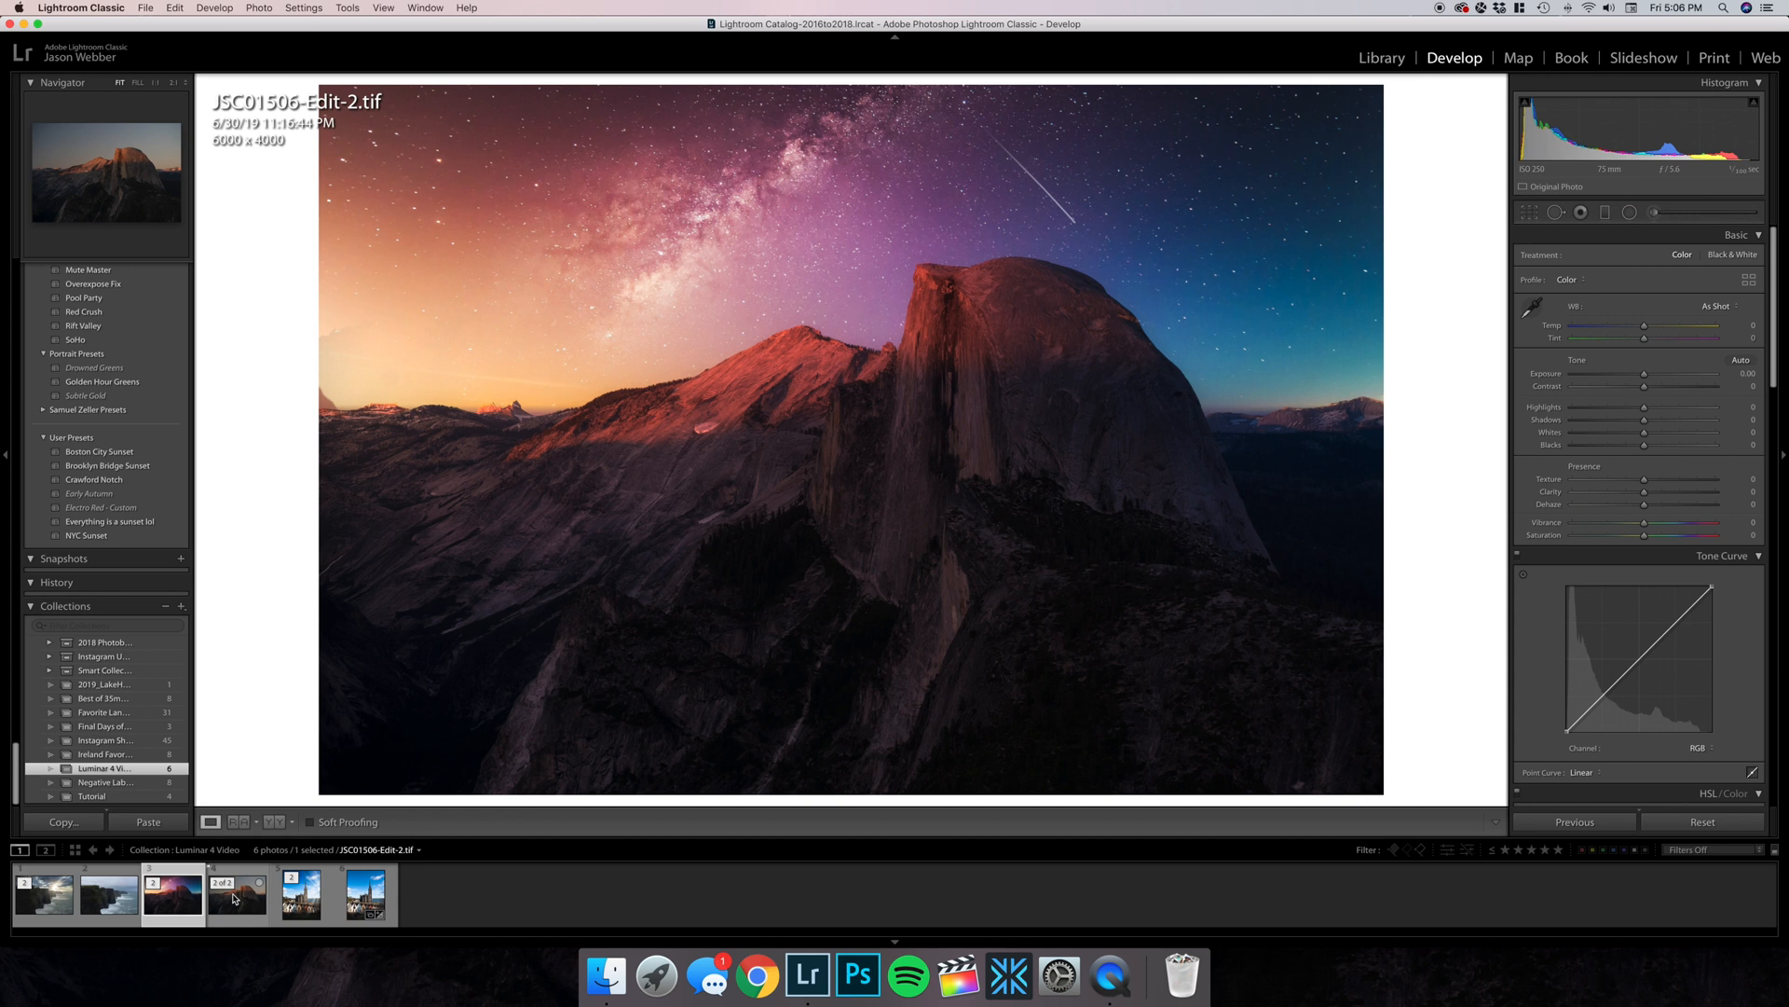
left_click(365, 893)
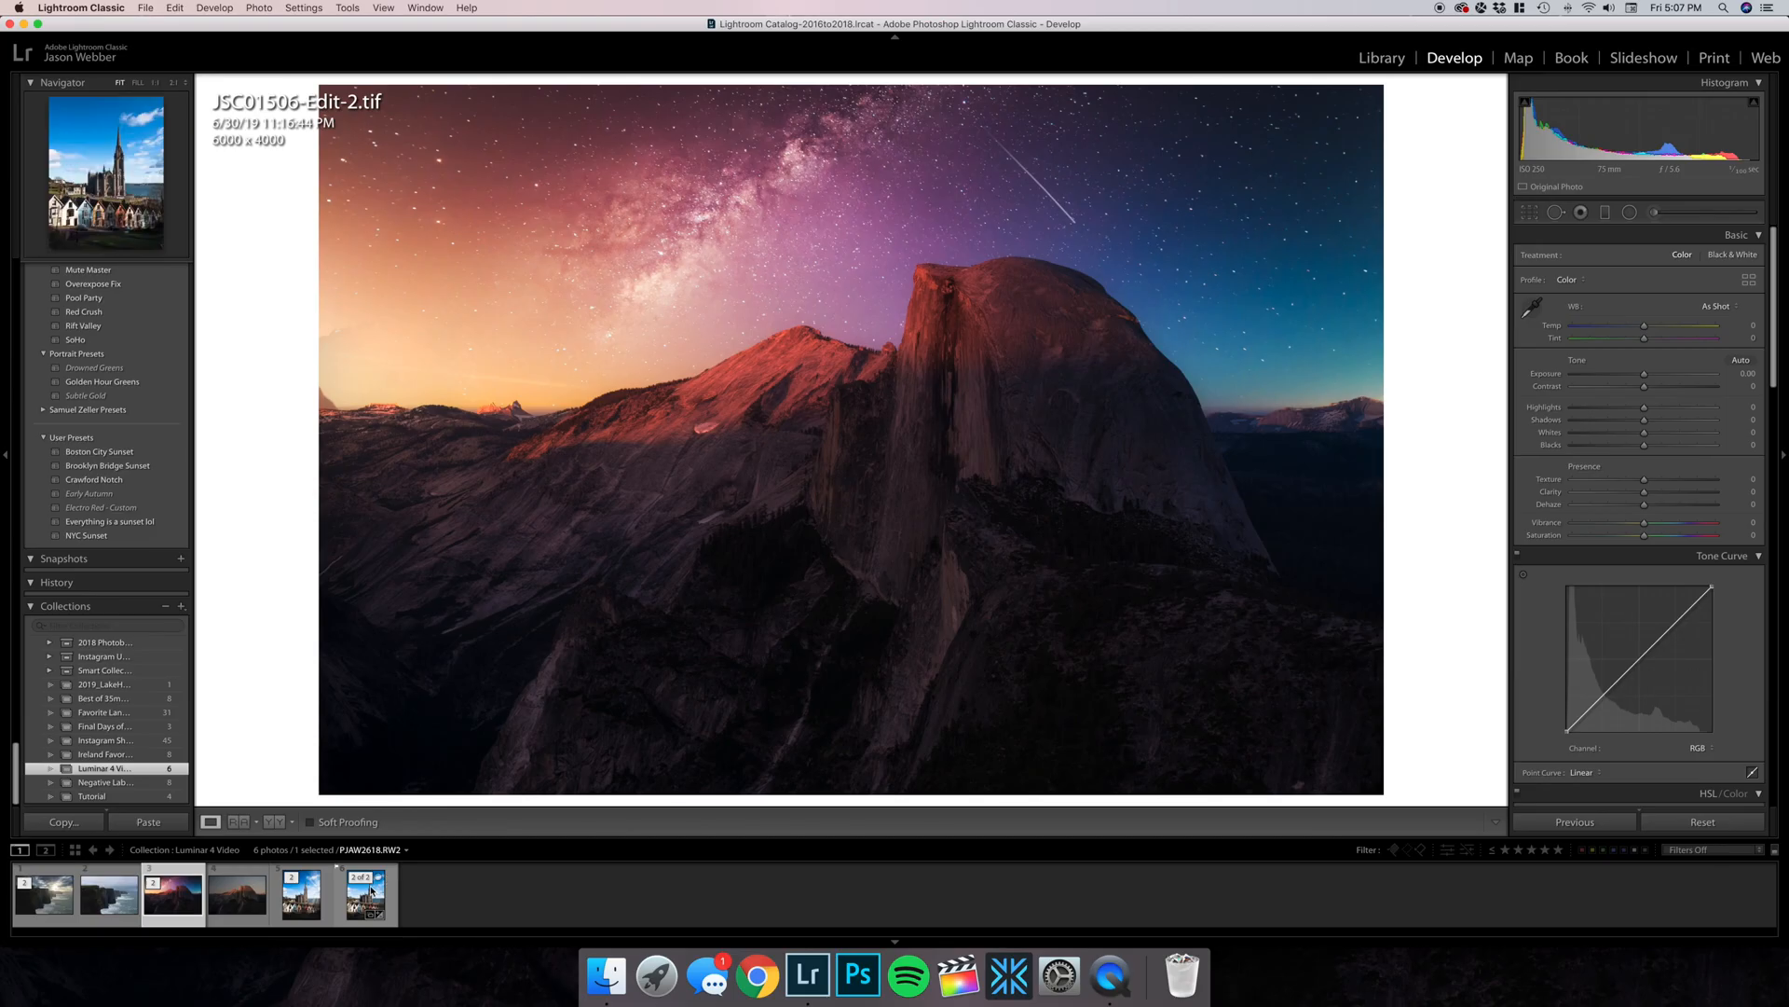
left_click(365, 893)
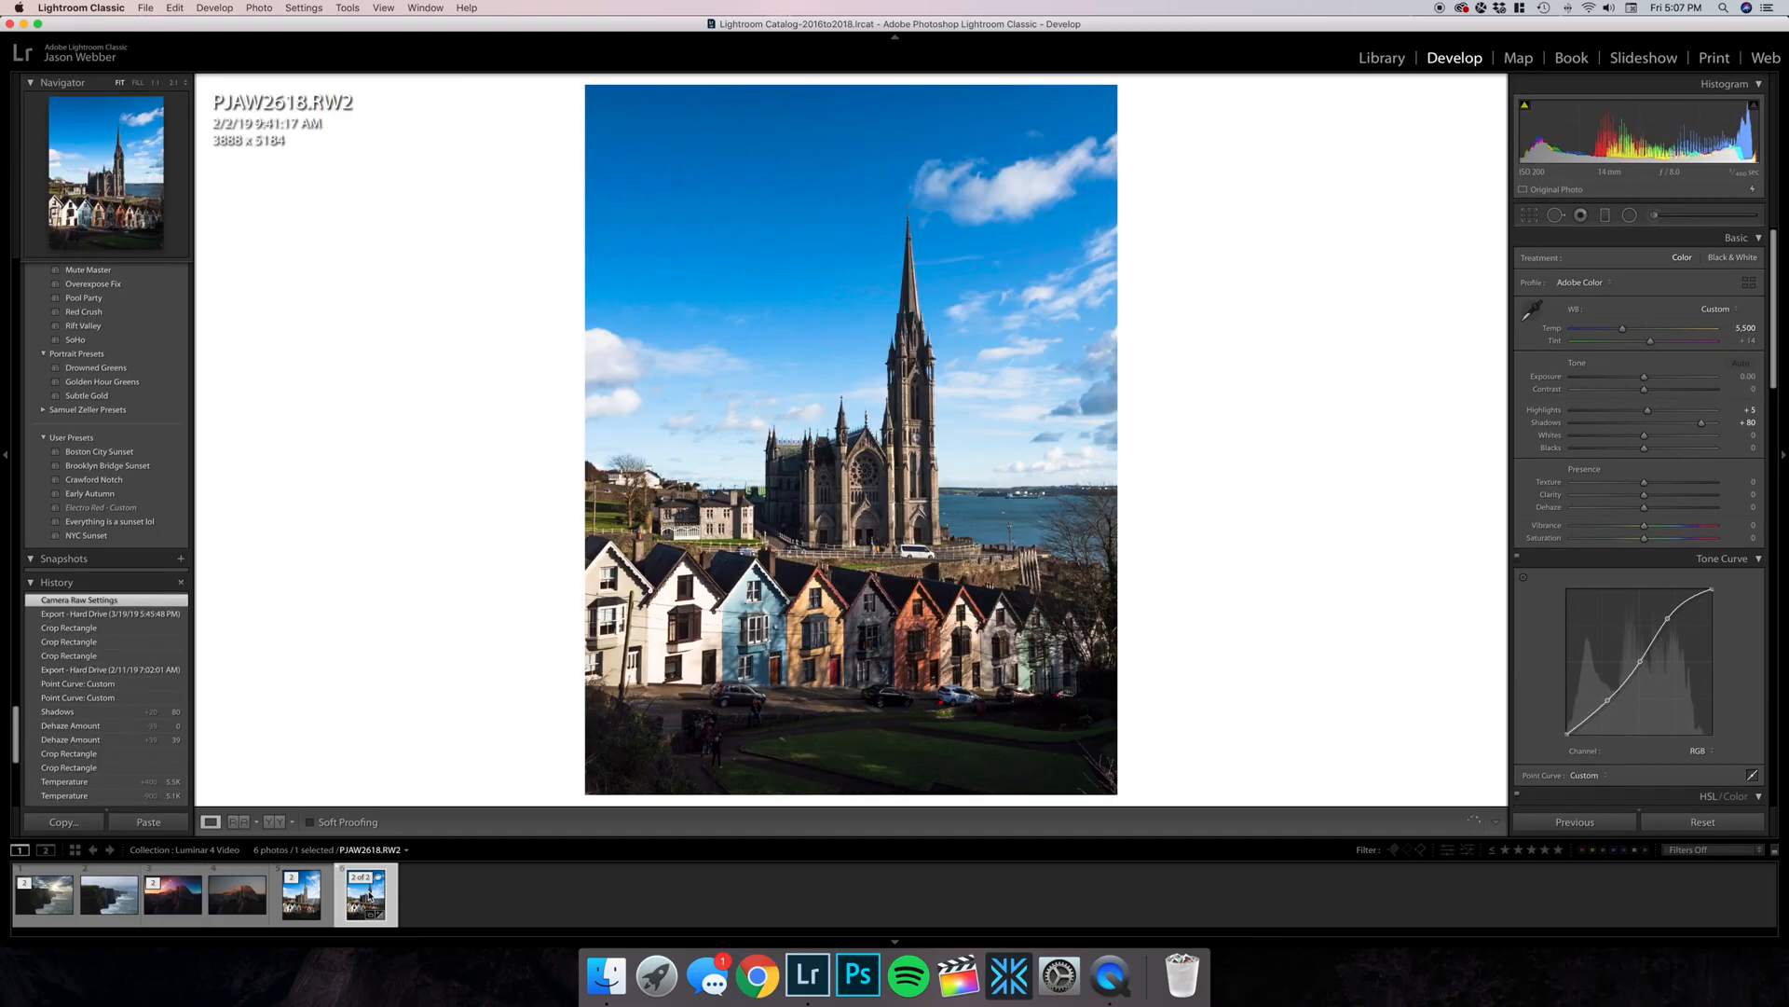